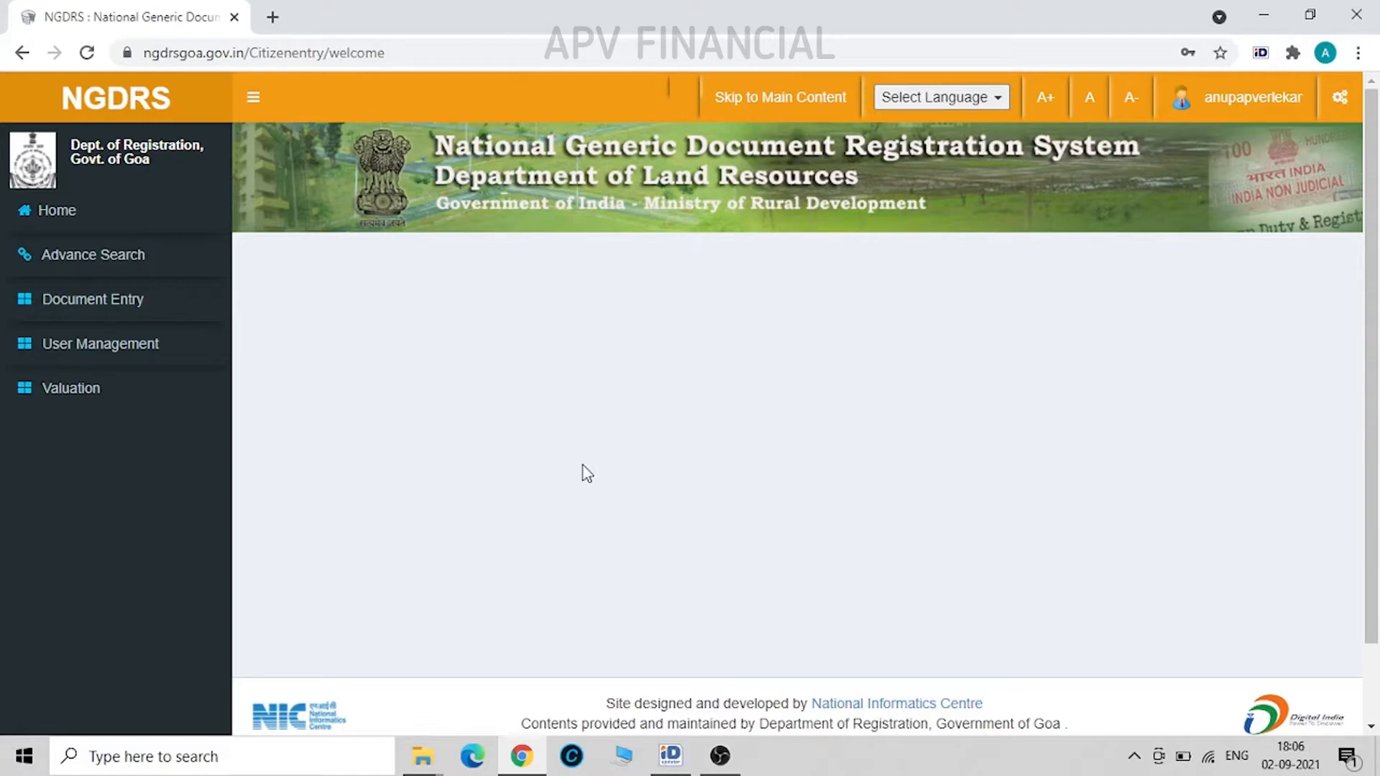
mouse_move(289, 423)
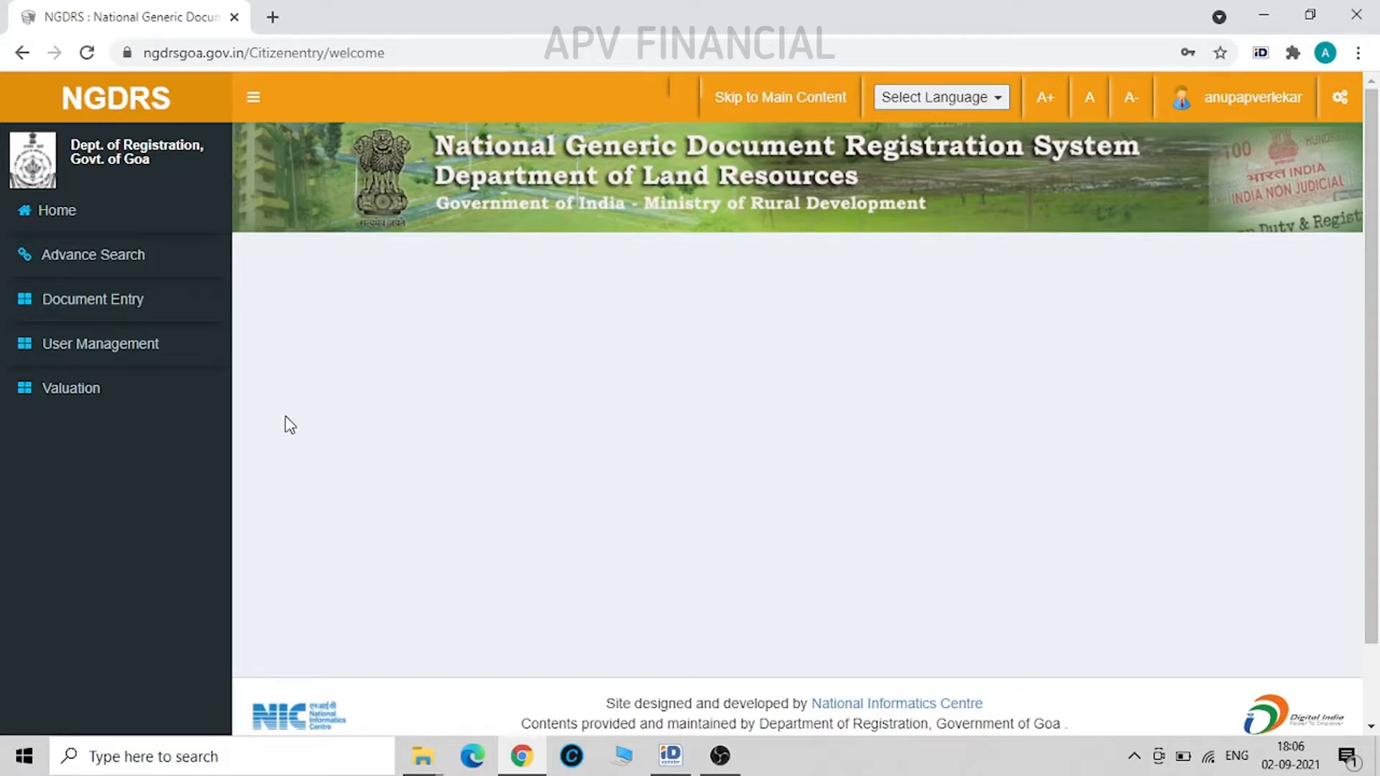
mouse_move(263, 422)
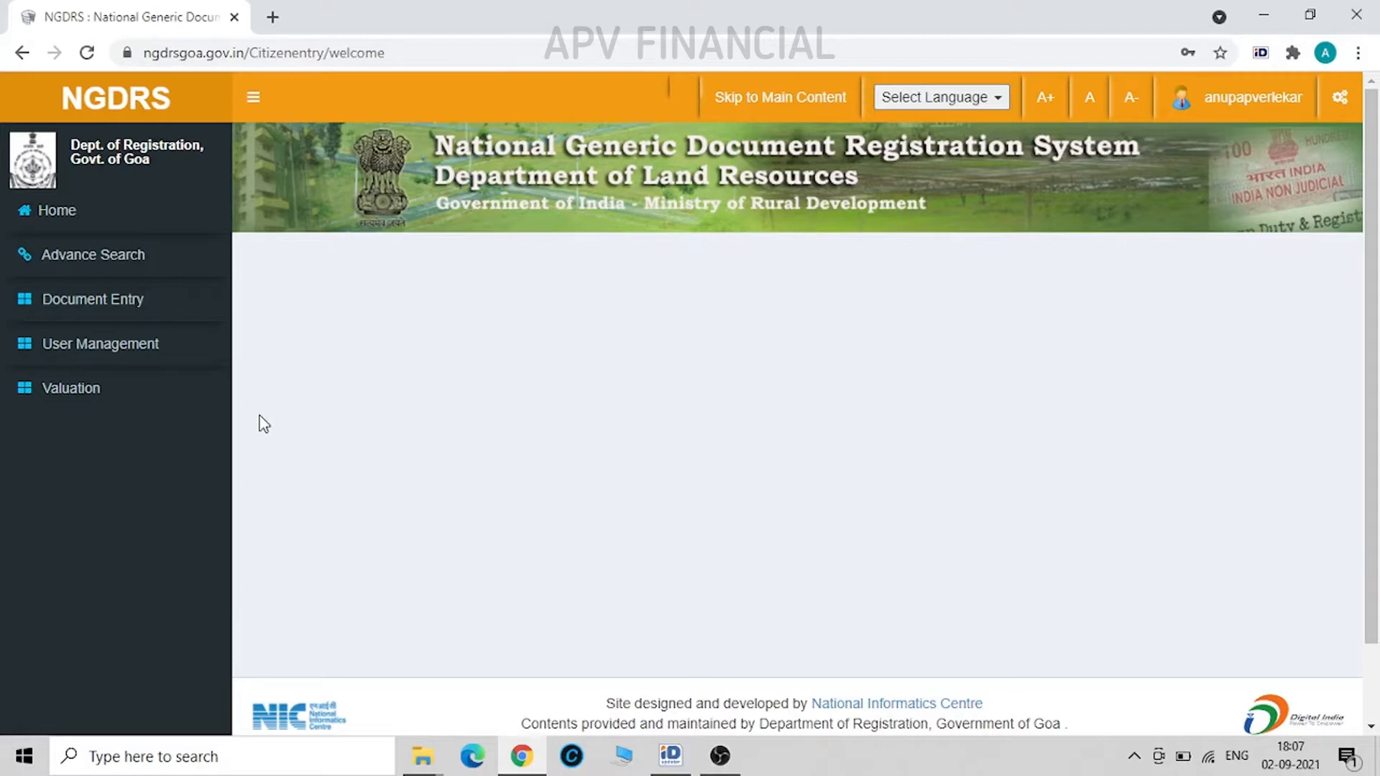
mouse_move(95, 295)
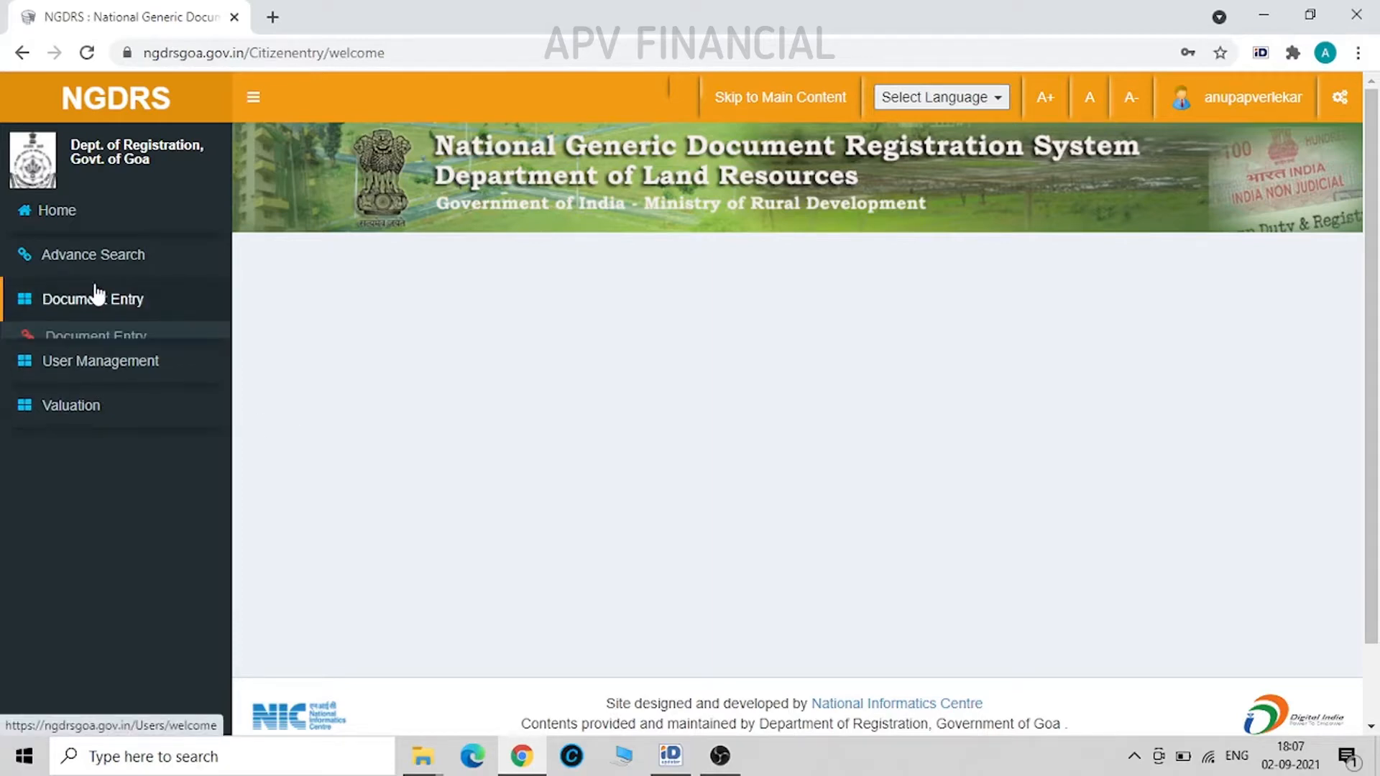
Step: Open the Document Entry list from the sidebar, showing three Data Entry entries
click(96, 336)
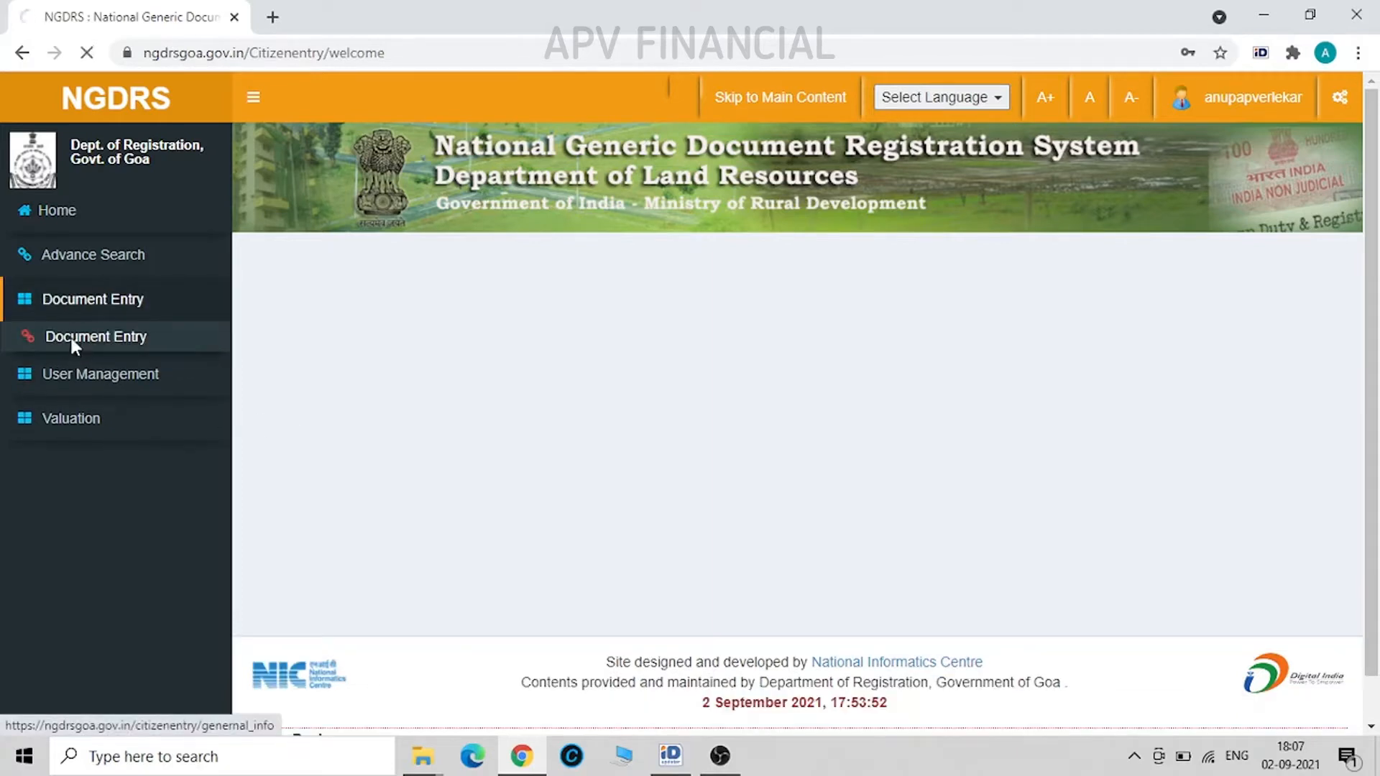
click(96, 337)
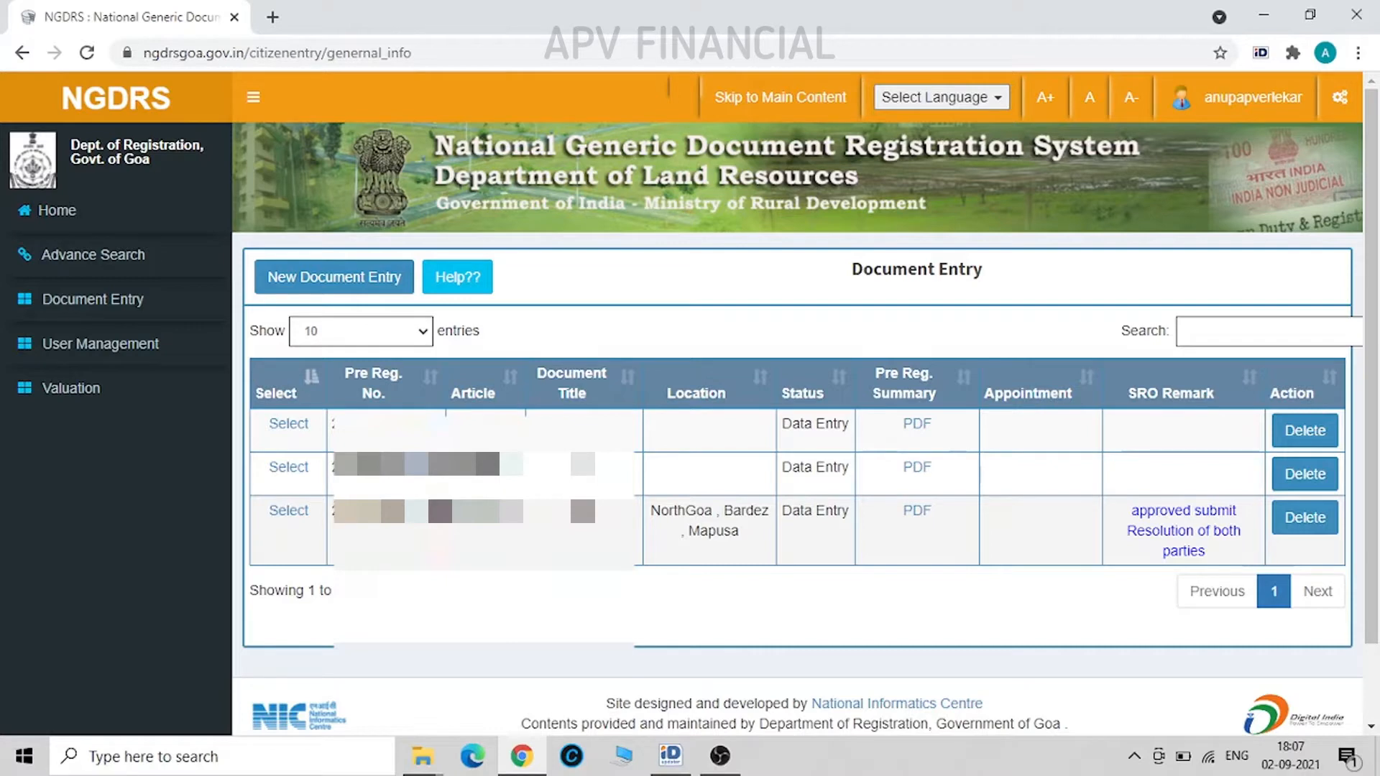
mouse_move(826, 508)
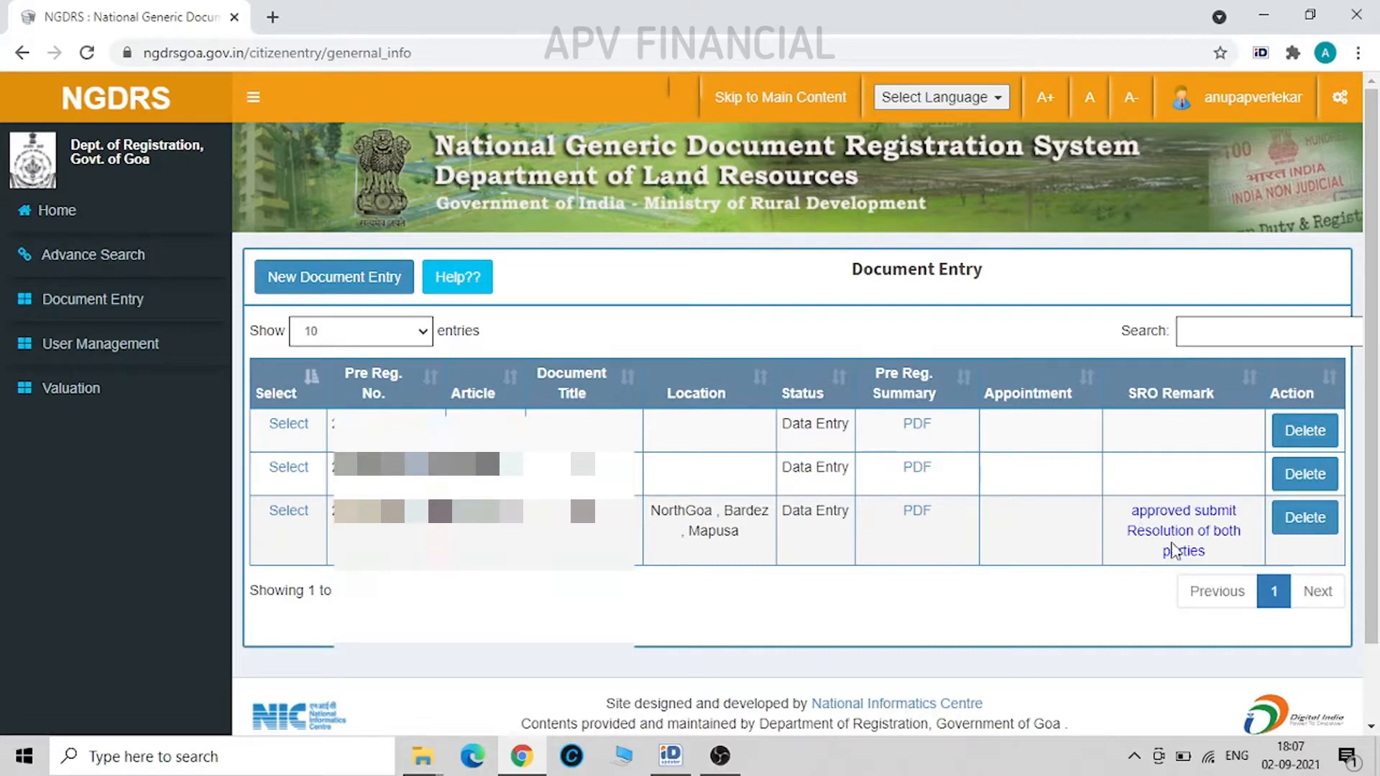
mouse_move(1133, 532)
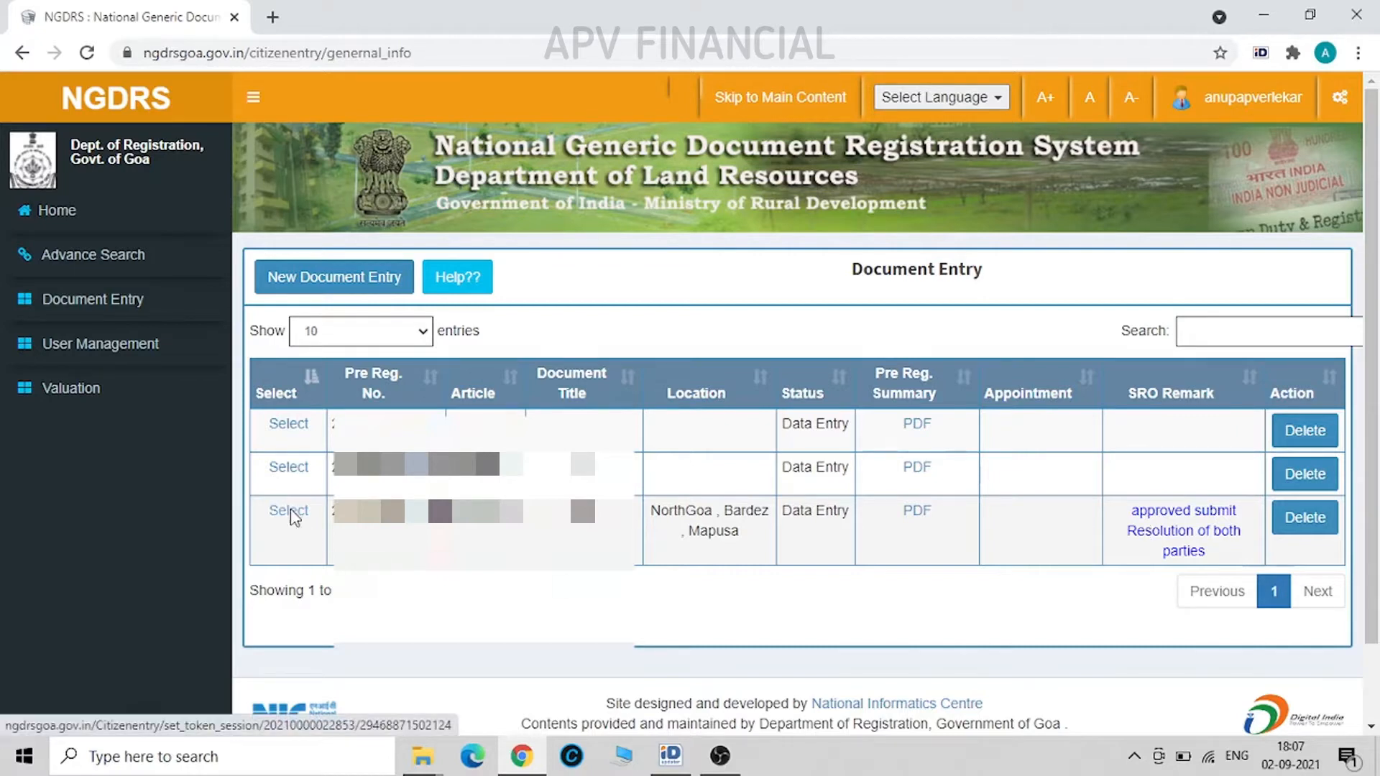
Step: Select the third entry (NorthGoa, Bardez, Mapusa) to open its General Info tab
click(288, 510)
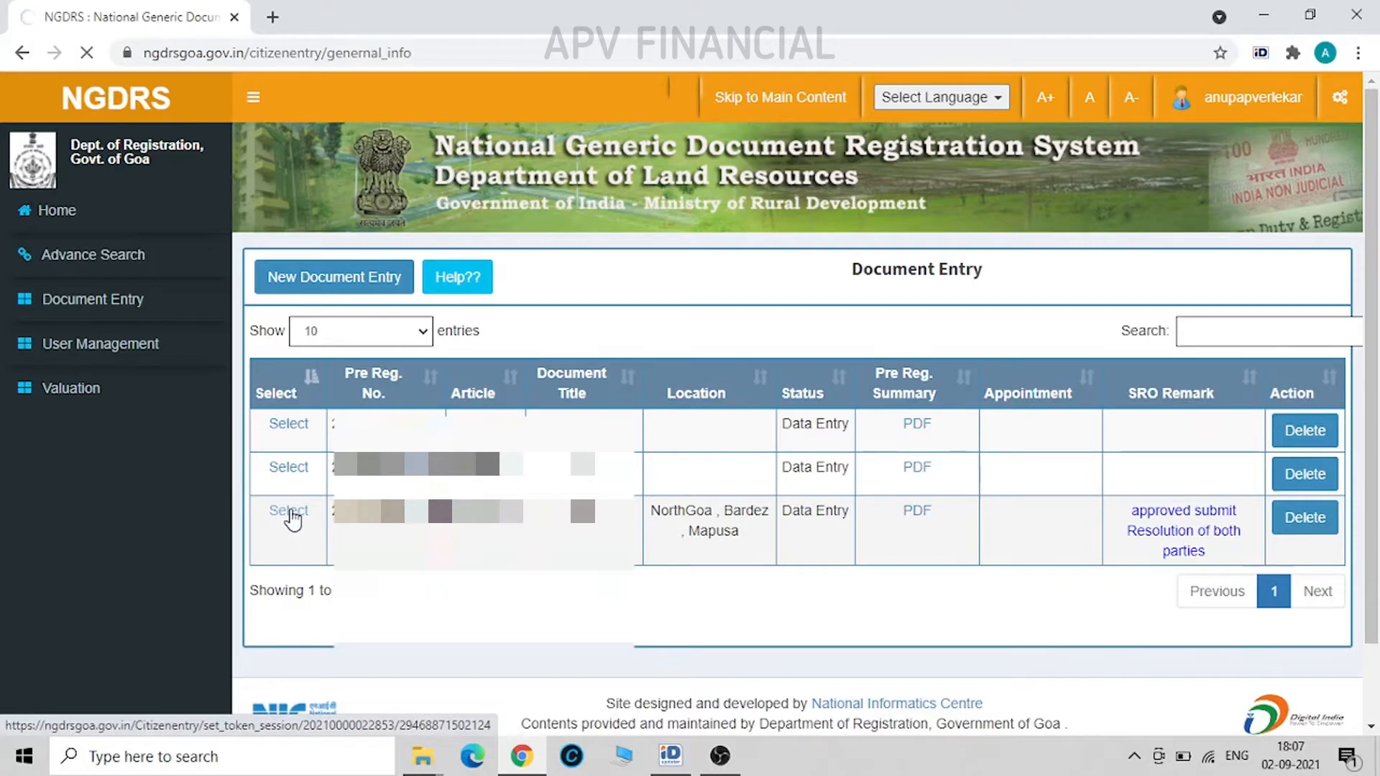
click(288, 511)
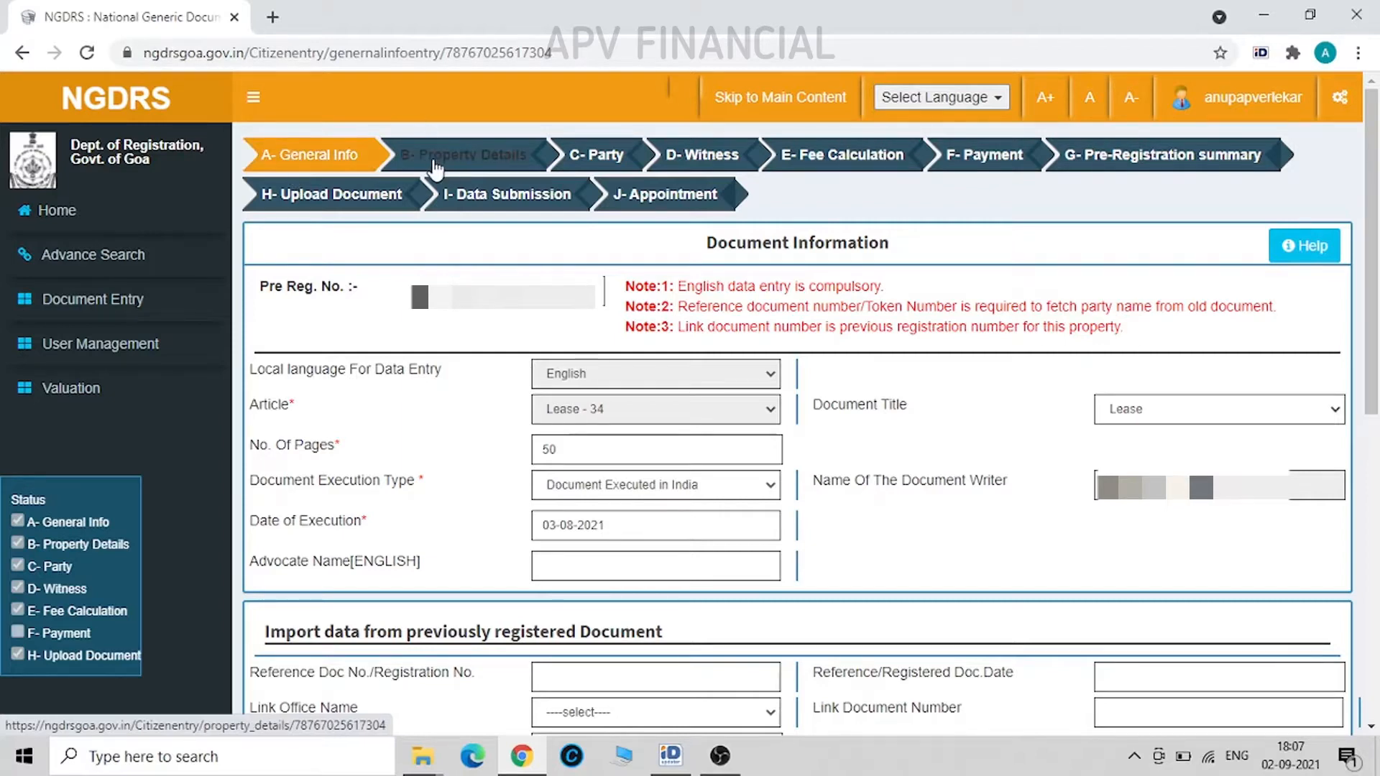
mouse_move(485, 167)
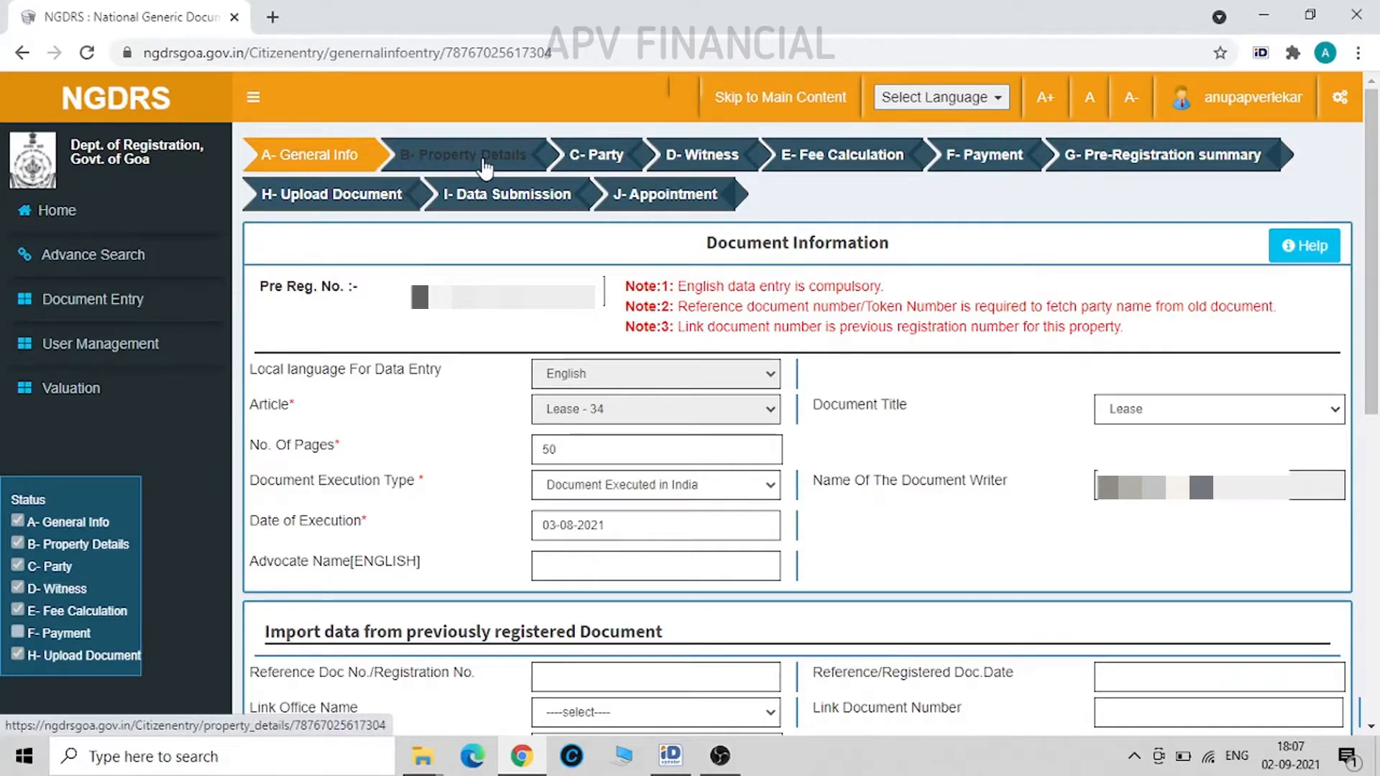
mouse_move(697, 154)
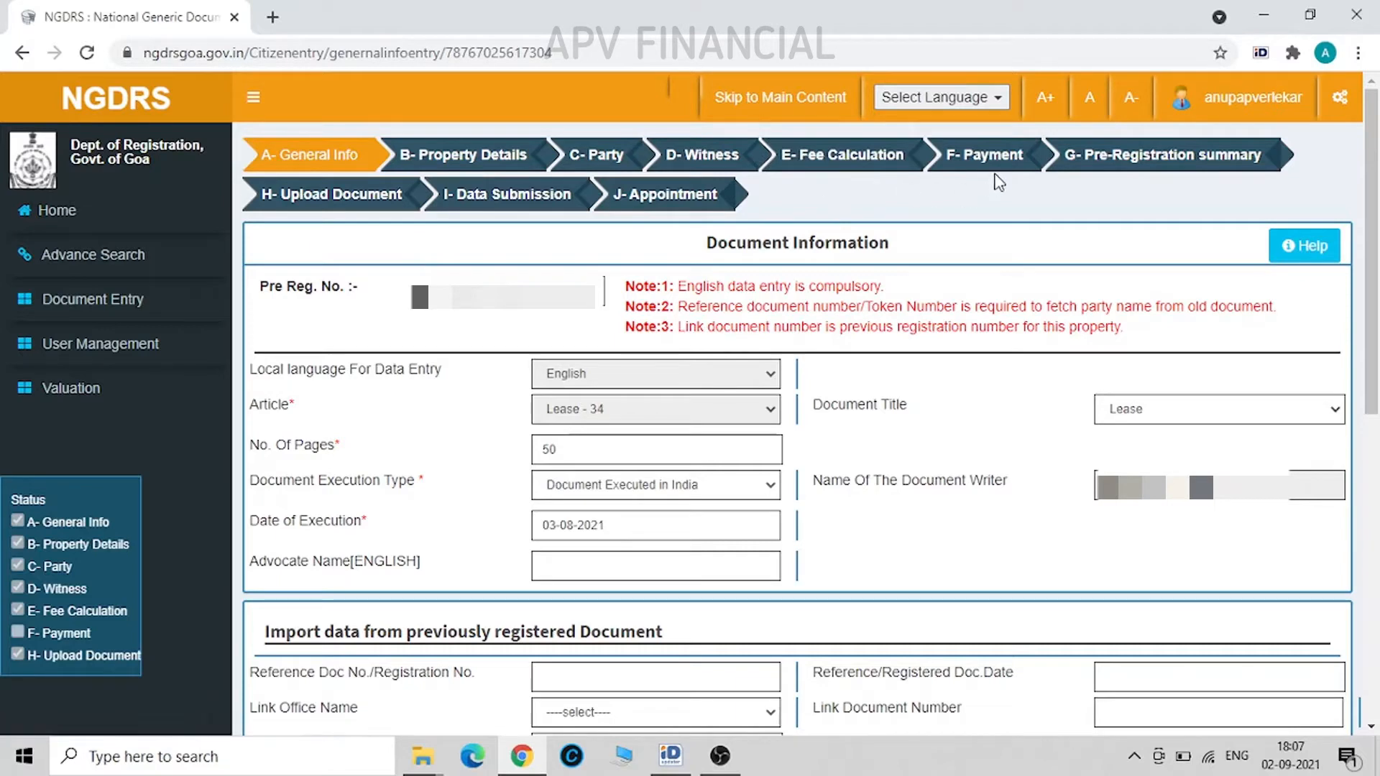
mouse_move(289, 209)
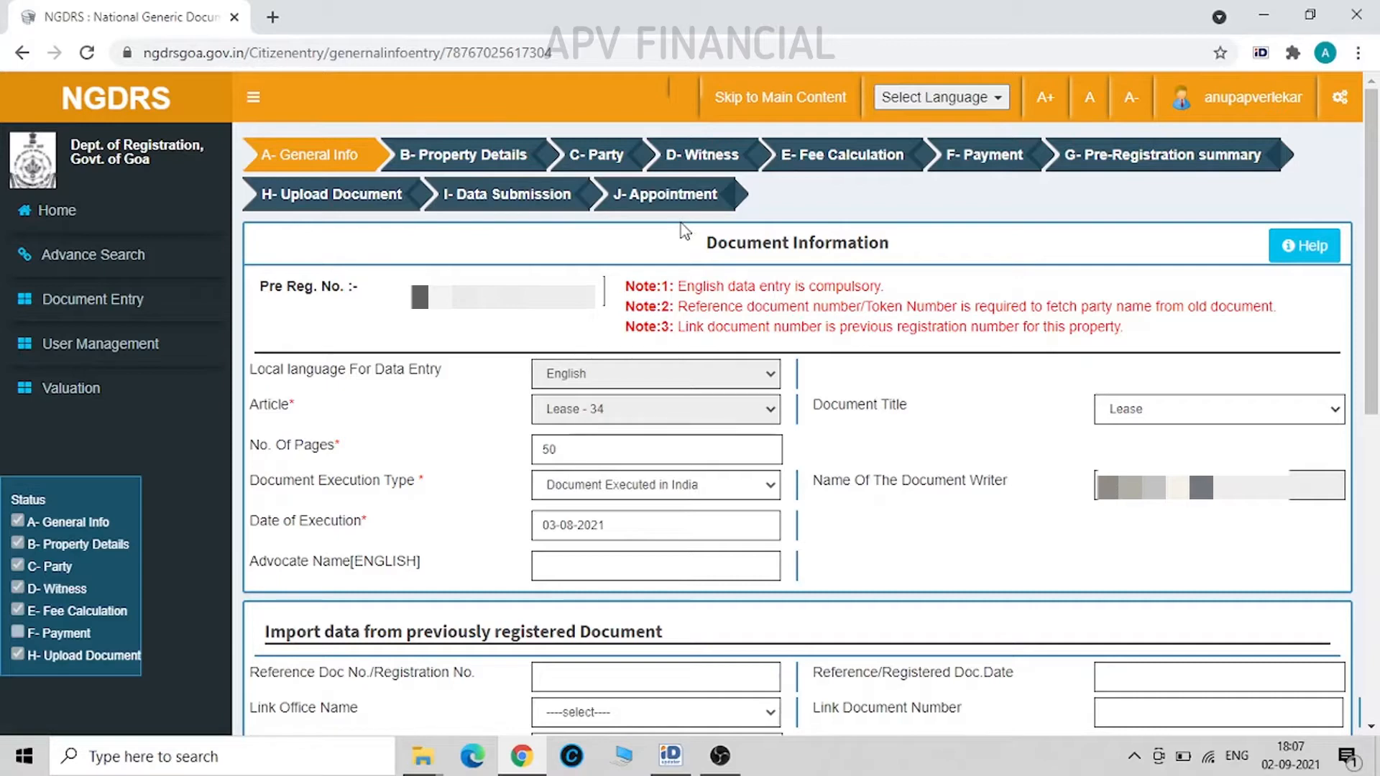
mouse_move(1291, 335)
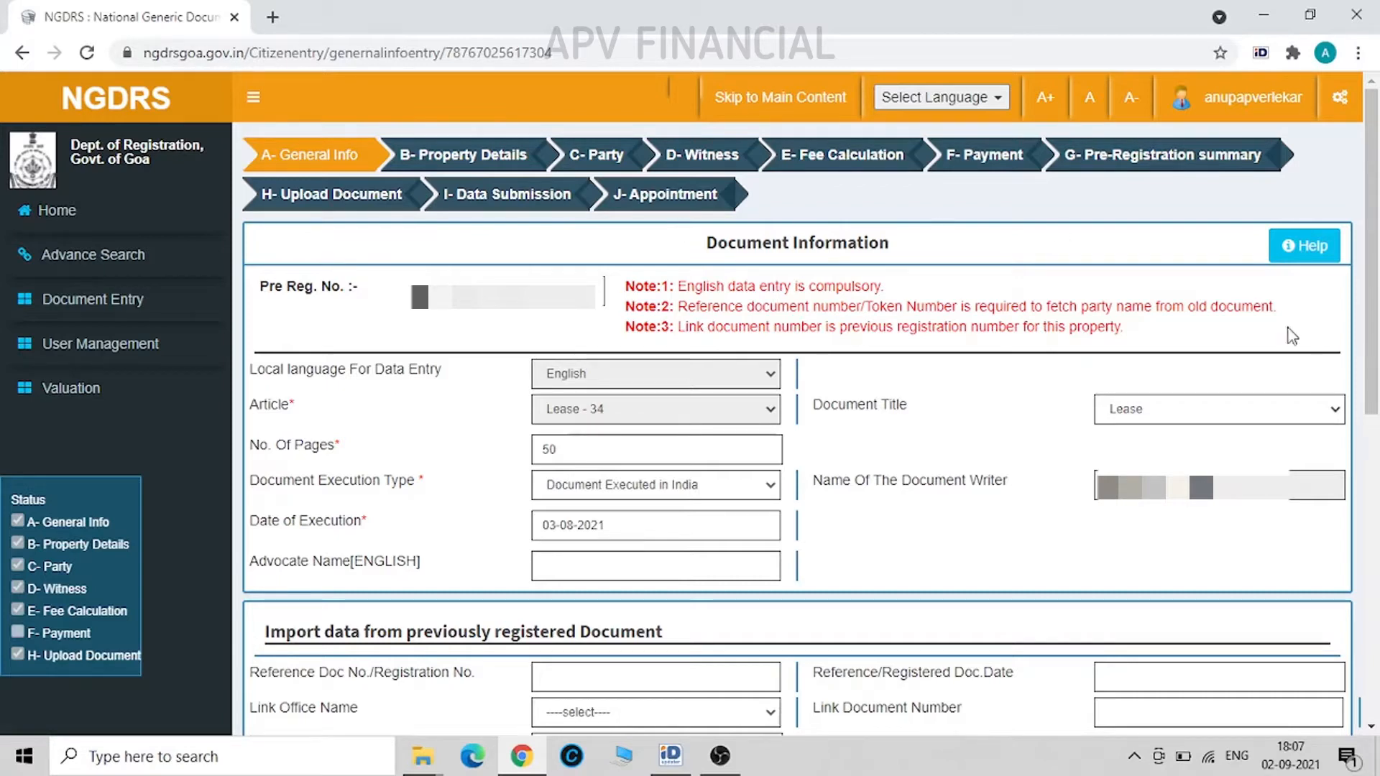
mouse_move(1277, 384)
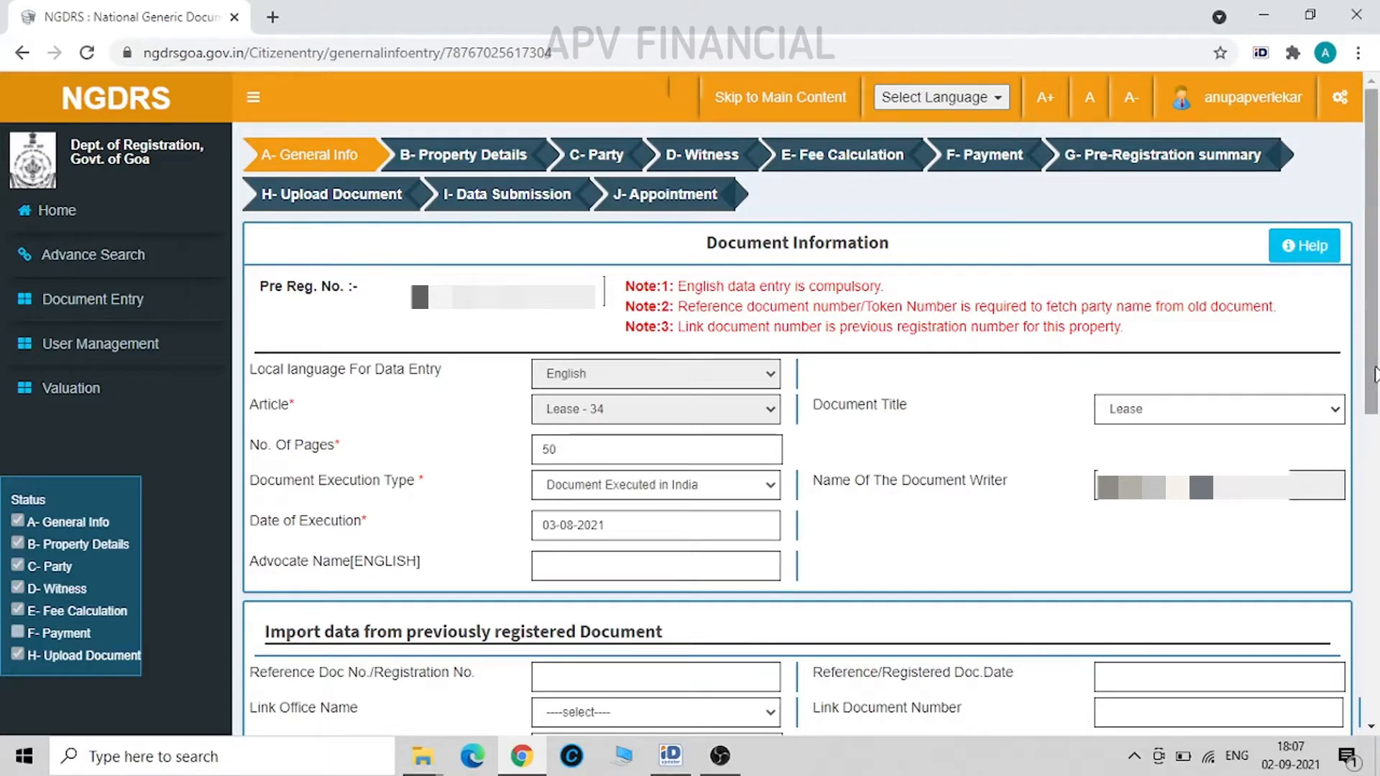
Step: Scroll through the lease entry's General Info form to review its details
scroll(down, 3)
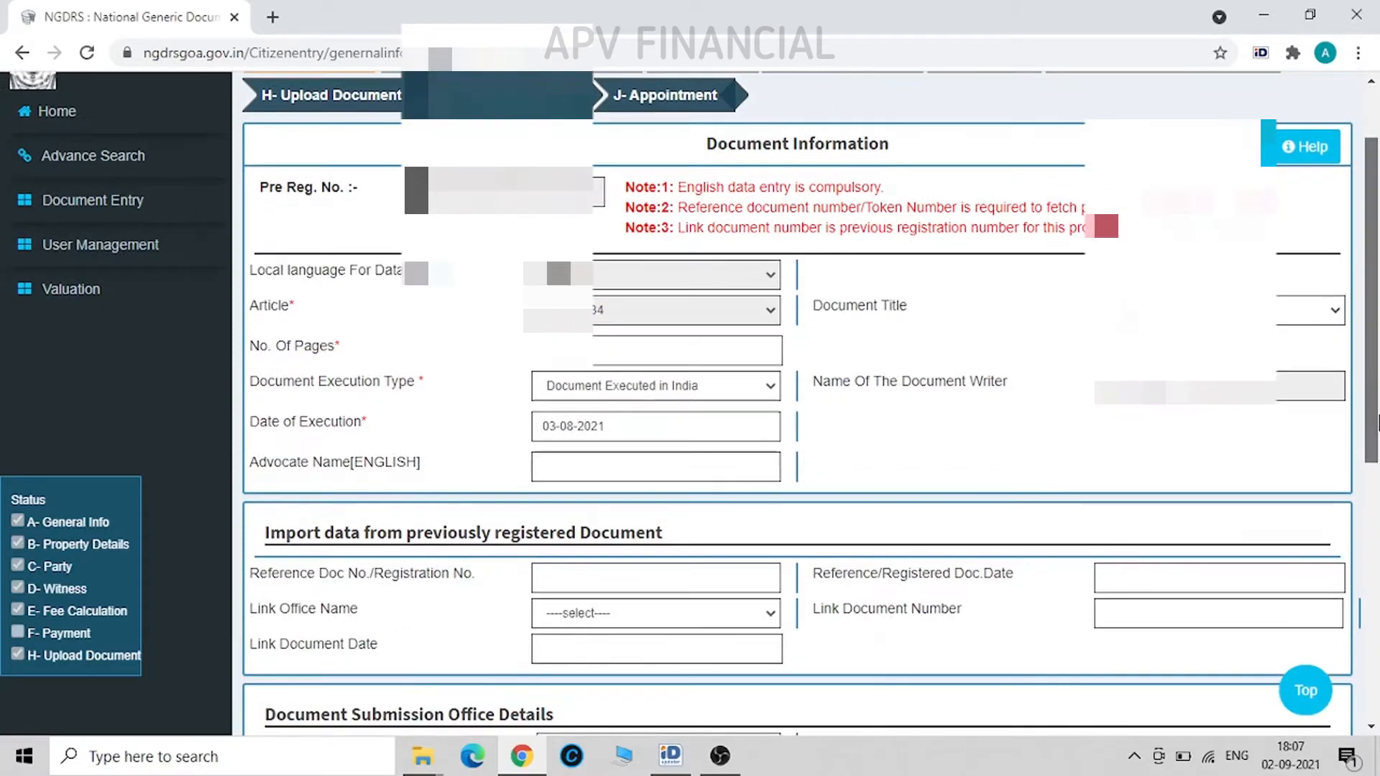
scroll(down, 3)
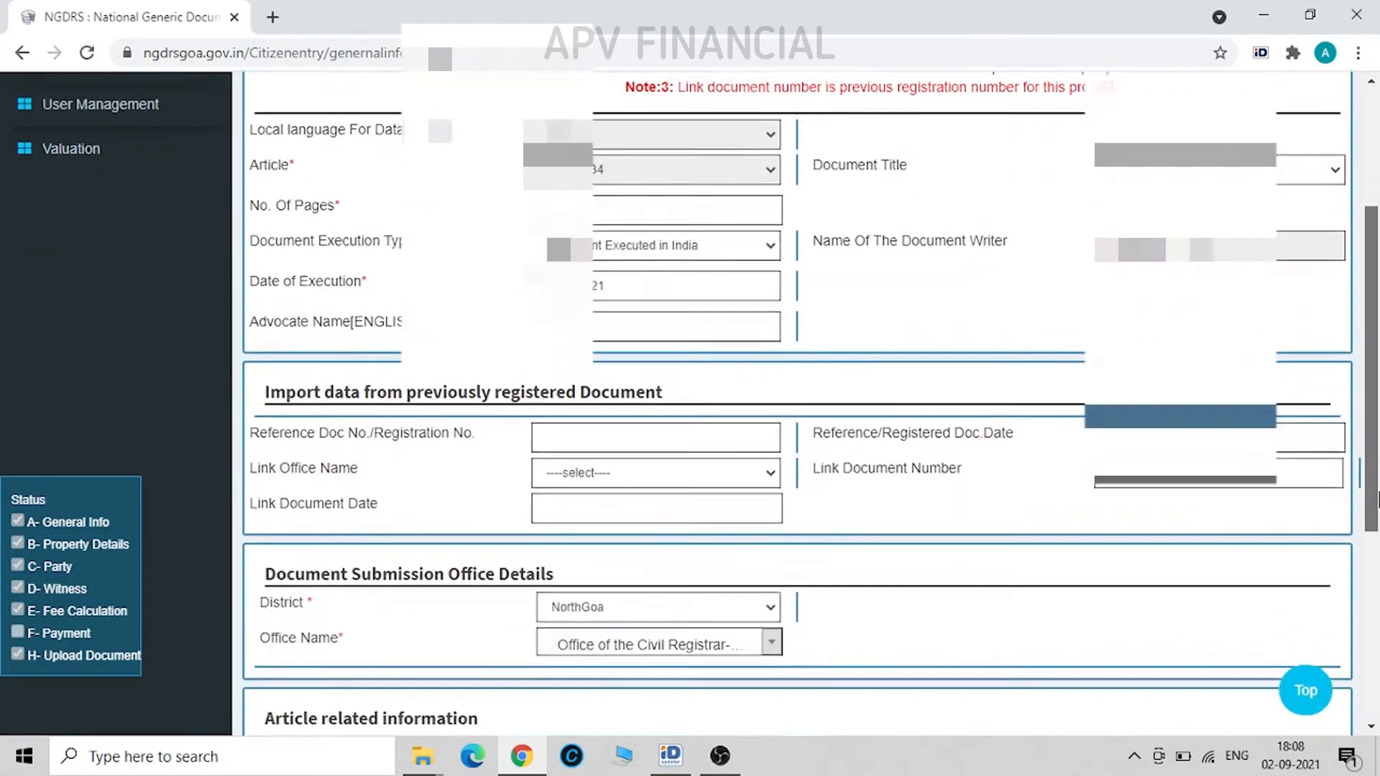
scroll(down, 3)
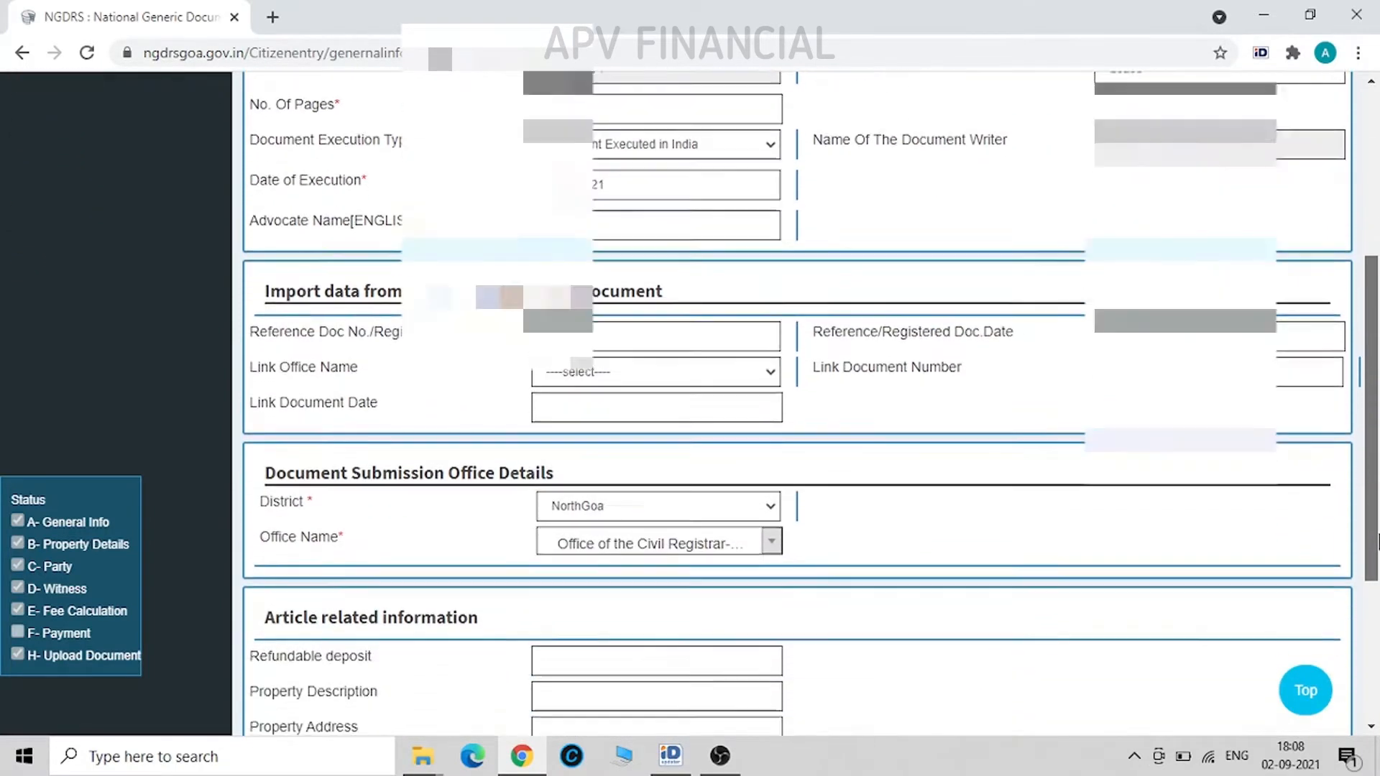
scroll(down, 3)
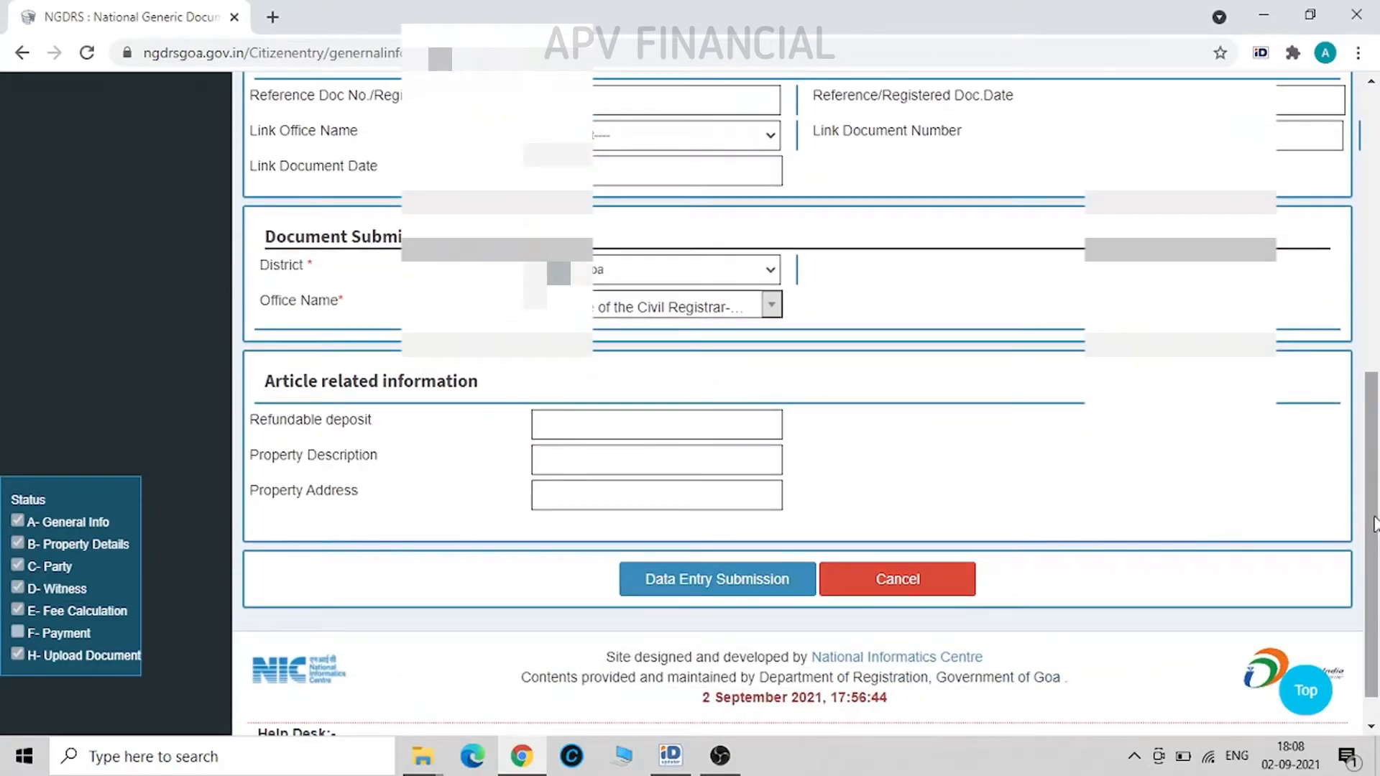
scroll(up, 3)
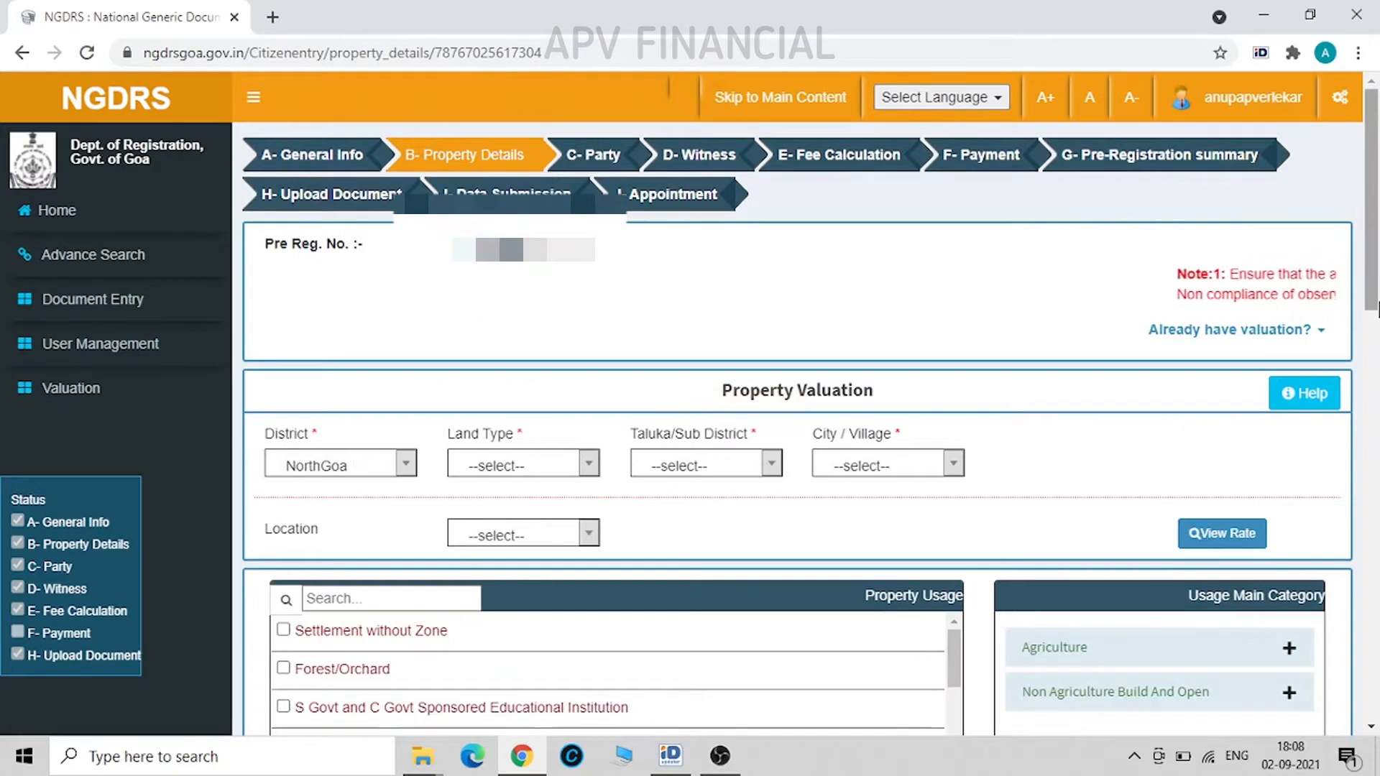
Step: Scroll down Property Details to the Mapusa commercial flat record
scroll(down, 3)
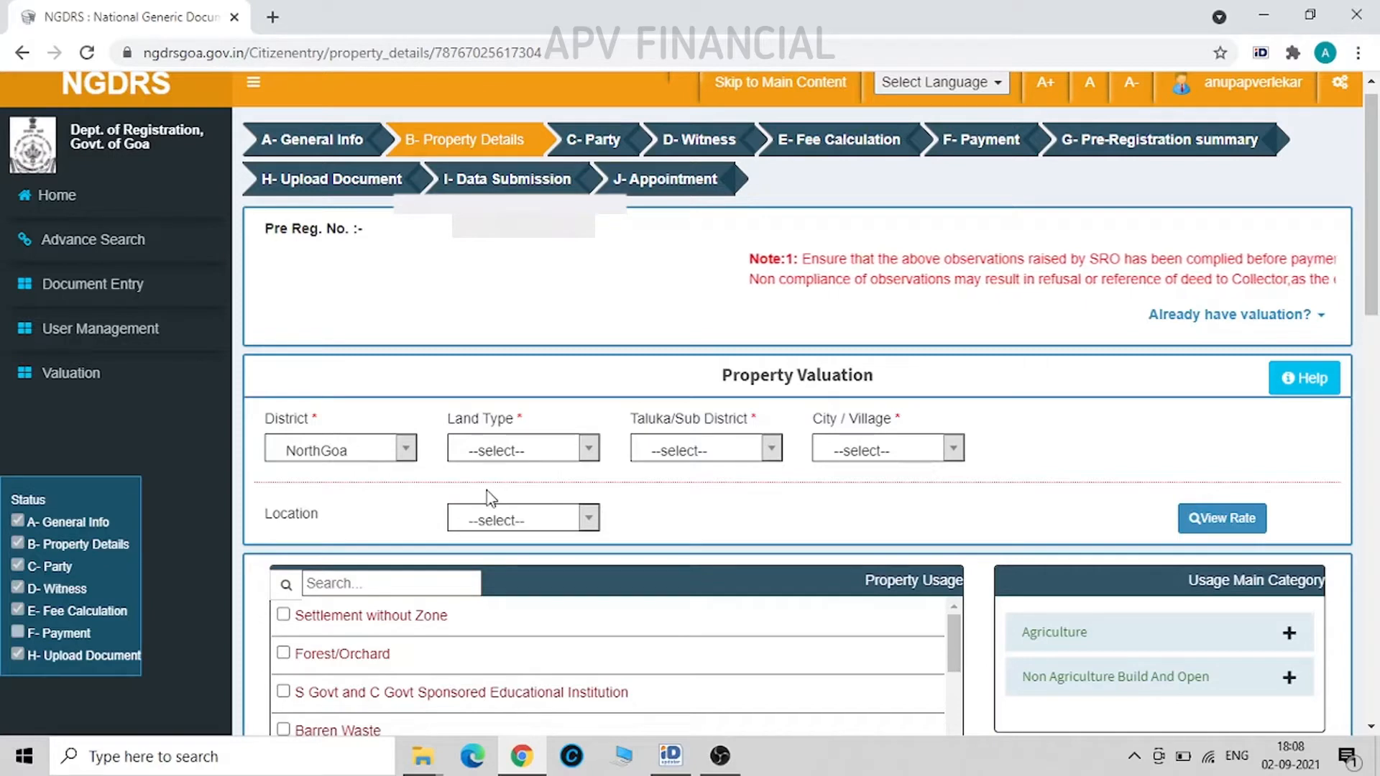
click(522, 448)
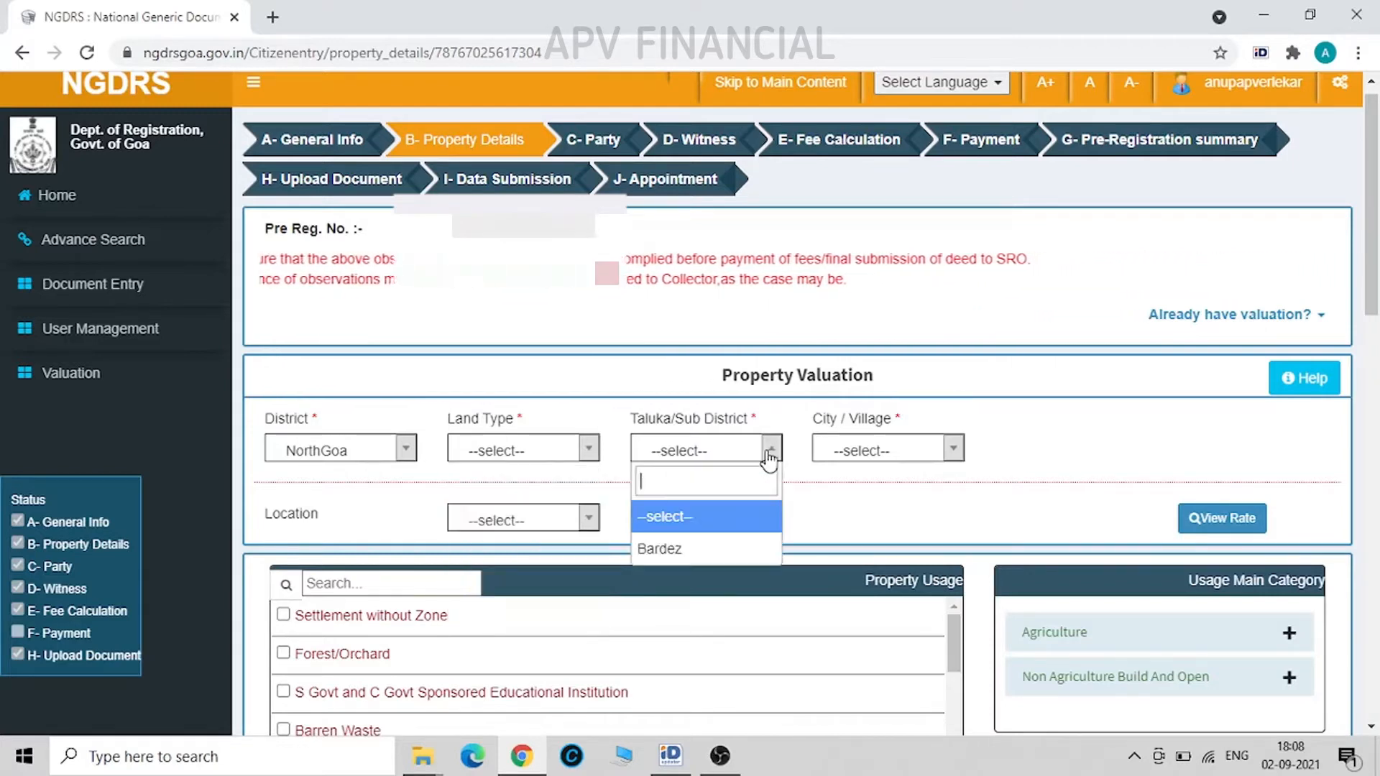
mouse_move(685, 548)
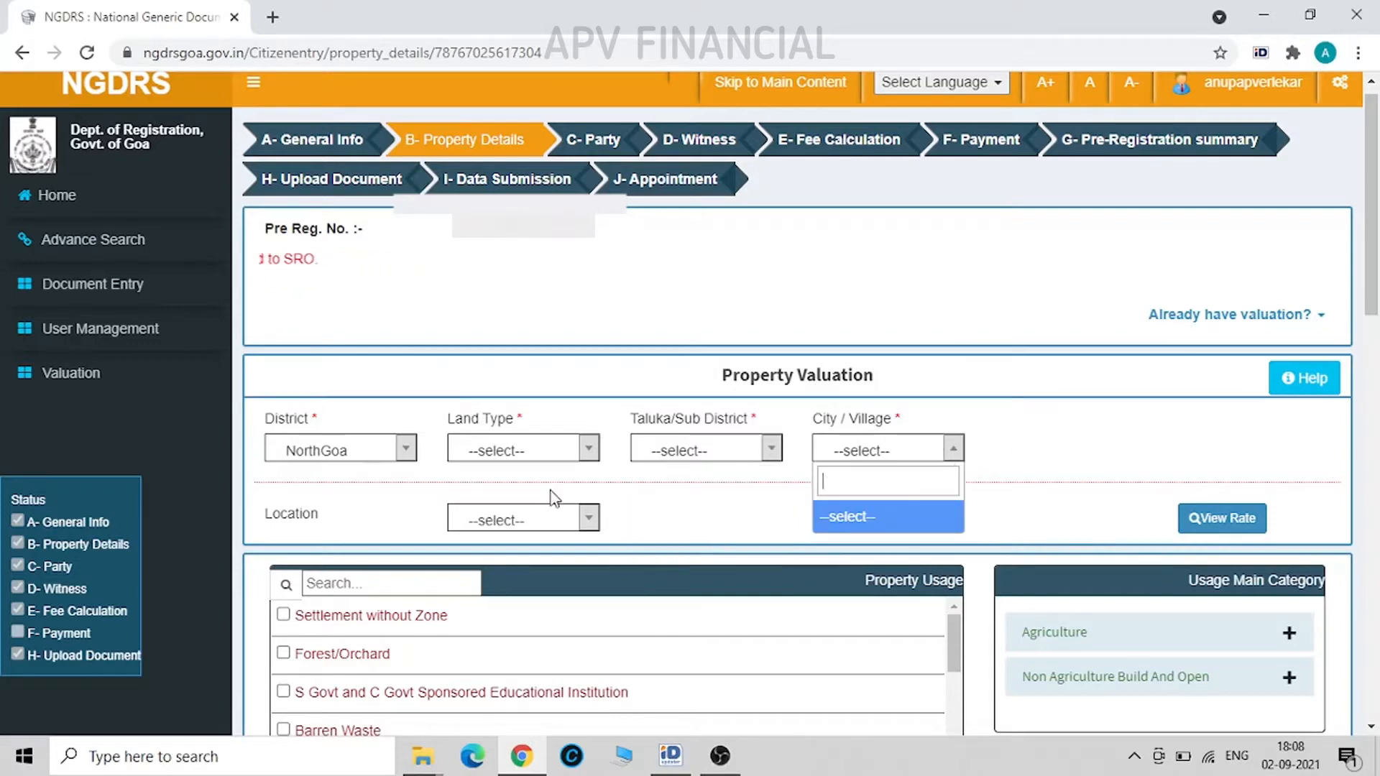
scroll(down, 3)
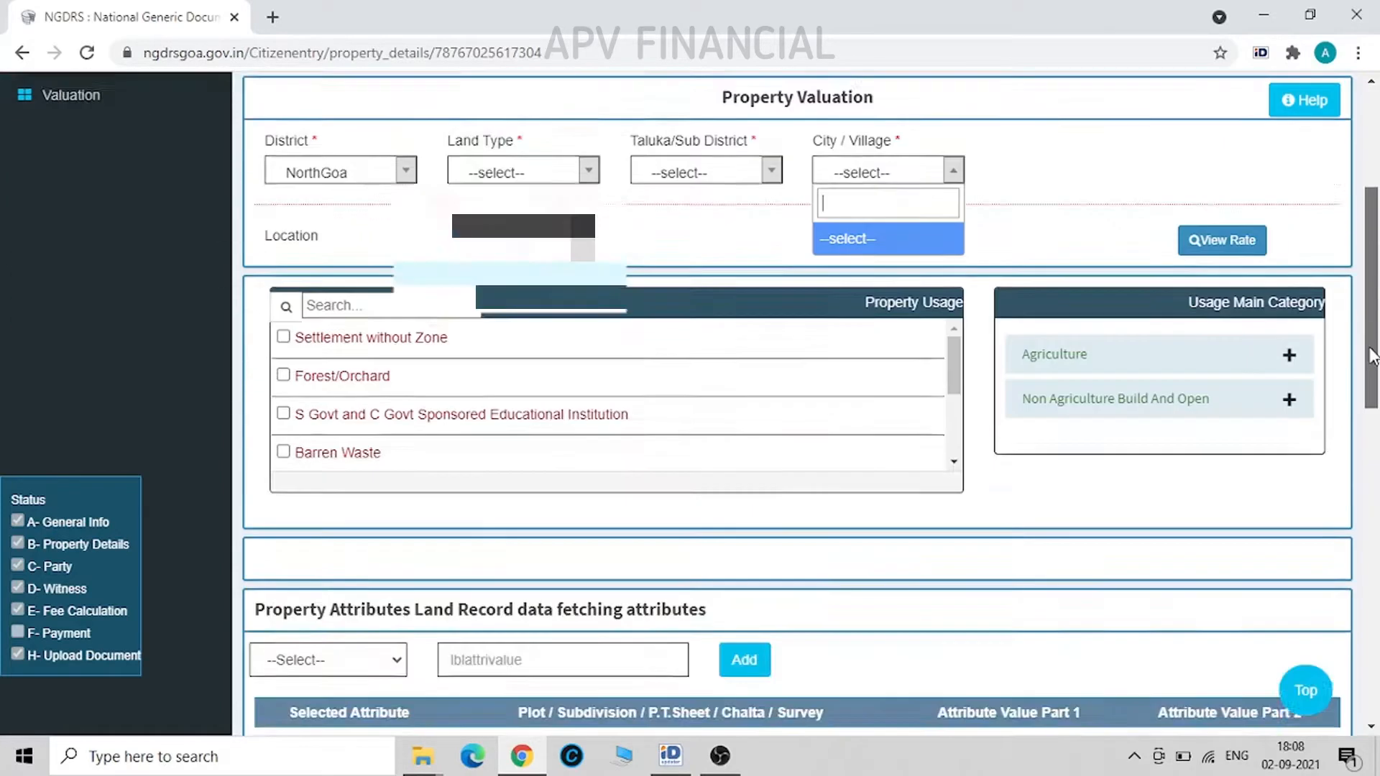
scroll(down, 3)
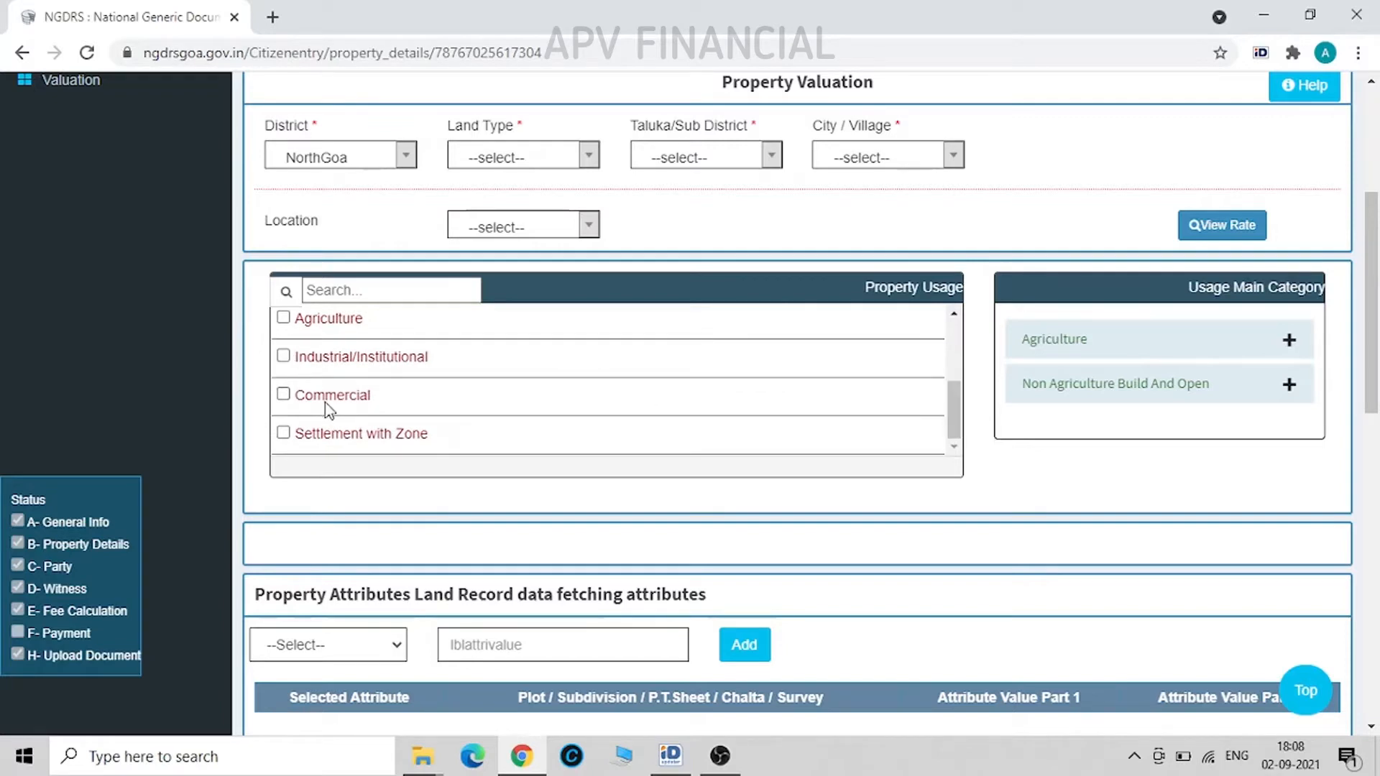
mouse_move(1340, 296)
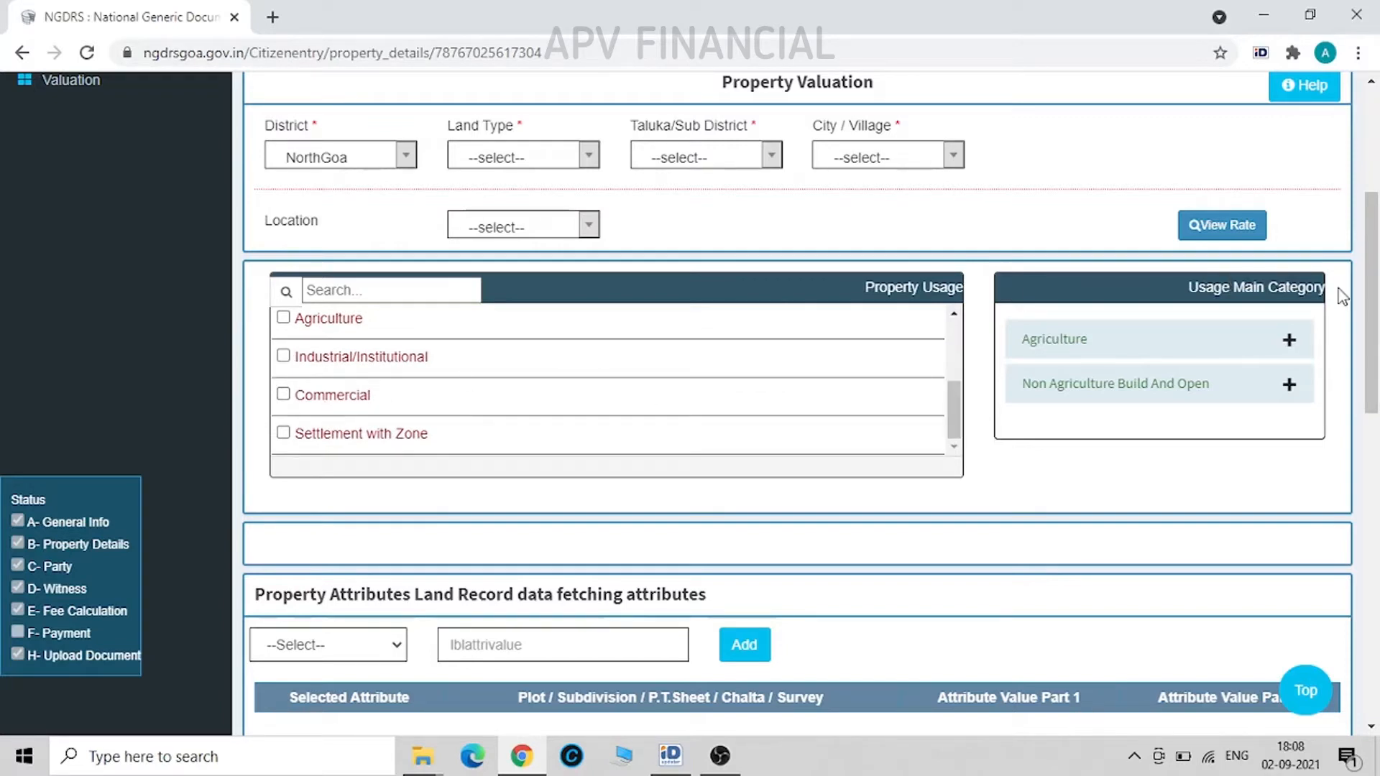
scroll(down, 3)
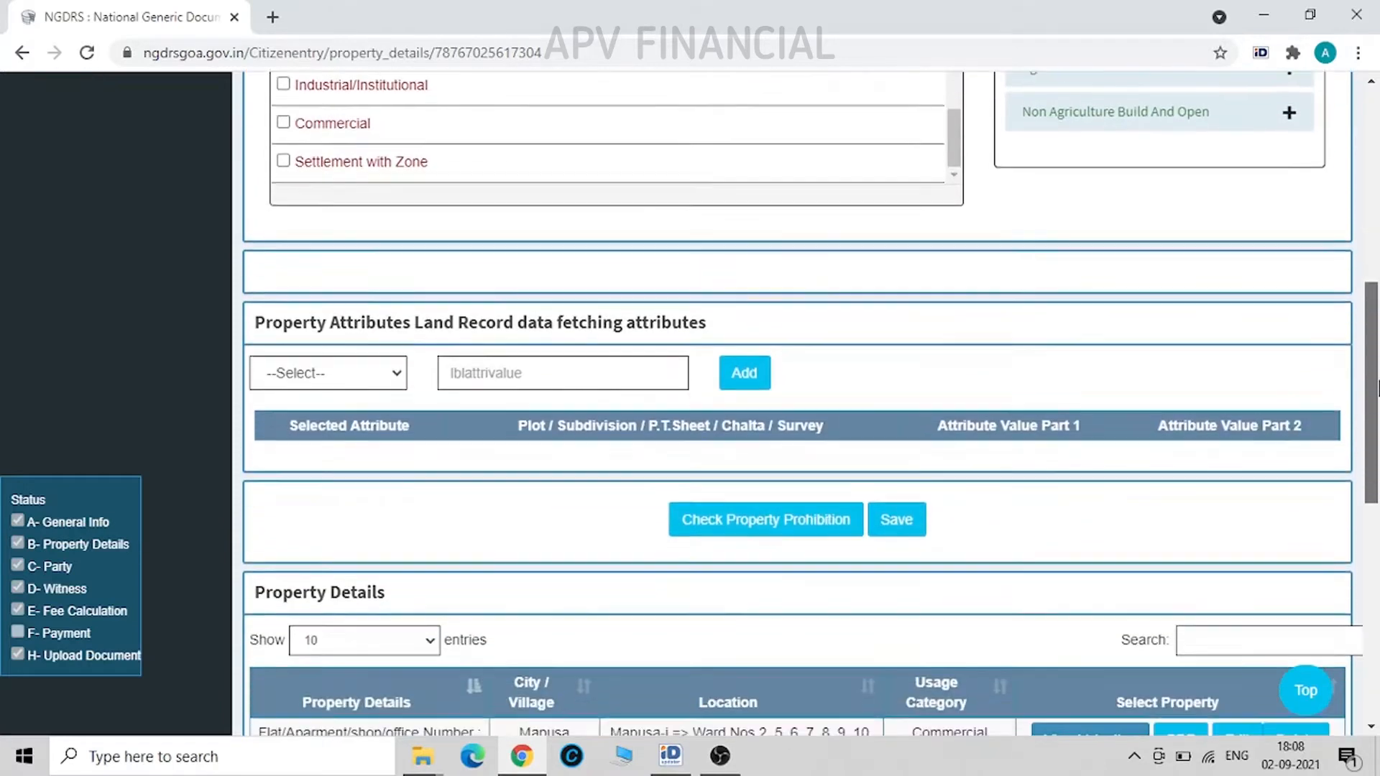
scroll(down, 3)
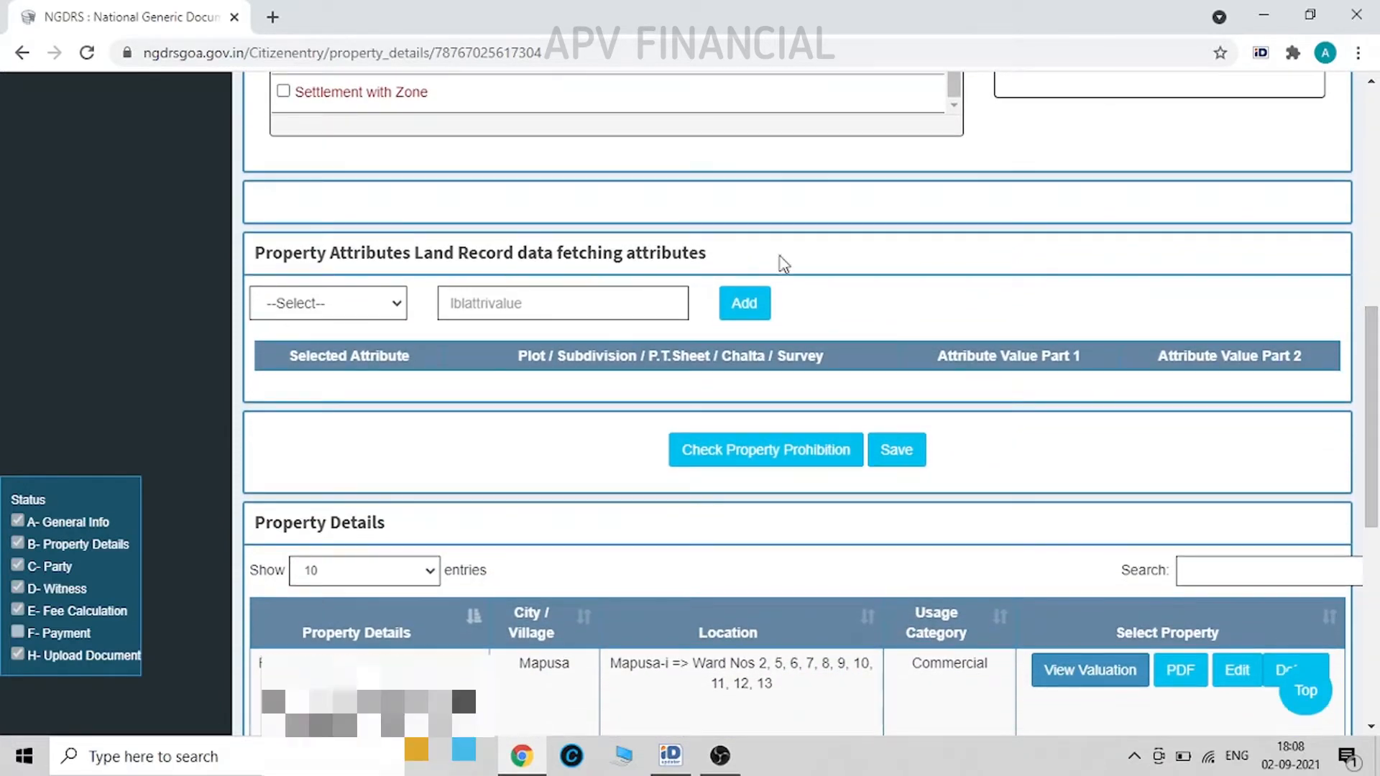
mouse_move(356, 311)
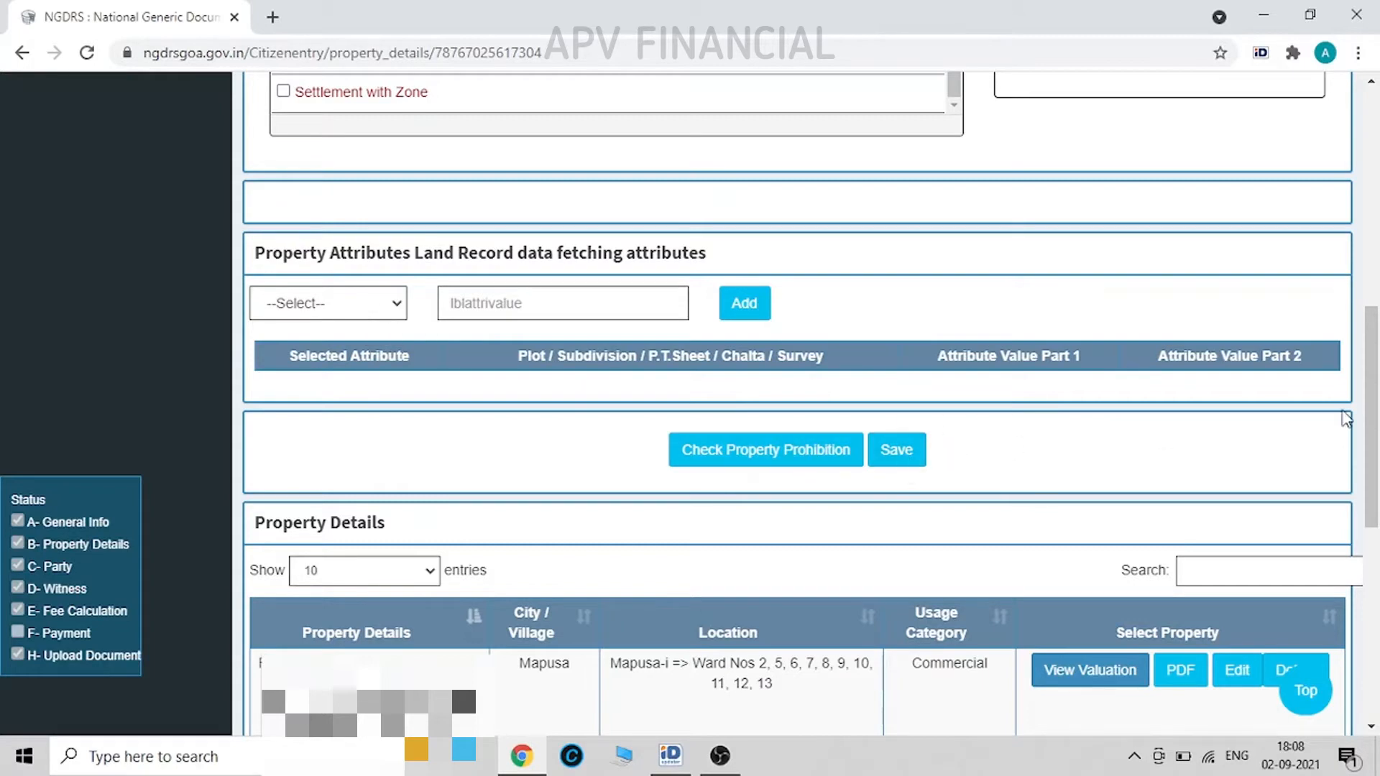
scroll(down, 3)
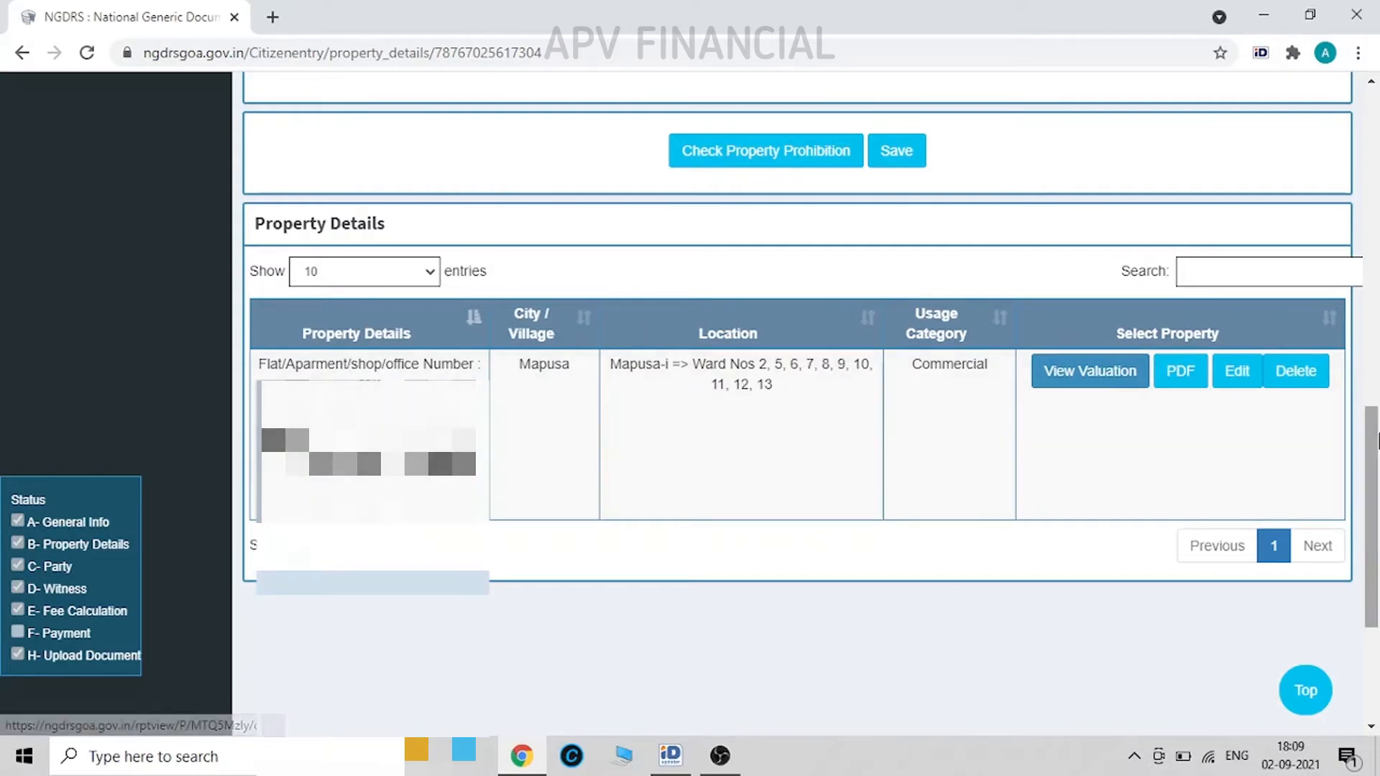
Step: Return to the page top and open the C- Party step
click(1090, 371)
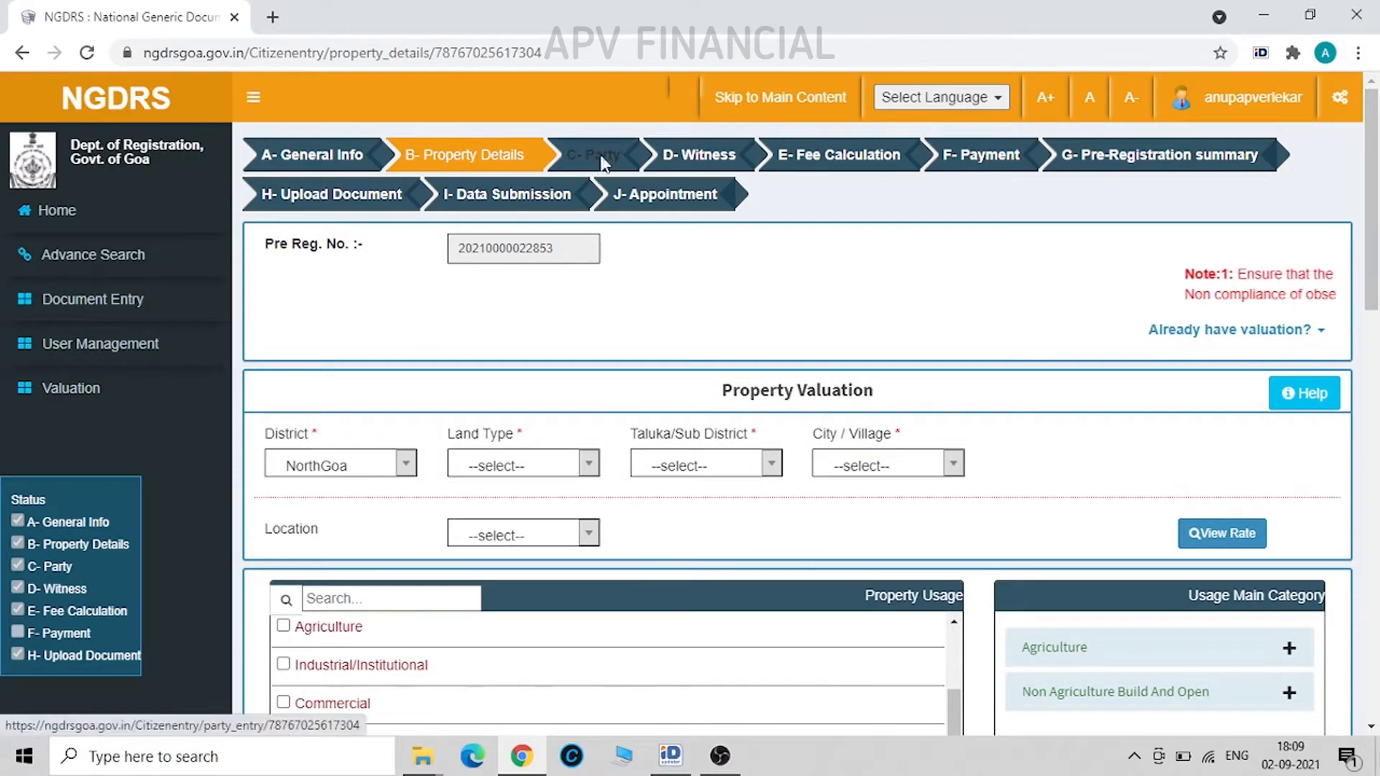
click(591, 154)
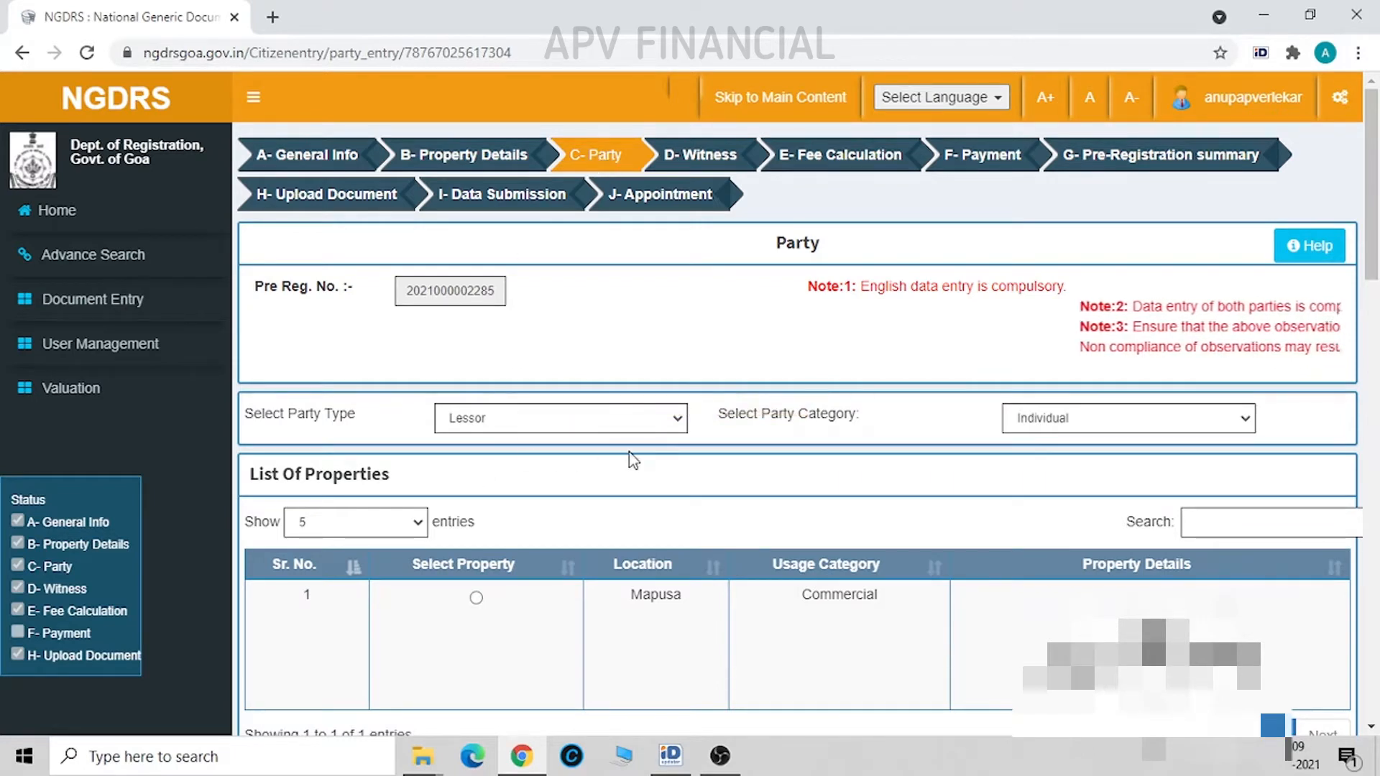
click(560, 417)
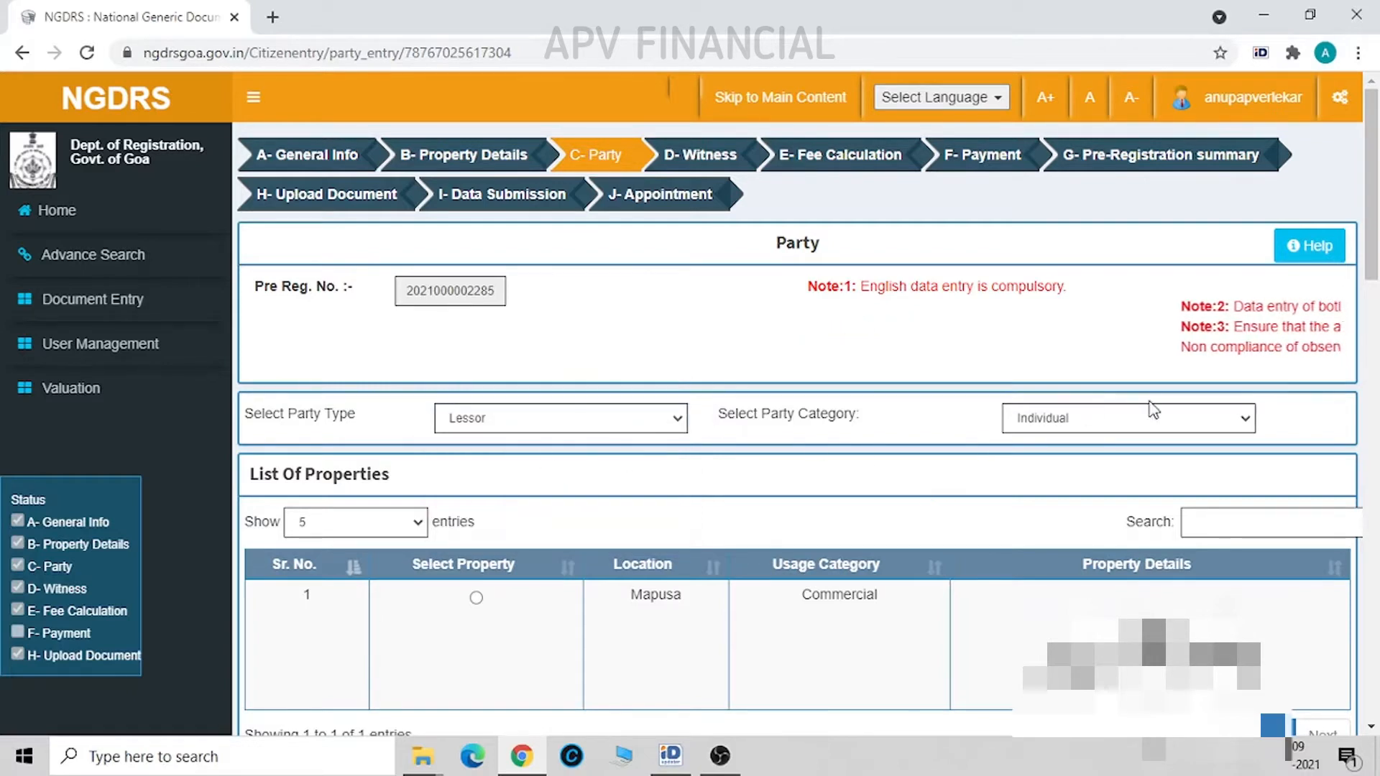
Step: Set the lessor's party category to Co-operative Society, revealing the society fields
click(1128, 419)
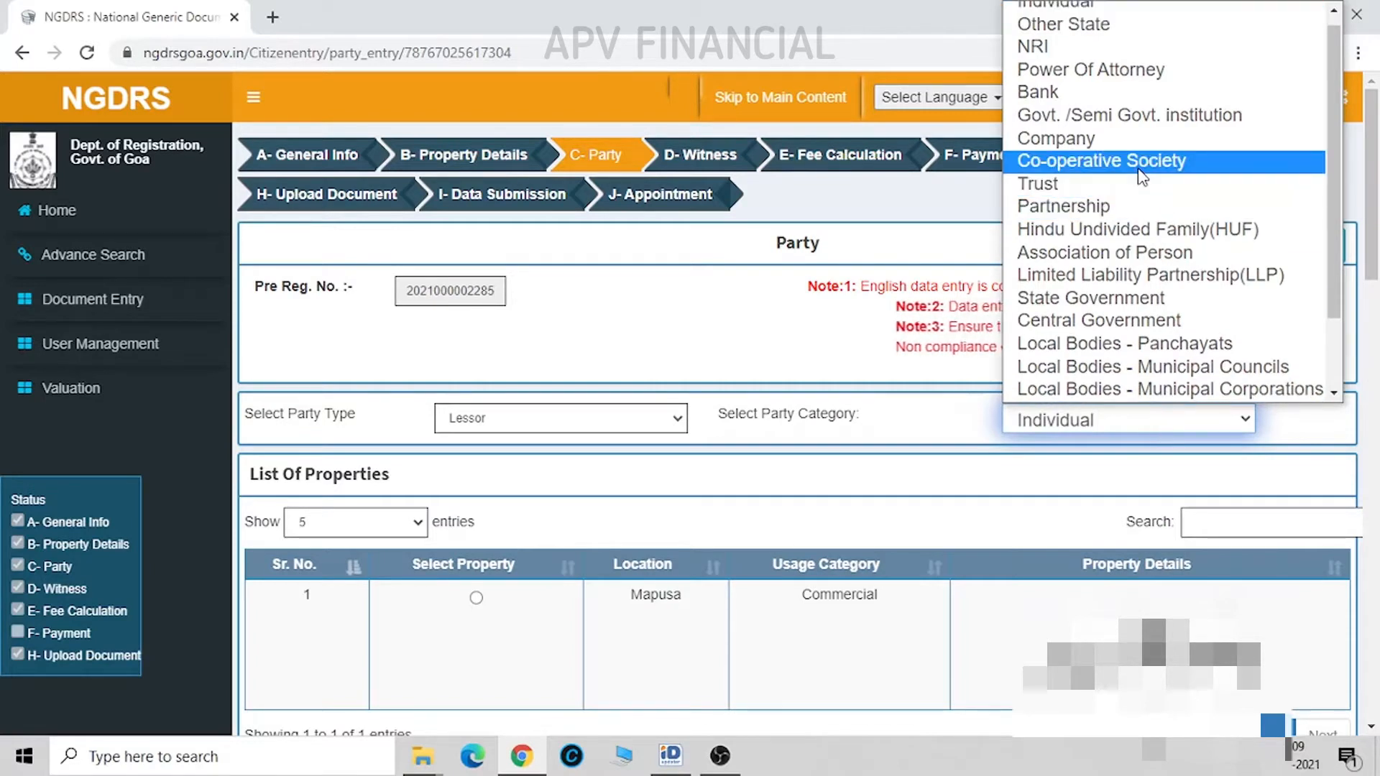
click(1101, 161)
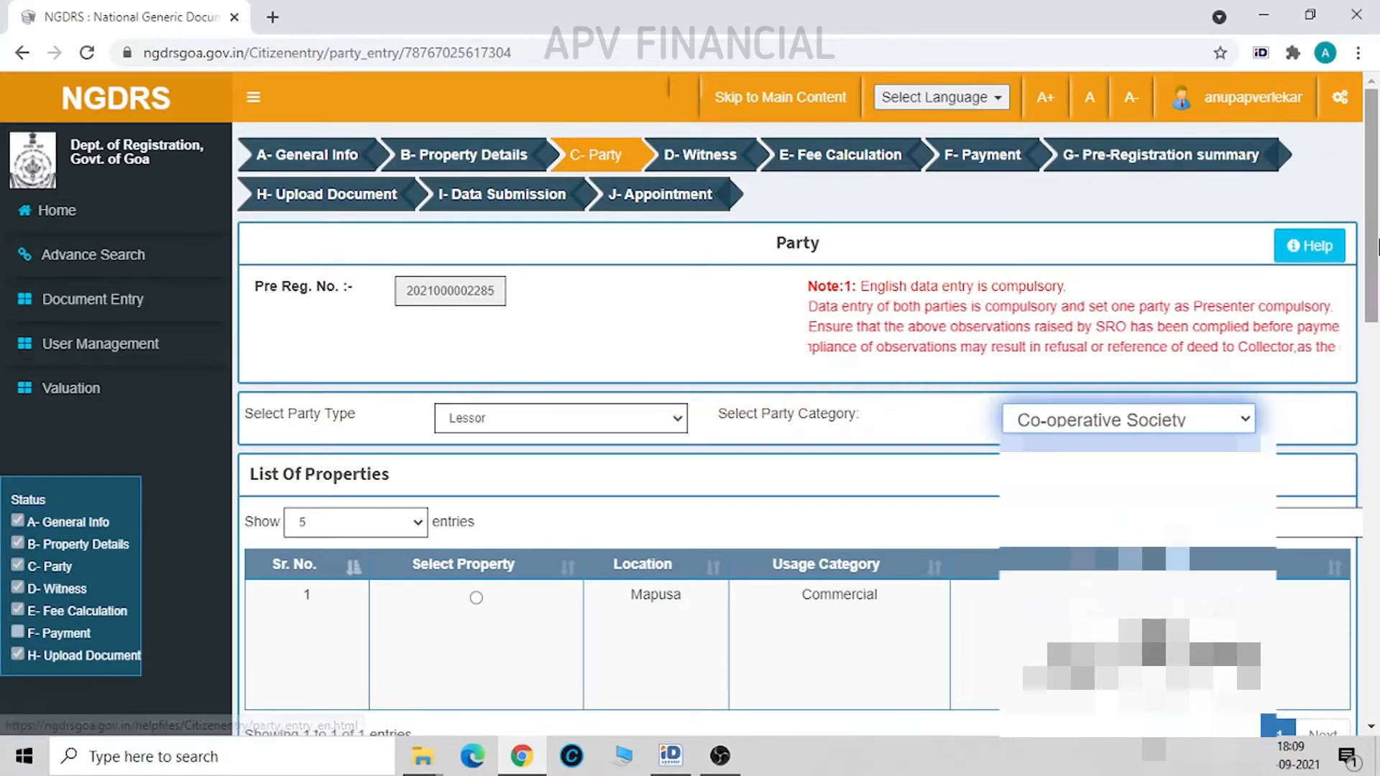
scroll(down, 3)
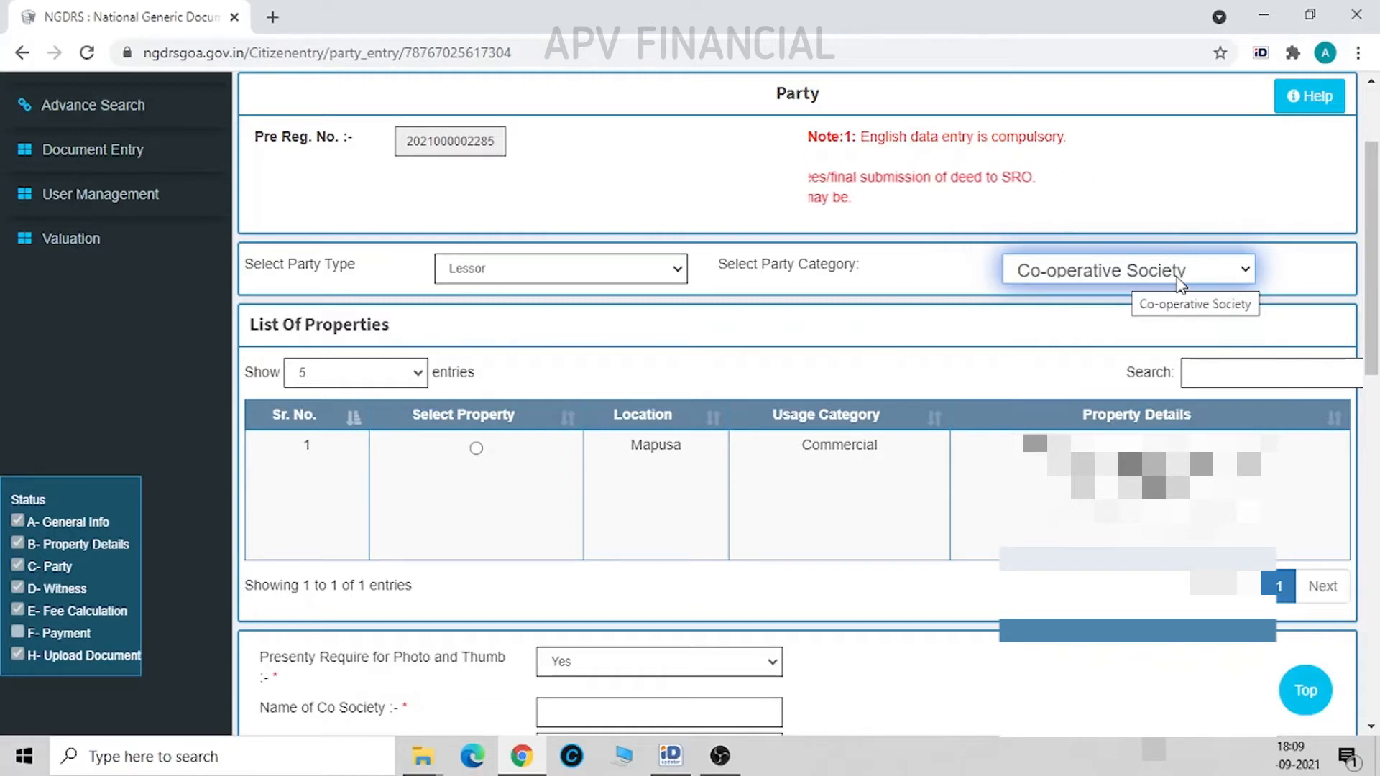
click(1133, 269)
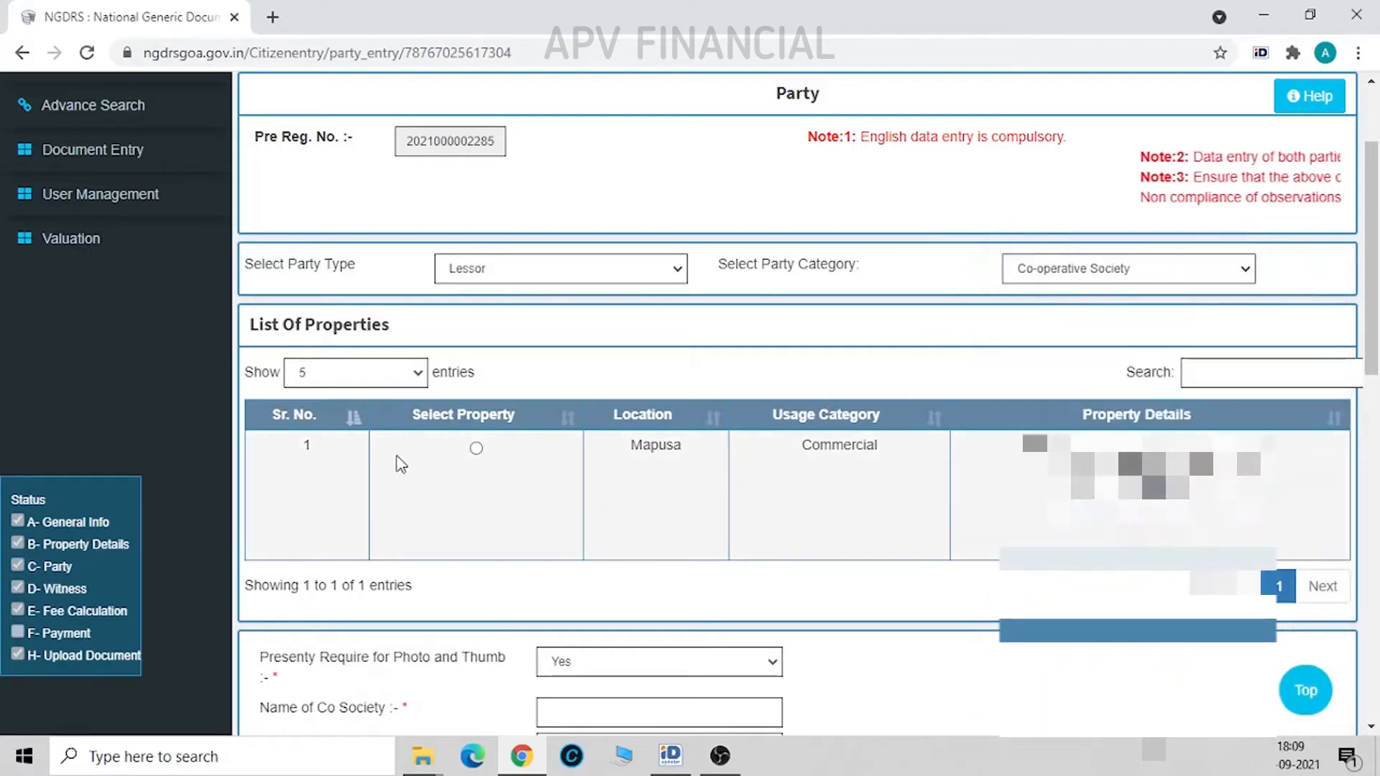
mouse_move(442, 466)
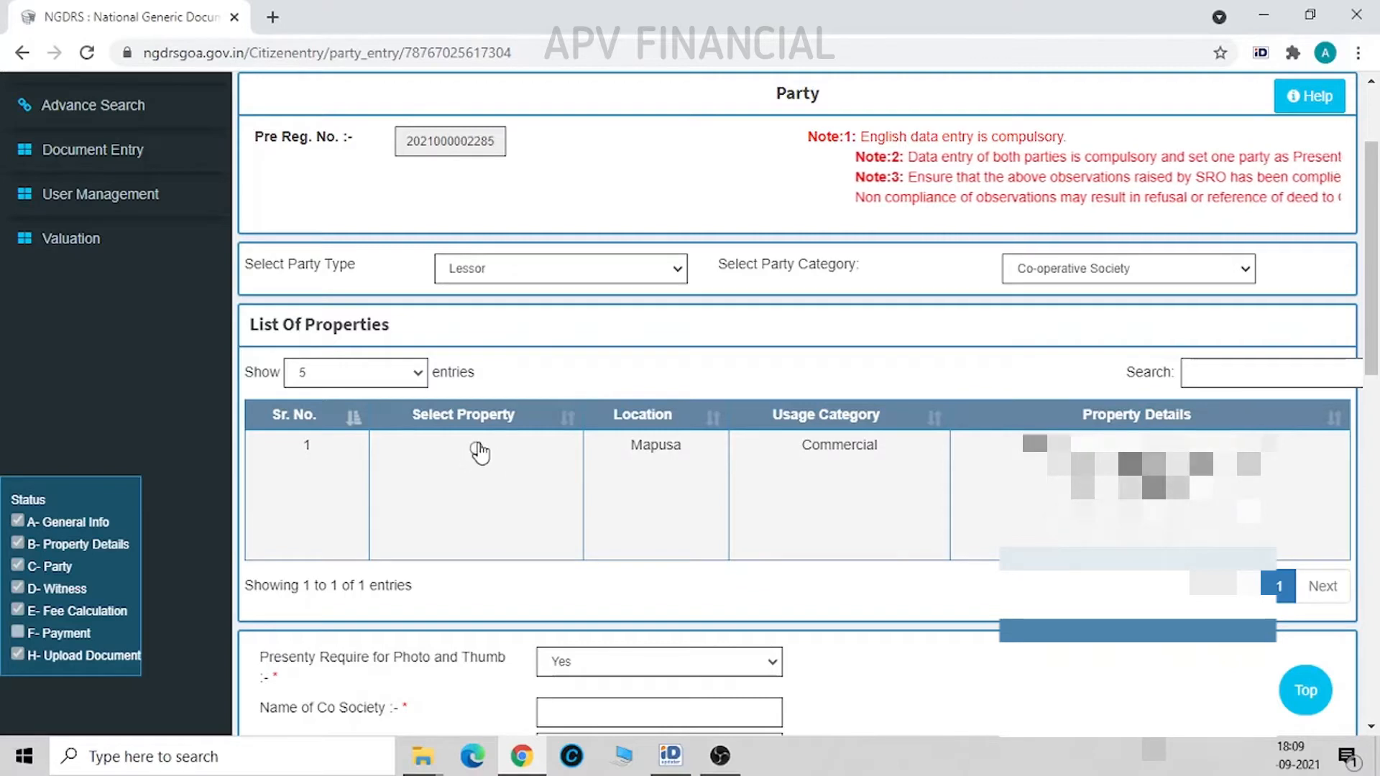
Step: Link the Mapusa property to the society lessor and set Is Executor to Yes
click(476, 448)
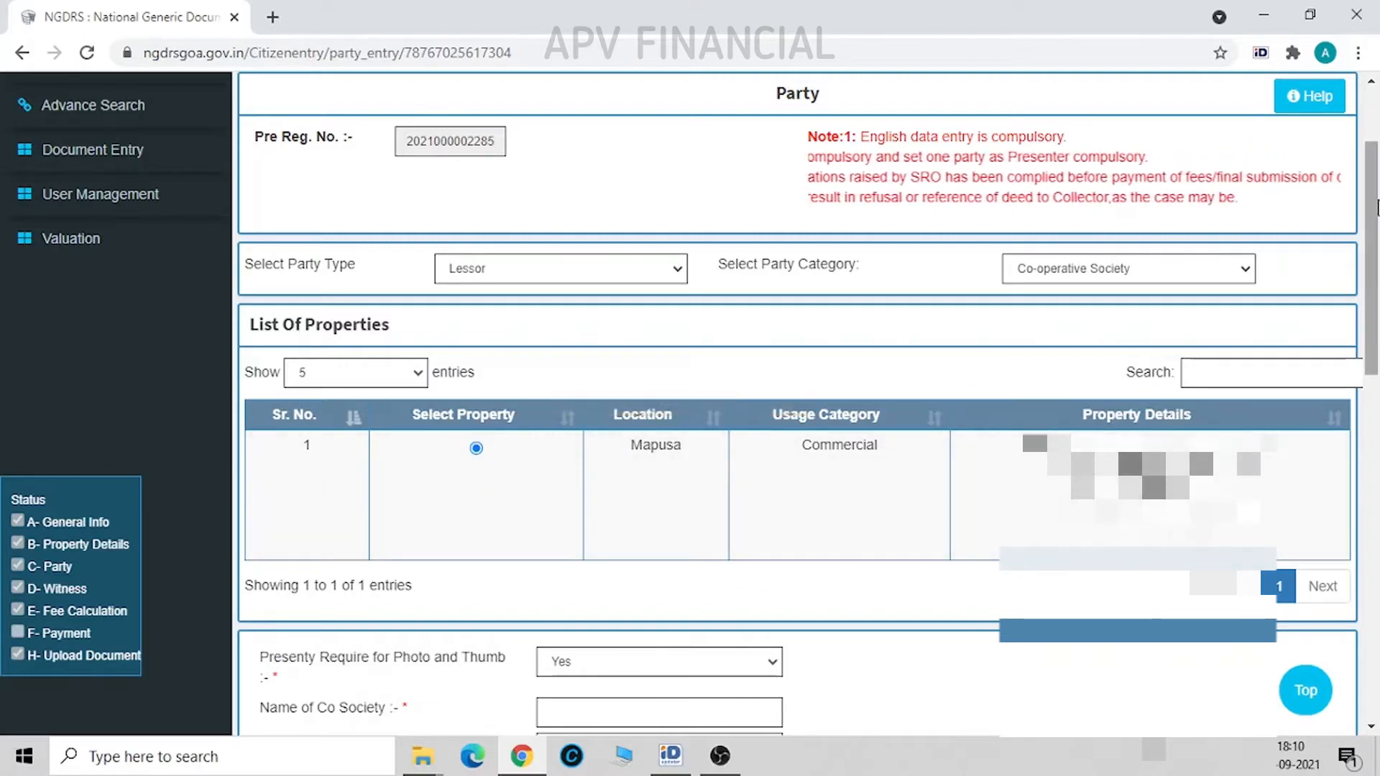
scroll(down, 3)
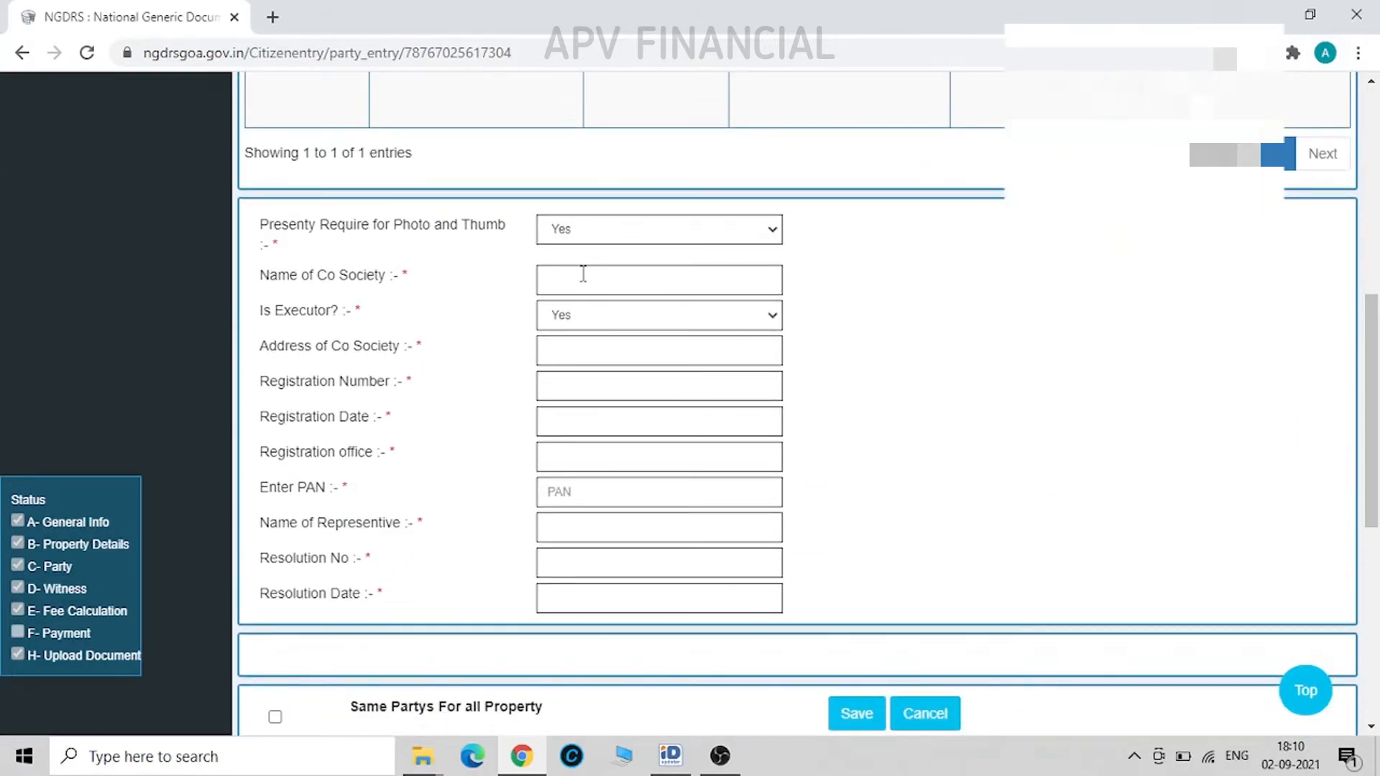
mouse_move(647, 329)
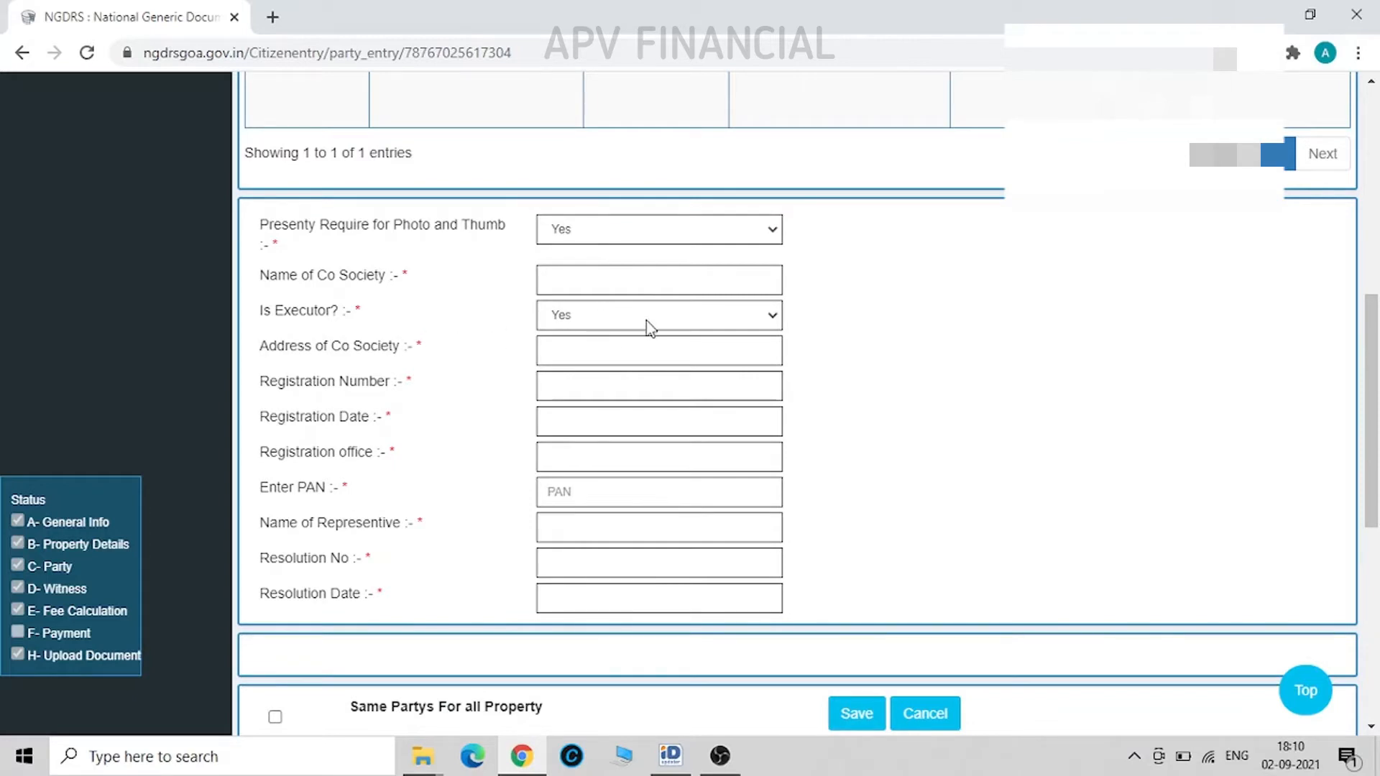
click(658, 315)
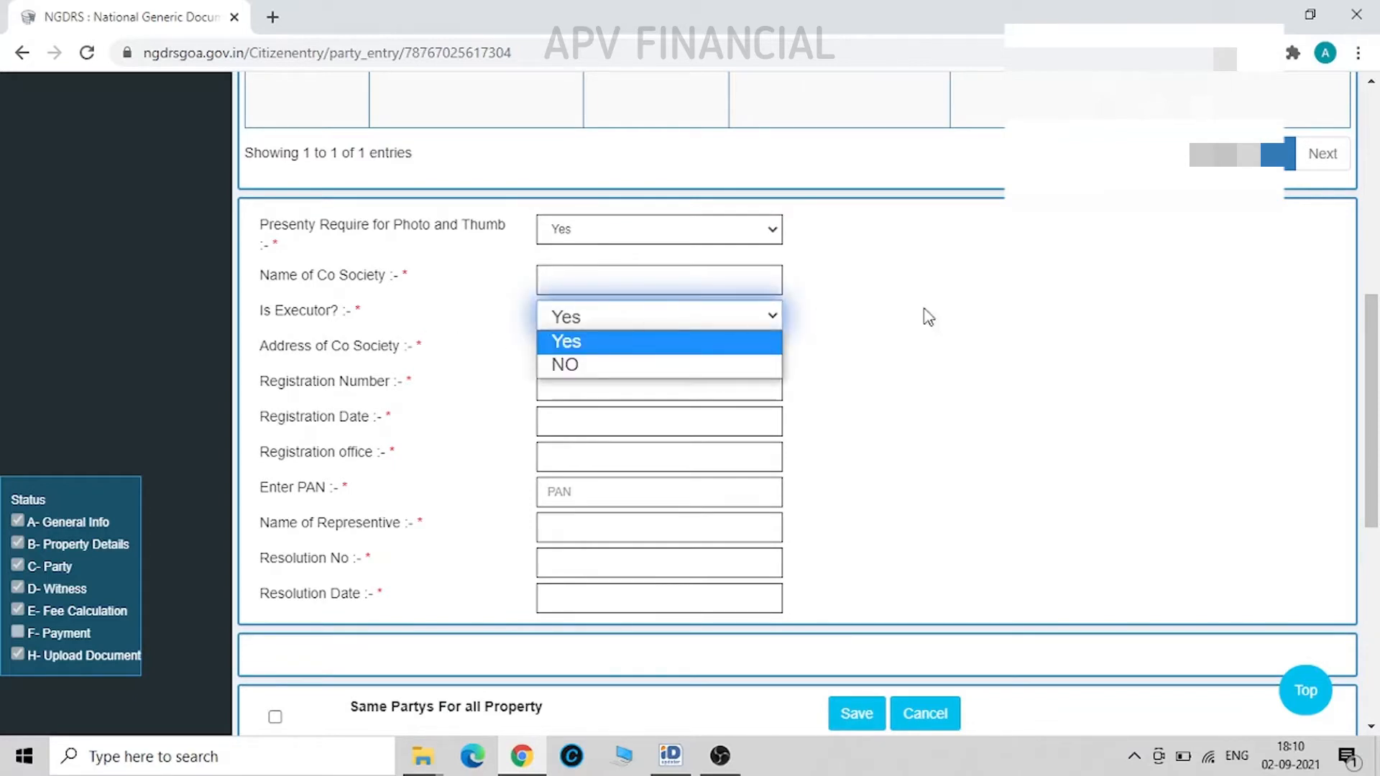
click(566, 341)
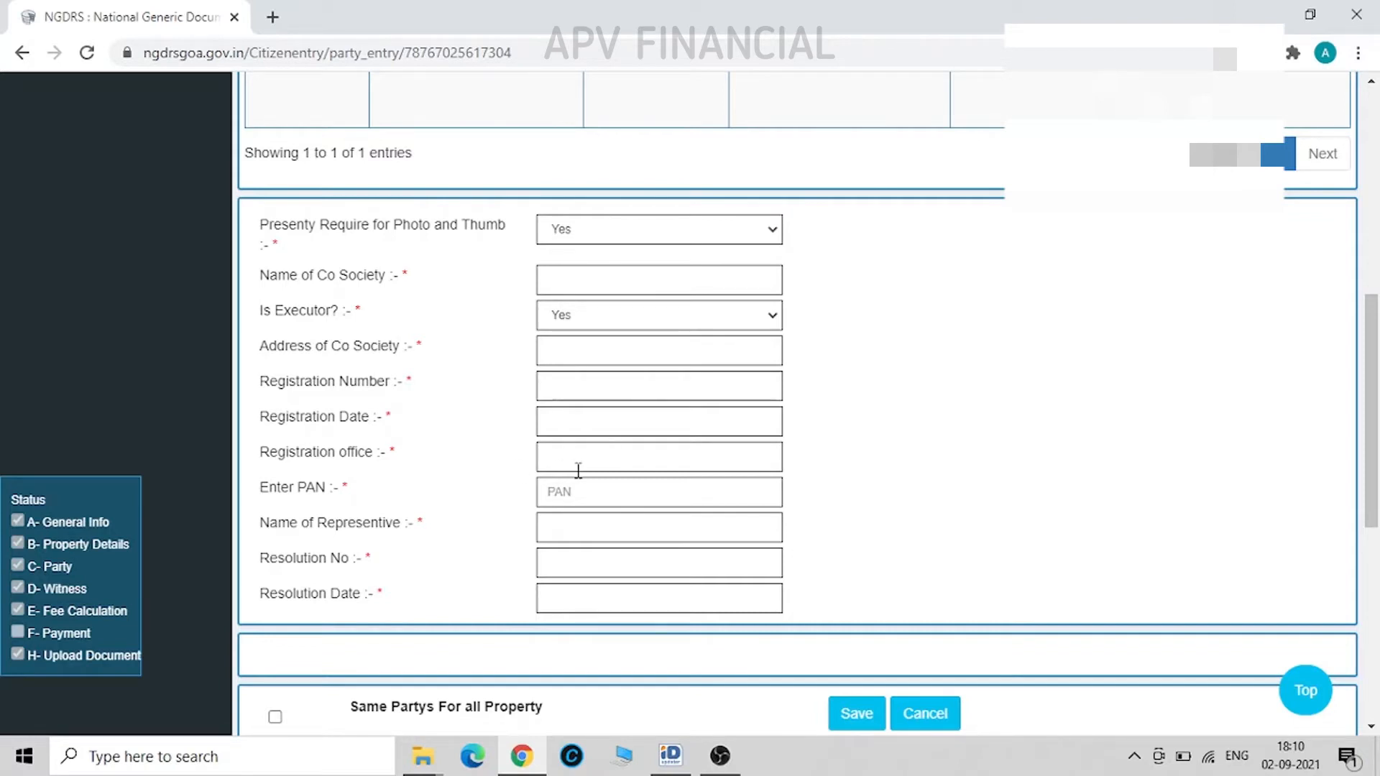
mouse_move(584, 503)
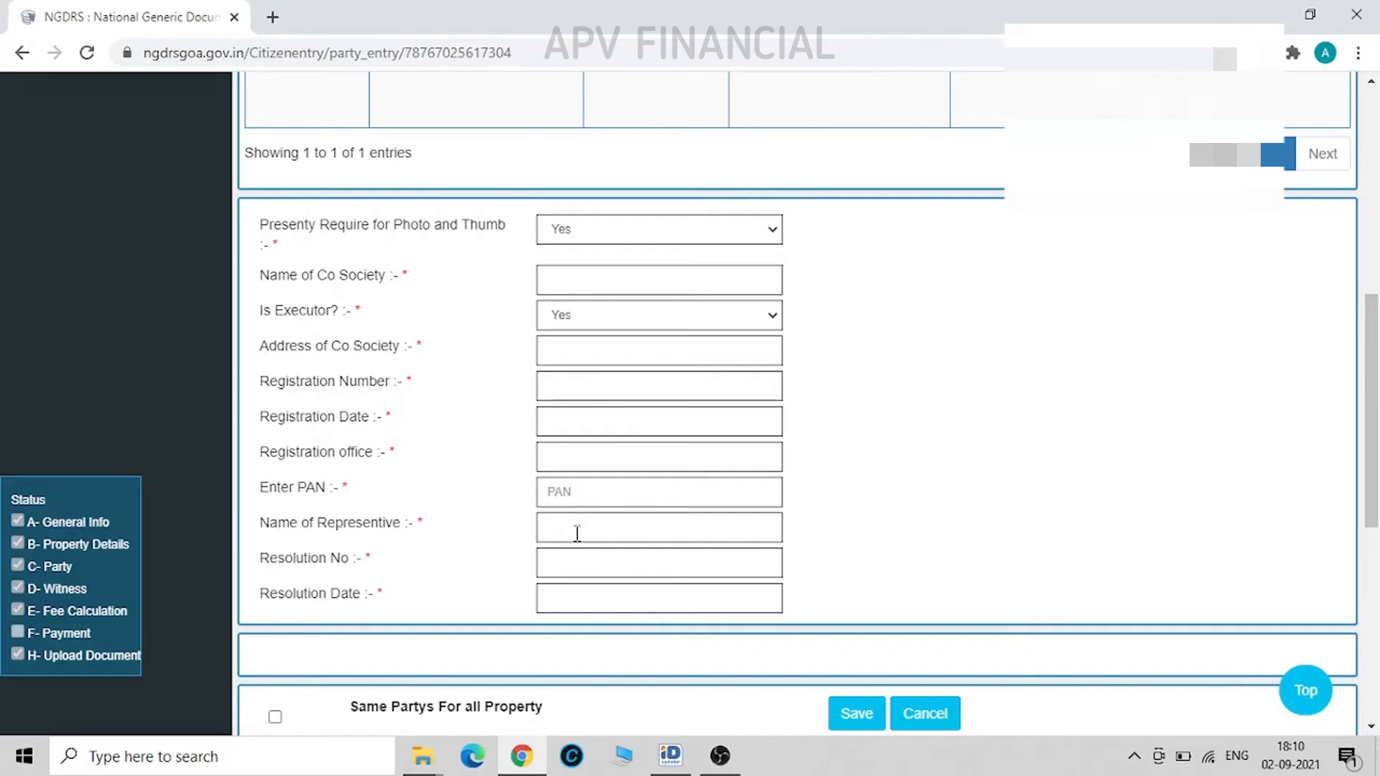
mouse_move(375, 571)
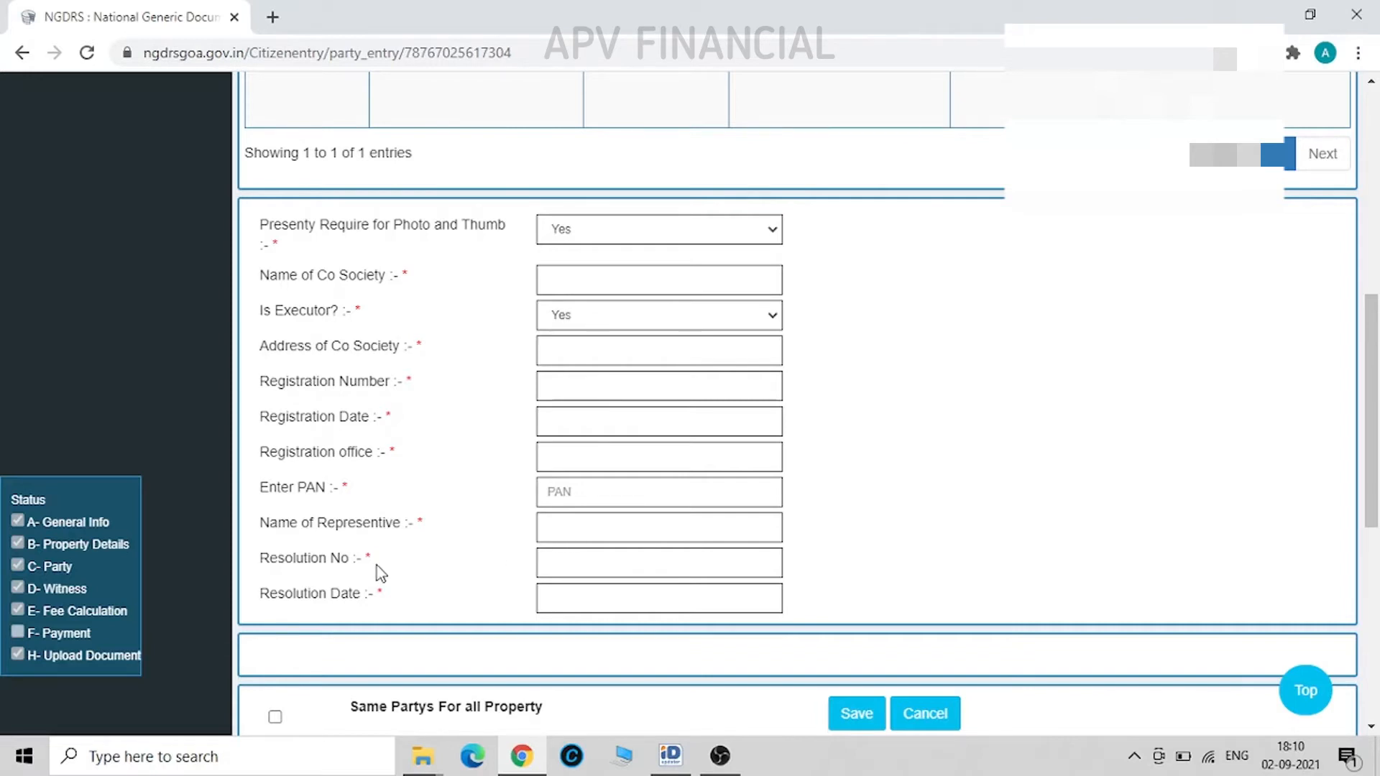
click(657, 562)
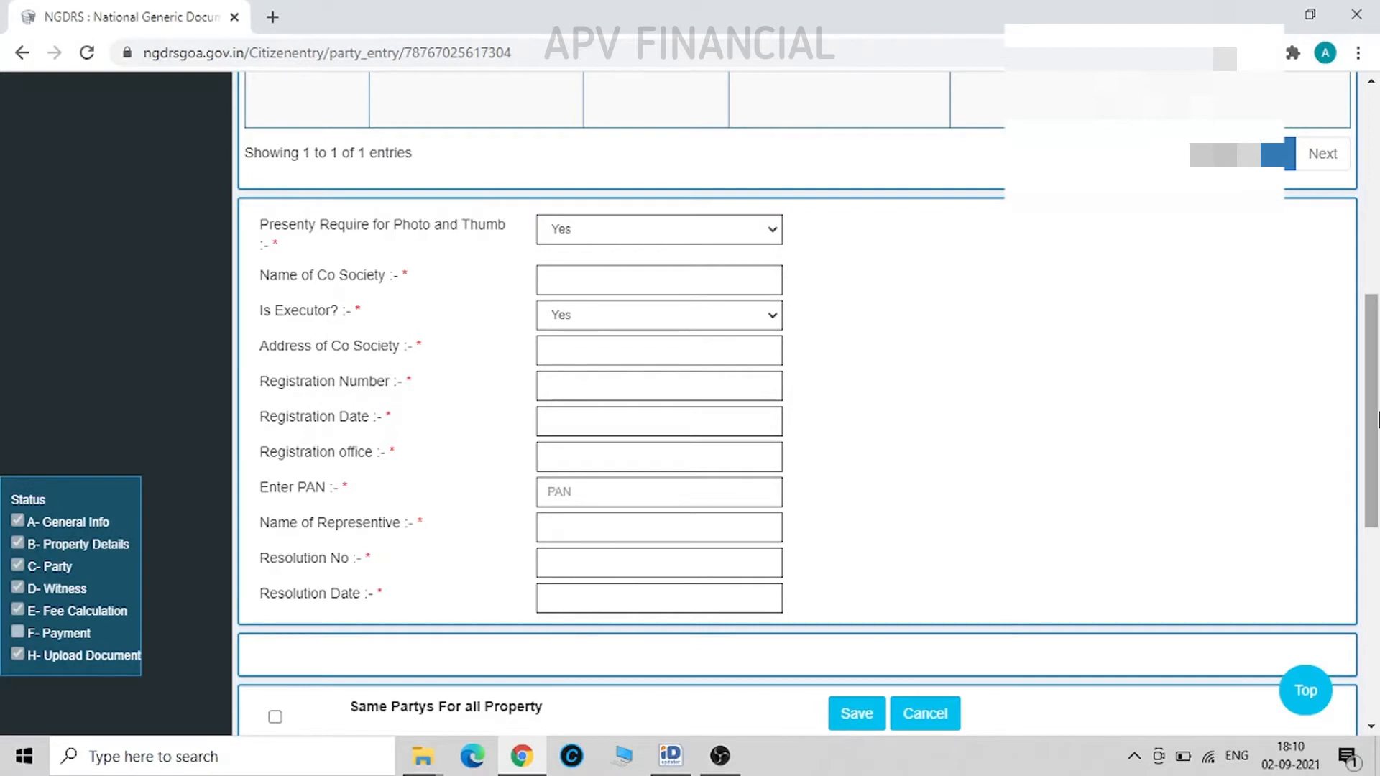
scroll(down, 3)
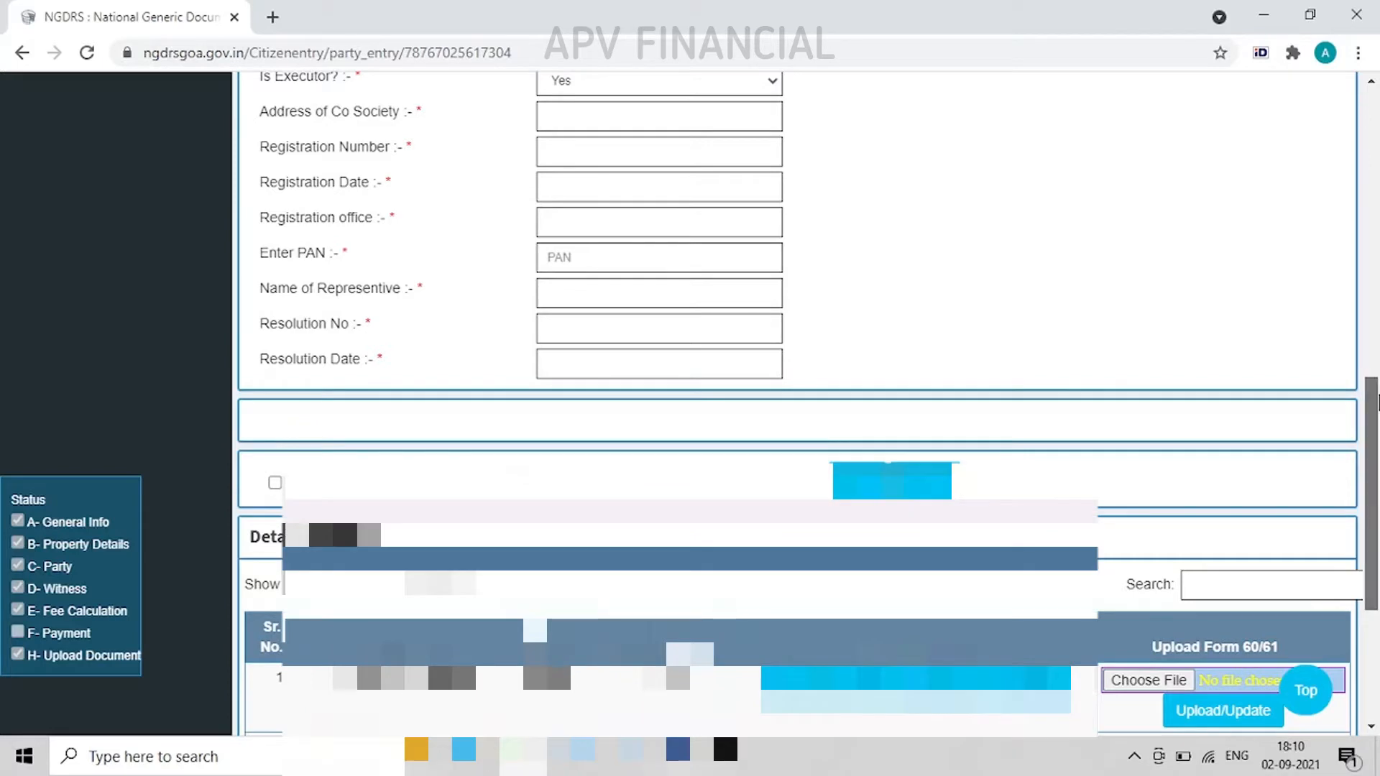
Step: Check the Bank and Co-operative Society parties, then change party type to Lessee
scroll(down, 3)
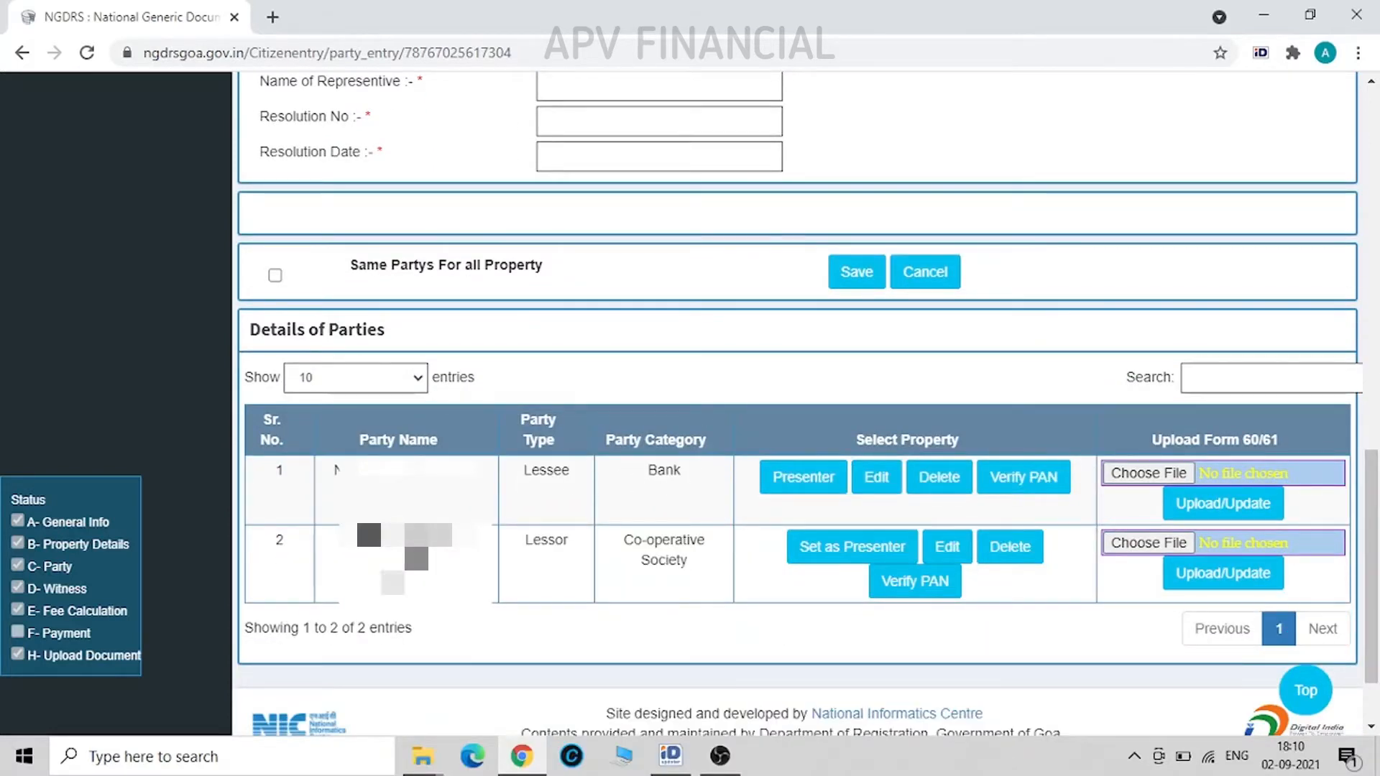
mouse_move(655, 572)
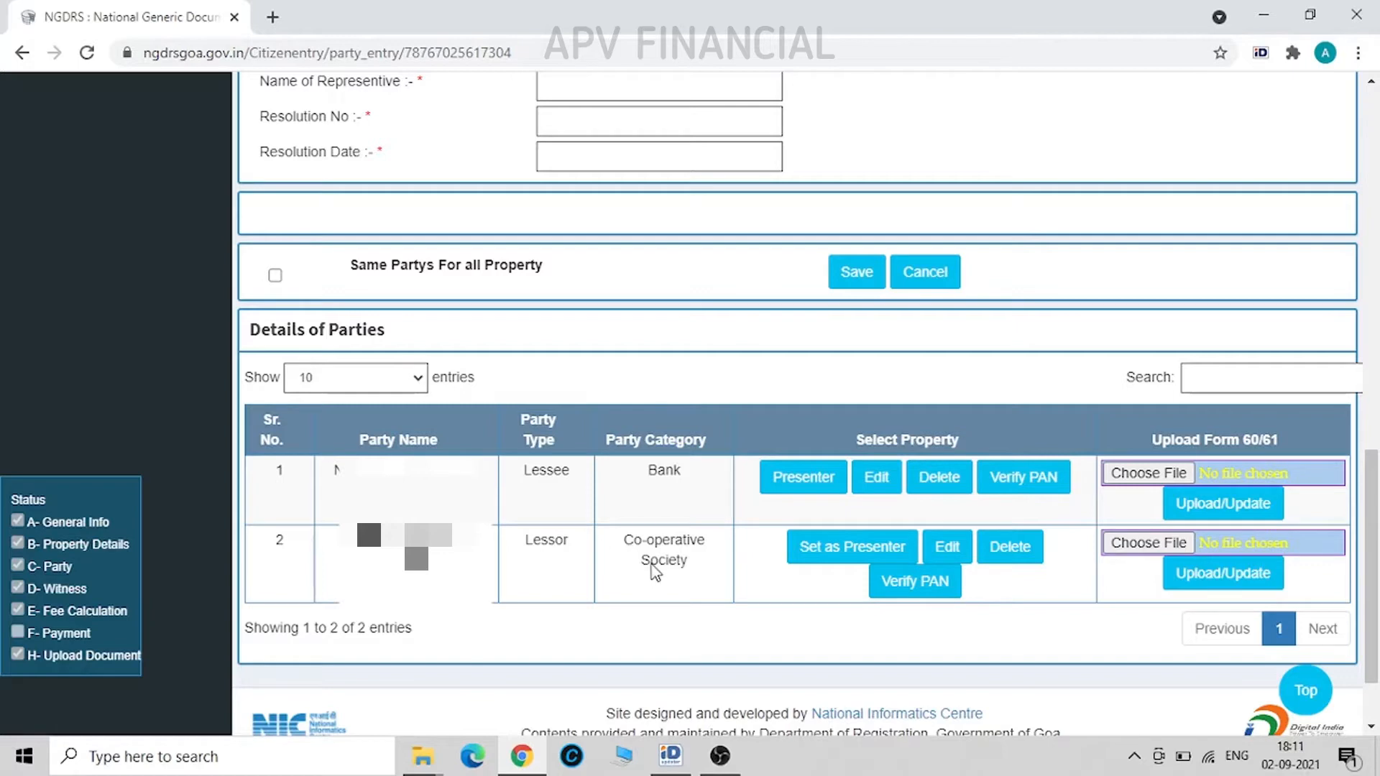
mouse_move(771, 569)
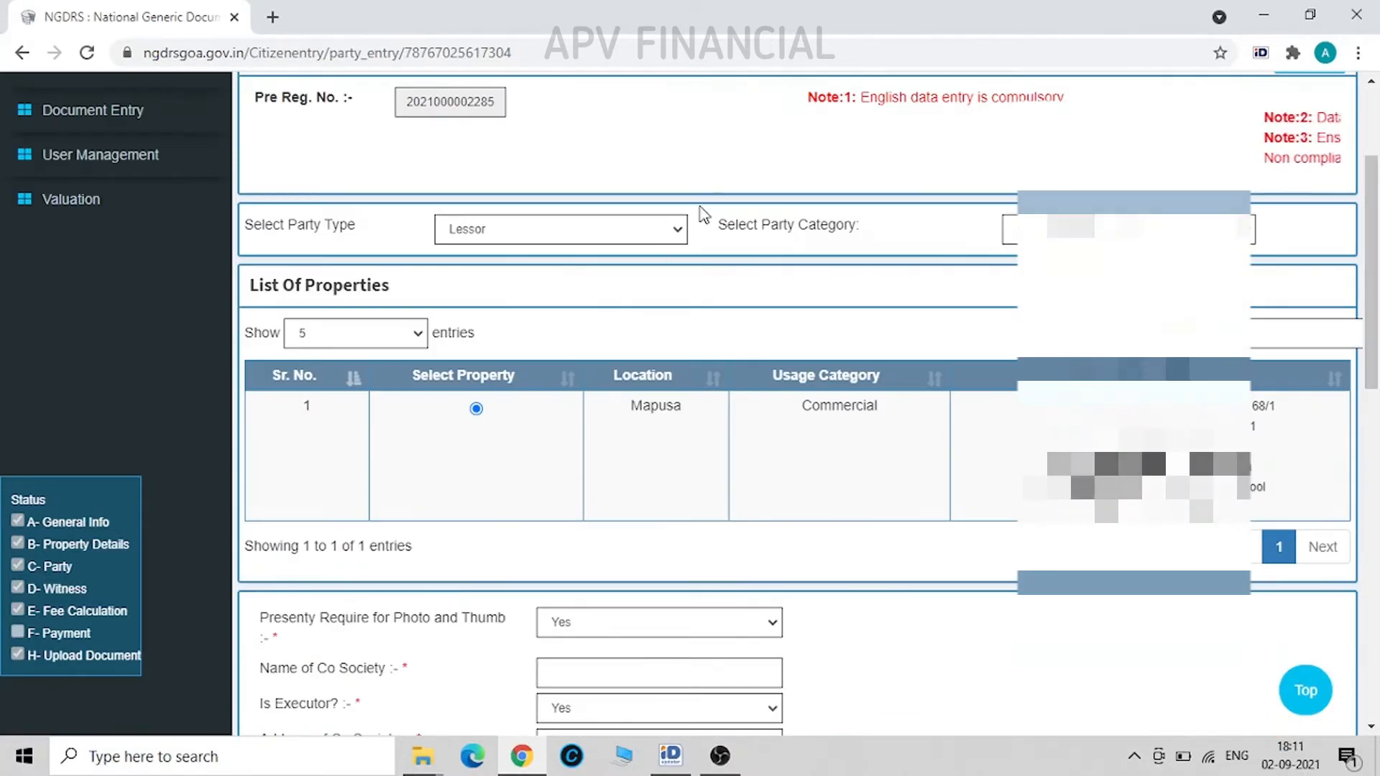
click(560, 230)
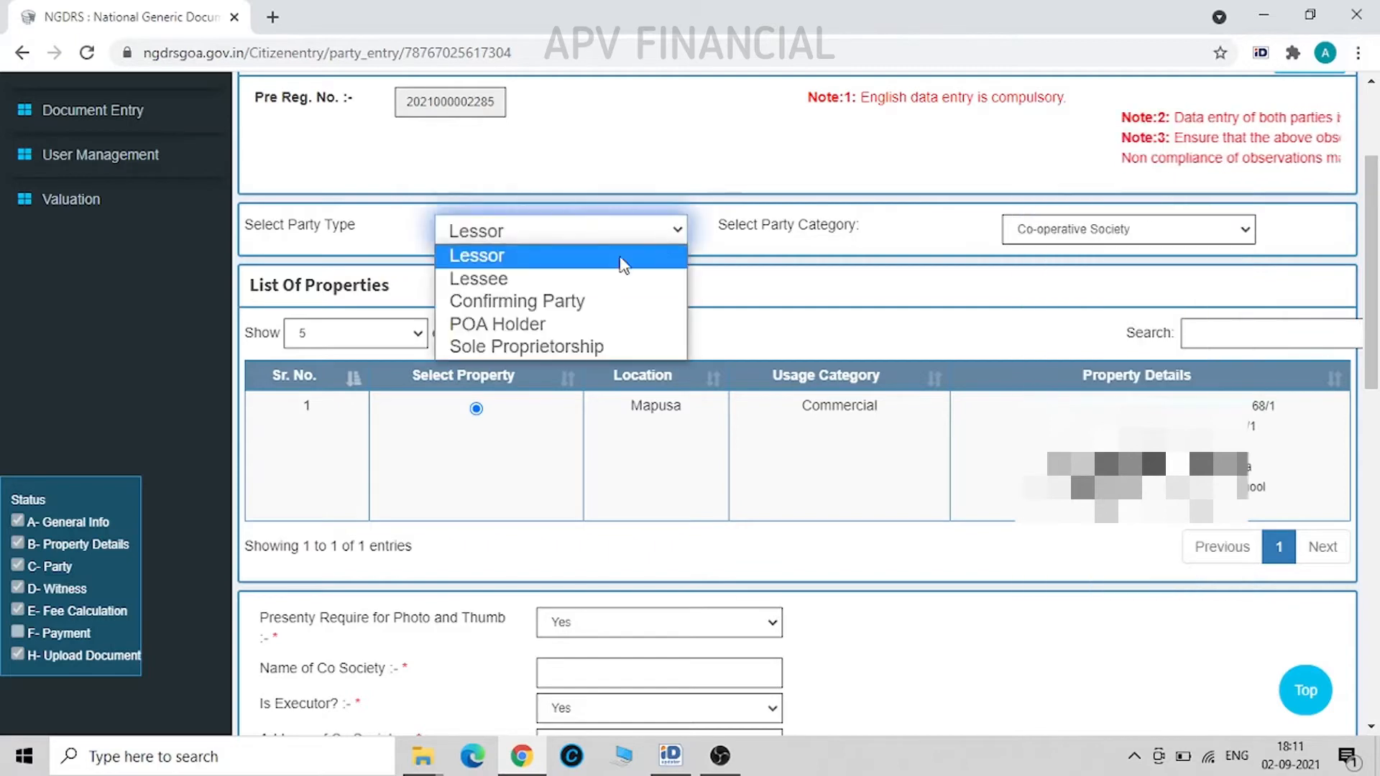
click(479, 279)
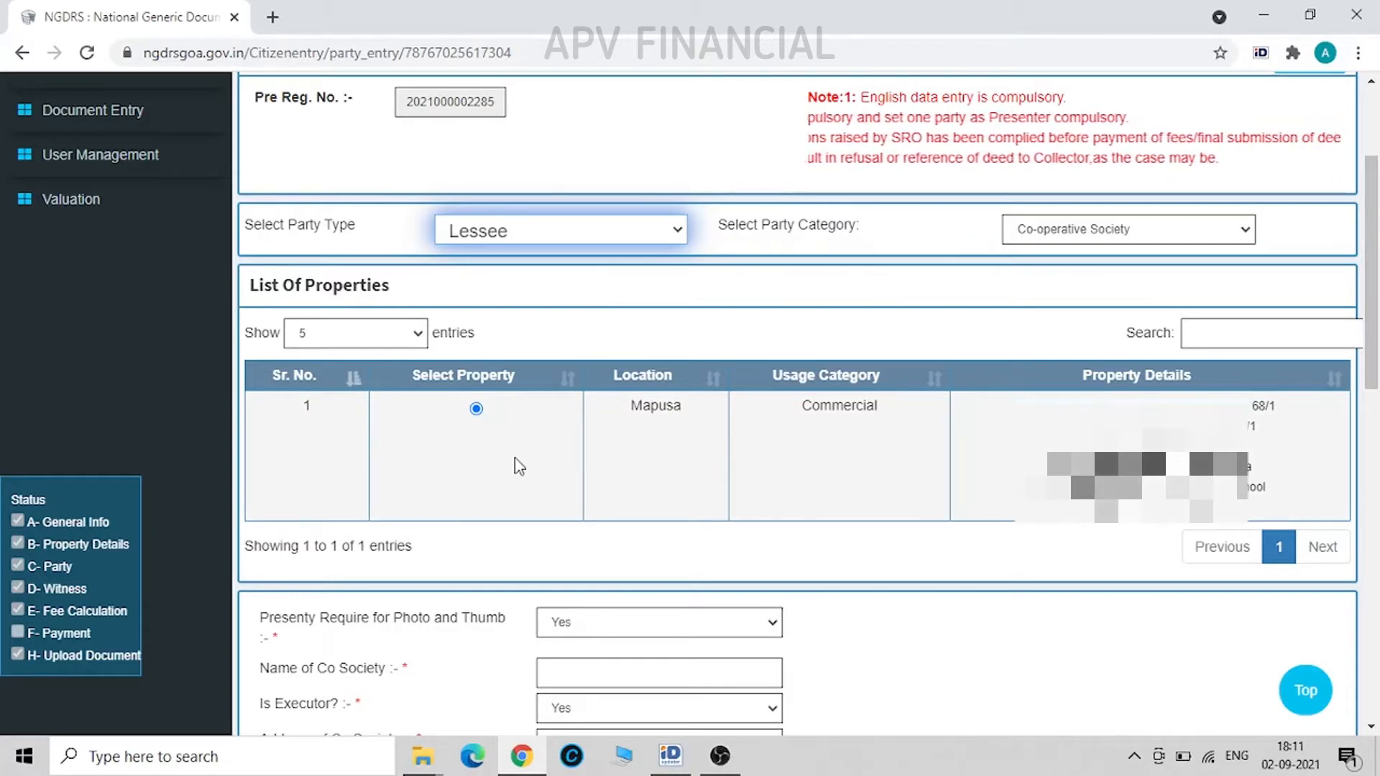
scroll(down, 3)
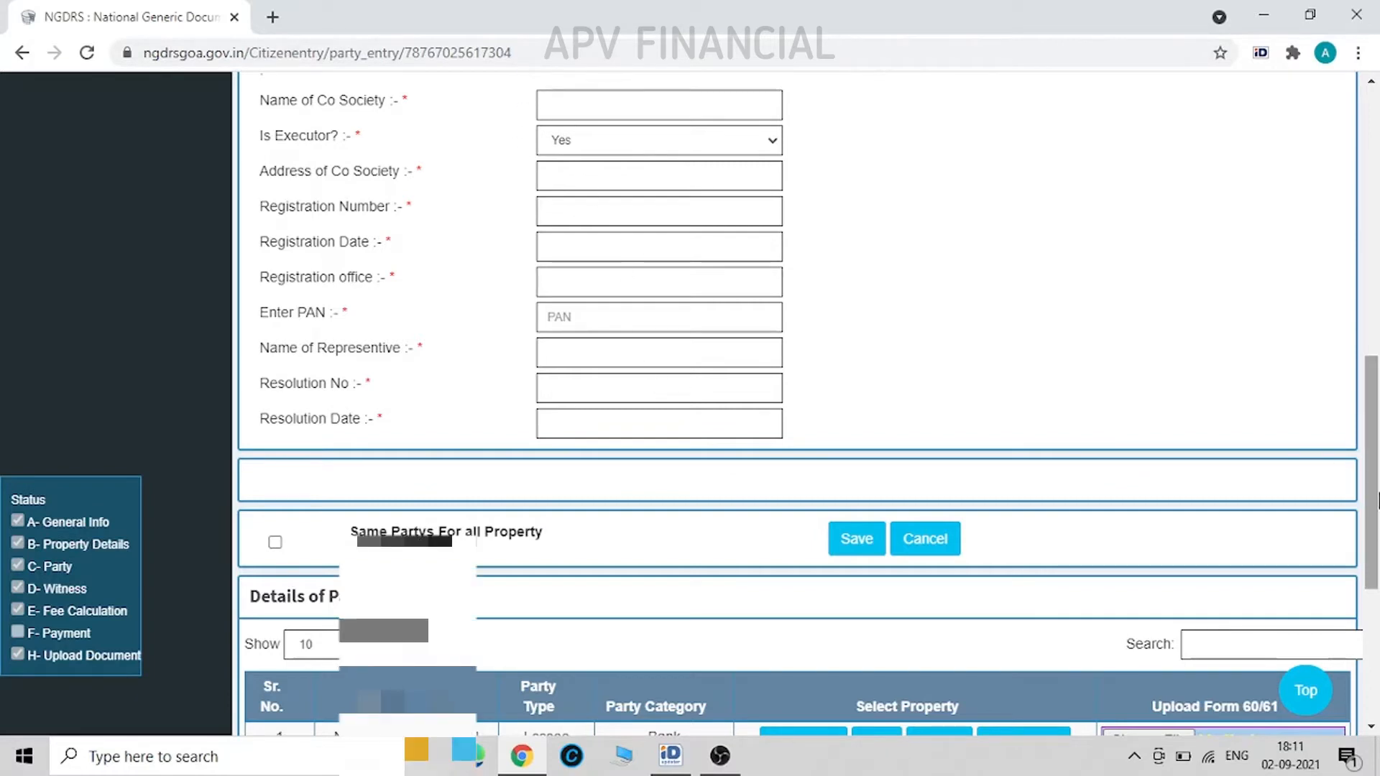
Step: Scroll down to the party list showing the Bank lessee and society lessor
scroll(down, 3)
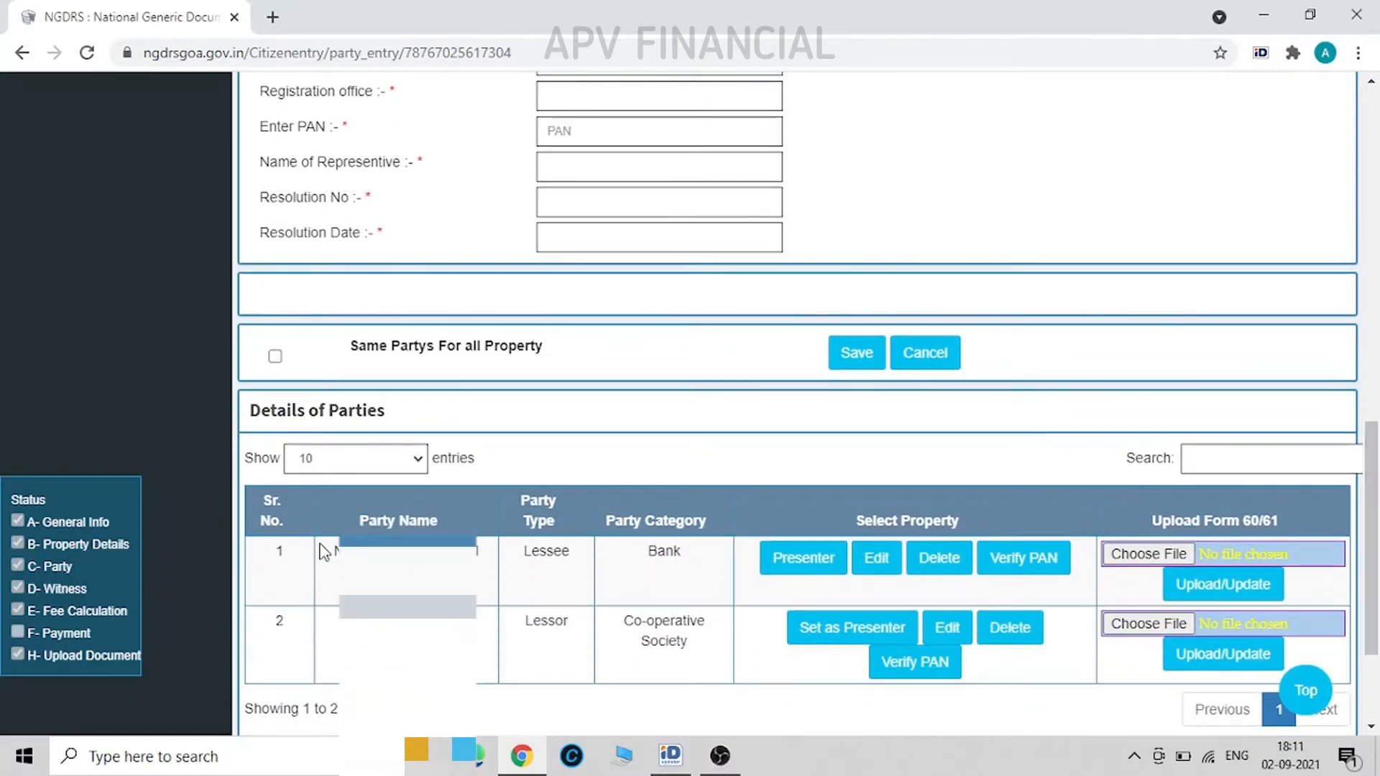
mouse_move(614, 589)
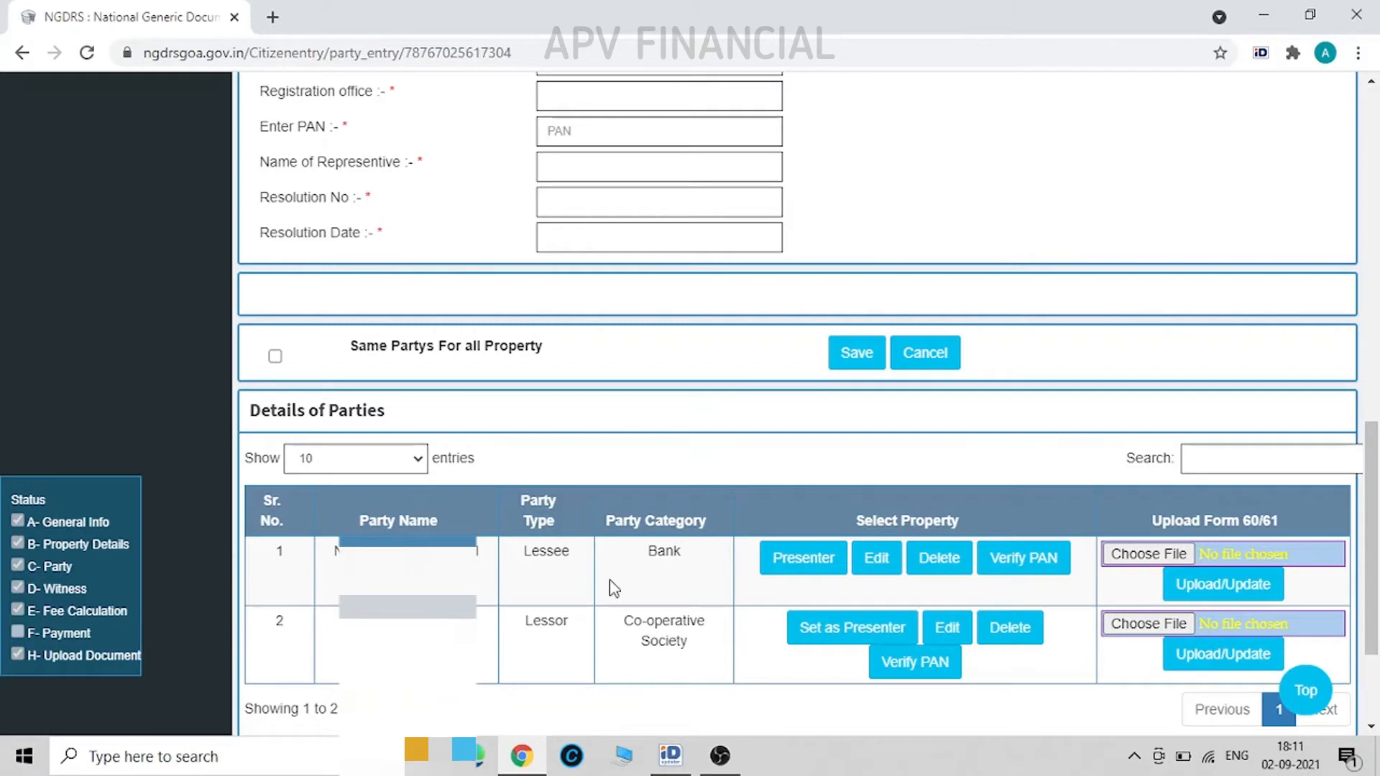
mouse_move(891, 591)
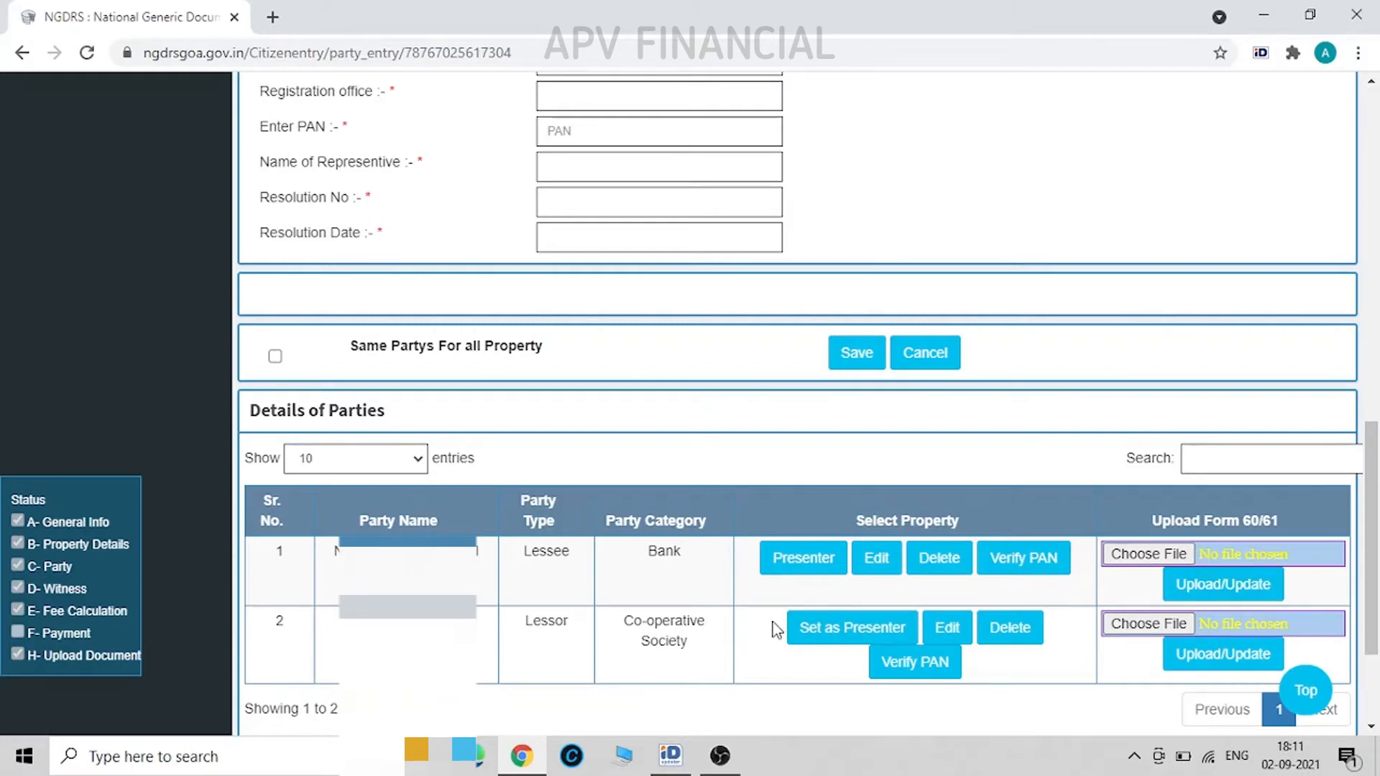
mouse_move(1049, 607)
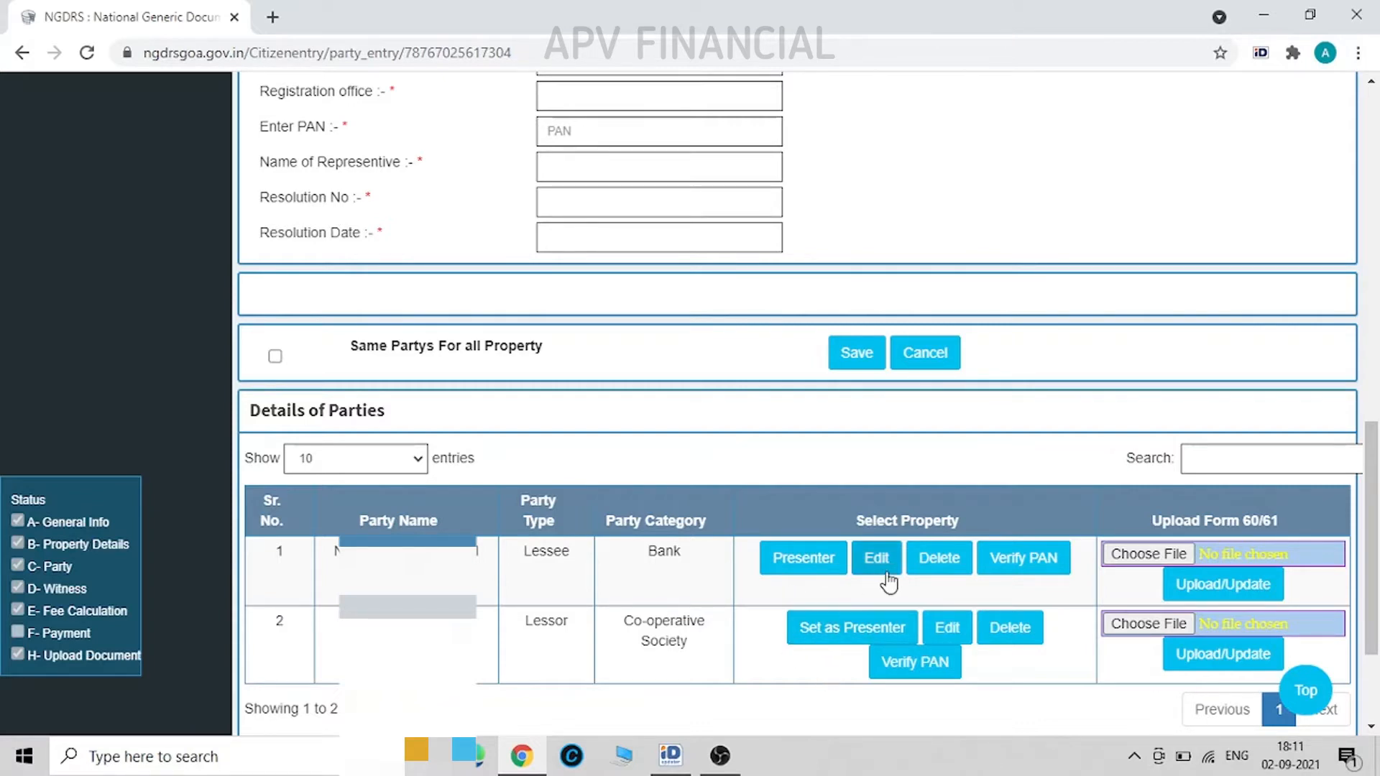
mouse_move(693, 579)
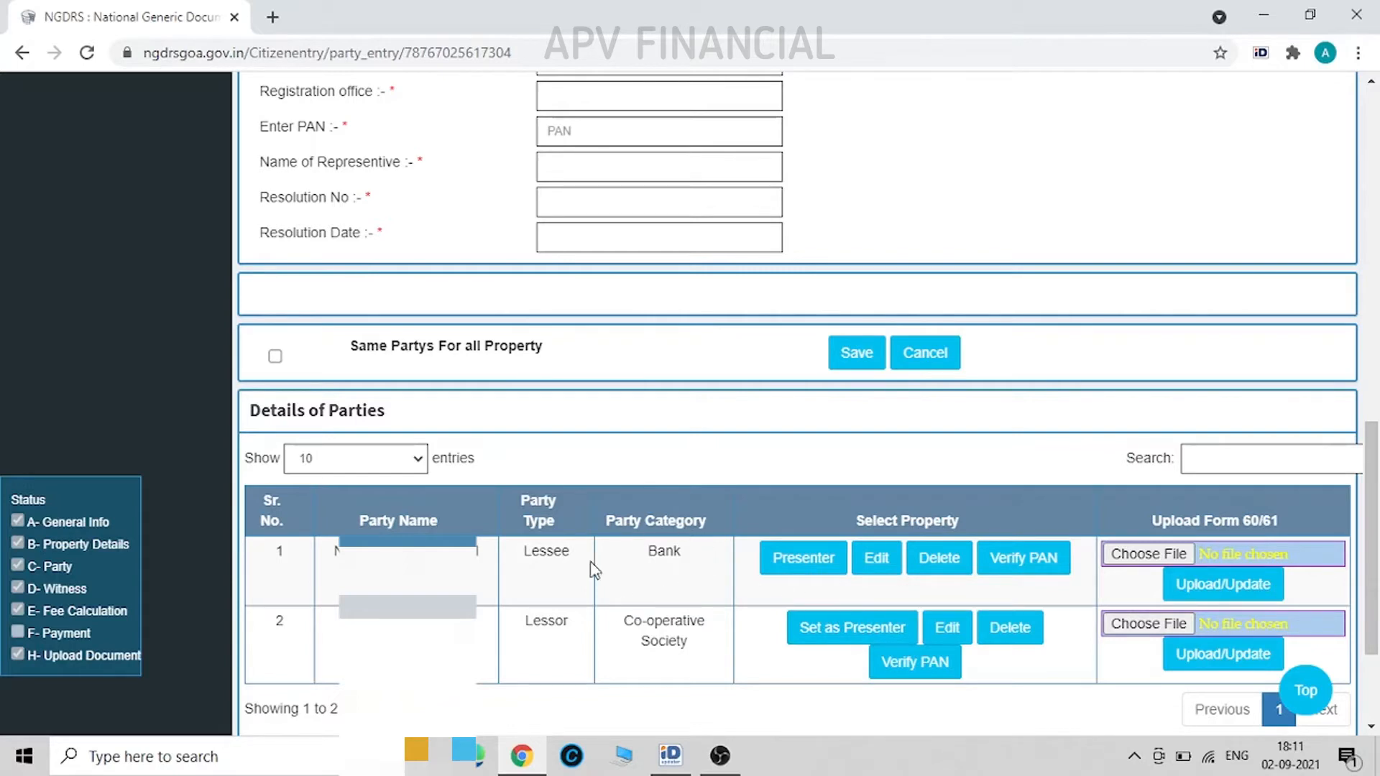
mouse_move(654, 589)
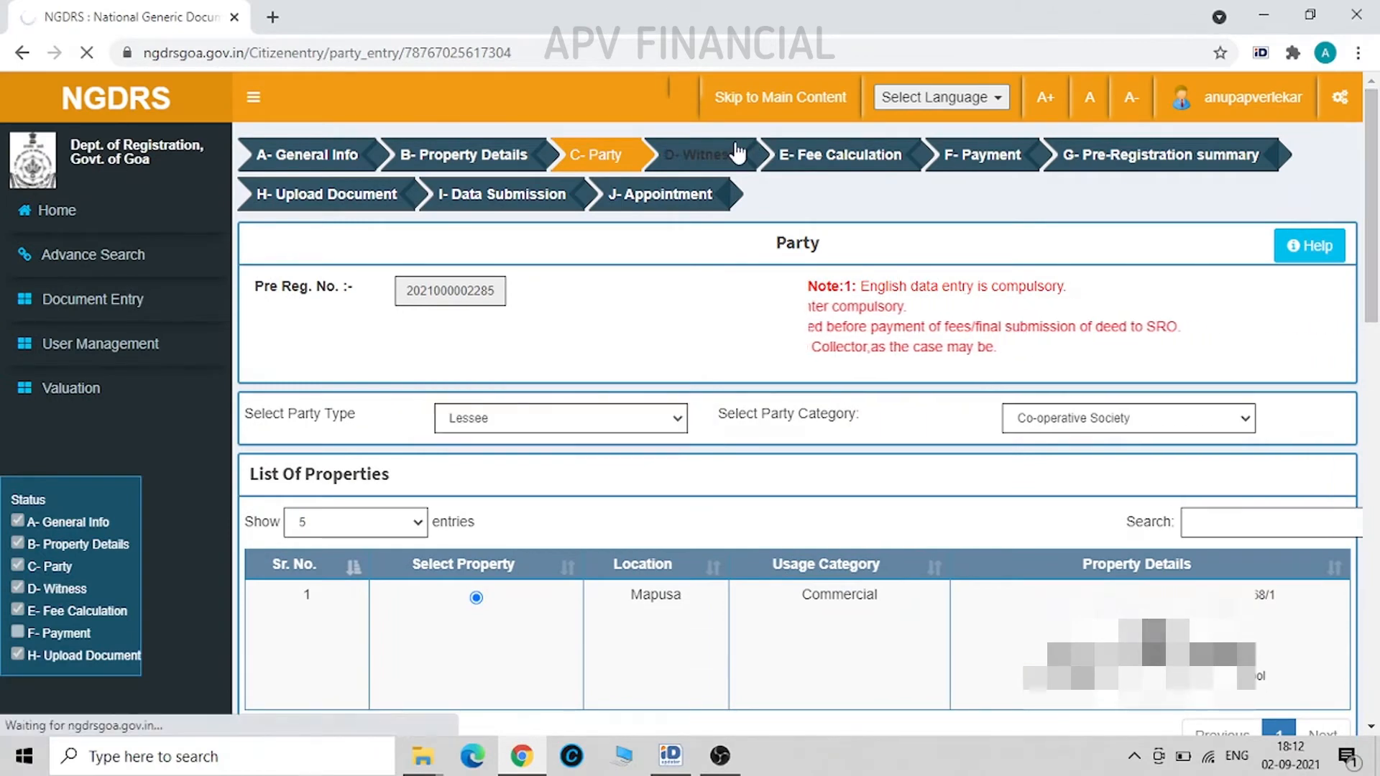
Step: Open the D- Witness step and scroll through the two saved witnesses
click(702, 155)
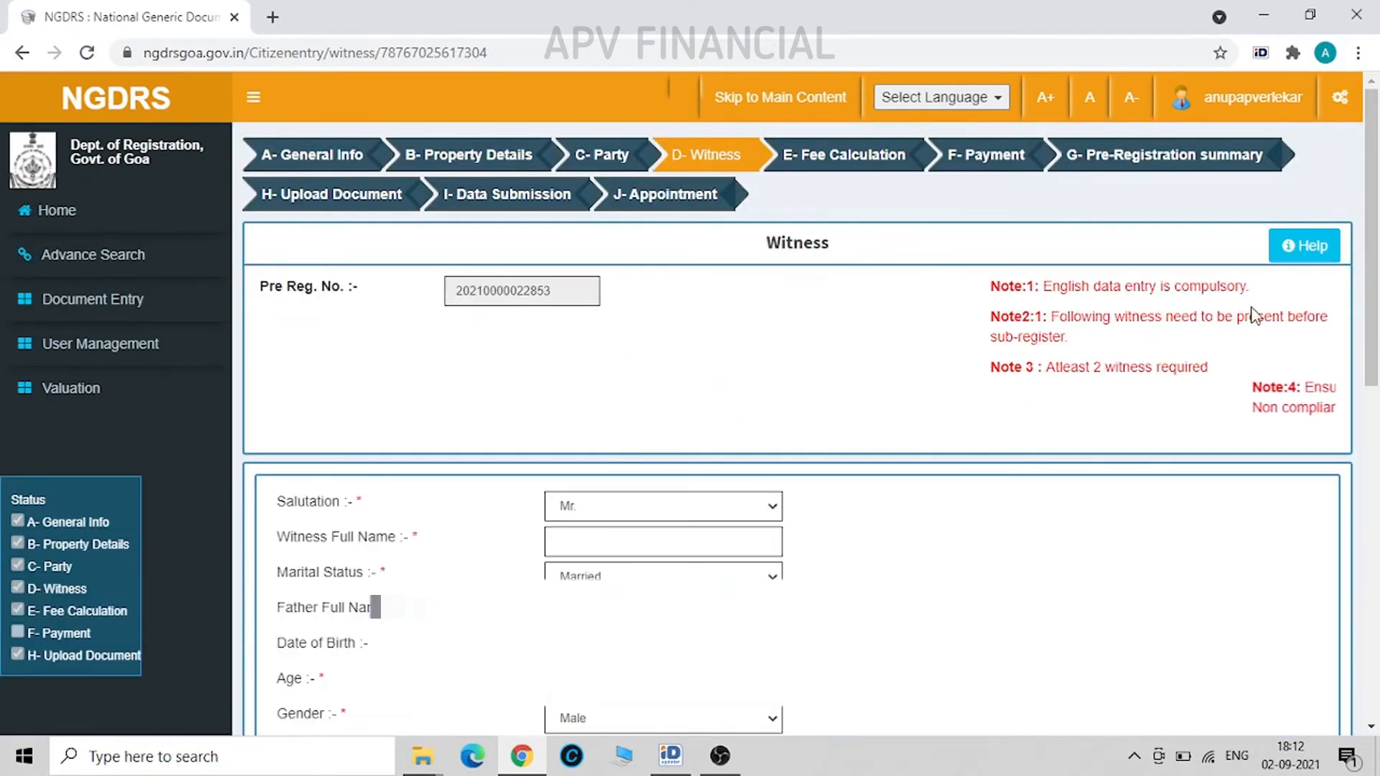
scroll(down, 3)
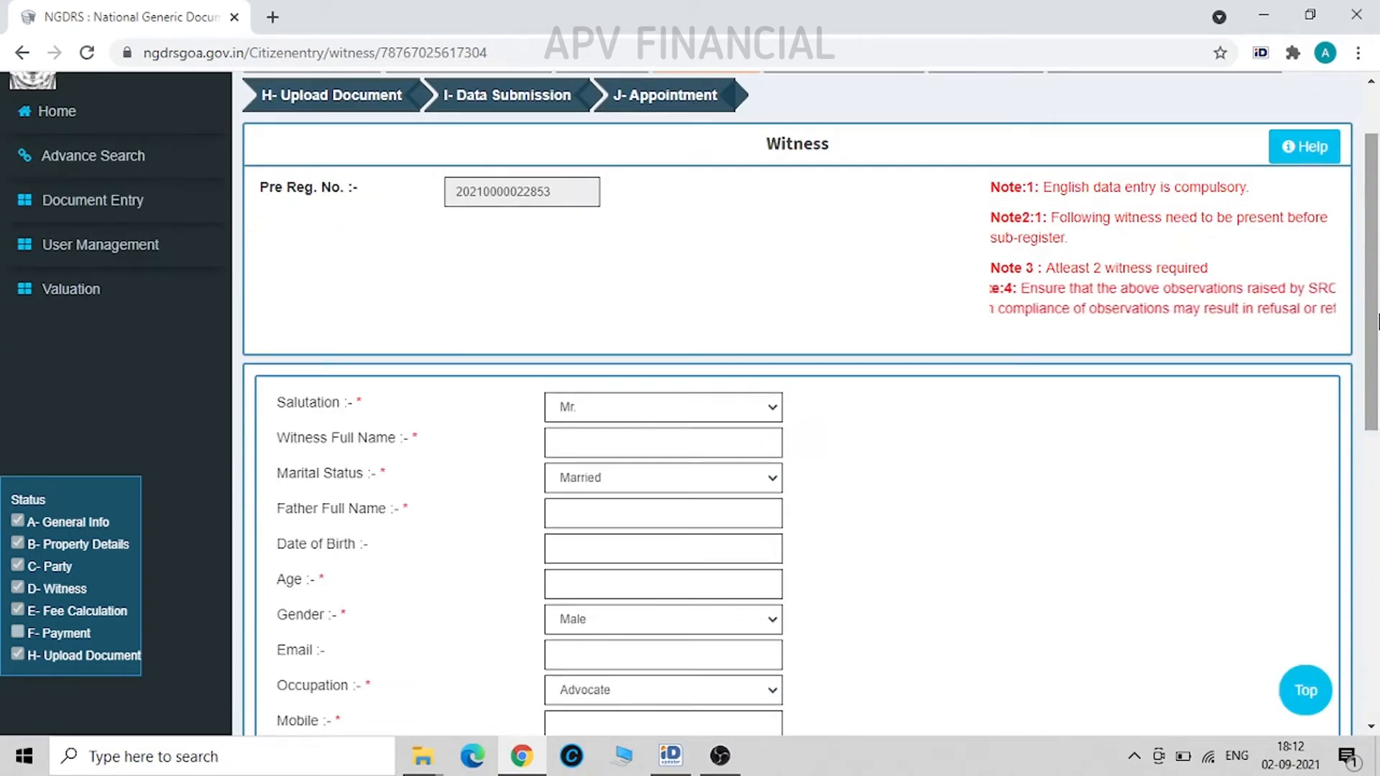
scroll(down, 3)
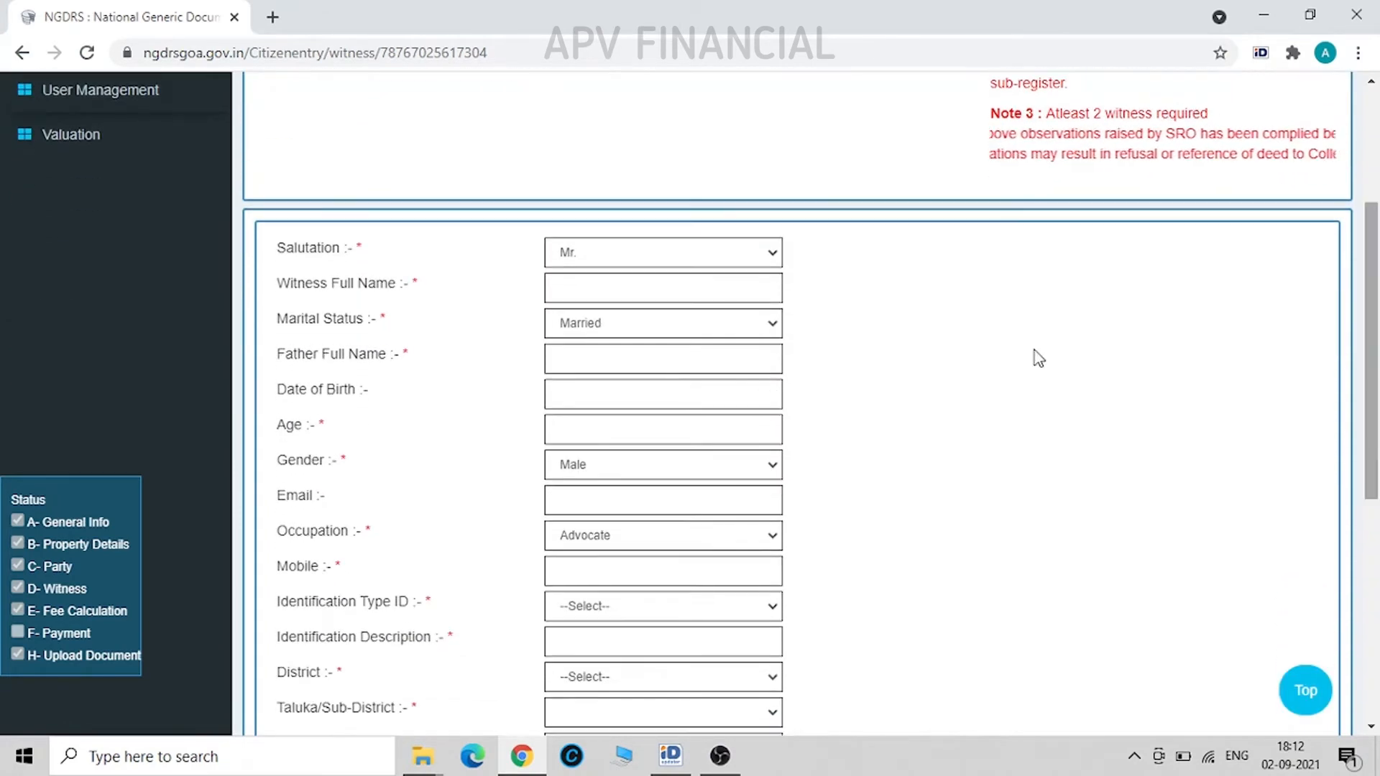
mouse_move(642, 328)
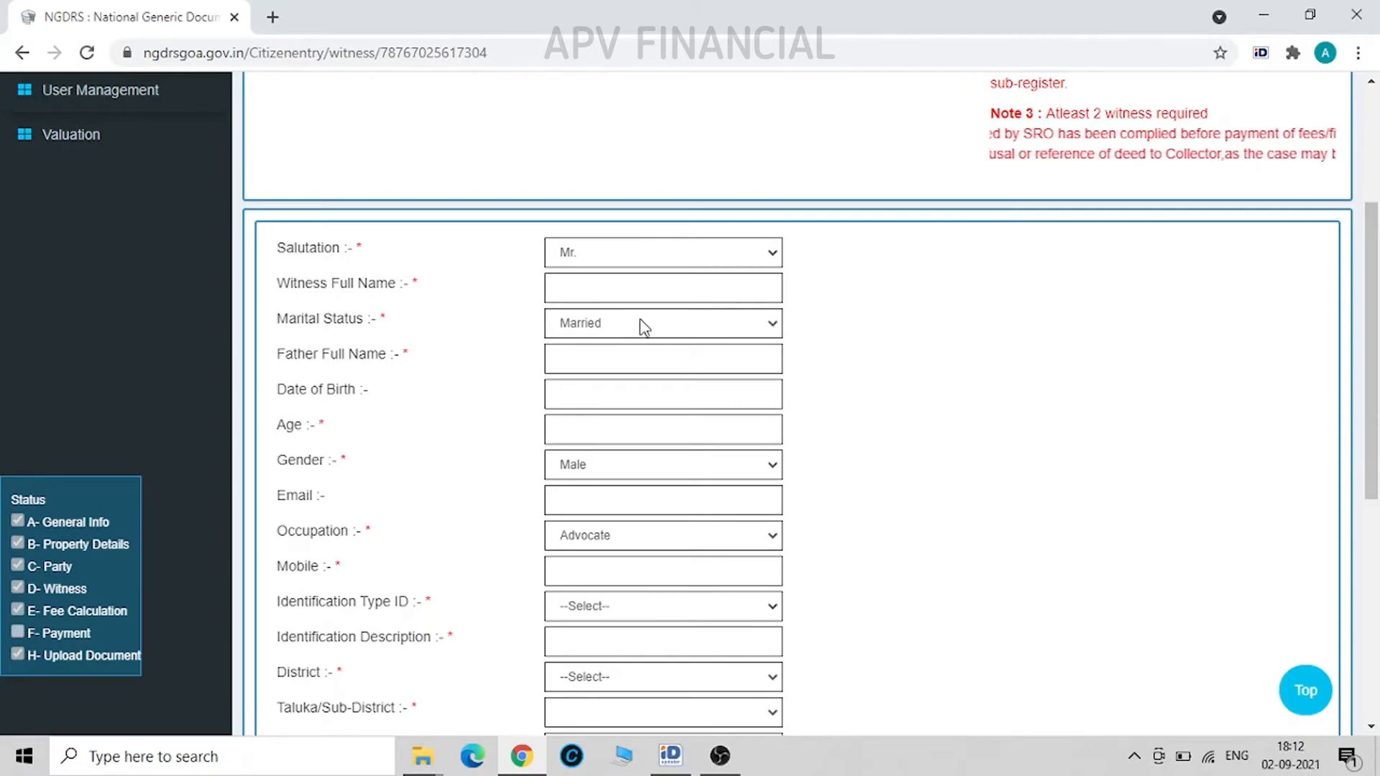
scroll(down, 3)
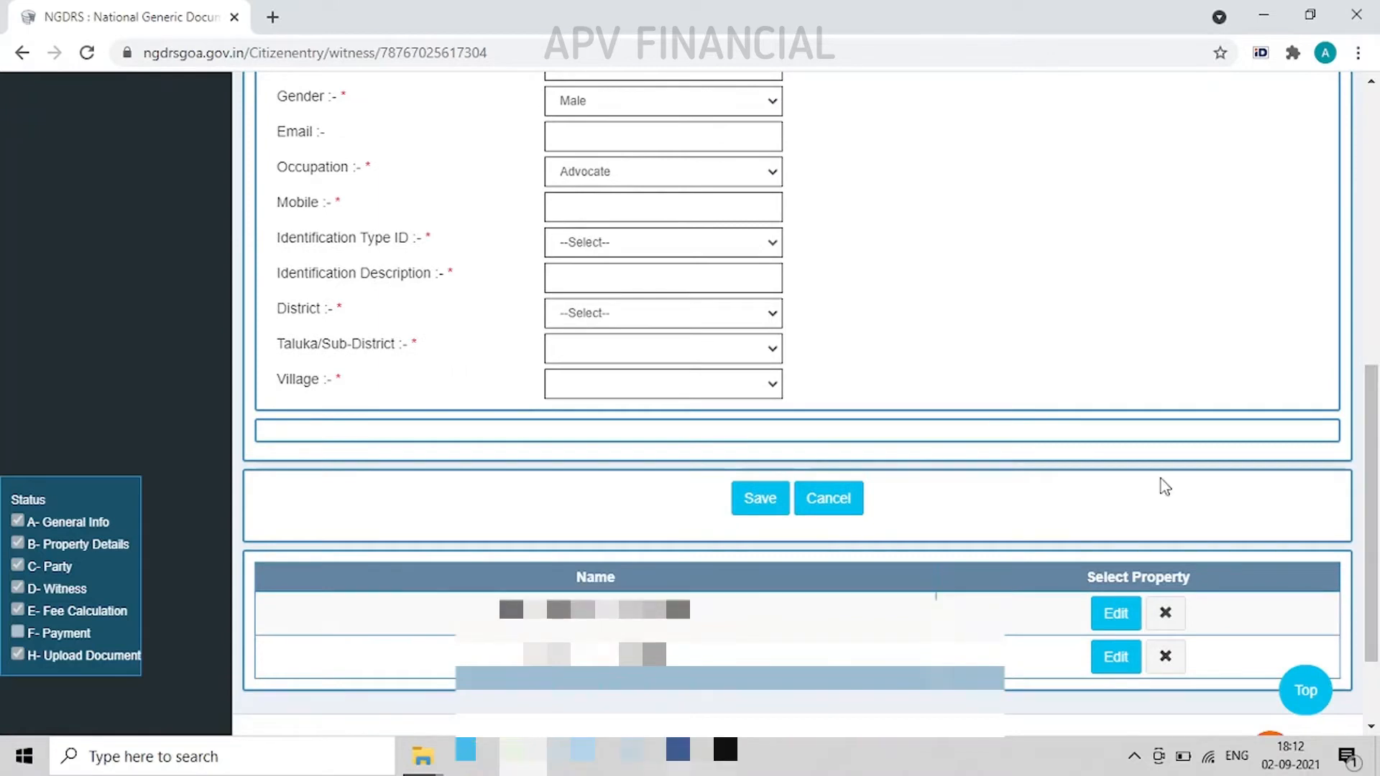
mouse_move(1179, 602)
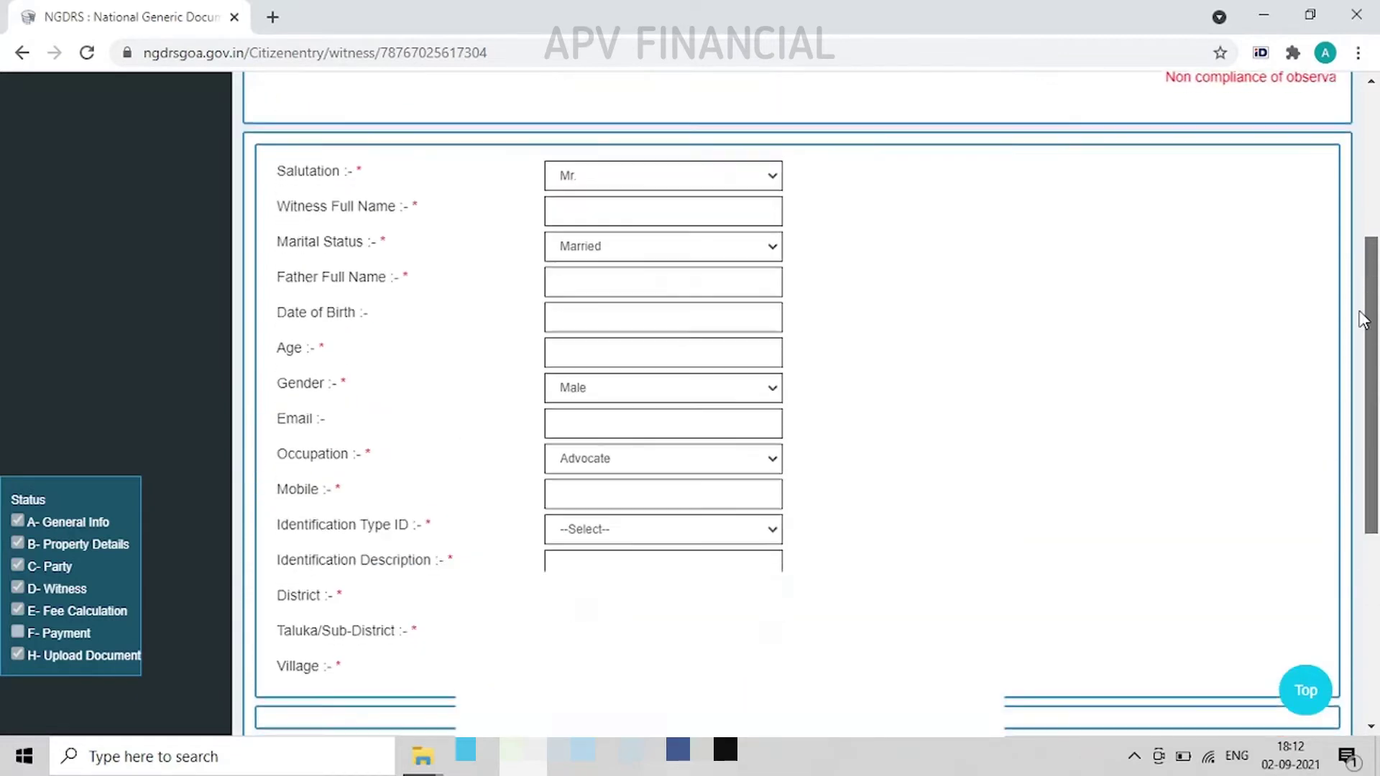
scroll(down, 3)
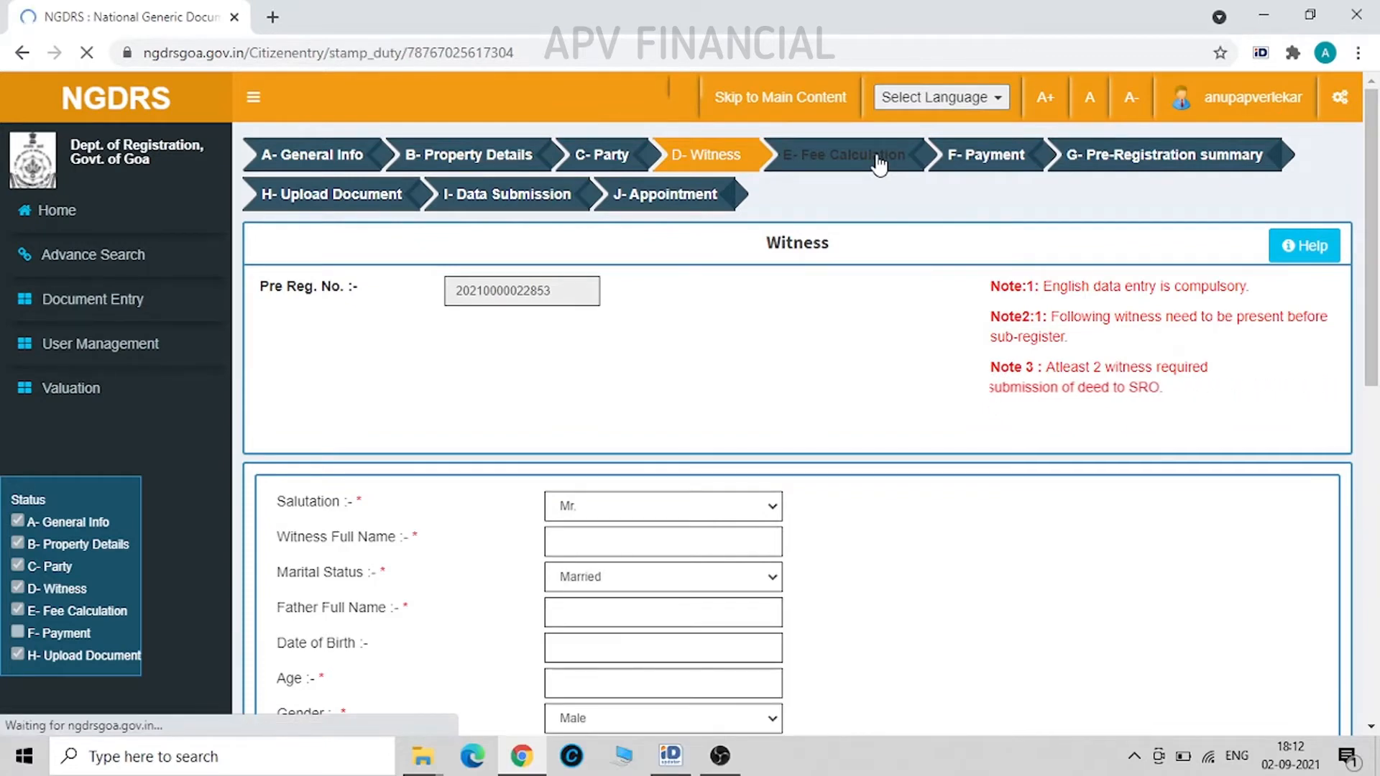
Step: Go to the Fee Calculation step and scroll down to the Lease fee and duty fields
click(873, 154)
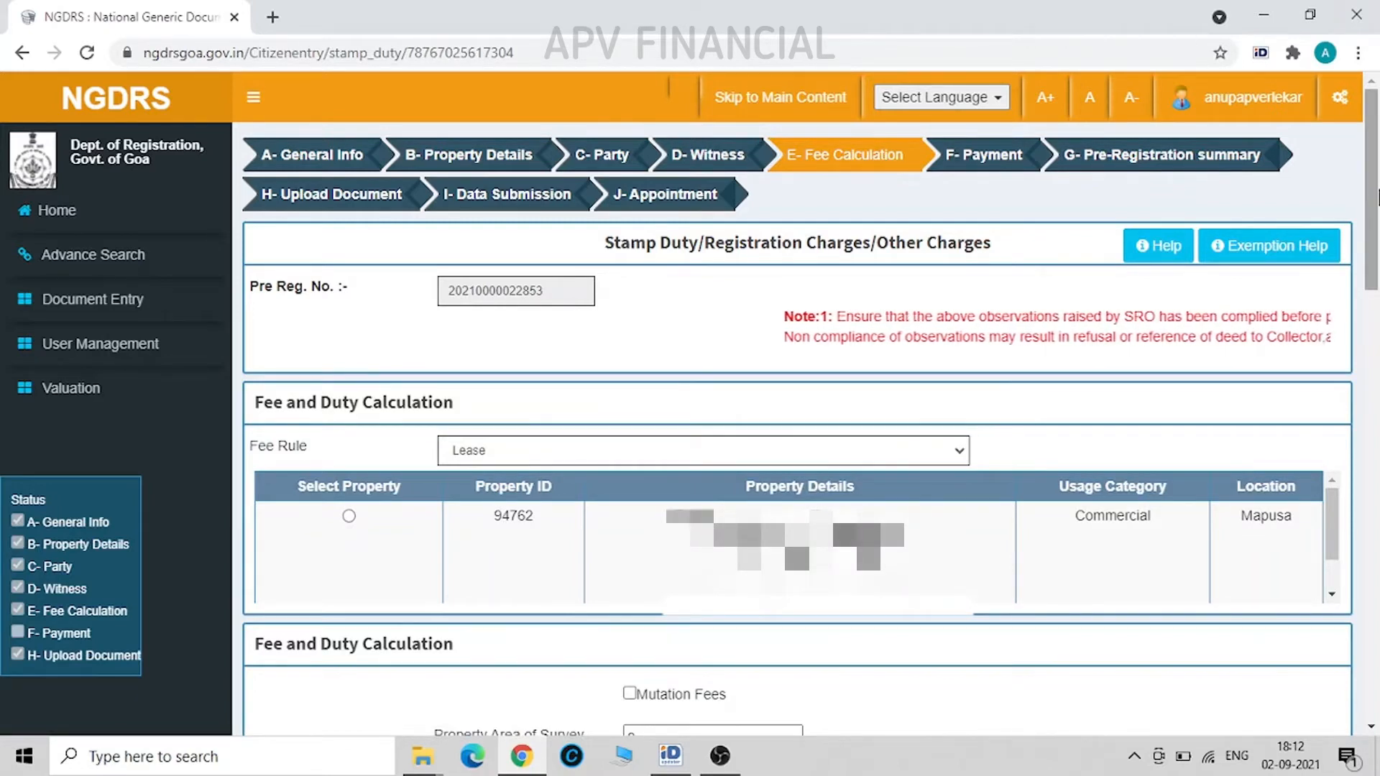
scroll(down, 3)
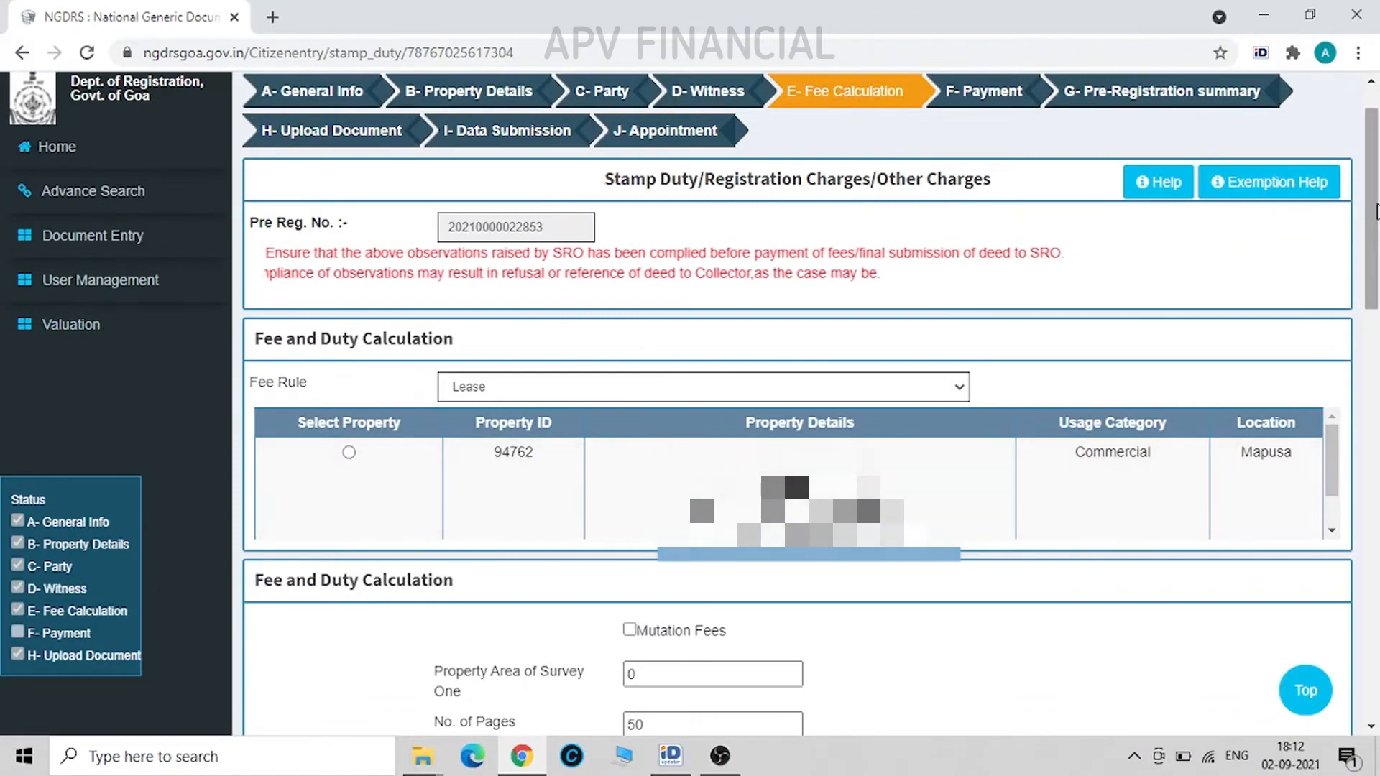
scroll(down, 3)
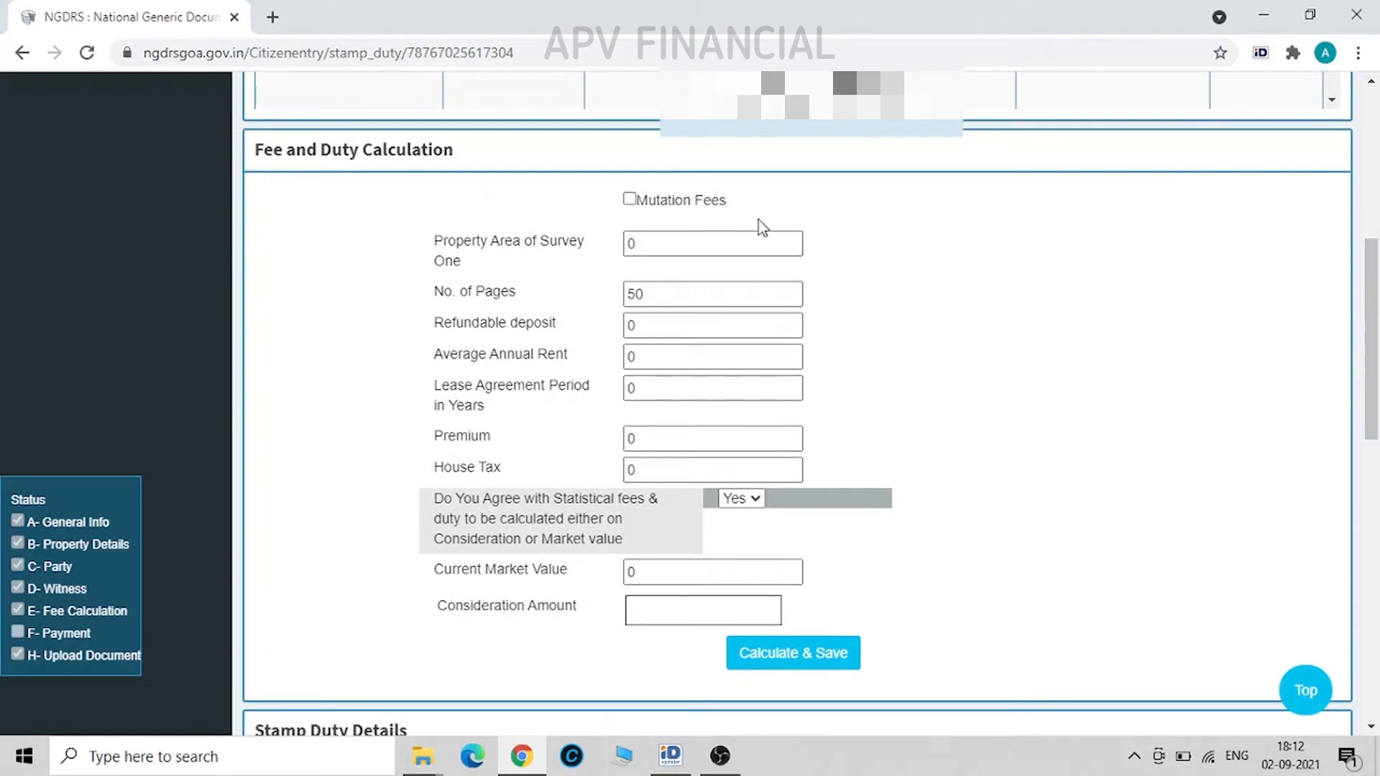
mouse_move(636, 352)
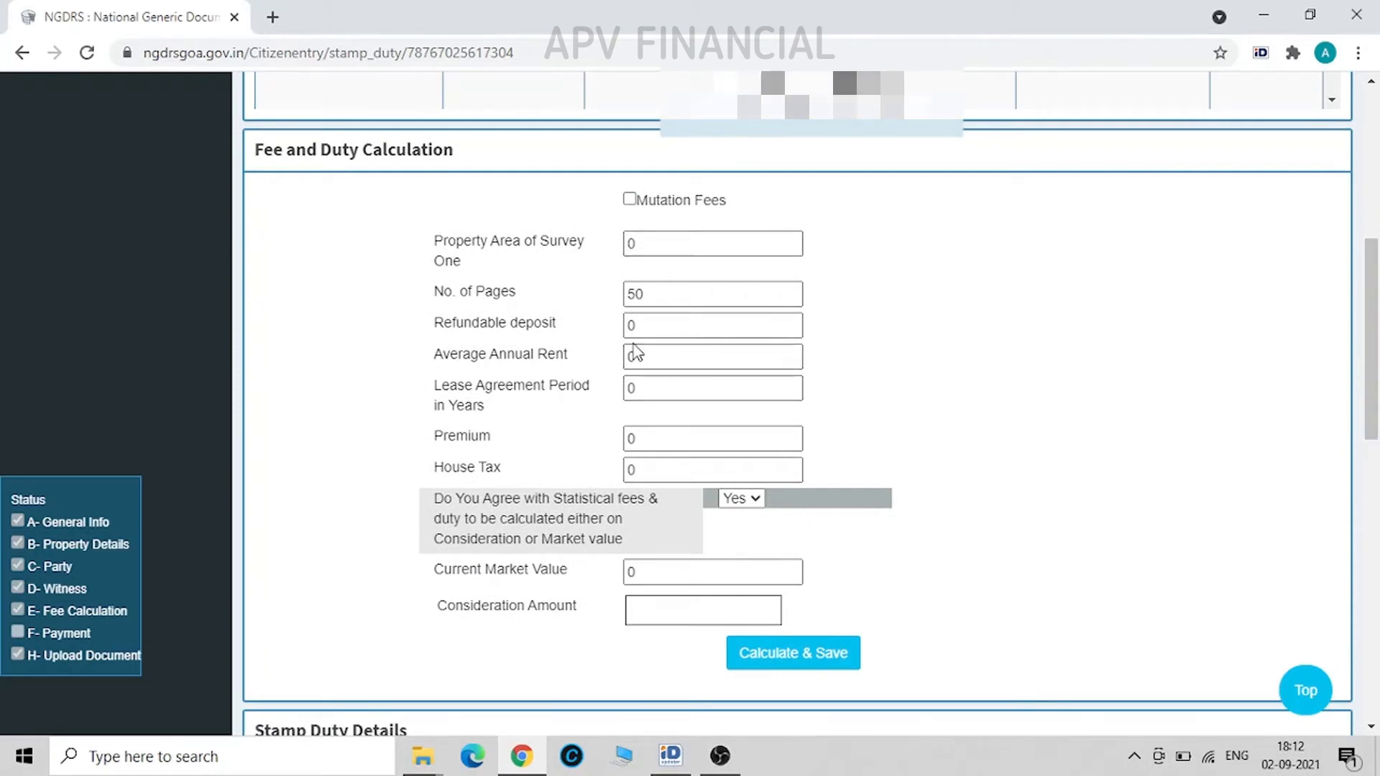
mouse_move(559, 338)
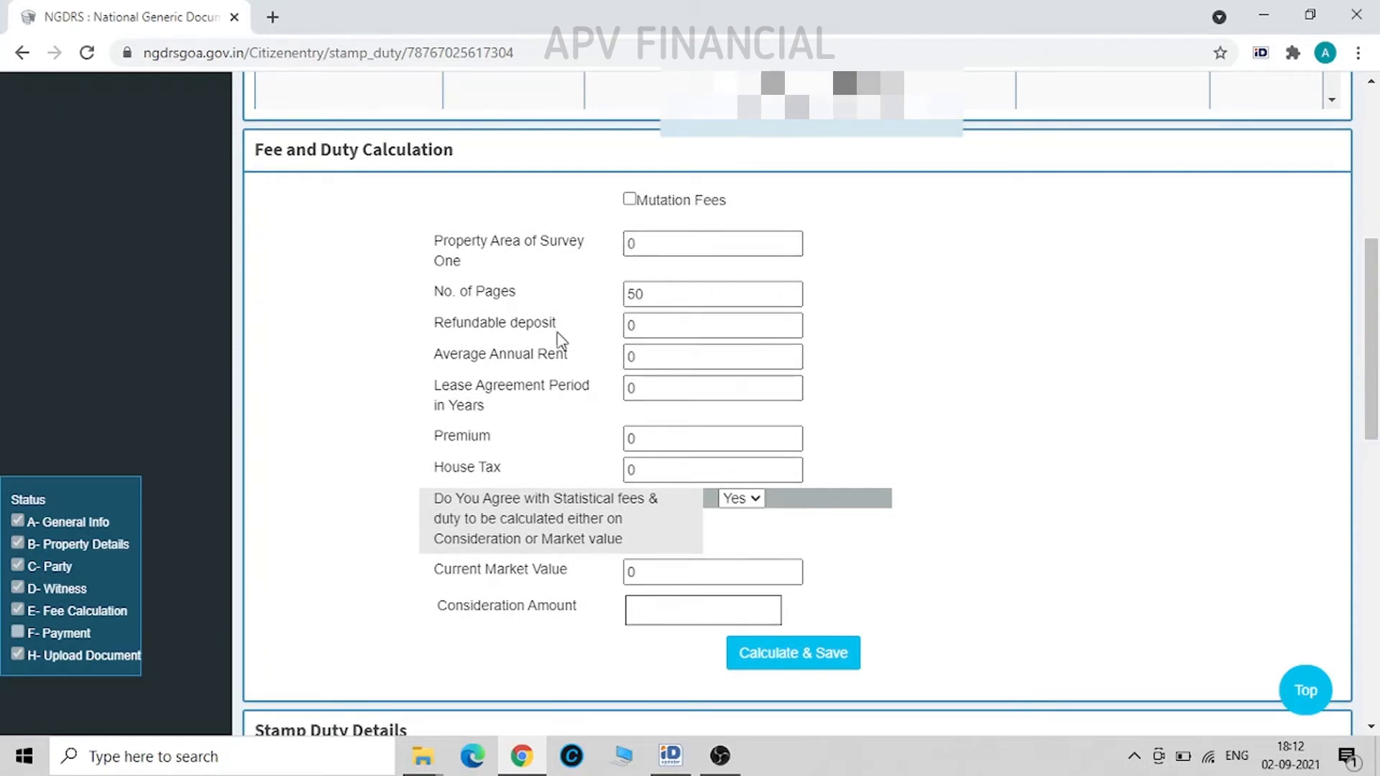
mouse_move(524, 369)
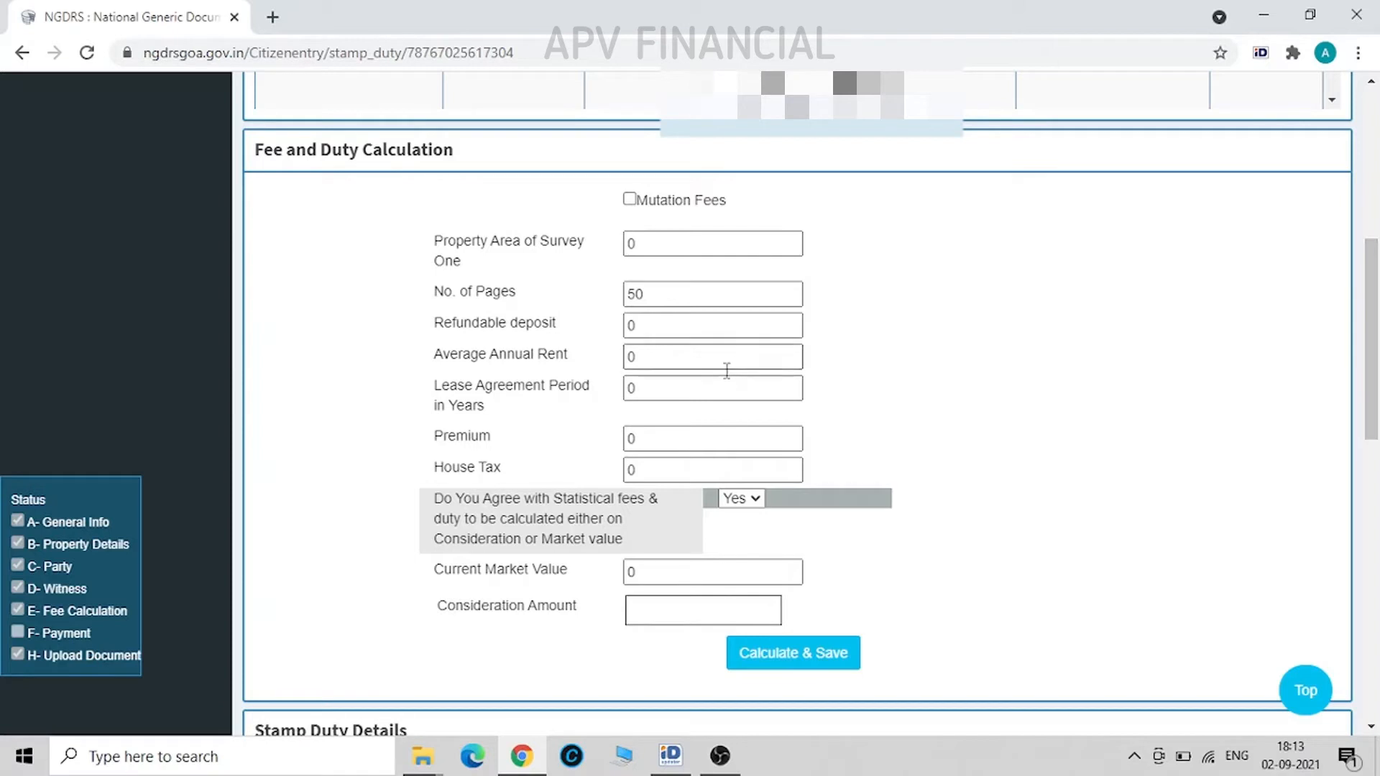
Step: Enter Average Annual Rent 861061 and Lease Agreement Period 9 years, then Calculate & Save
click(712, 356)
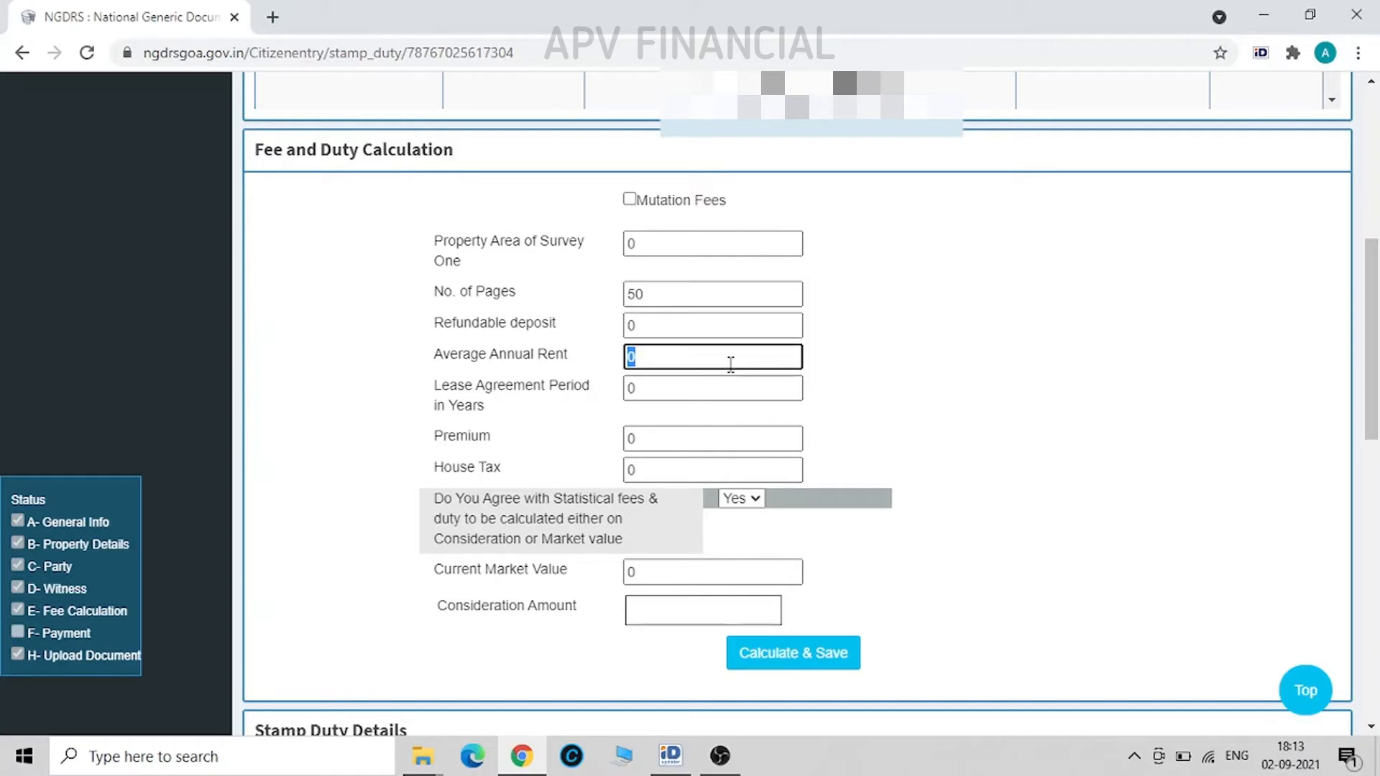
text(8)
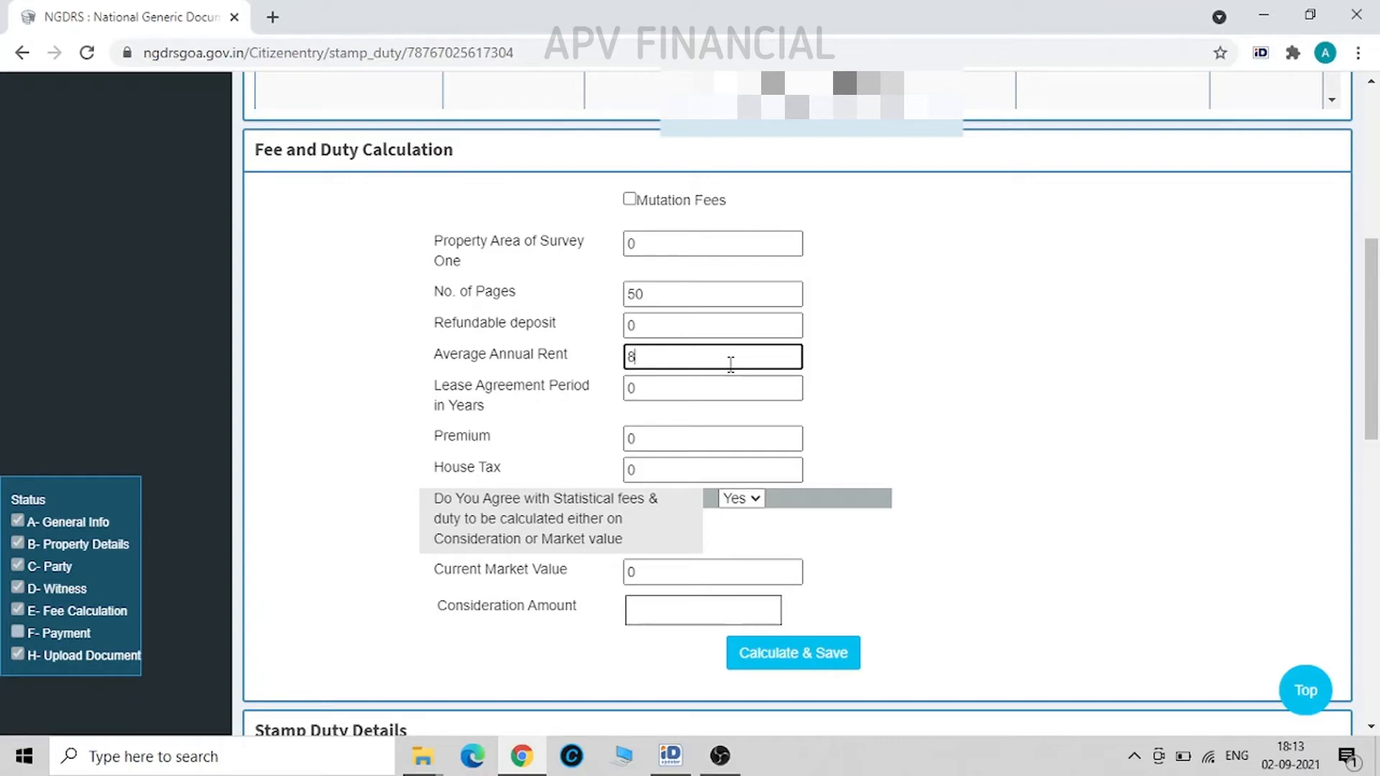
text(61061)
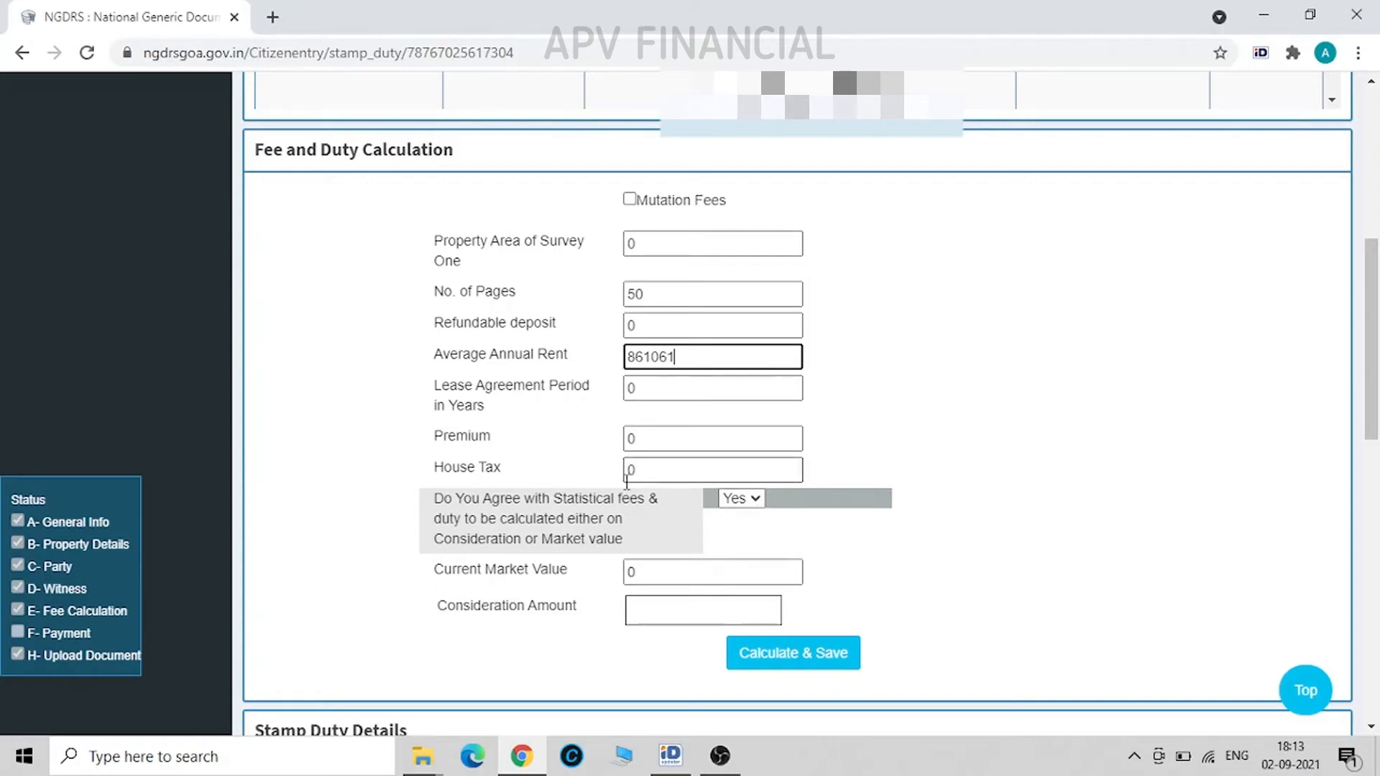
click(713, 387)
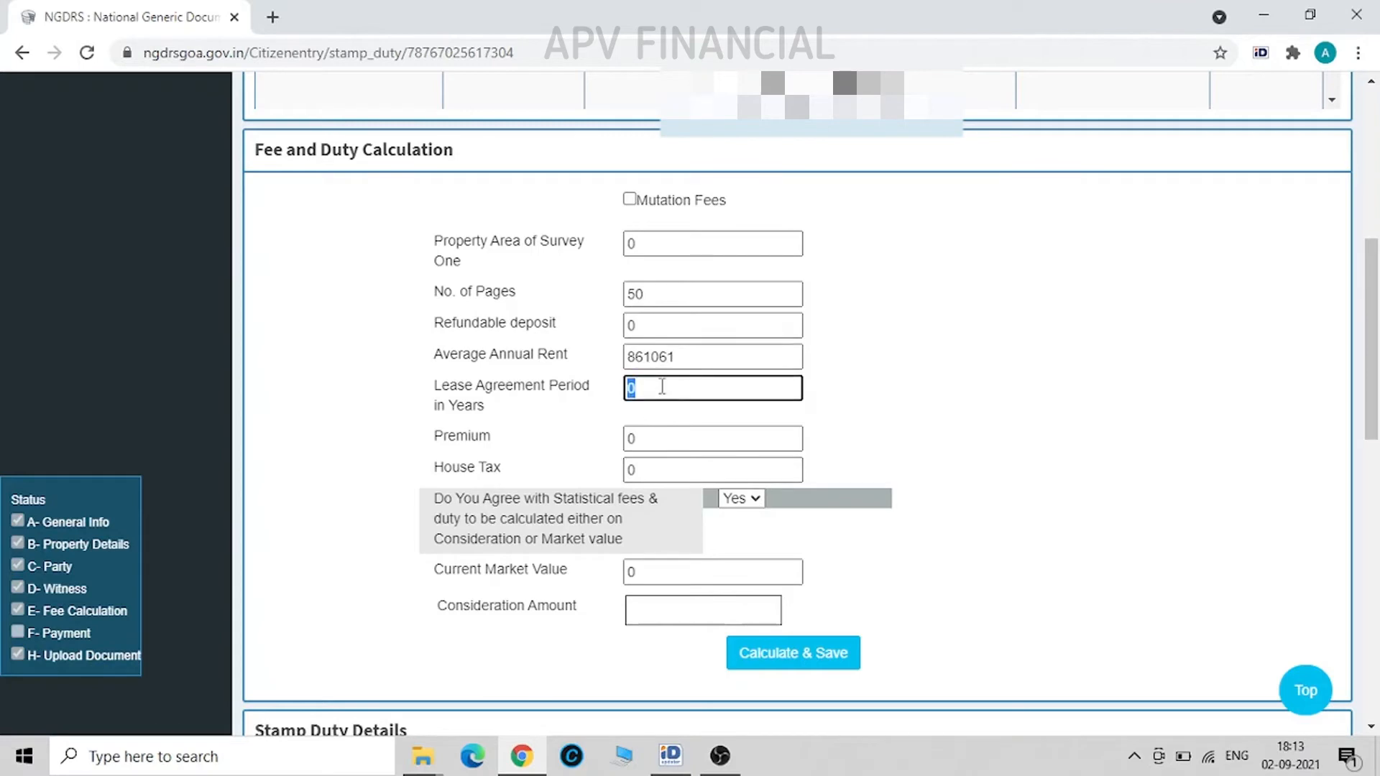
text(9)
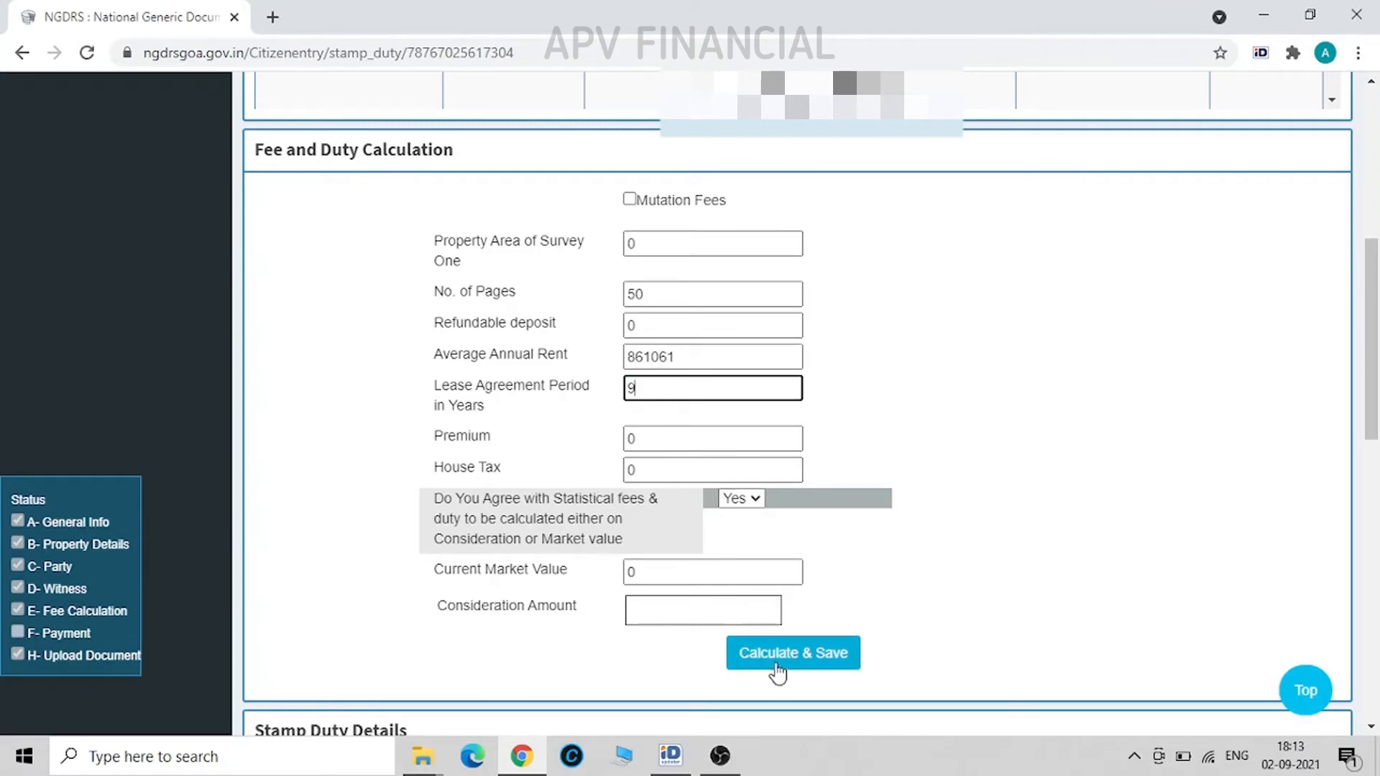
click(792, 653)
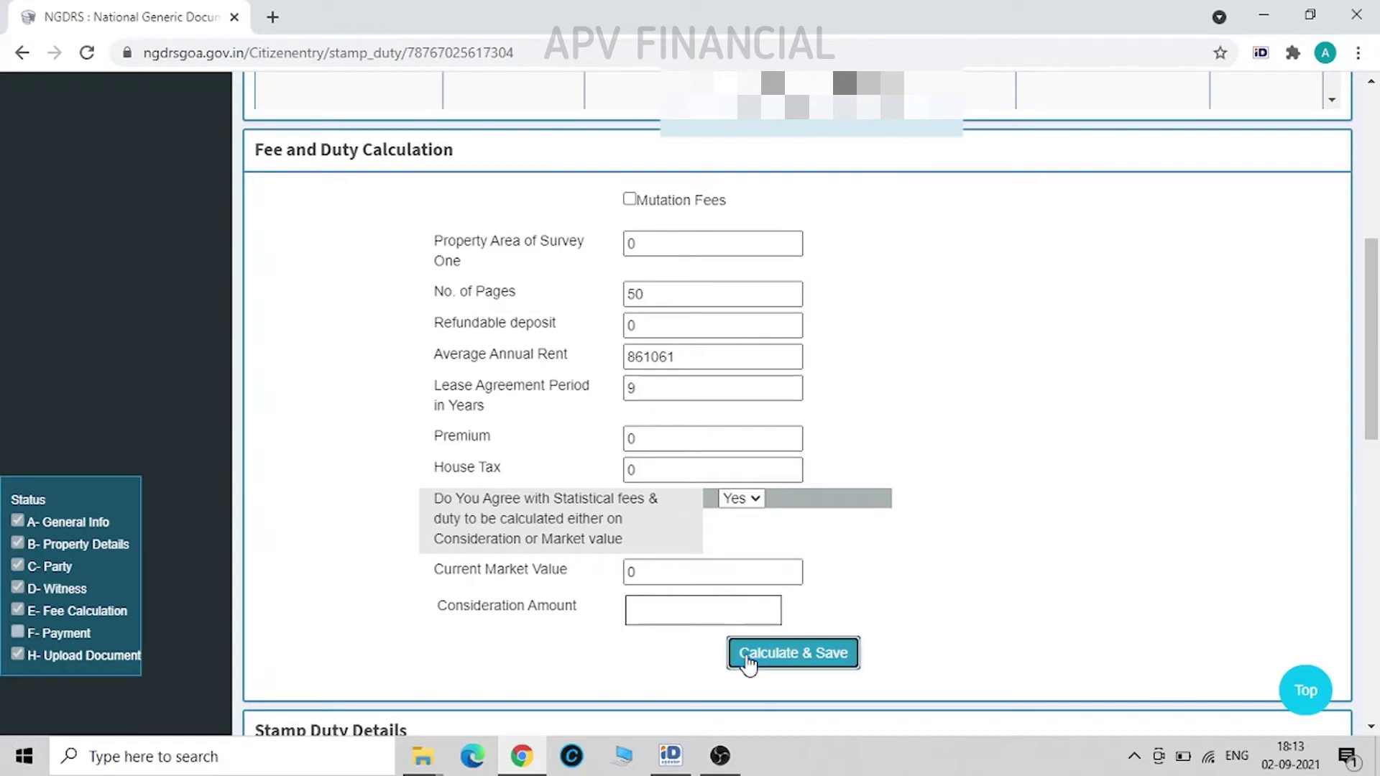
Step: Select property 94762 after the warning and recalculate: stamp duty 20,100, registration fee 25,840
click(792, 653)
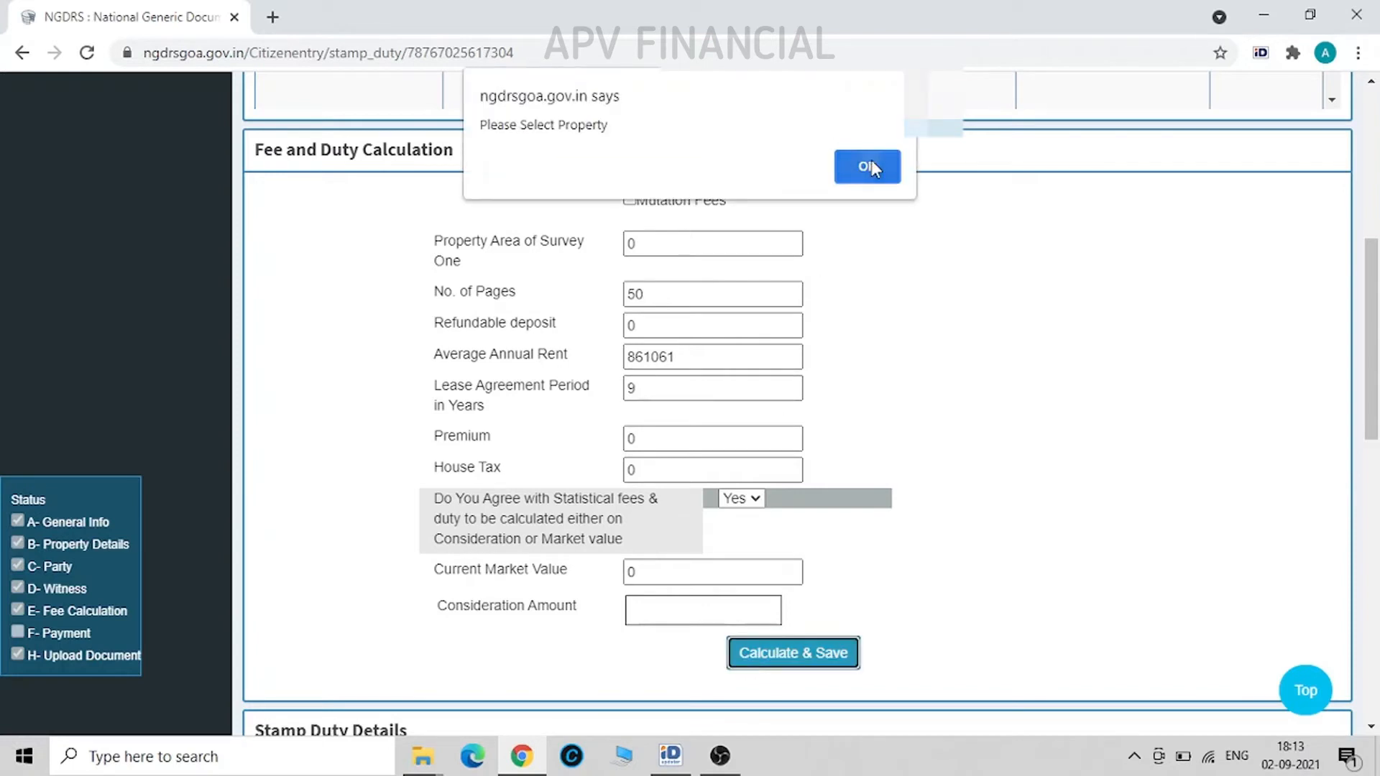
click(866, 167)
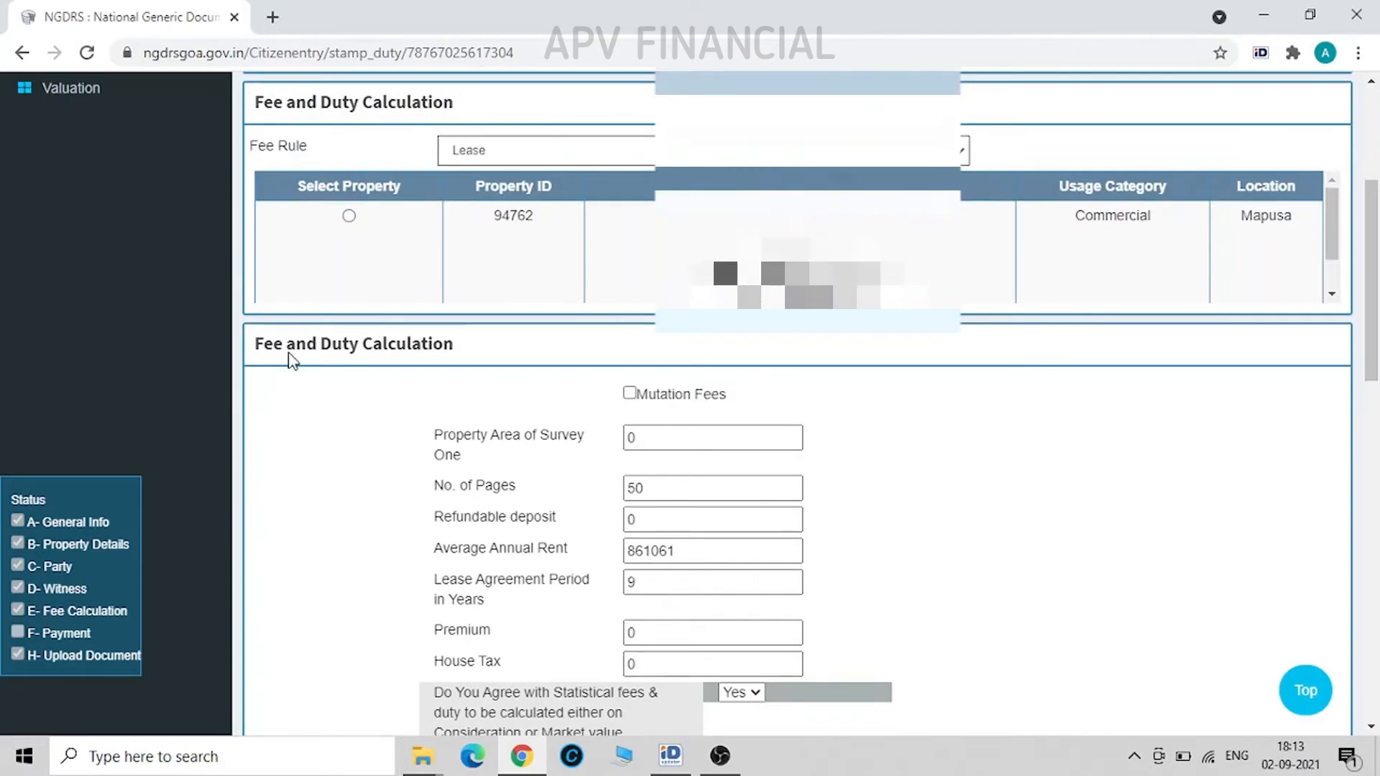
click(348, 216)
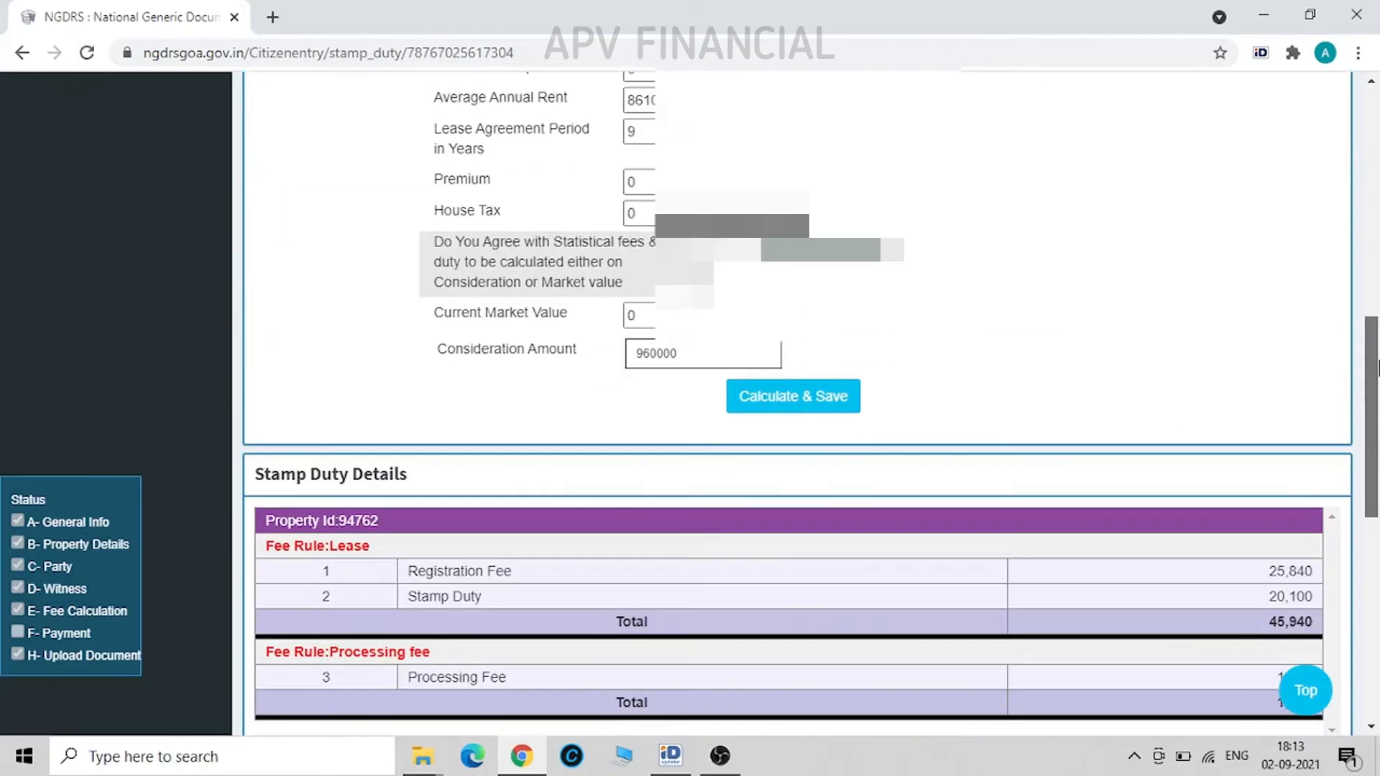
scroll(up, 3)
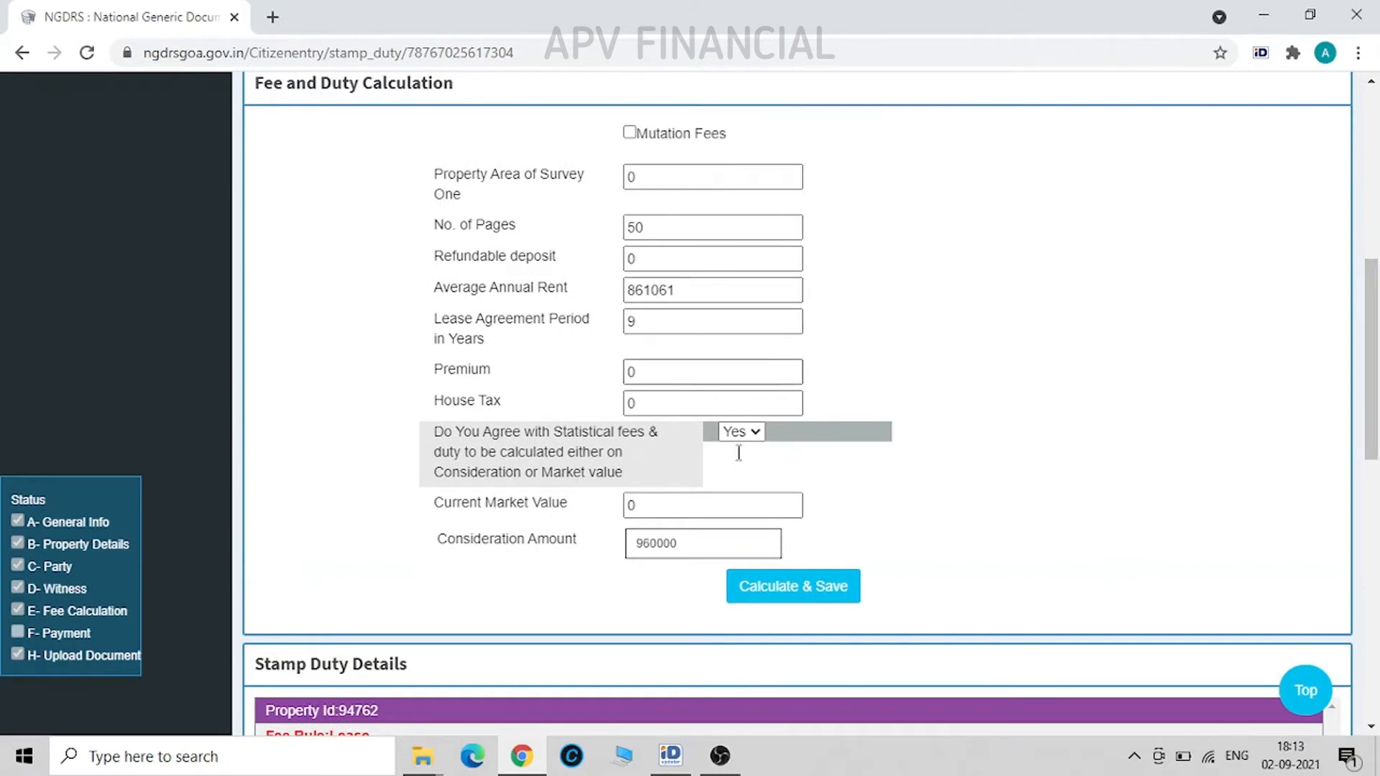
mouse_move(599, 527)
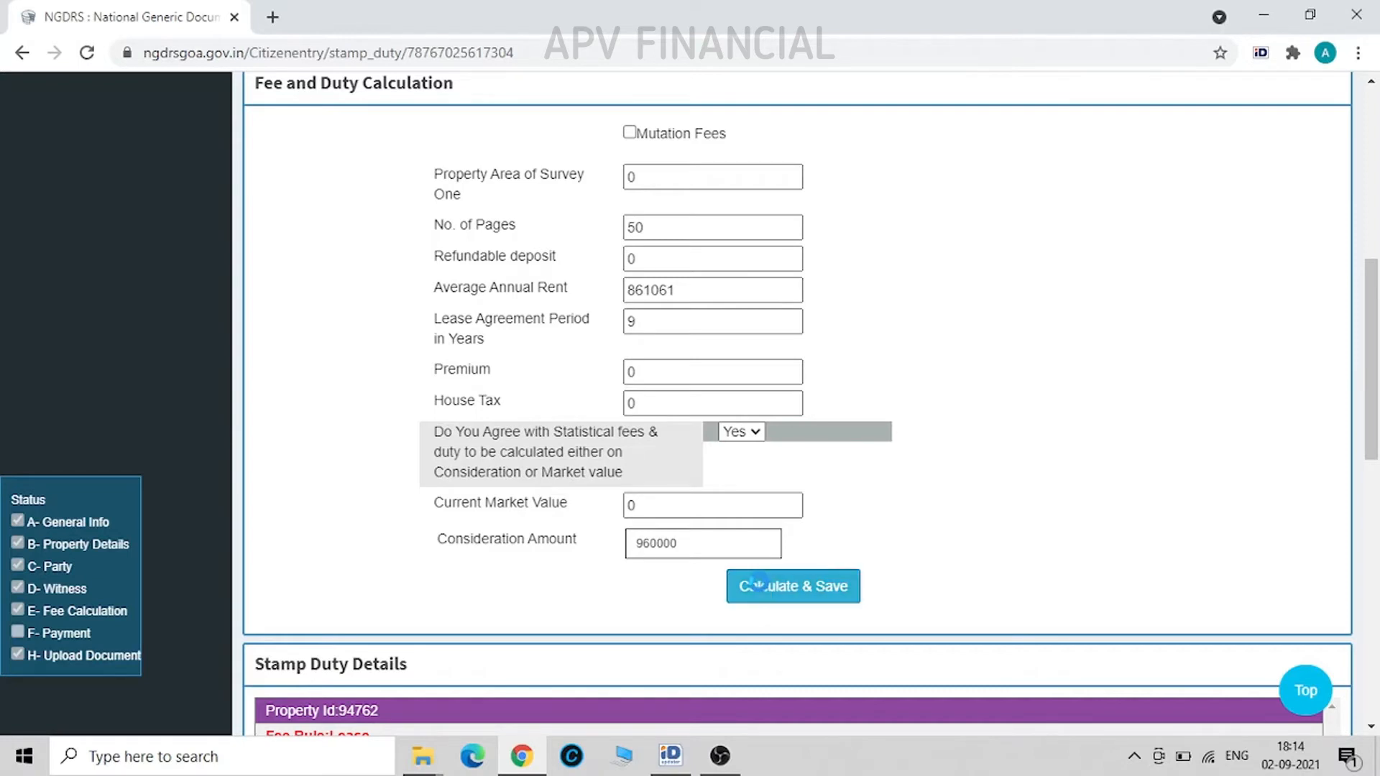
click(793, 586)
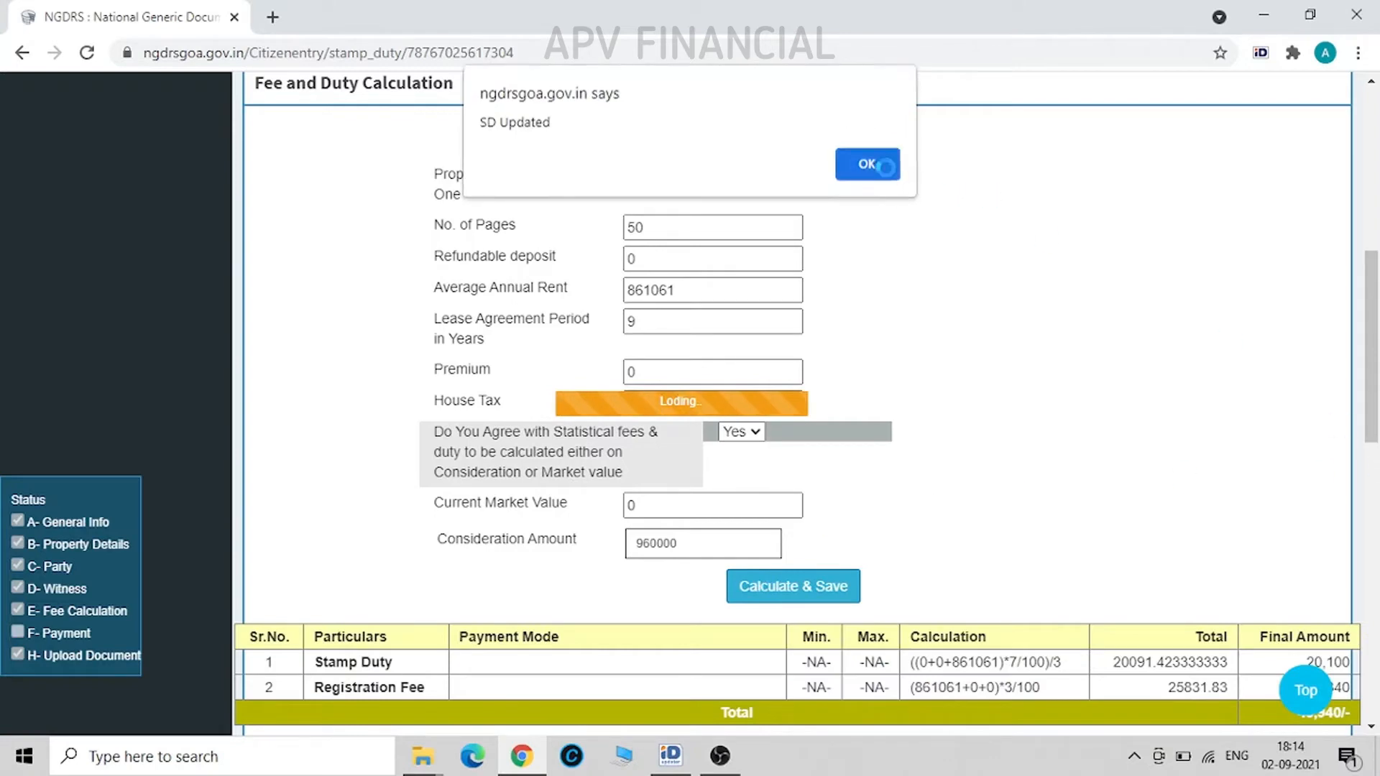
click(866, 166)
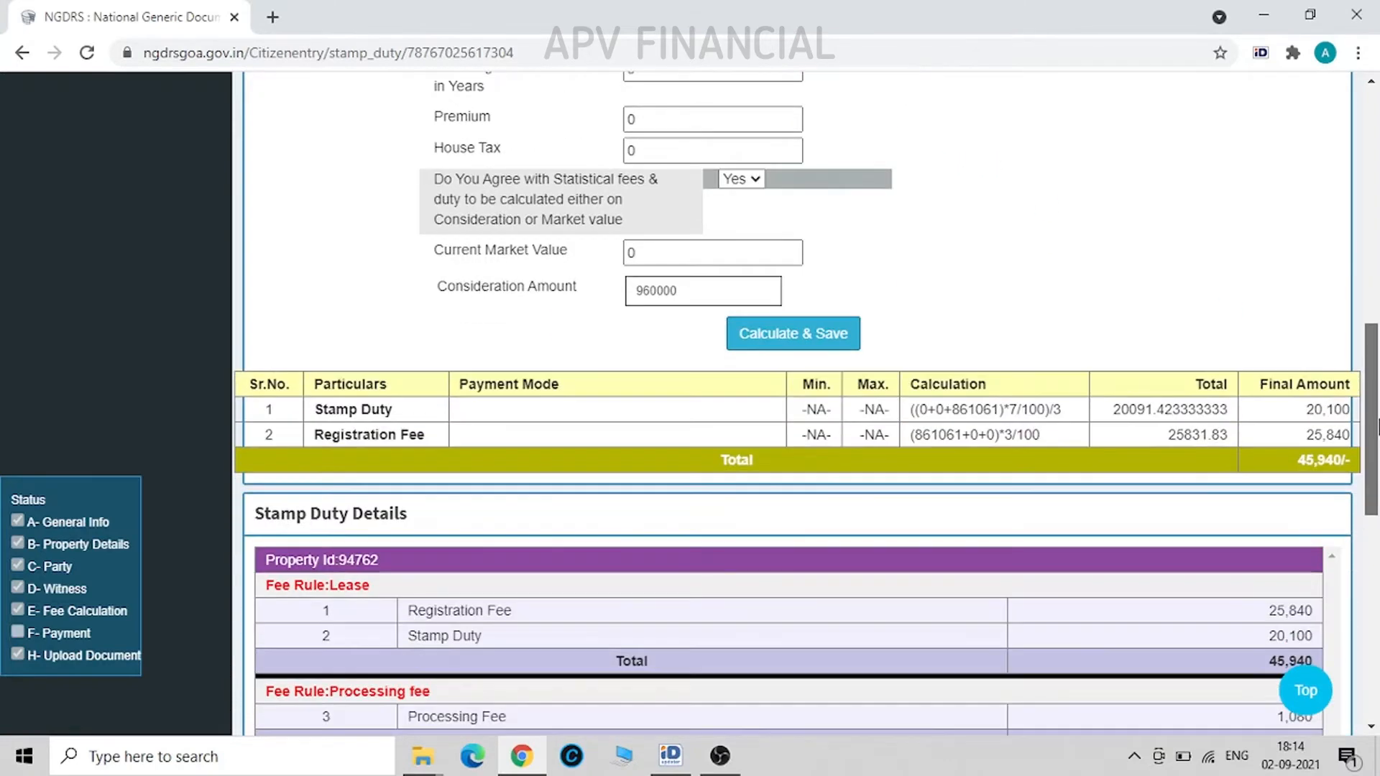
scroll(down, 3)
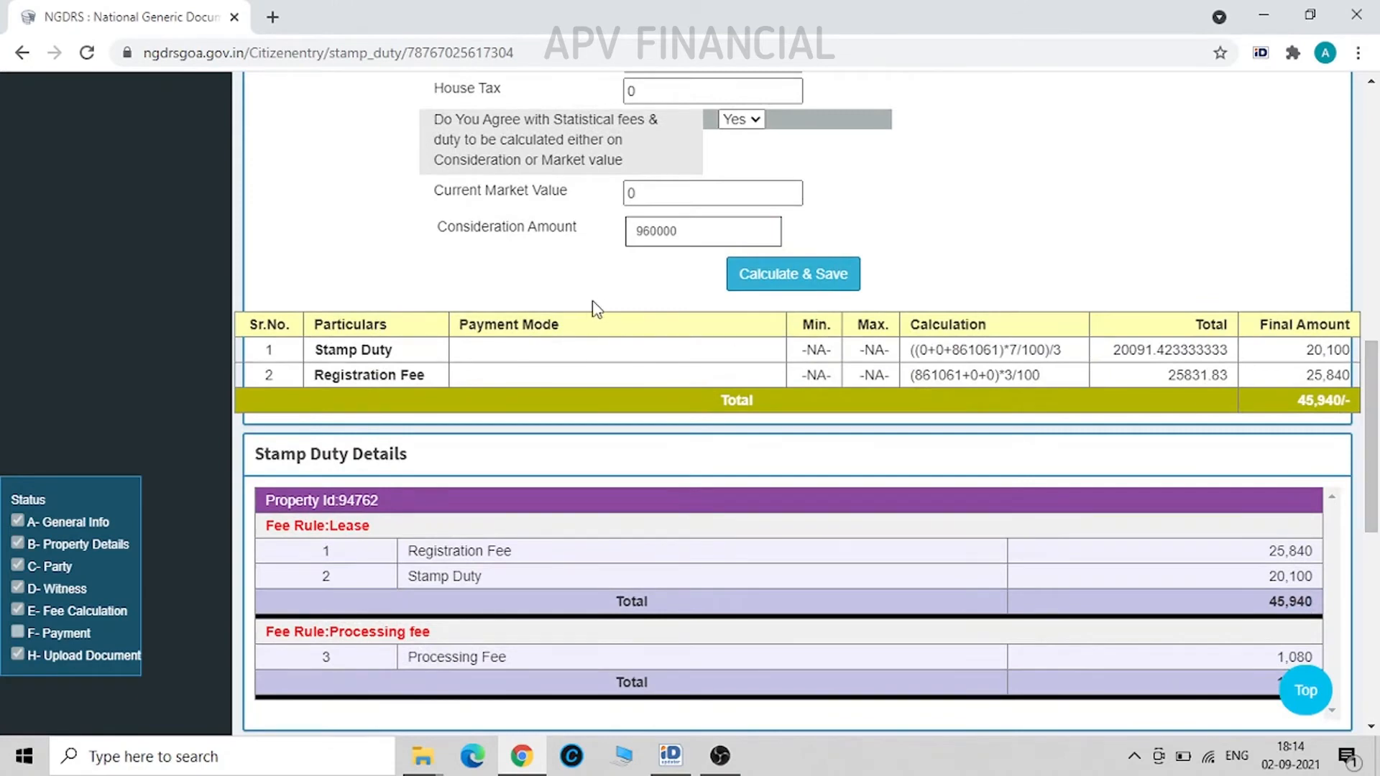
mouse_move(1171, 341)
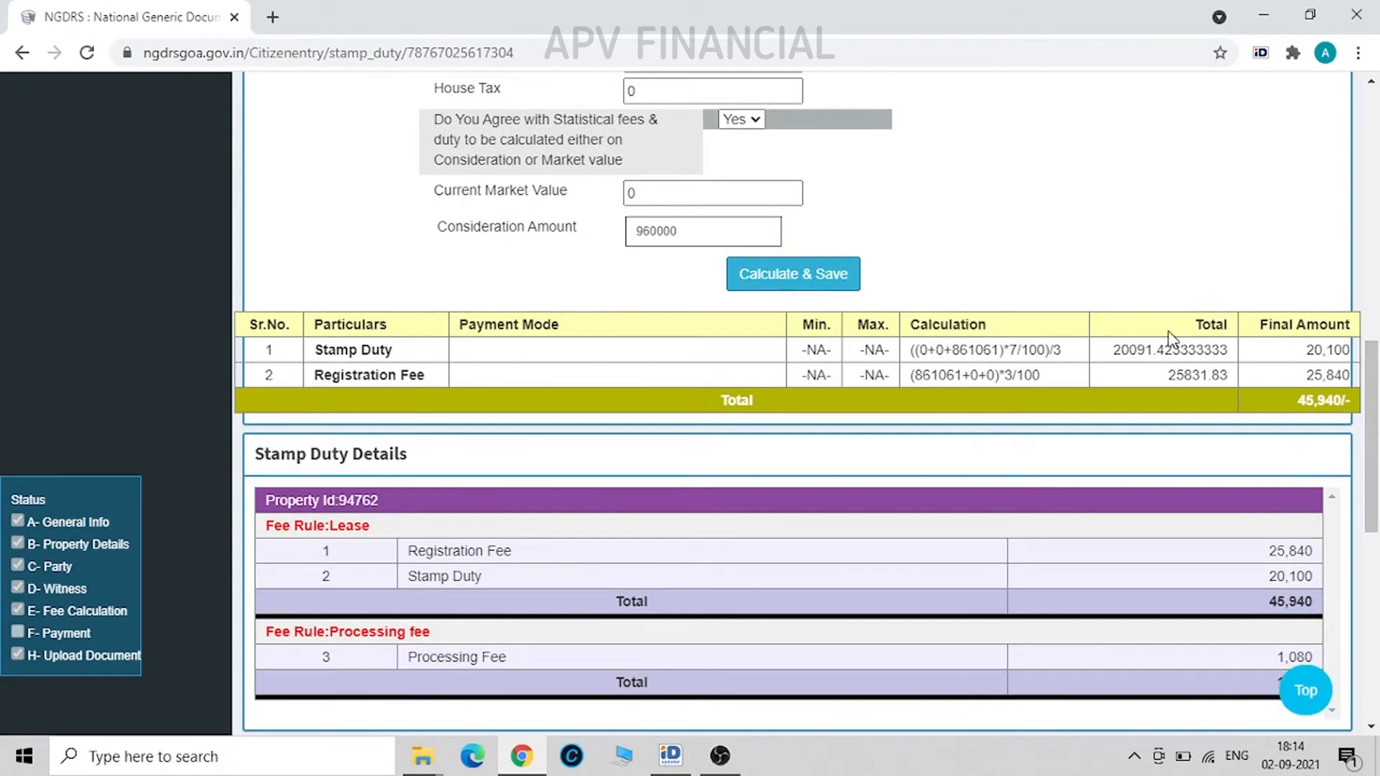
mouse_move(1148, 361)
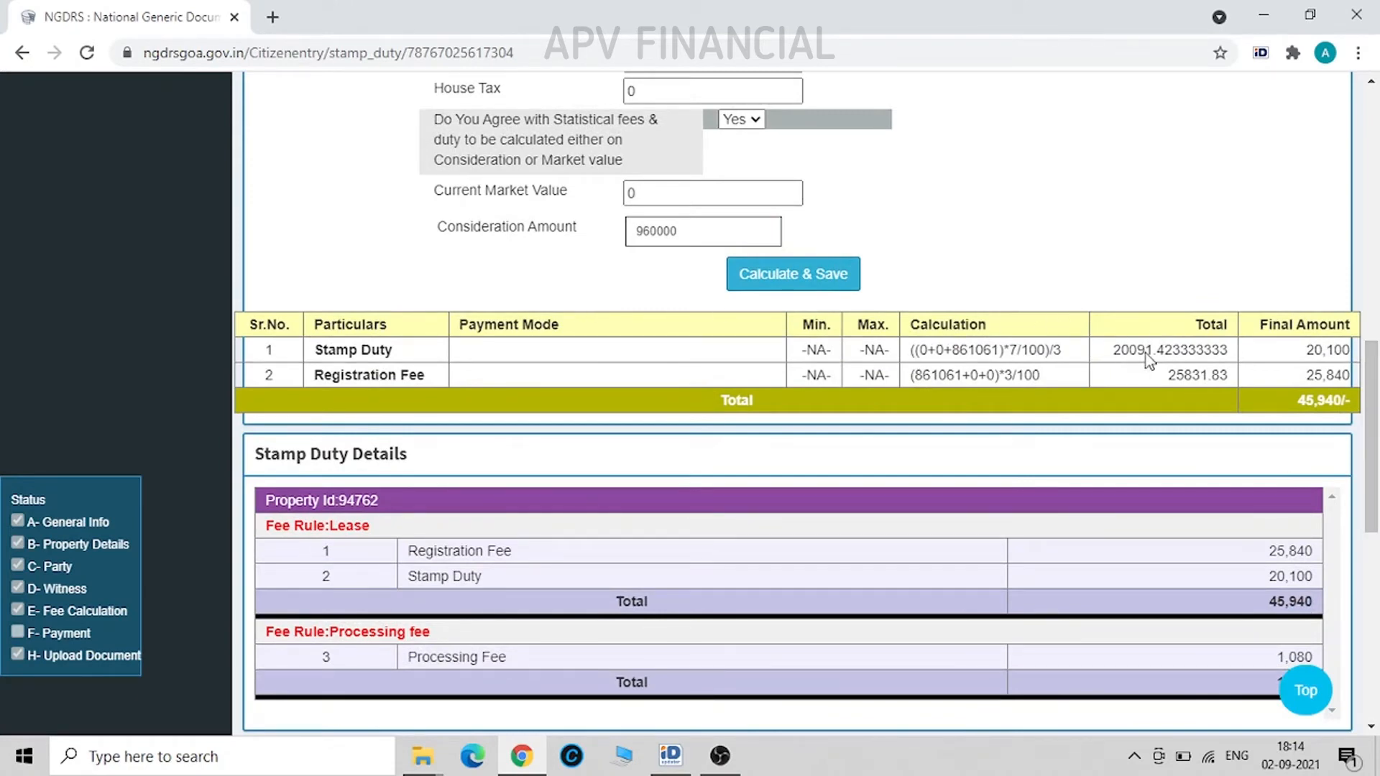
mouse_move(1326, 359)
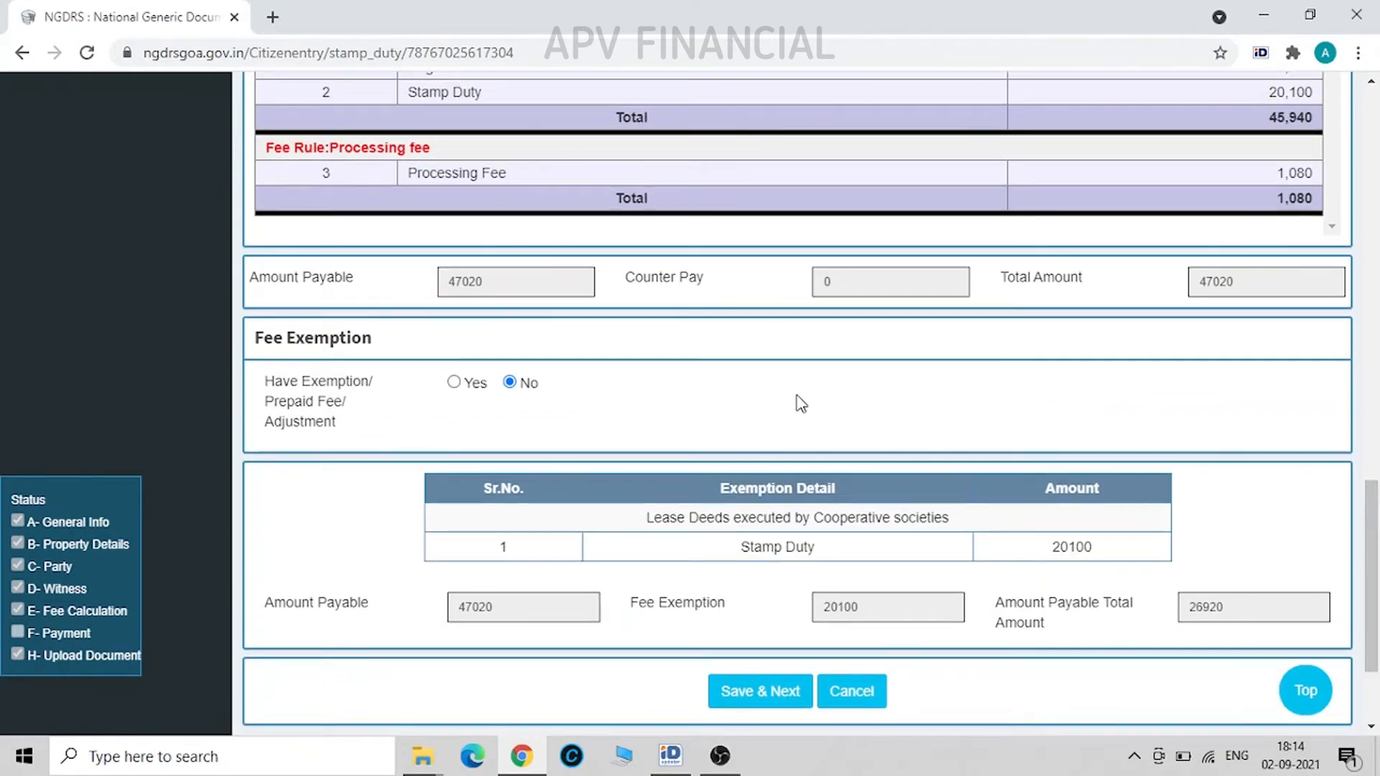
mouse_move(944, 401)
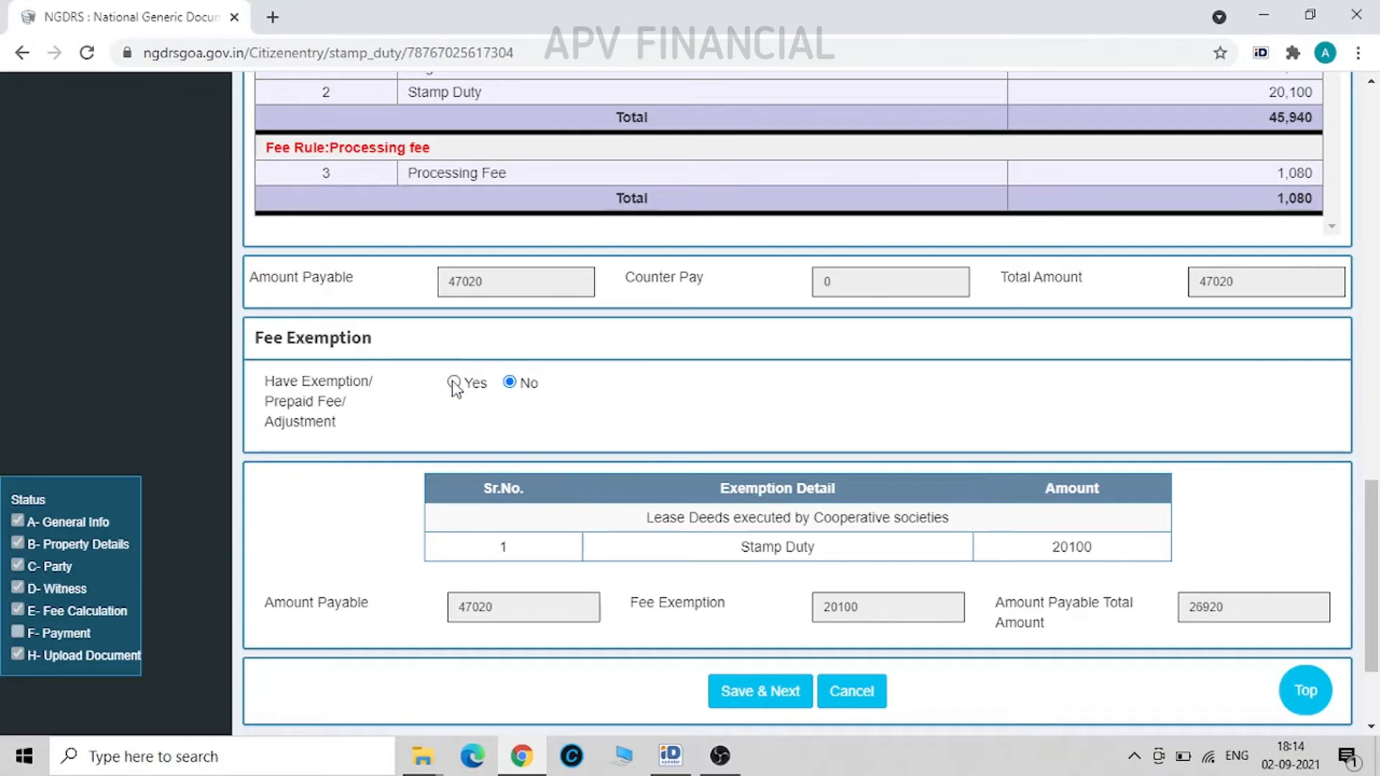
Step: Apply the 'Lease Deeds executed by Cooperative societies' fee exemption and recalculate the payable amount
click(452, 383)
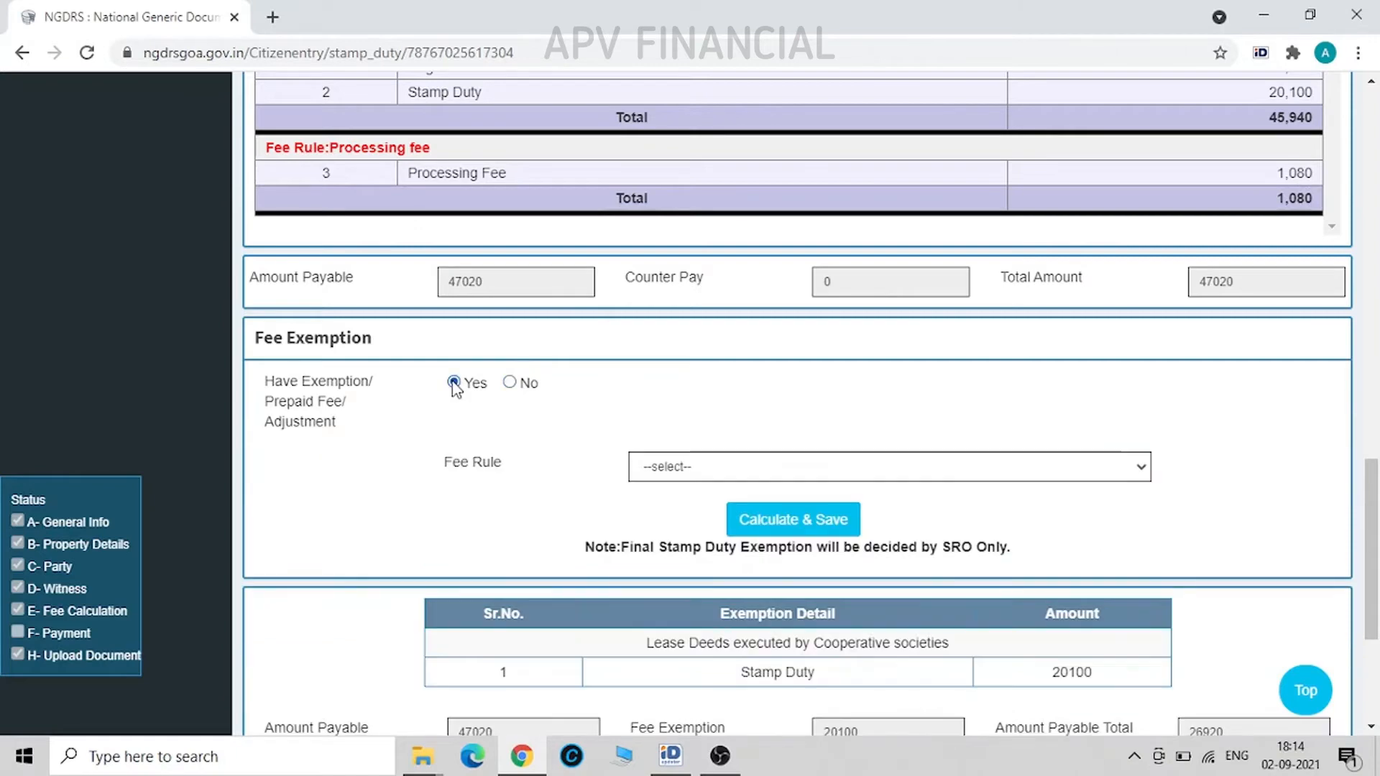
click(887, 467)
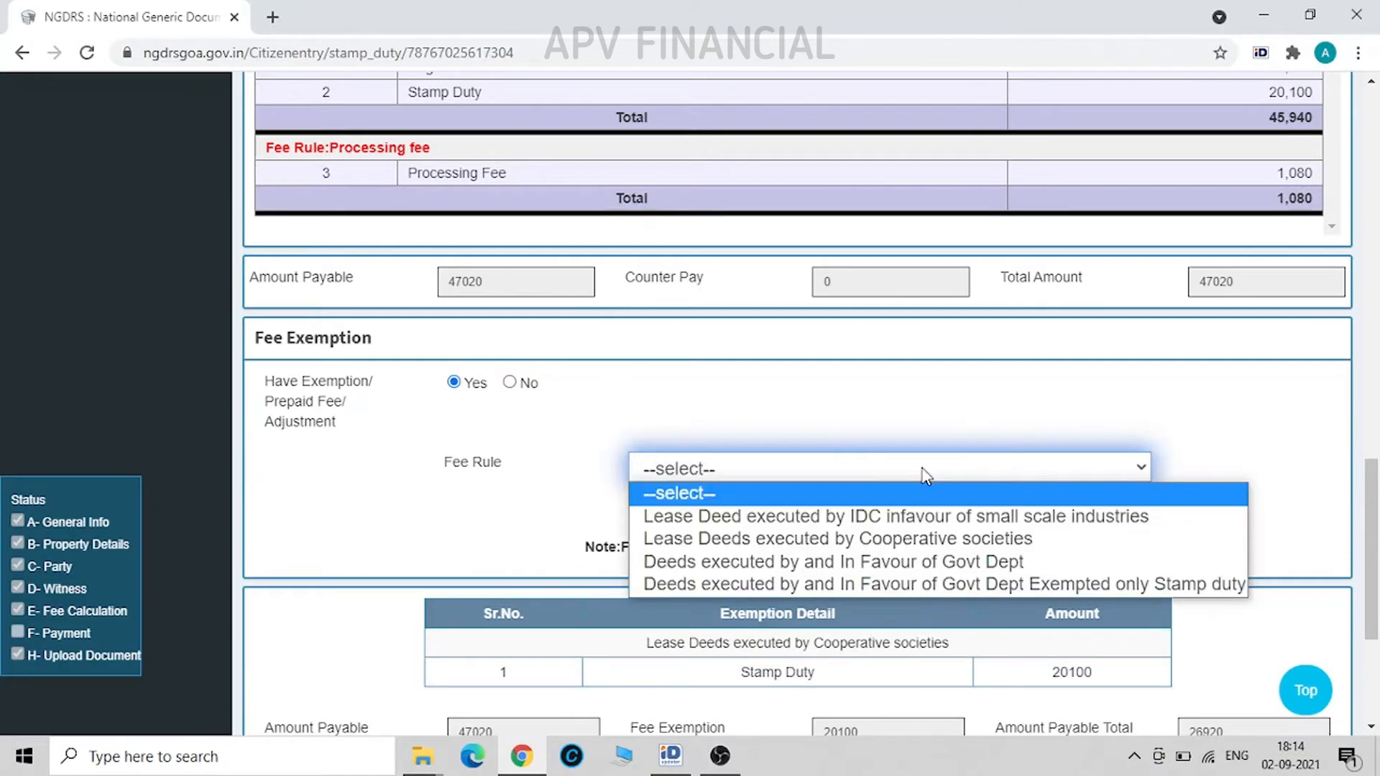
mouse_move(913, 514)
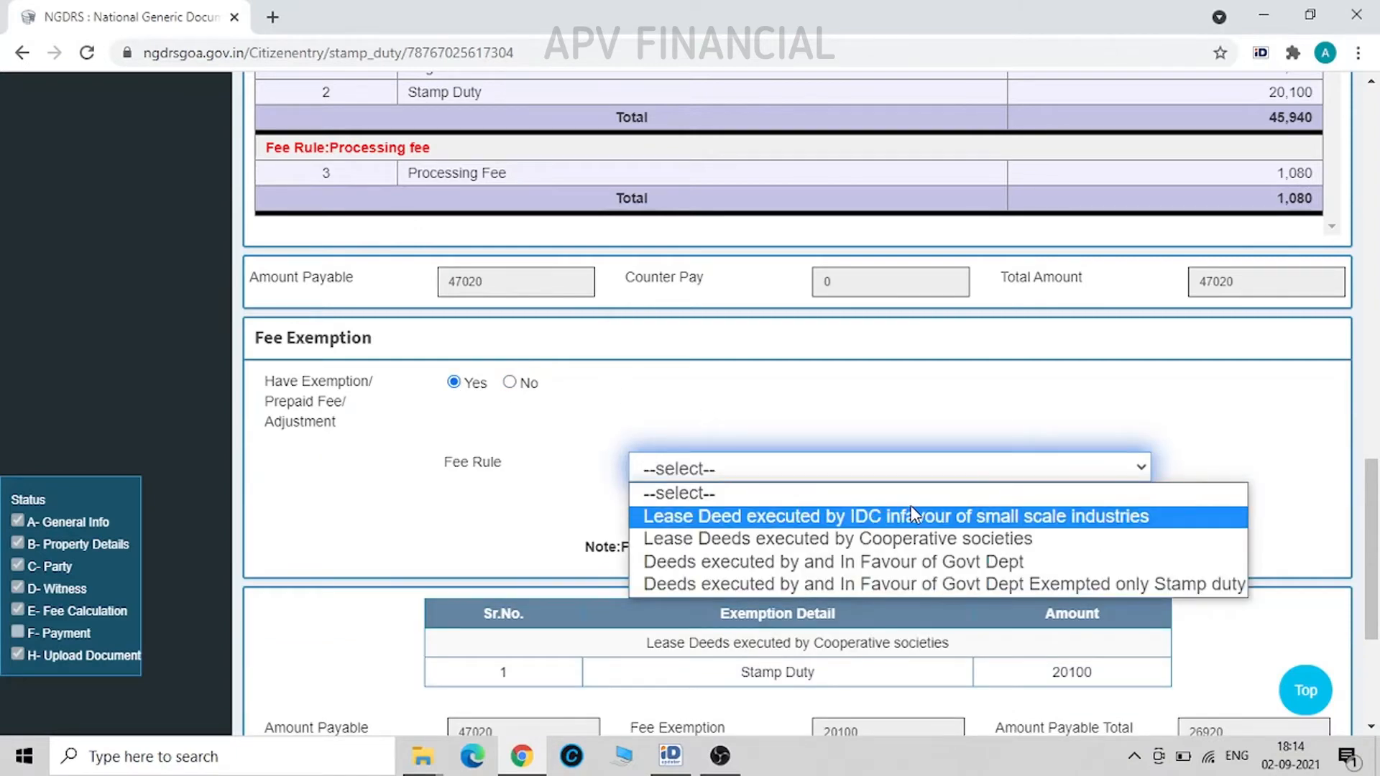
mouse_move(914, 591)
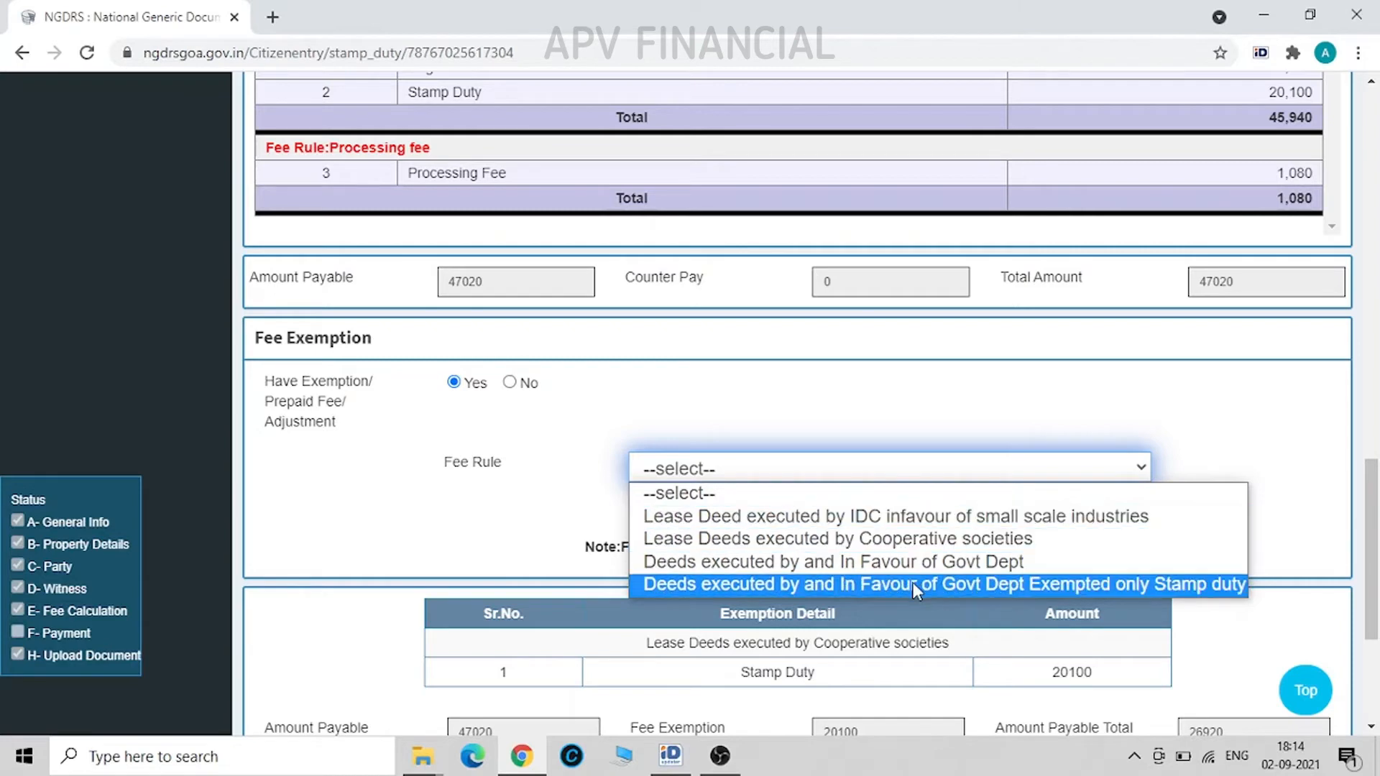
mouse_move(923, 531)
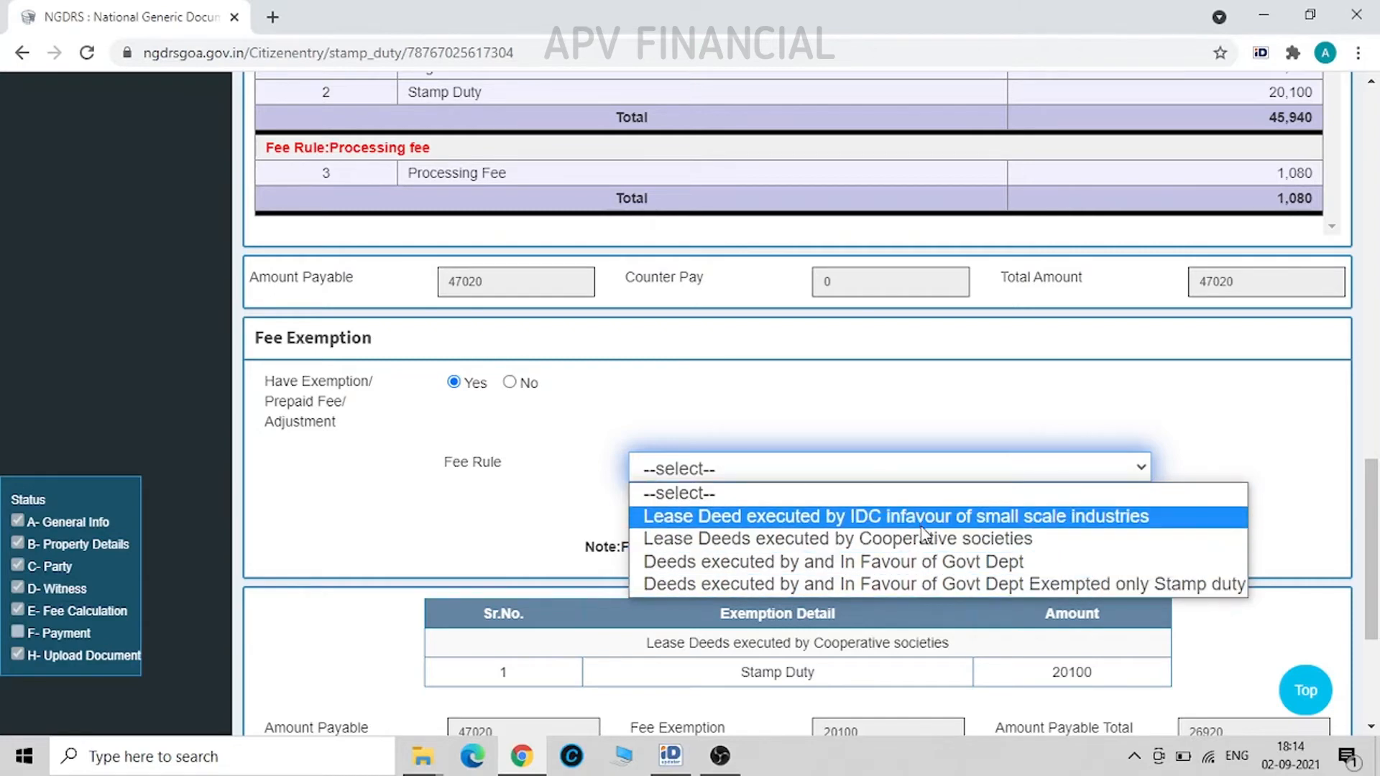
mouse_move(925, 535)
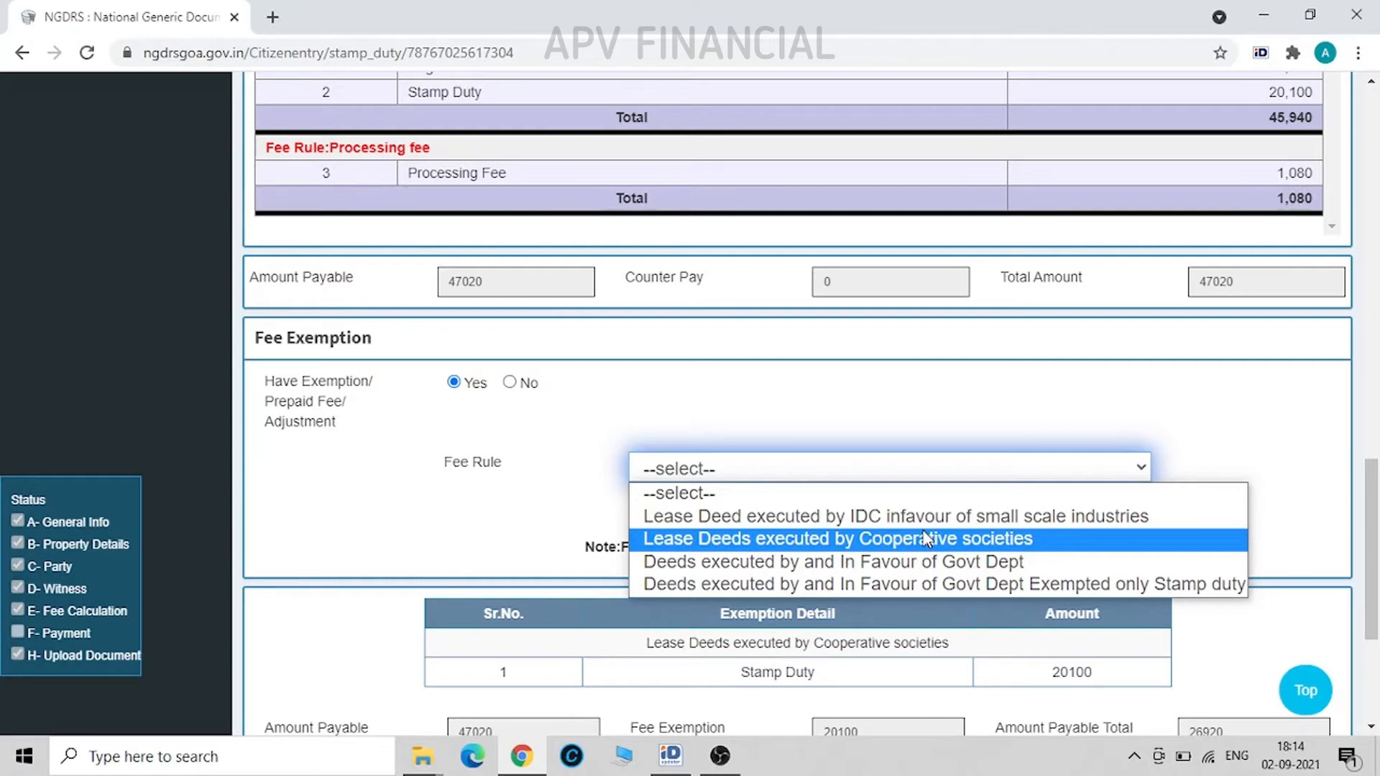
click(838, 538)
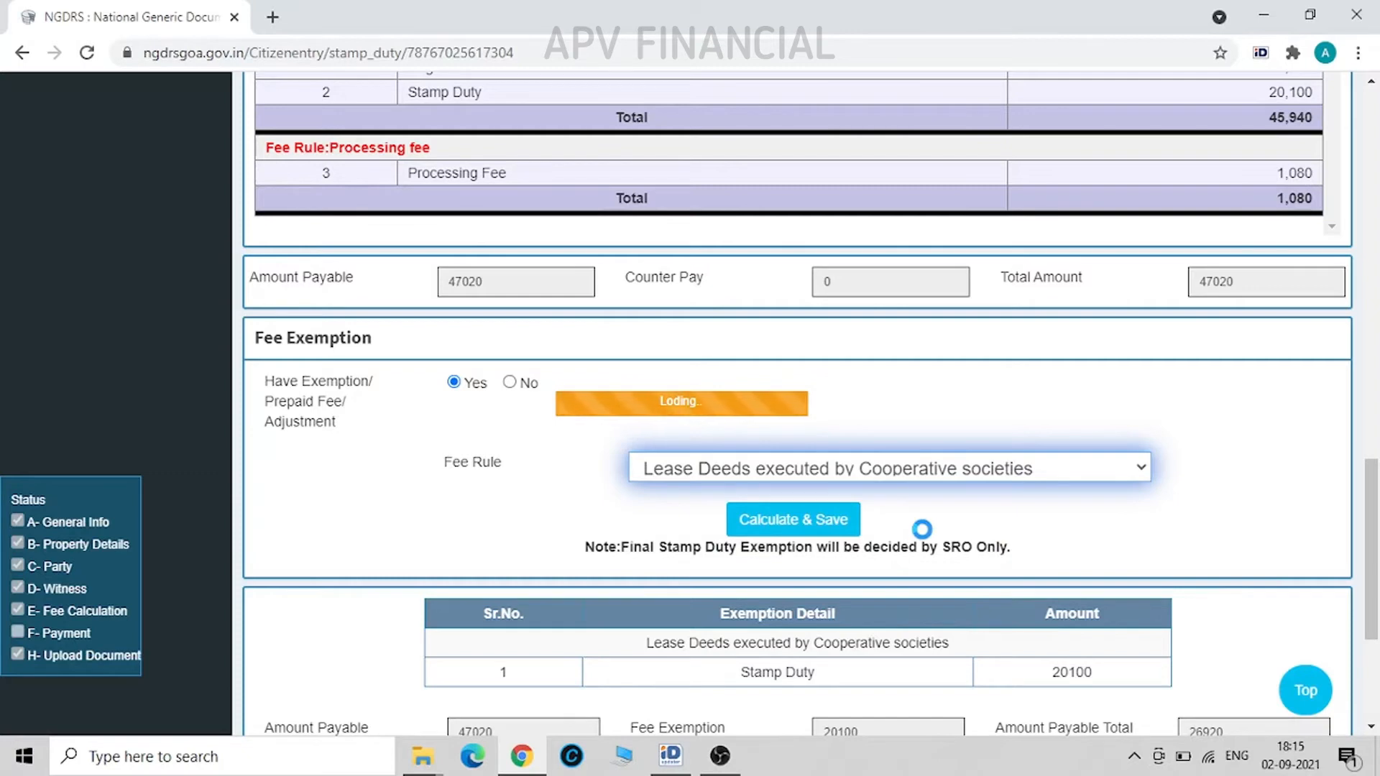
click(793, 519)
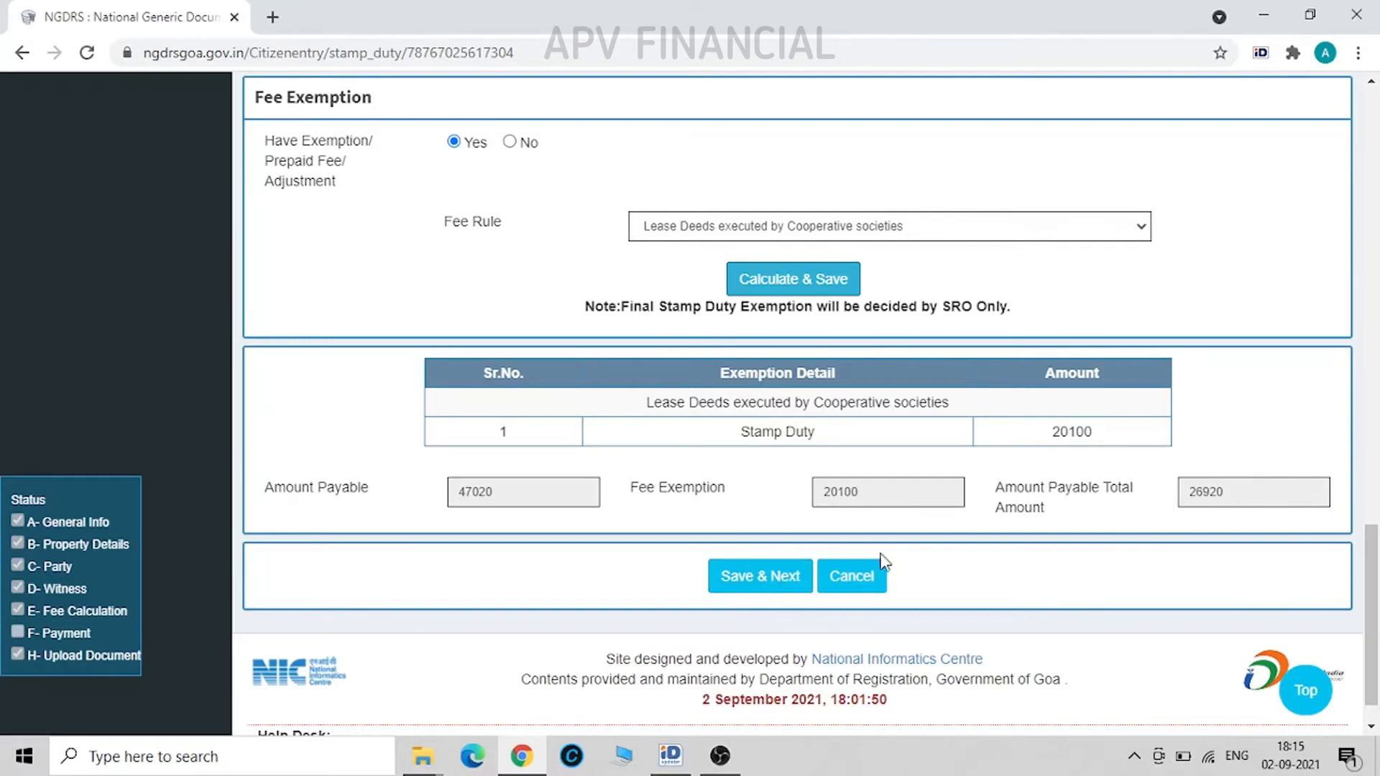
Step: Save & Next on the fee step, then scroll through the Lease - 34 Pre Registration Docket
click(759, 575)
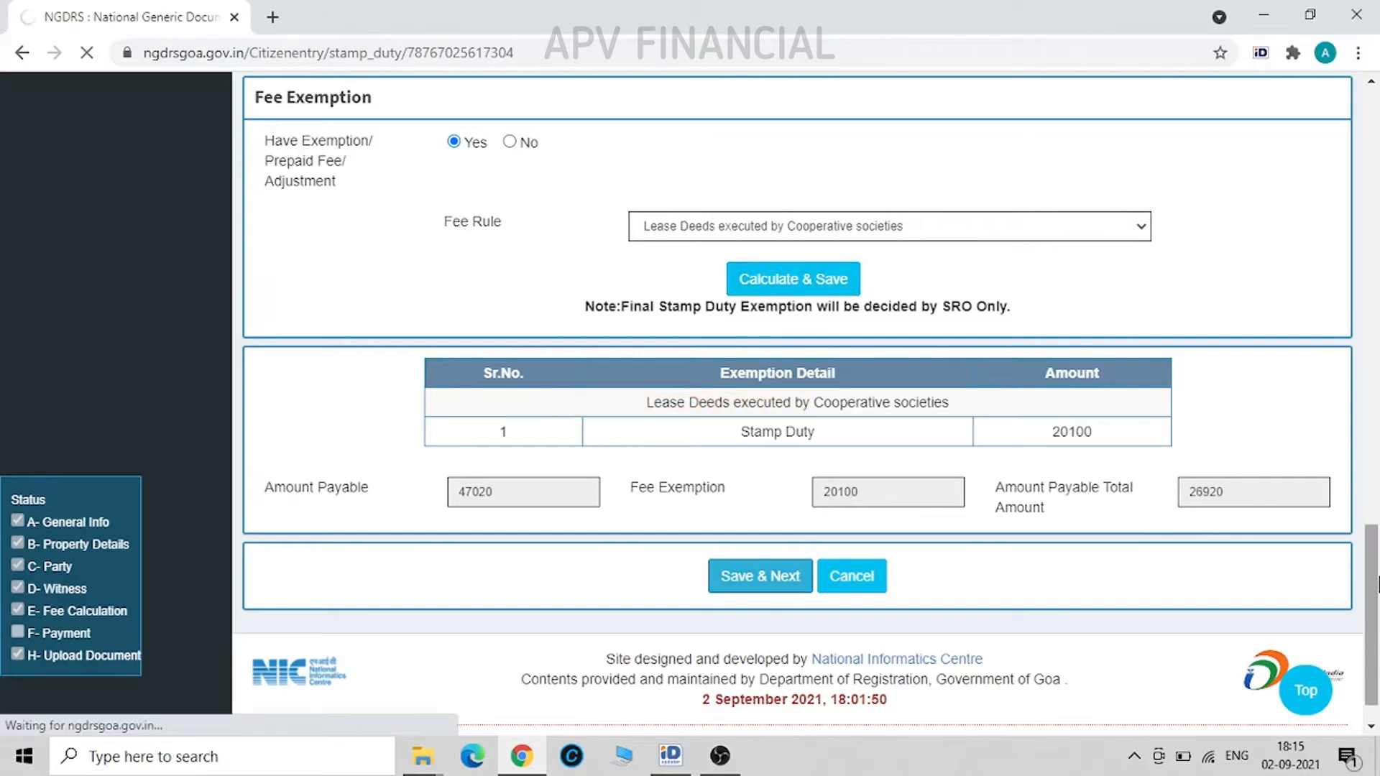
click(760, 576)
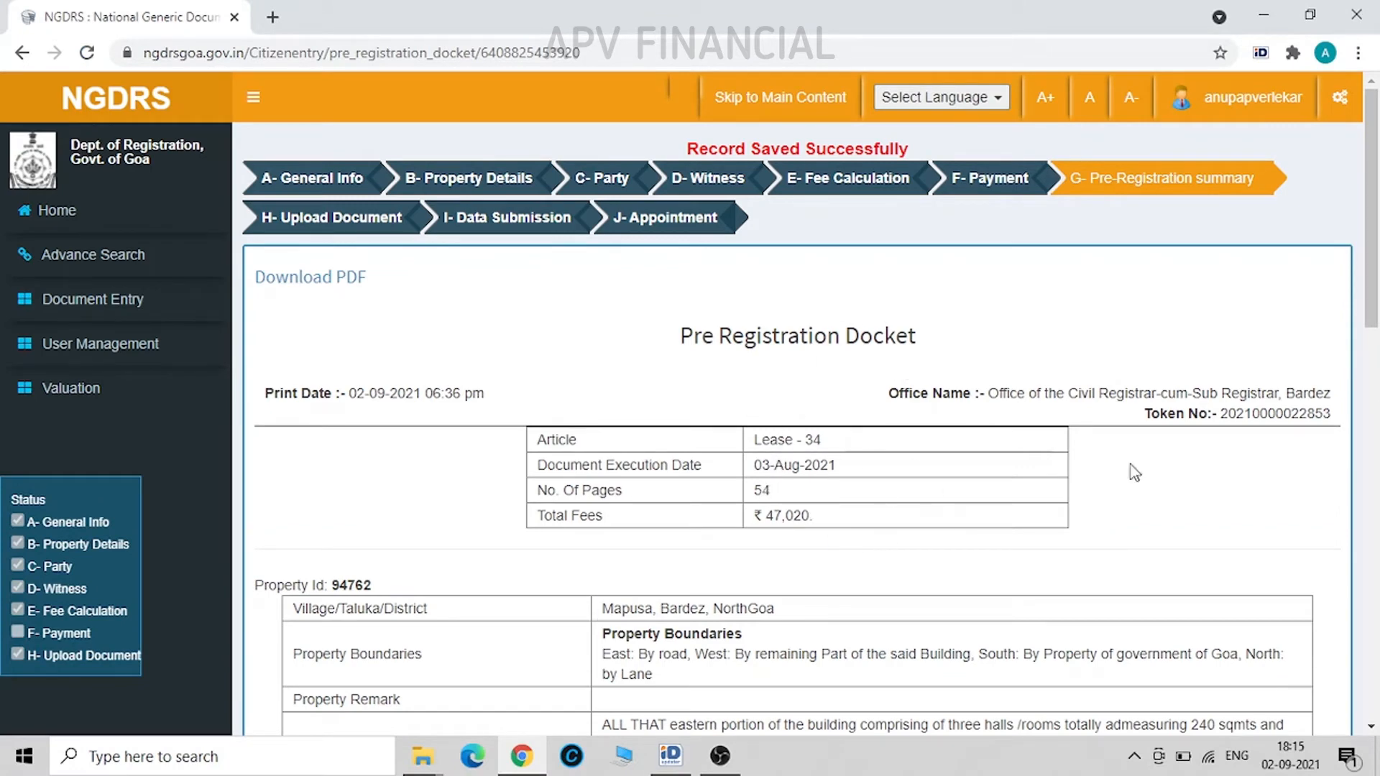
scroll(down, 3)
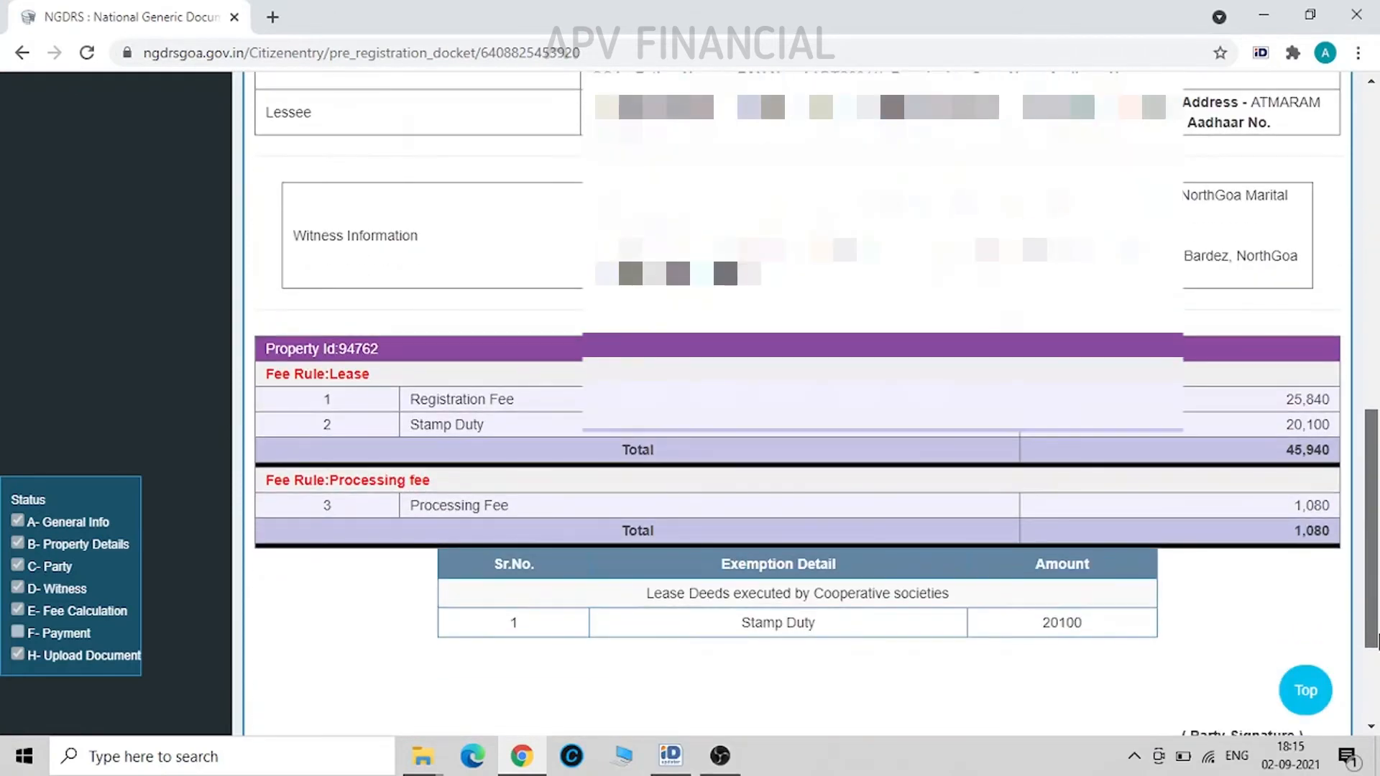
scroll(down, 3)
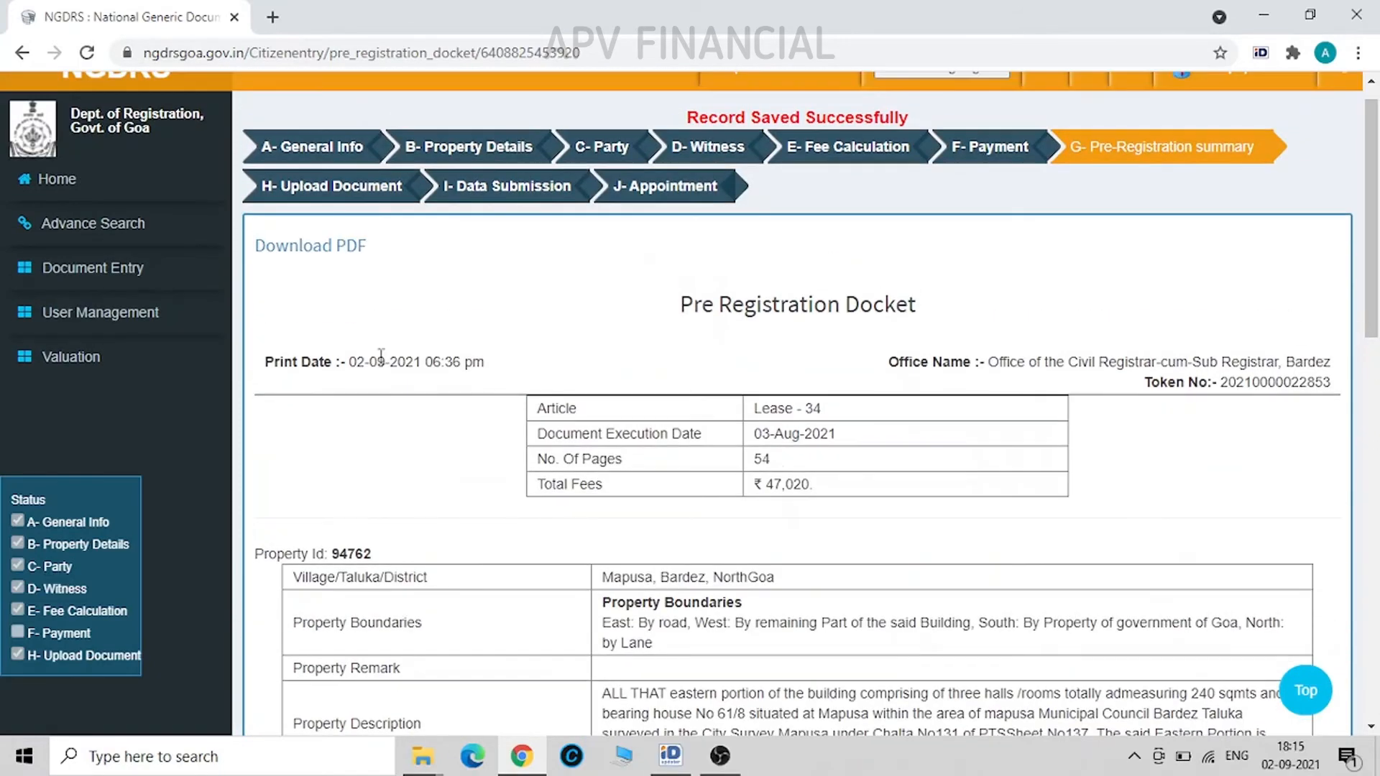
mouse_move(501, 194)
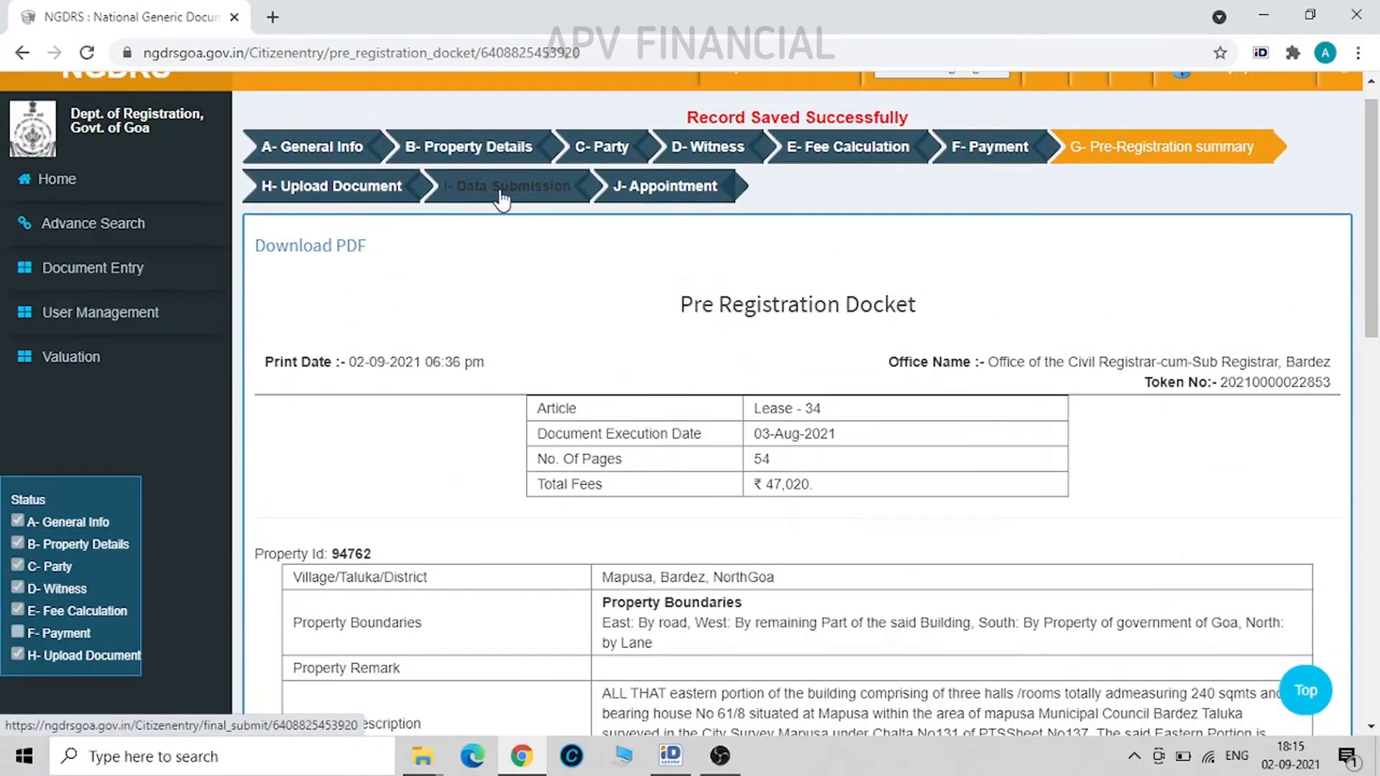
Step: On the Payment step, choose Registration Fee and Processing Fee with the NOTARY rural-urban flag
click(988, 147)
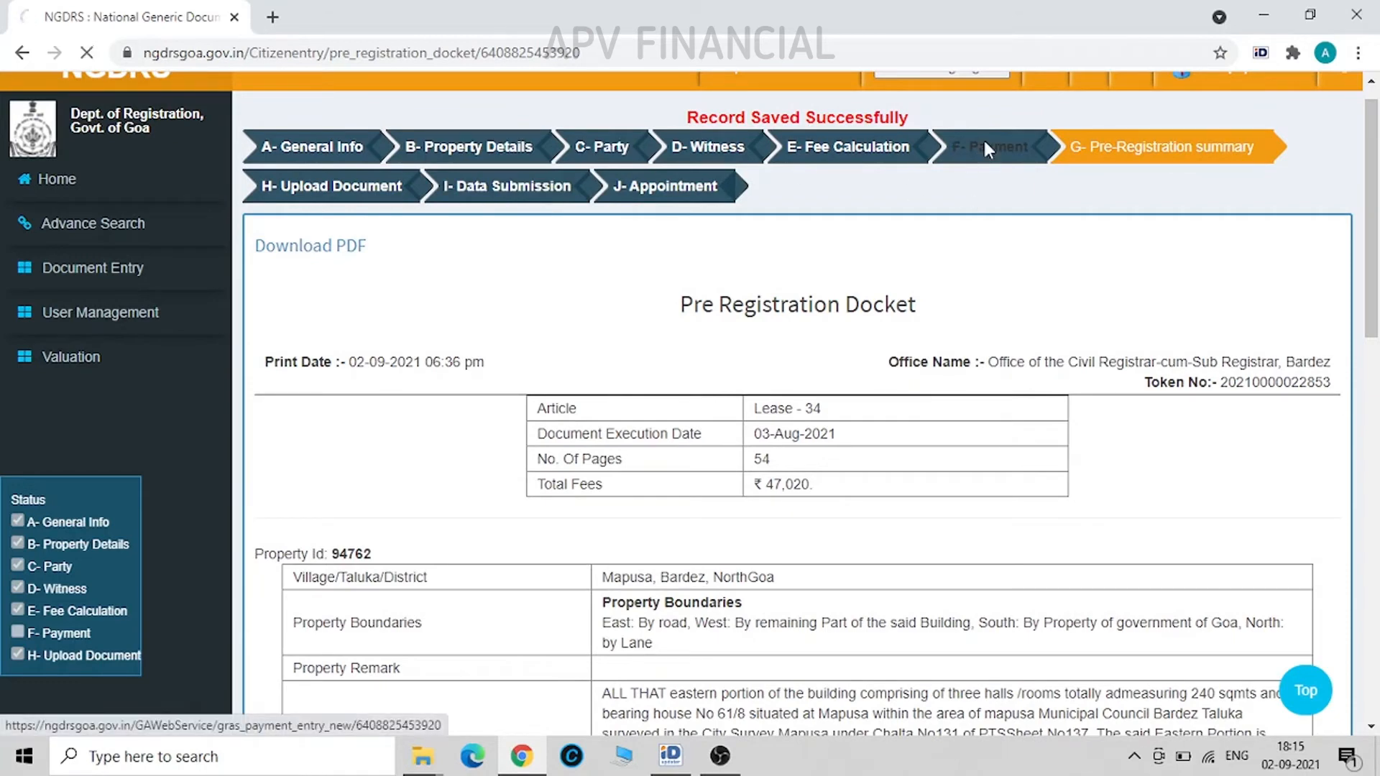
click(989, 147)
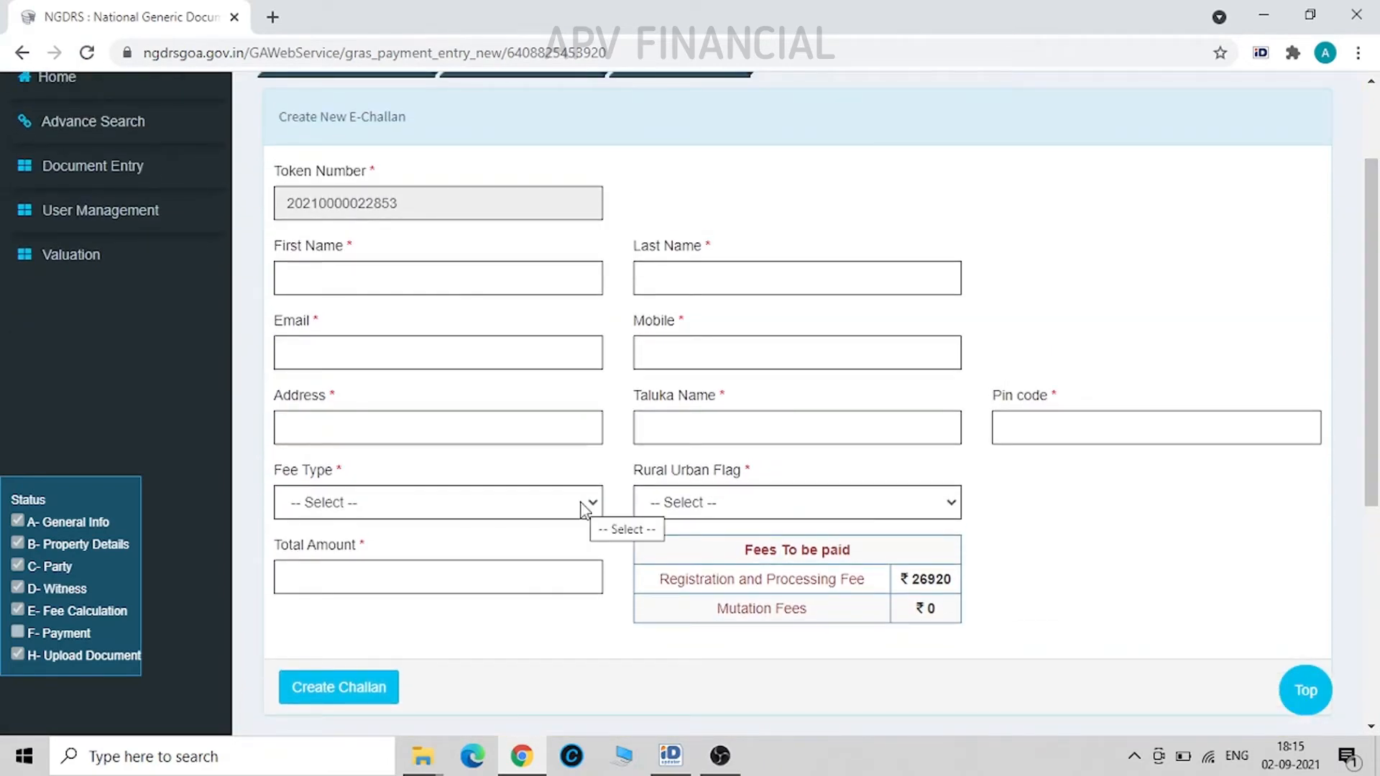
mouse_move(488, 308)
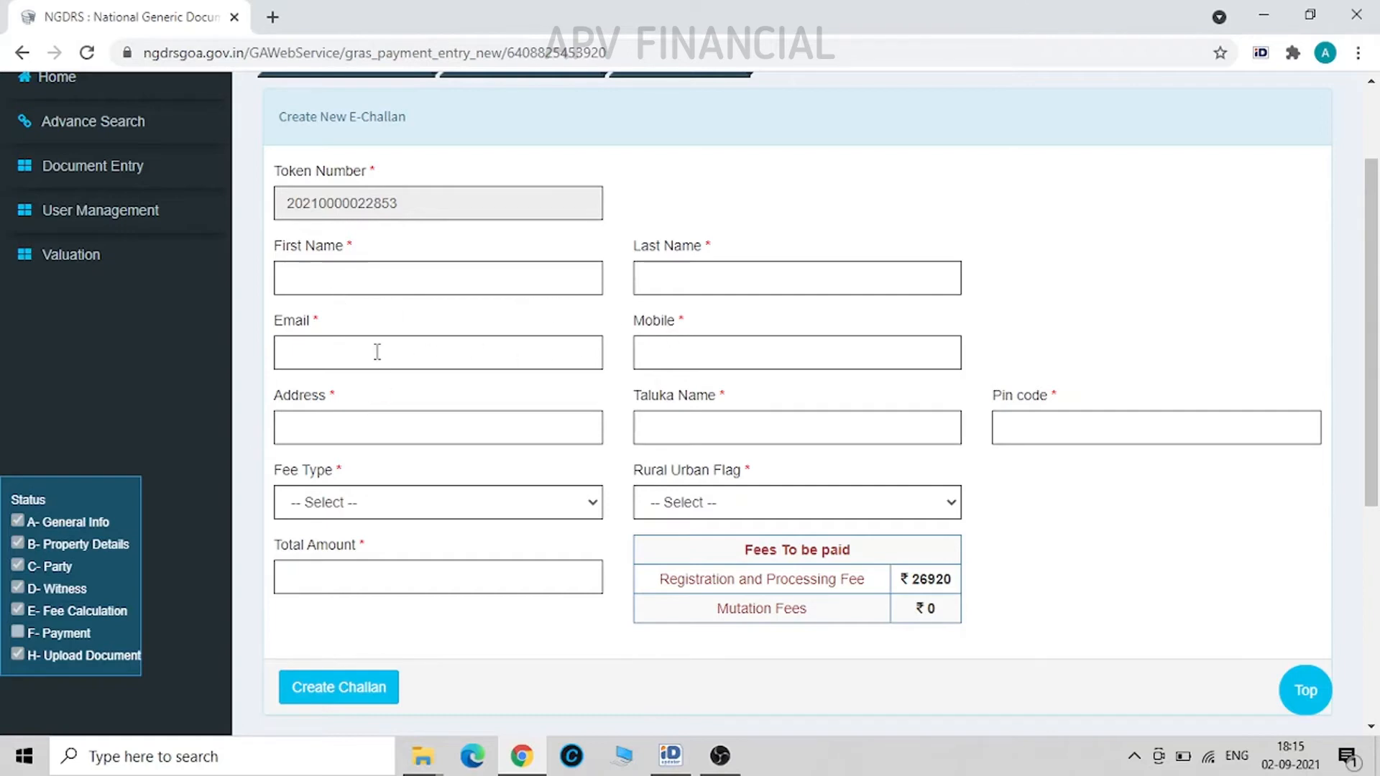
mouse_move(375, 515)
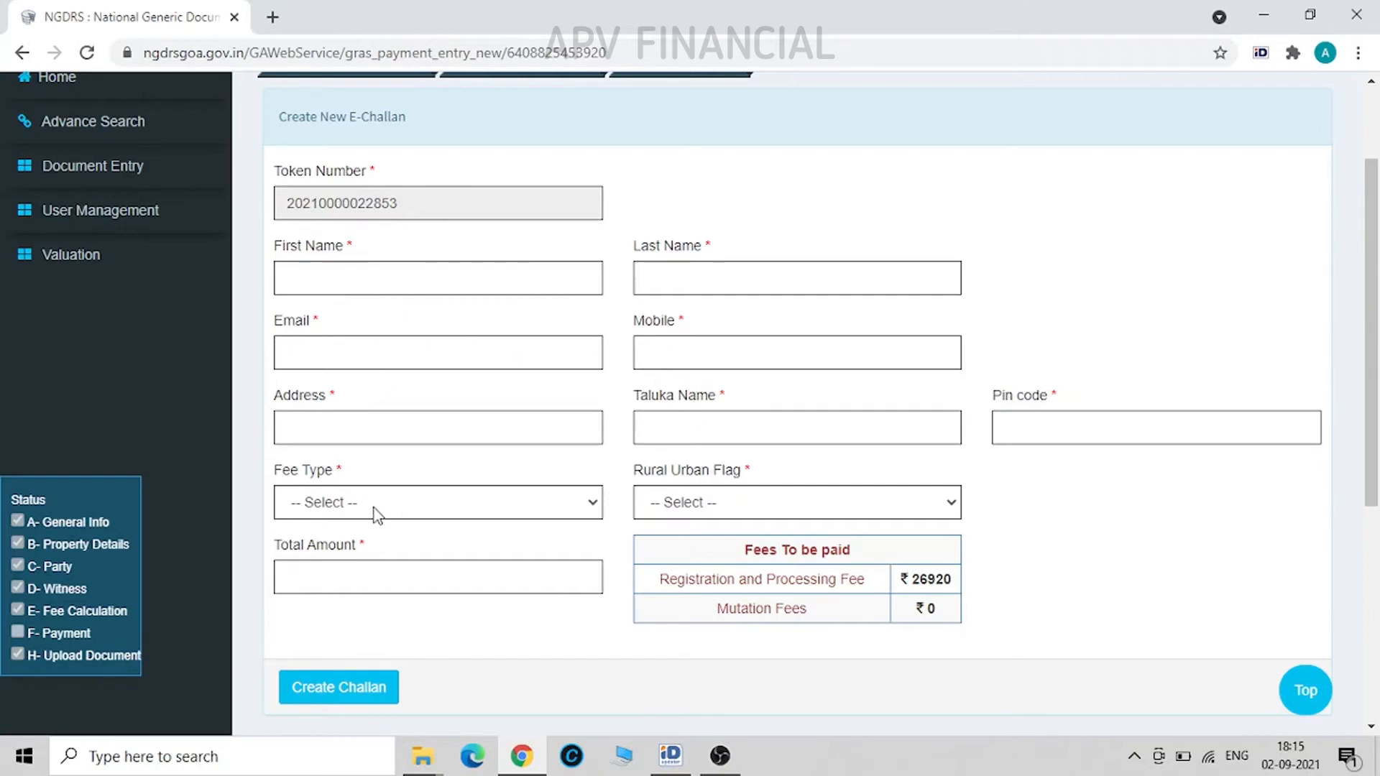
click(438, 502)
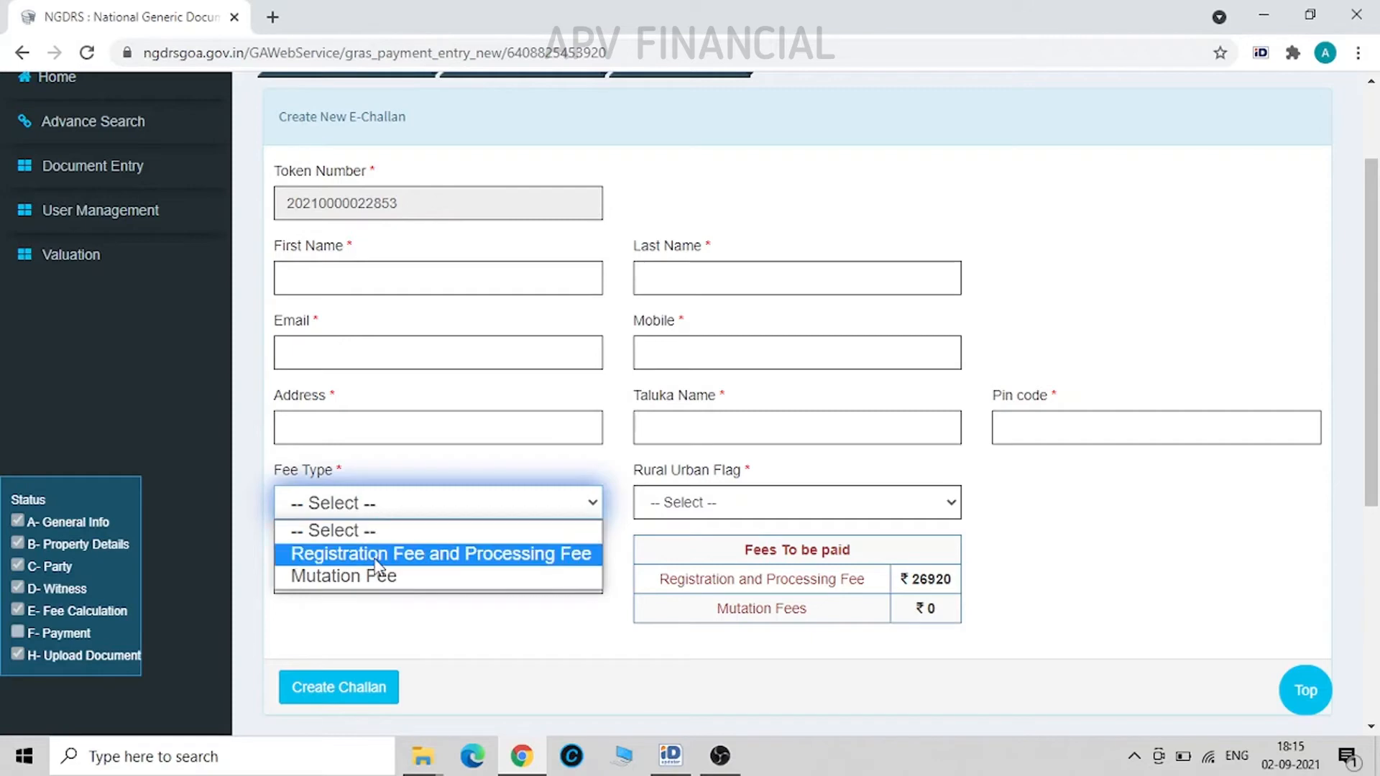
mouse_move(753, 504)
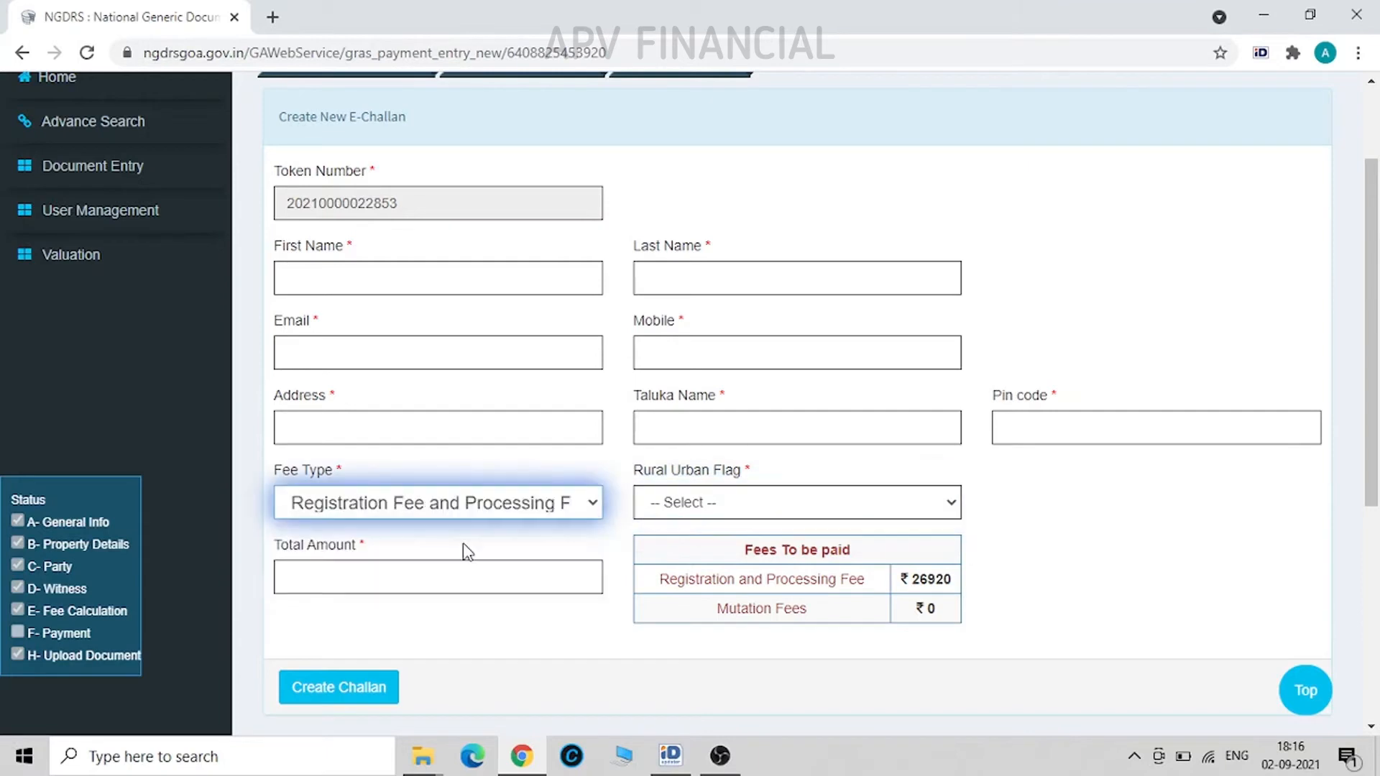
click(797, 502)
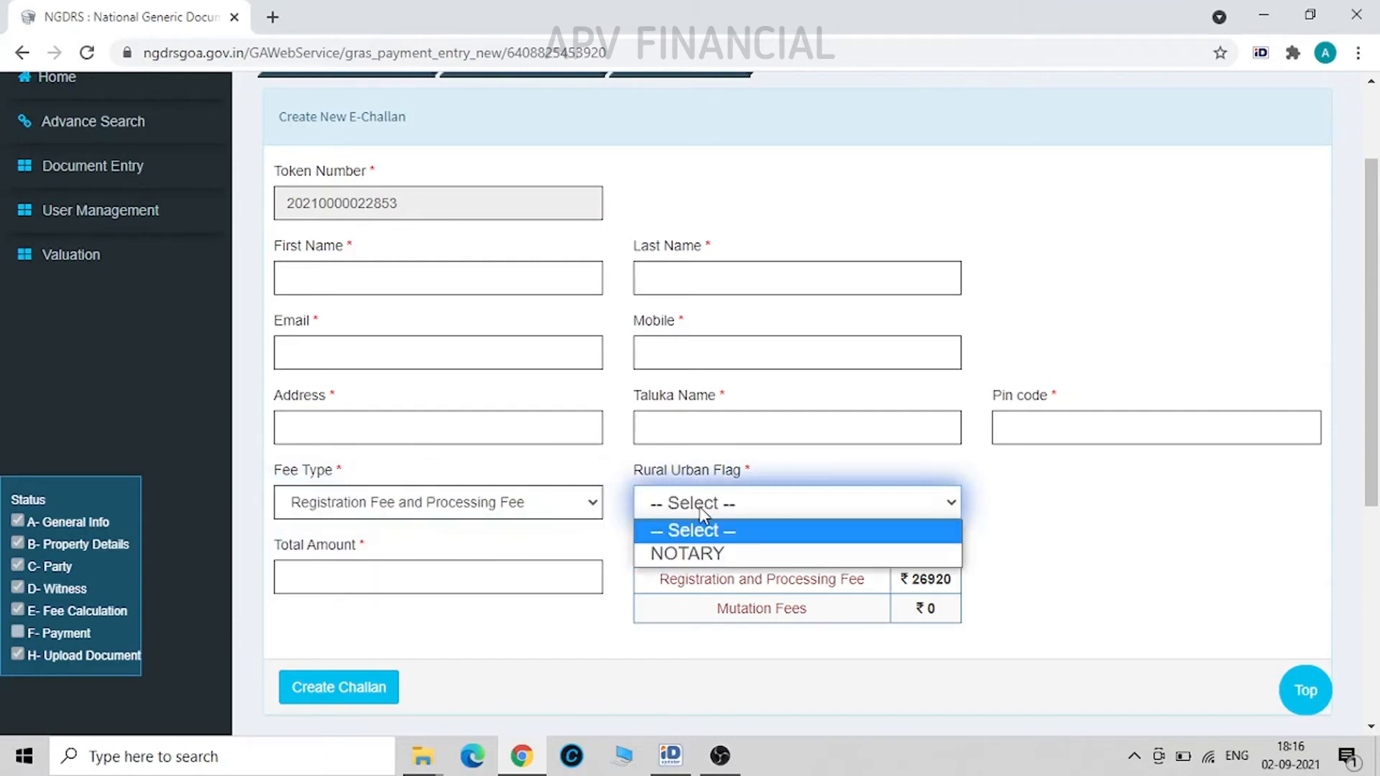
click(685, 554)
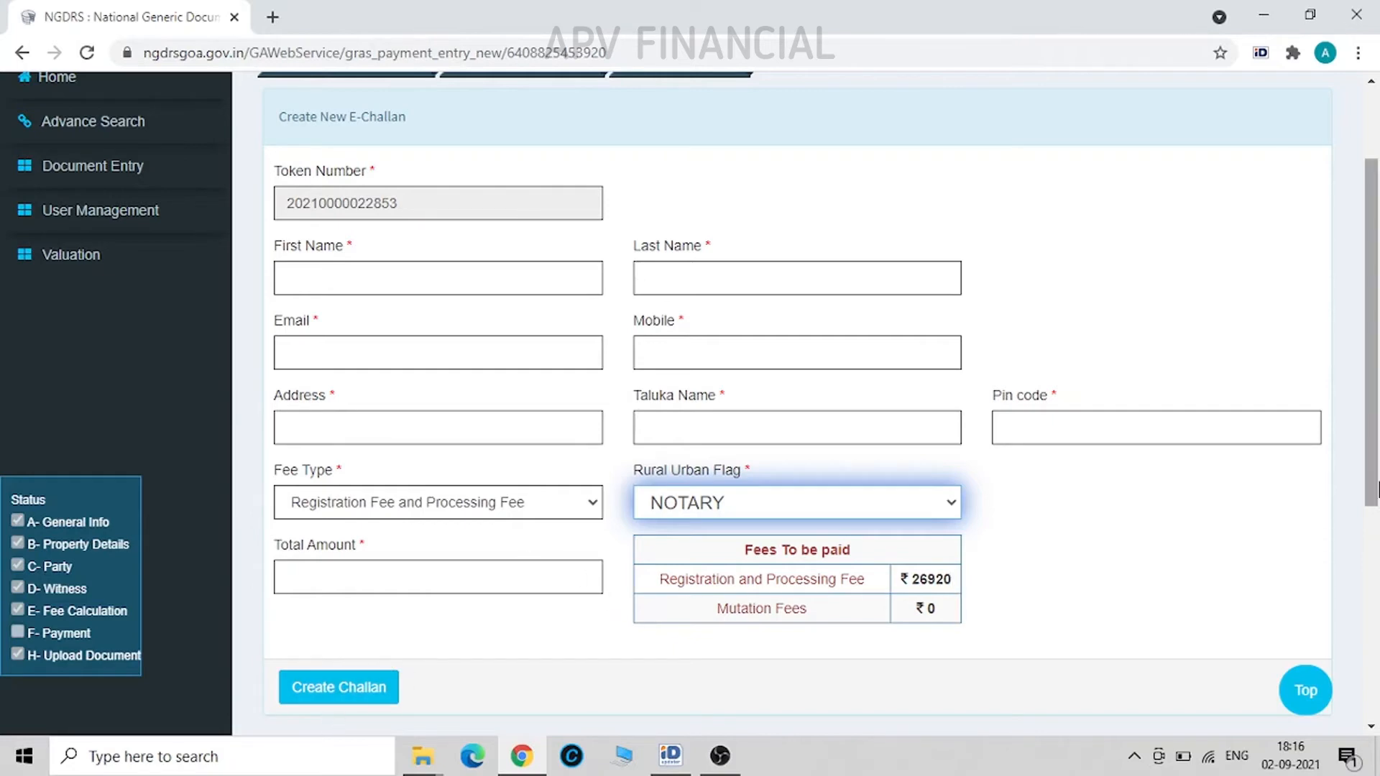
scroll(down, 3)
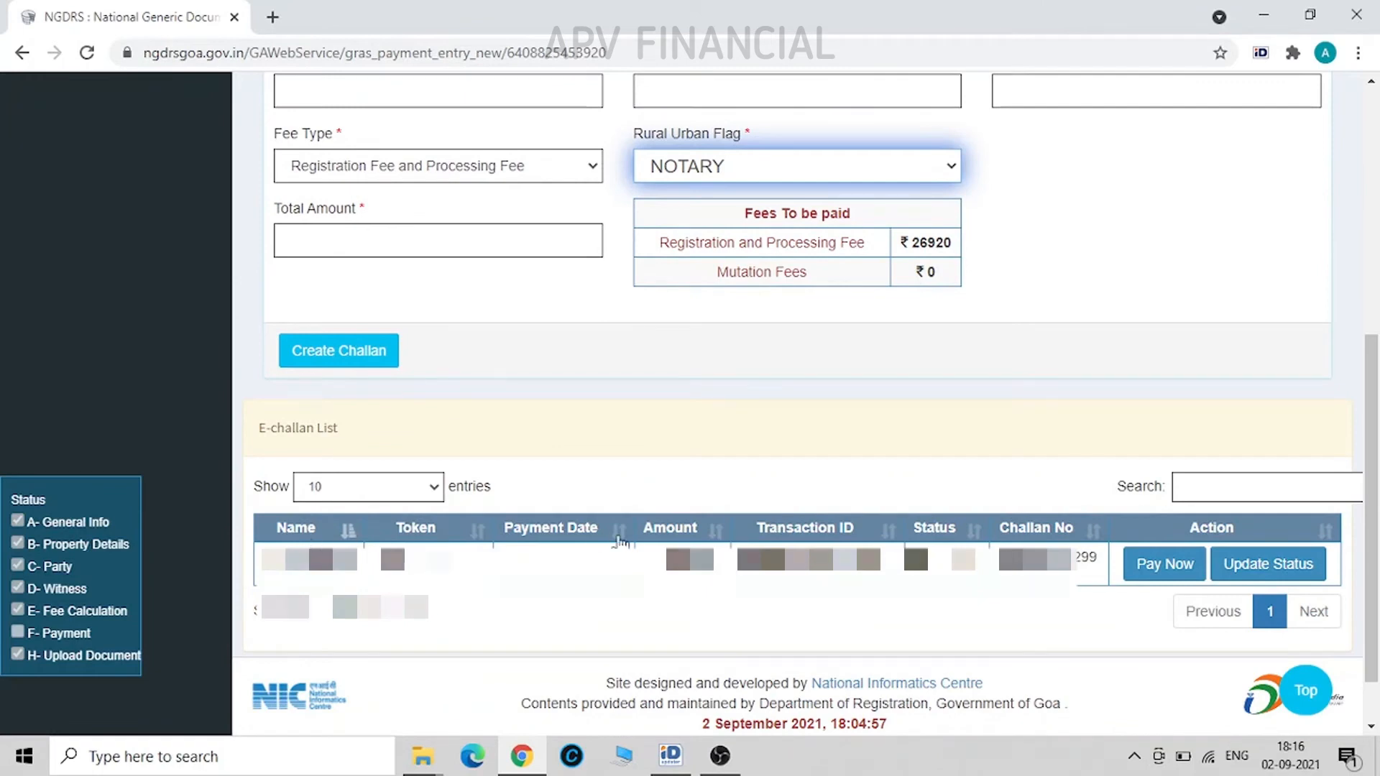
mouse_move(1175, 569)
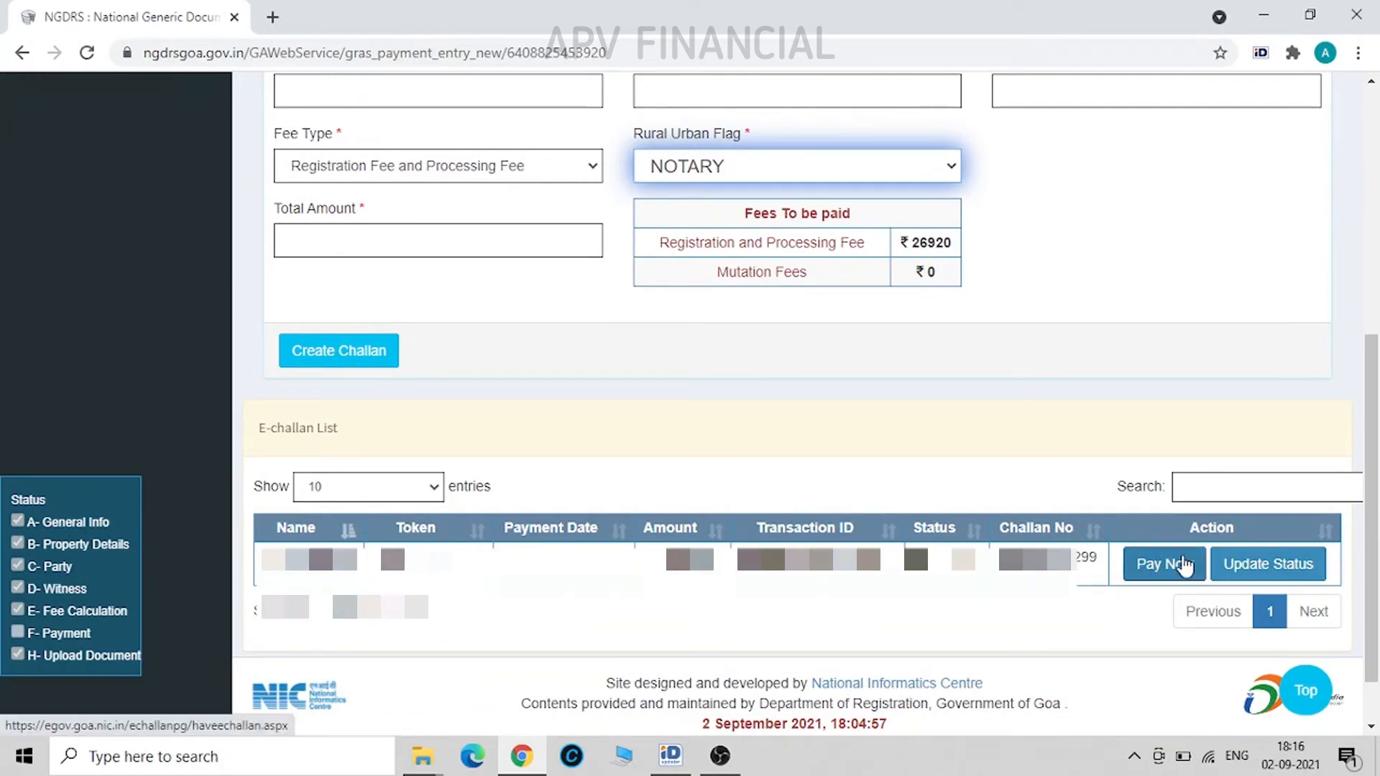
click(1163, 564)
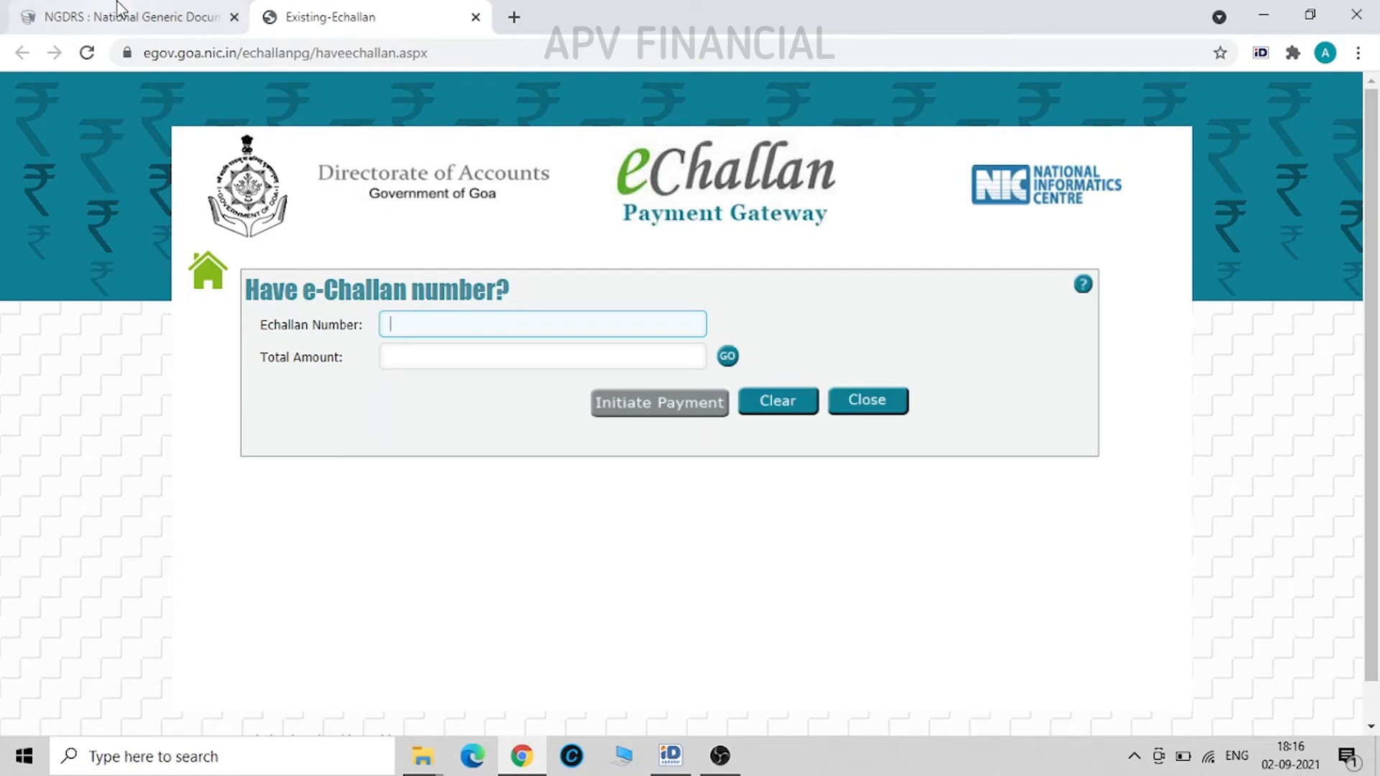
click(130, 16)
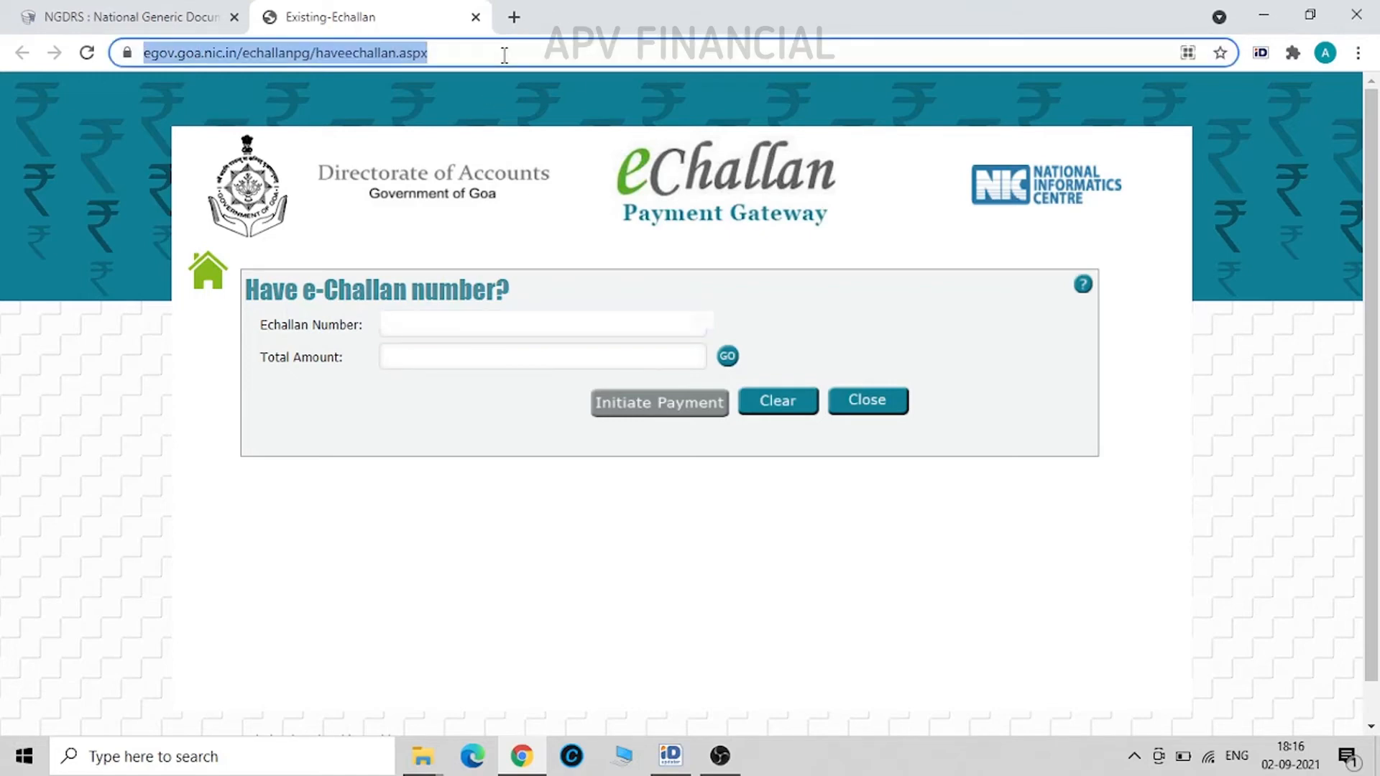
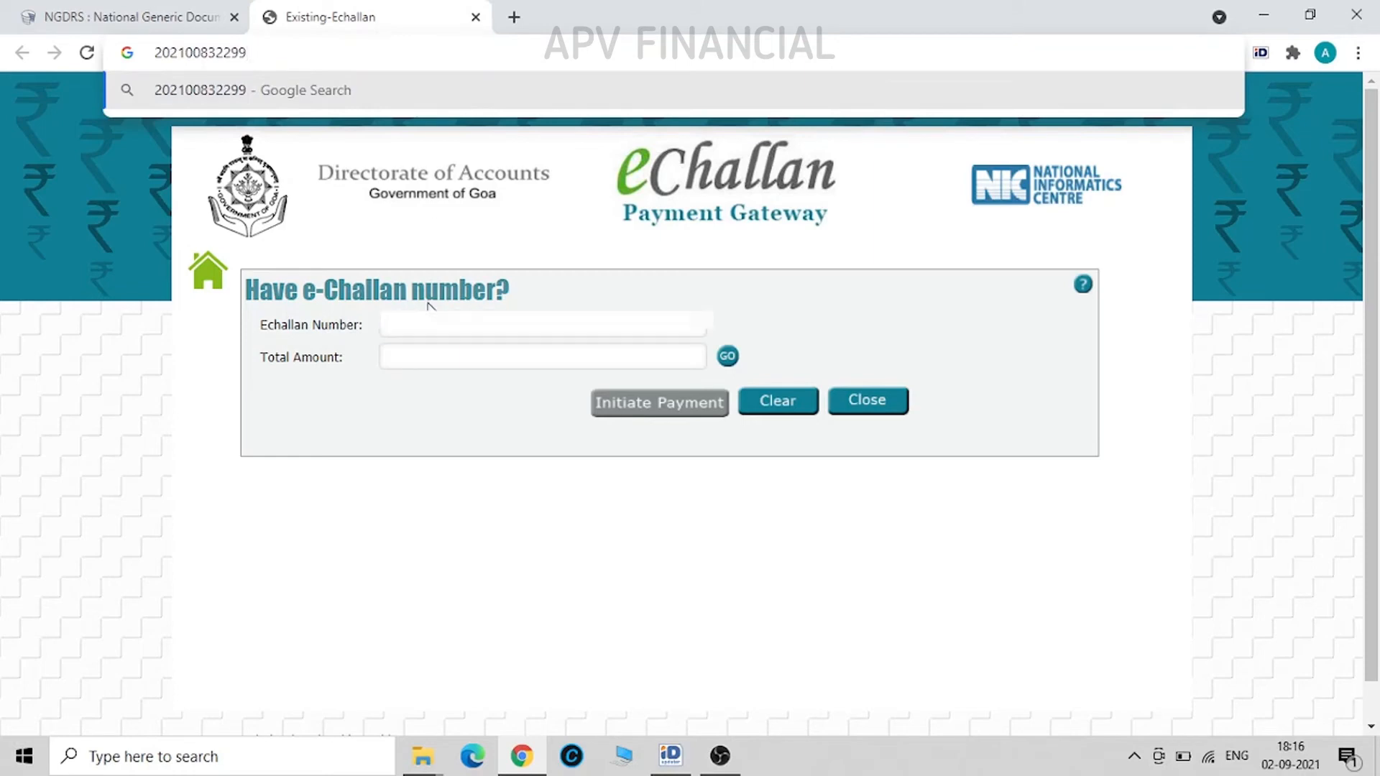
click(543, 325)
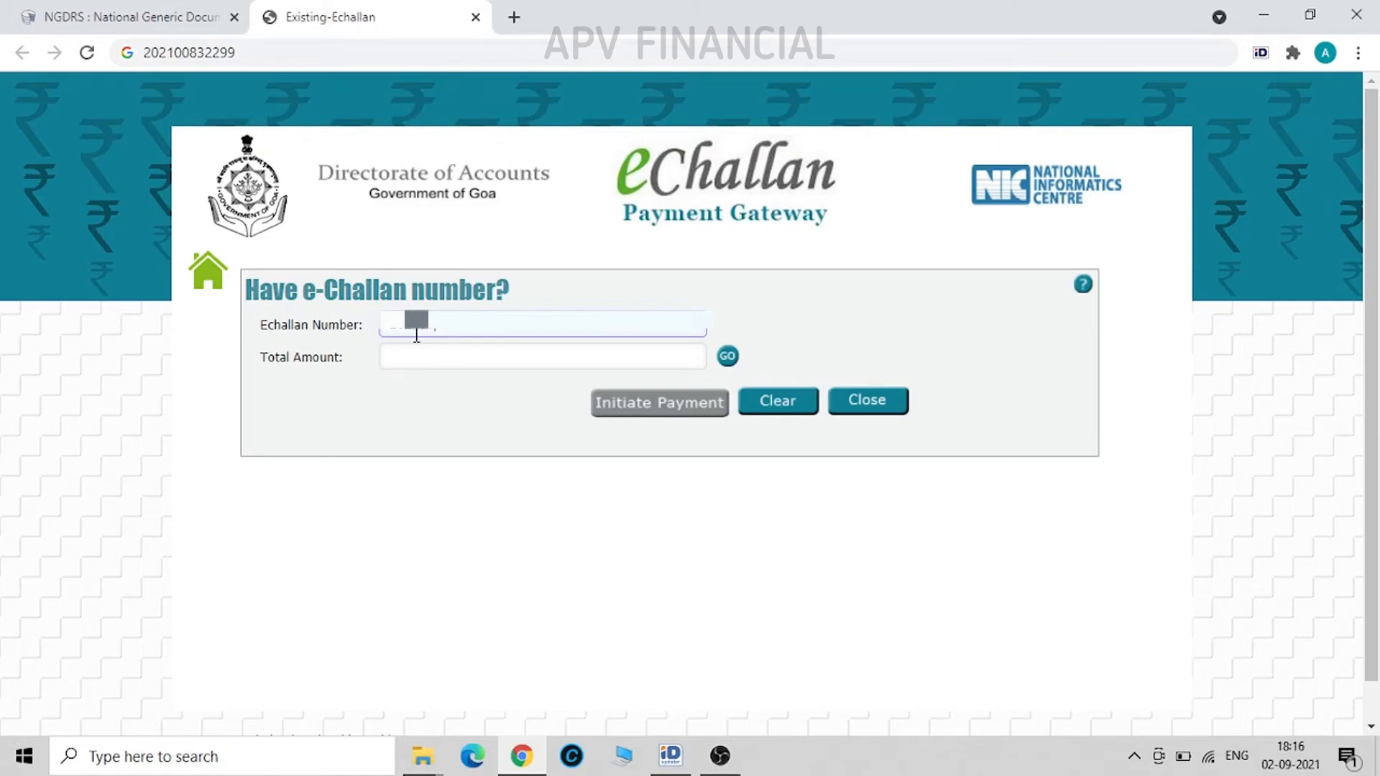
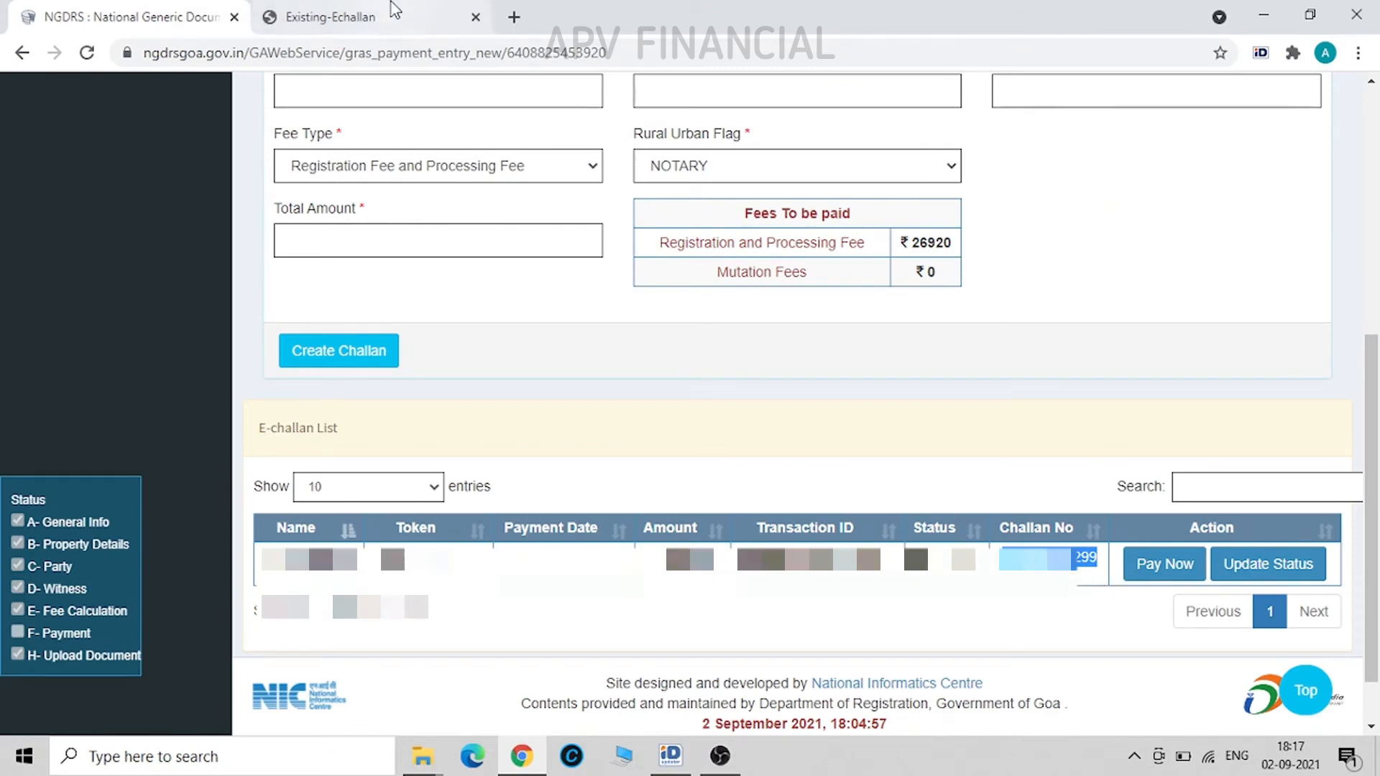
Step: Enter total amount 26920, fetch the party details, and type the captcha
click(1163, 564)
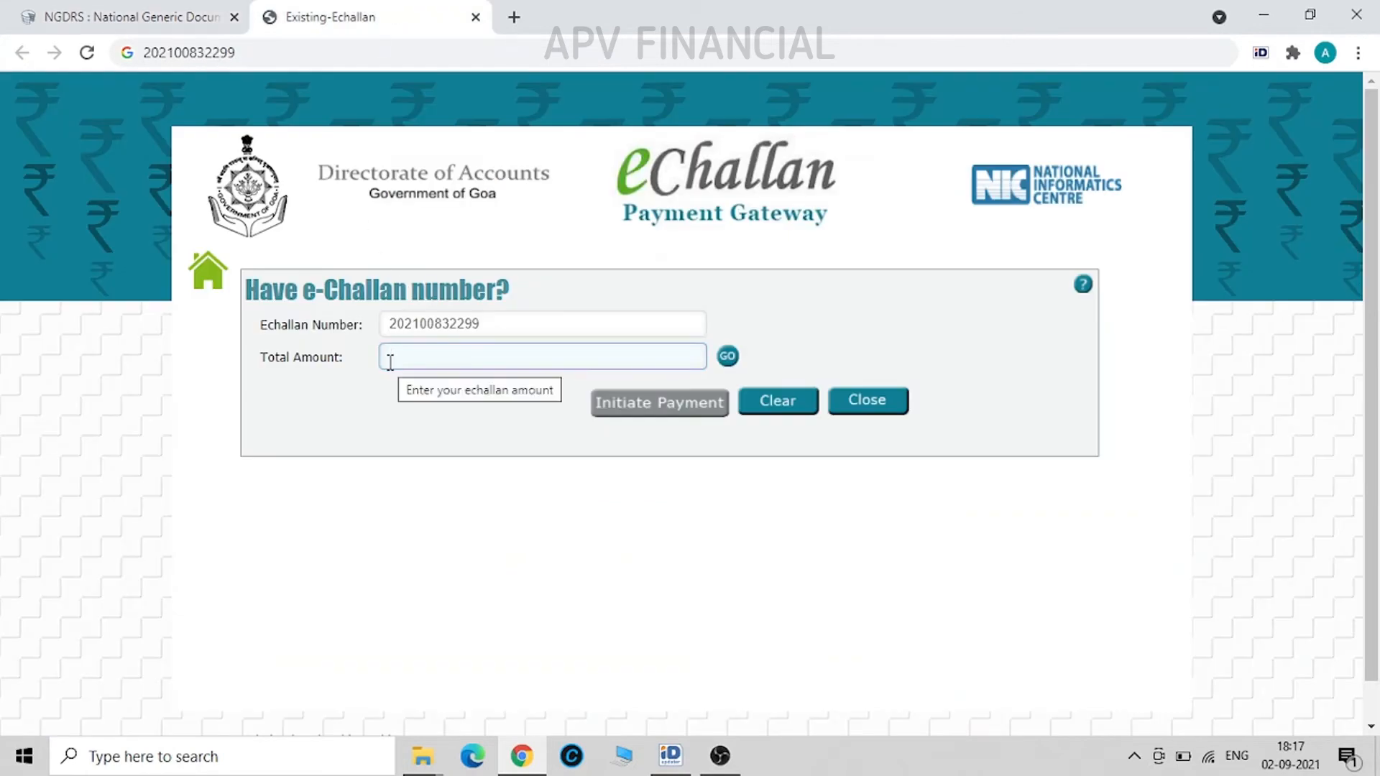
text(26920)
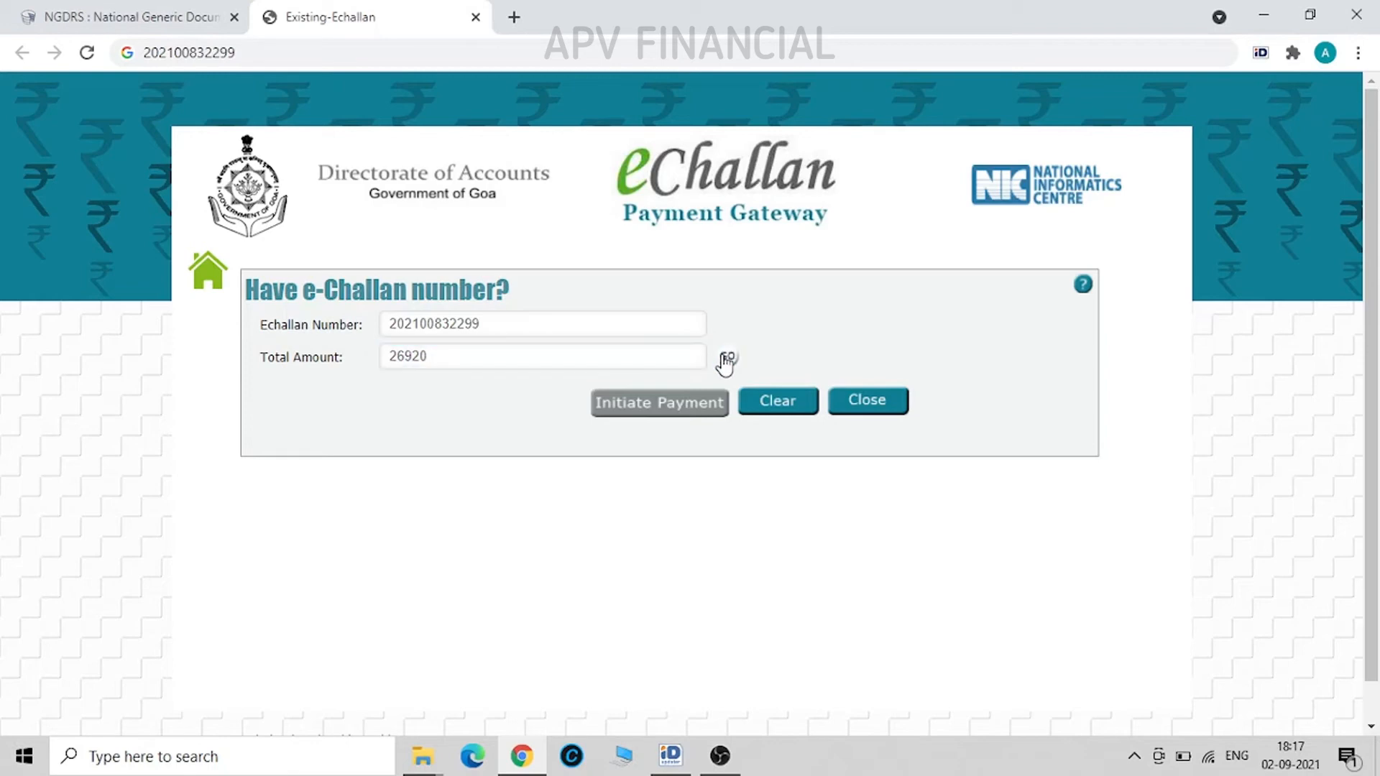
click(729, 356)
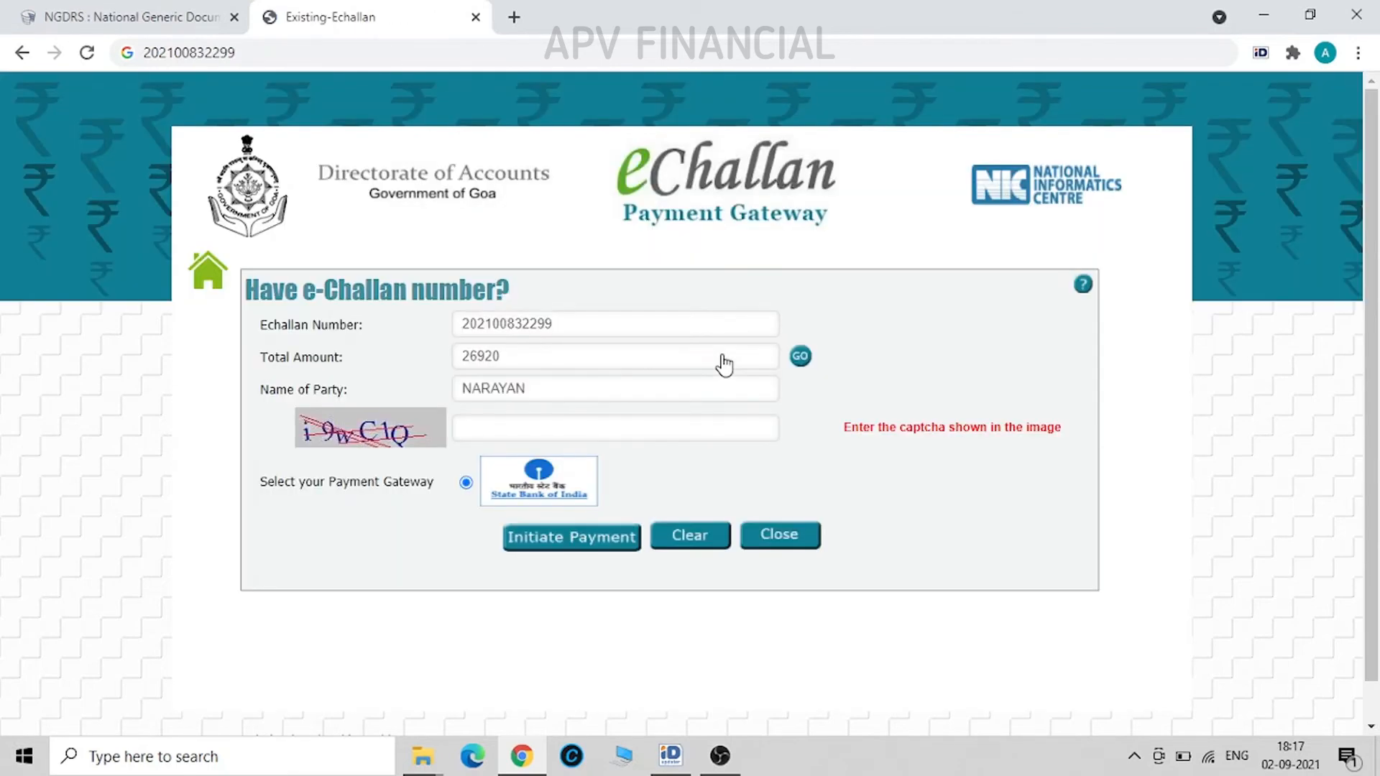
click(615, 427)
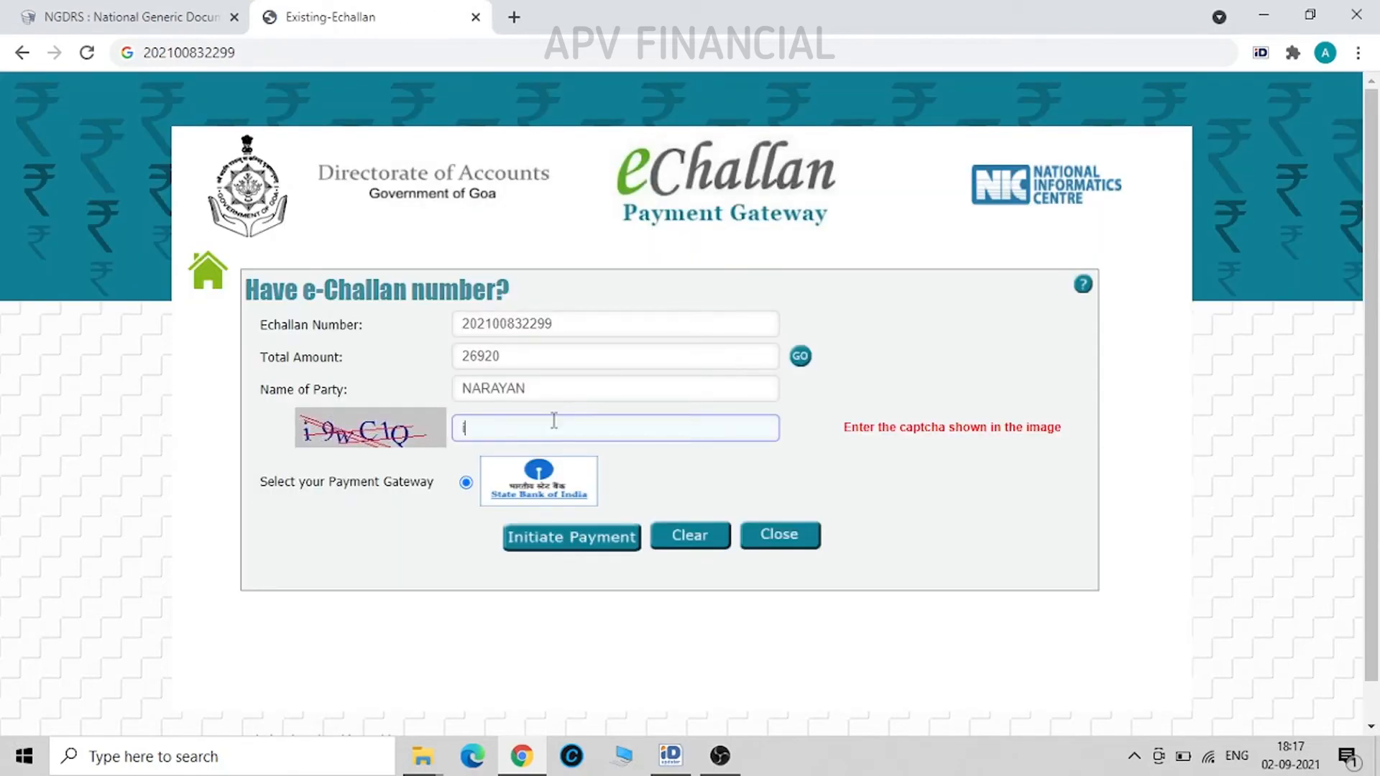
text(i9wC)
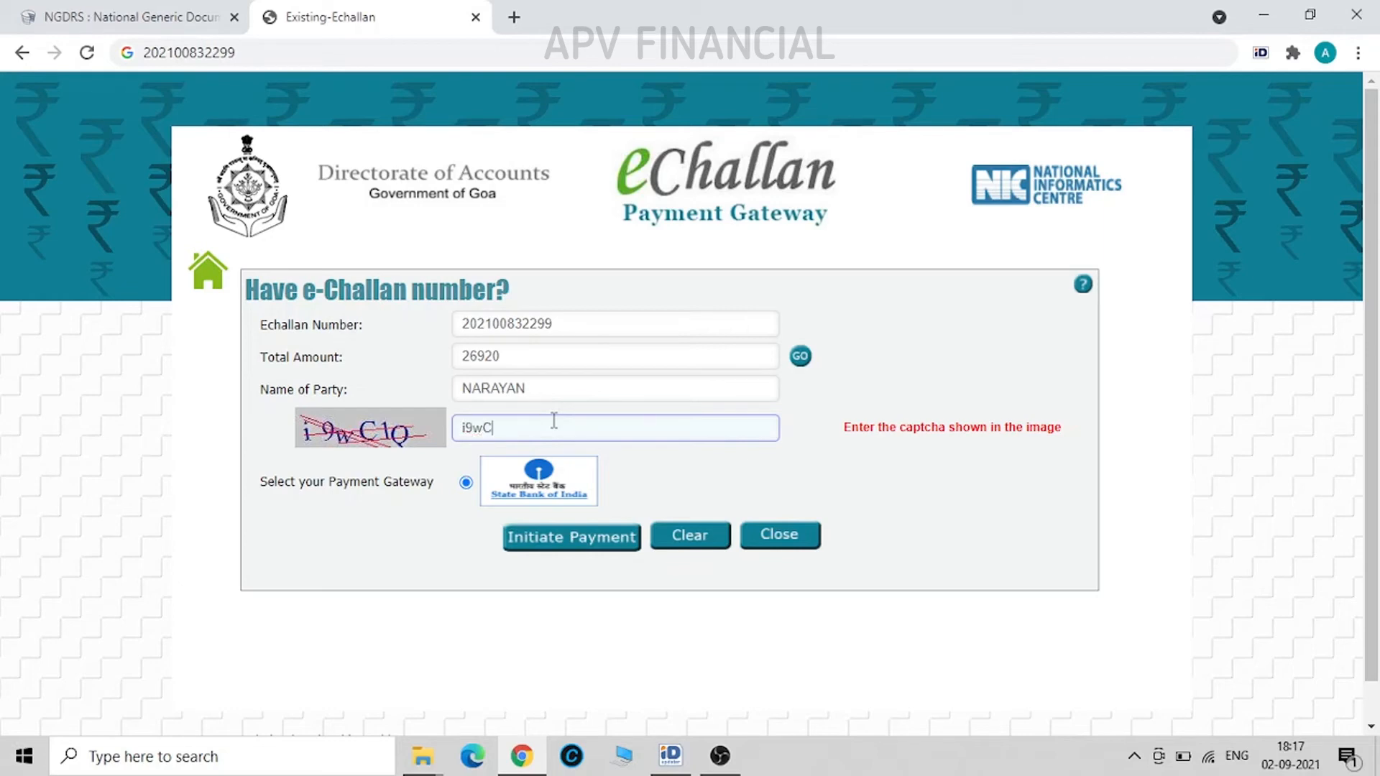
text(1Q)
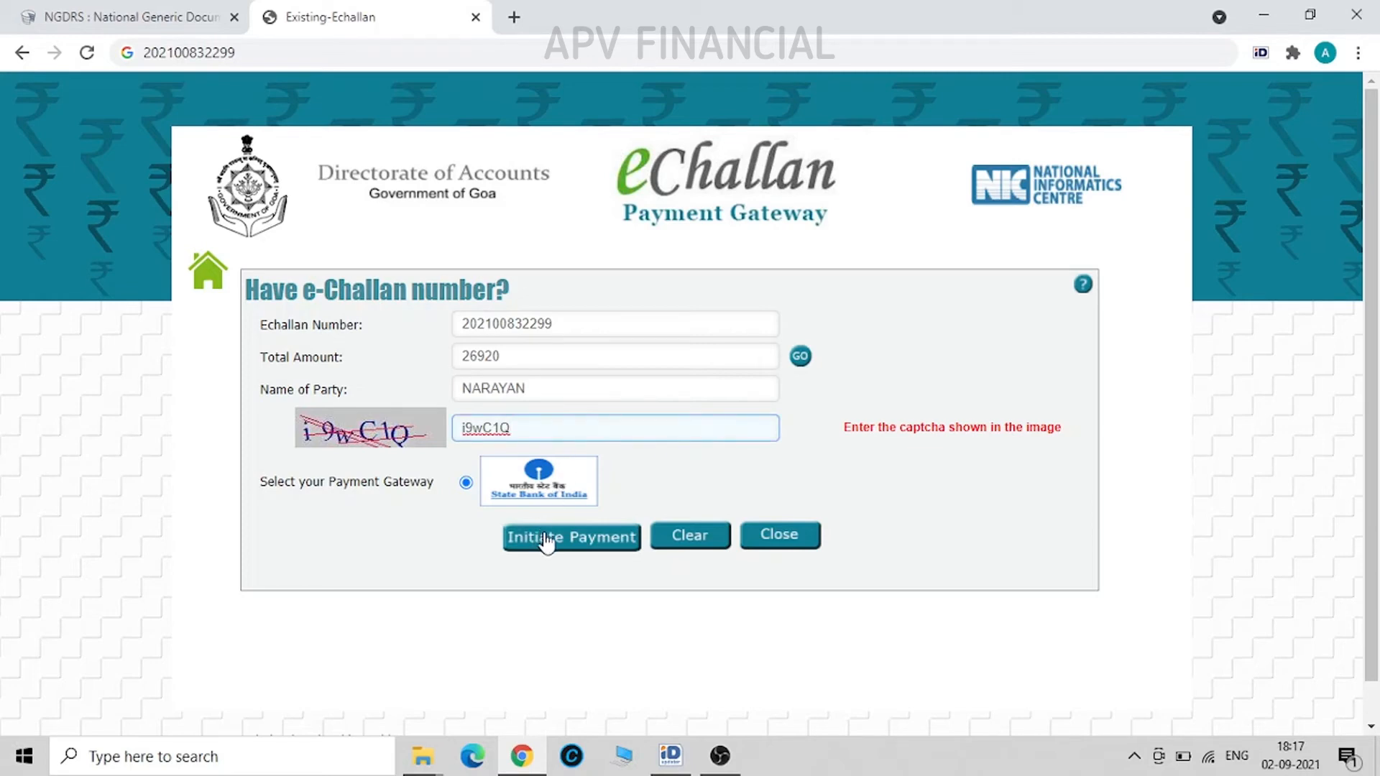
Step: Initiate the SBI payment via Other Banks net banking, then return to NGDRS
click(571, 536)
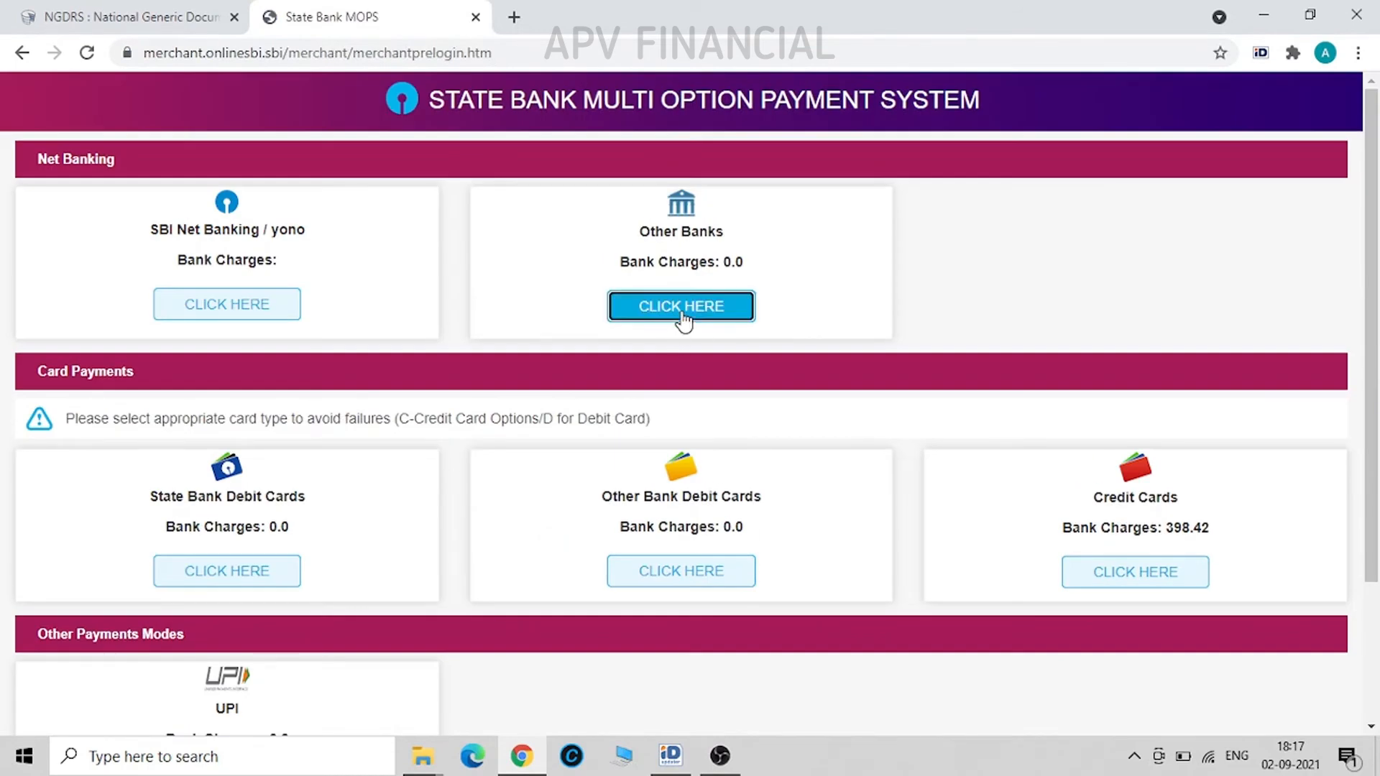
click(681, 306)
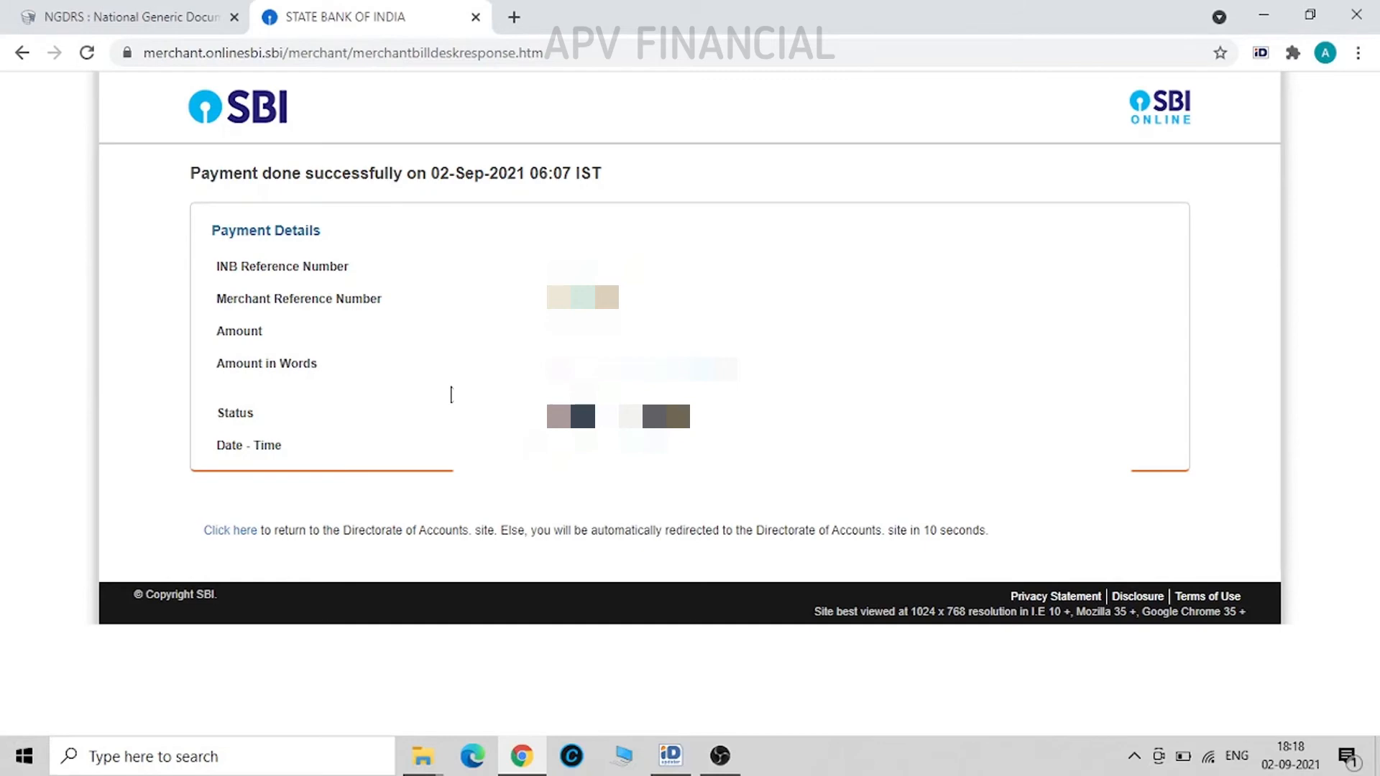
click(129, 18)
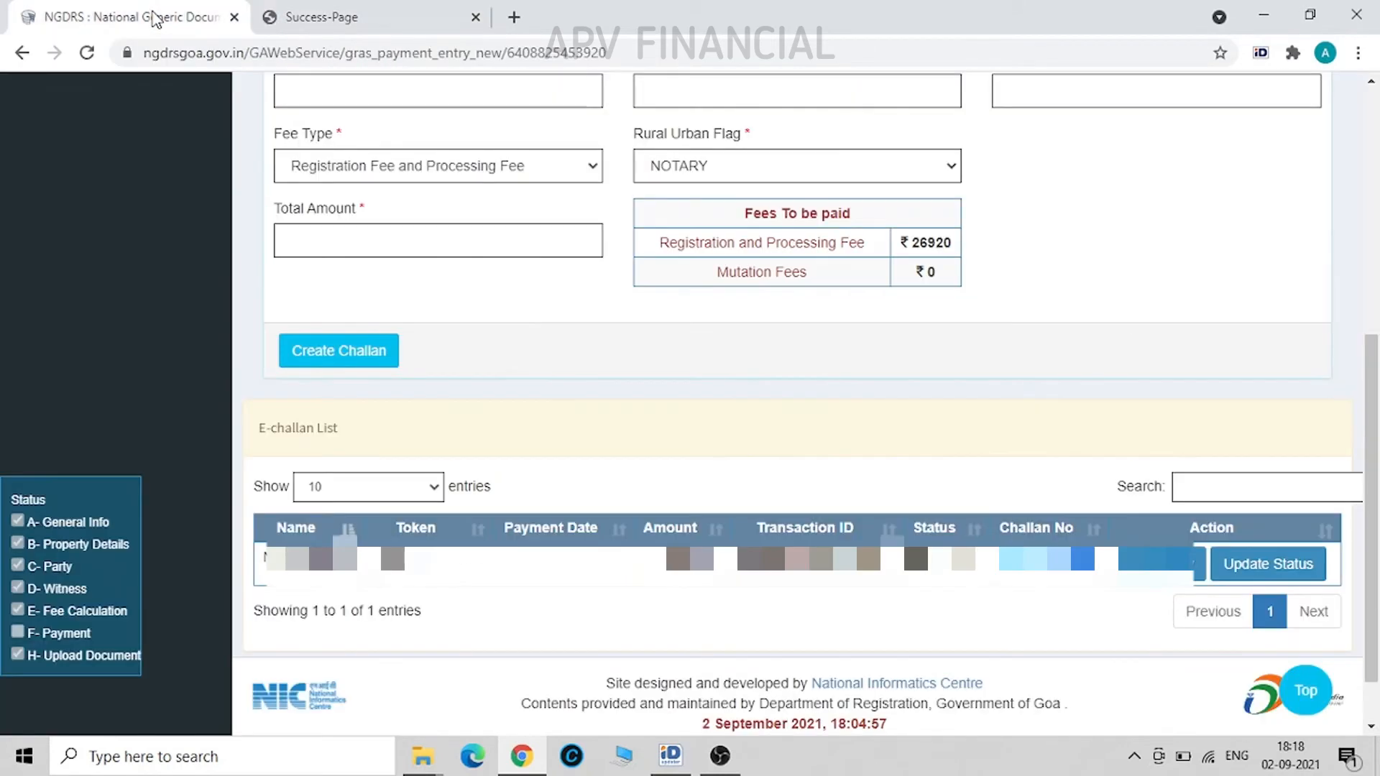
mouse_move(1152, 516)
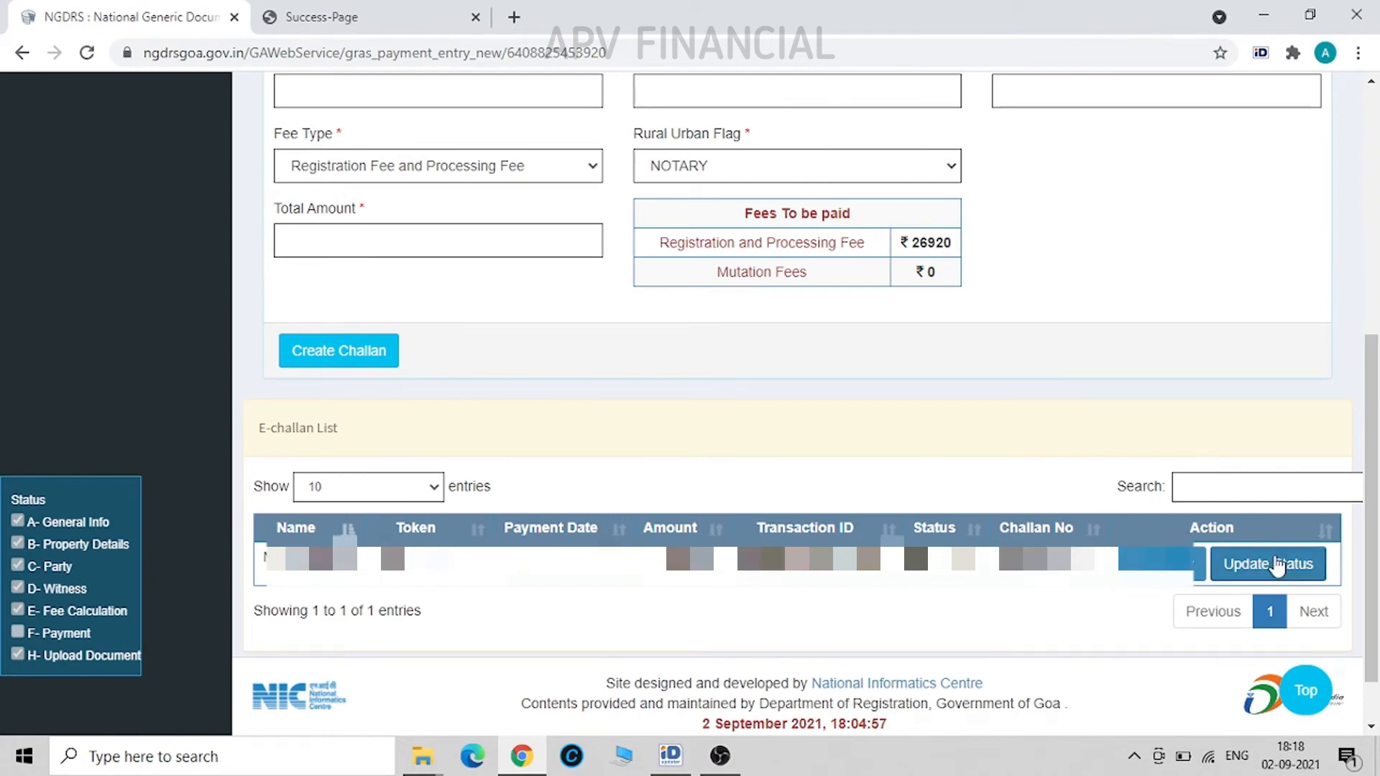
click(1268, 565)
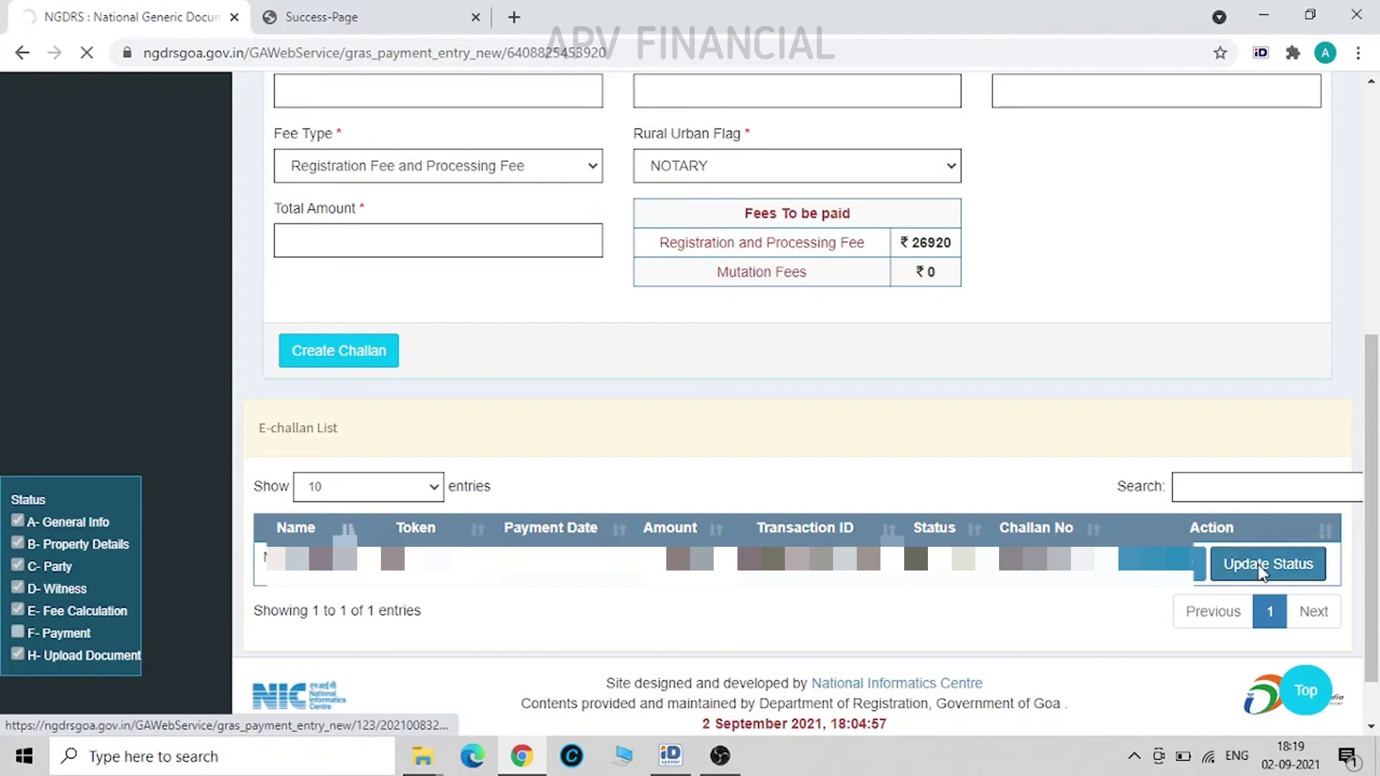
click(1268, 564)
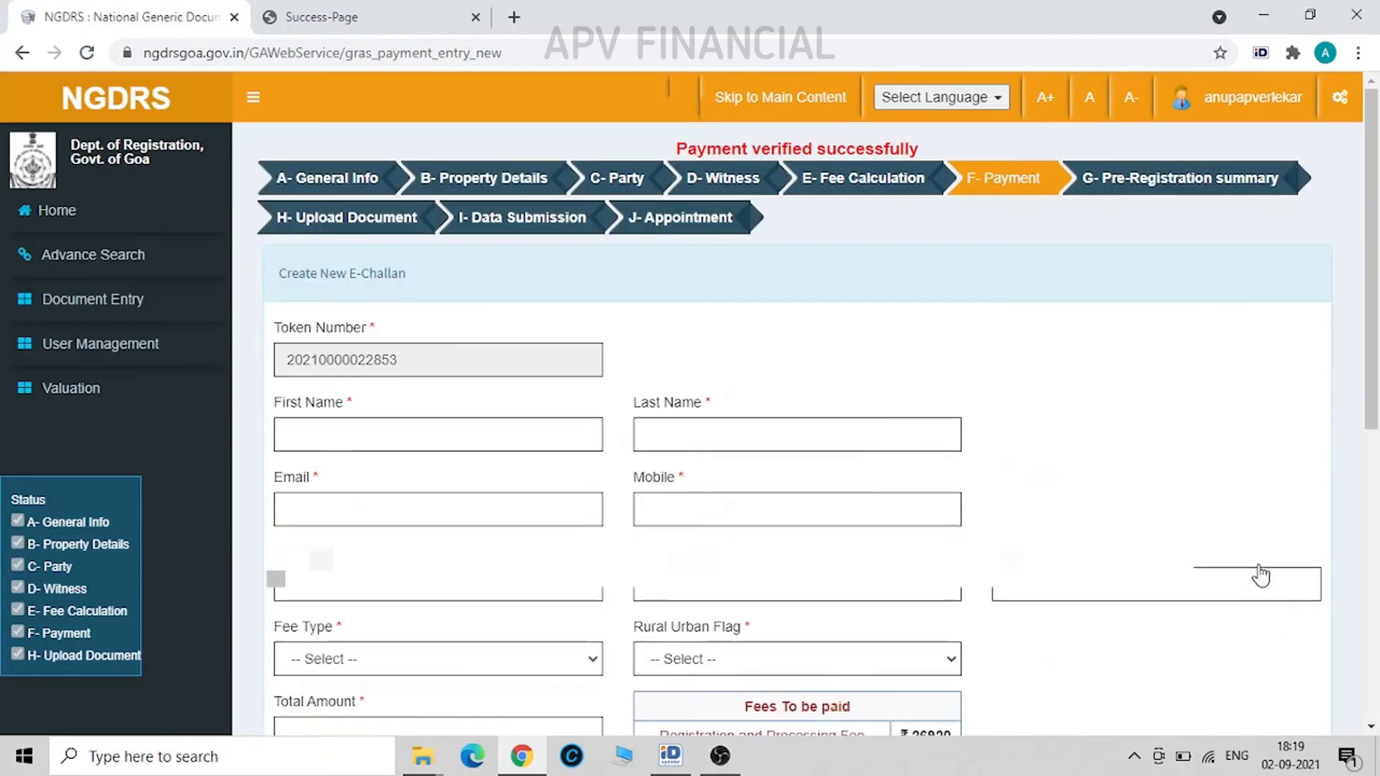
scroll(down, 3)
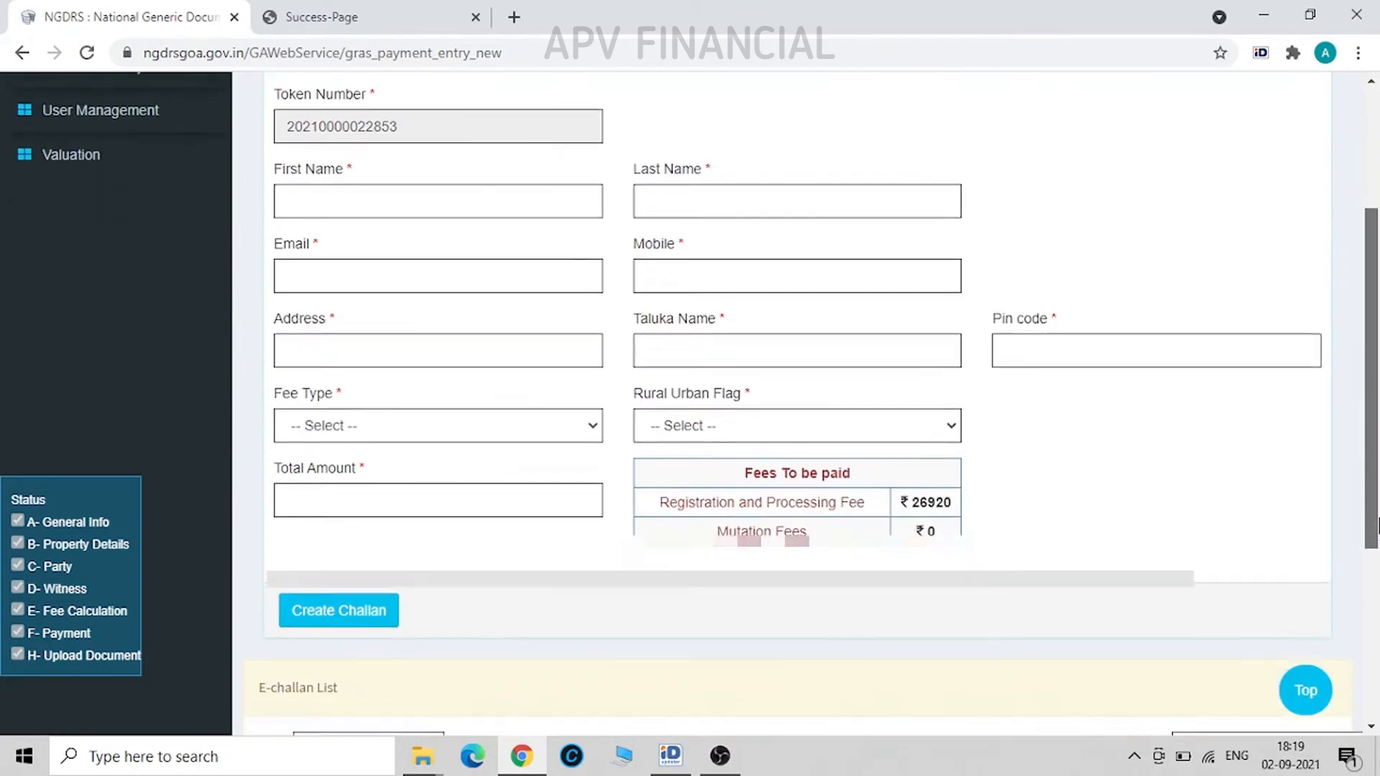
scroll(down, 3)
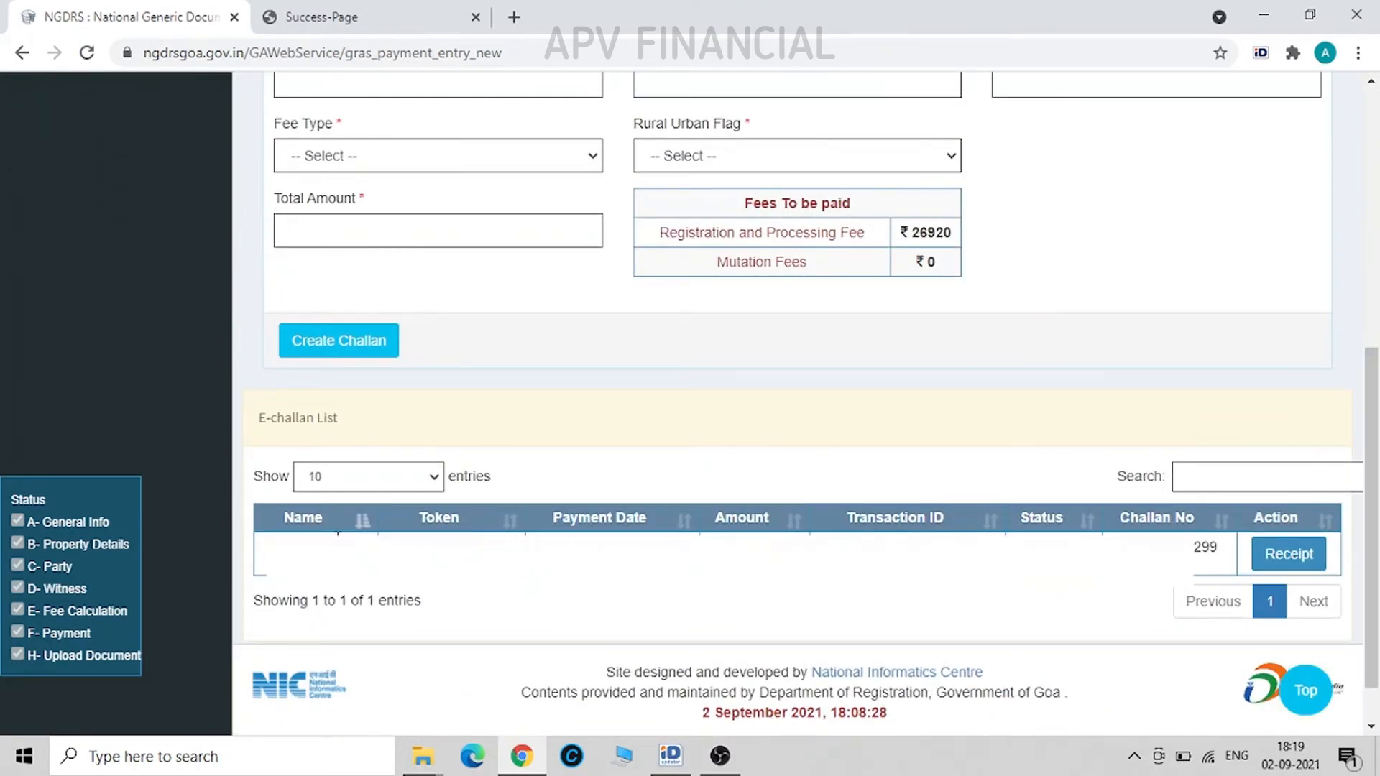
mouse_move(540, 473)
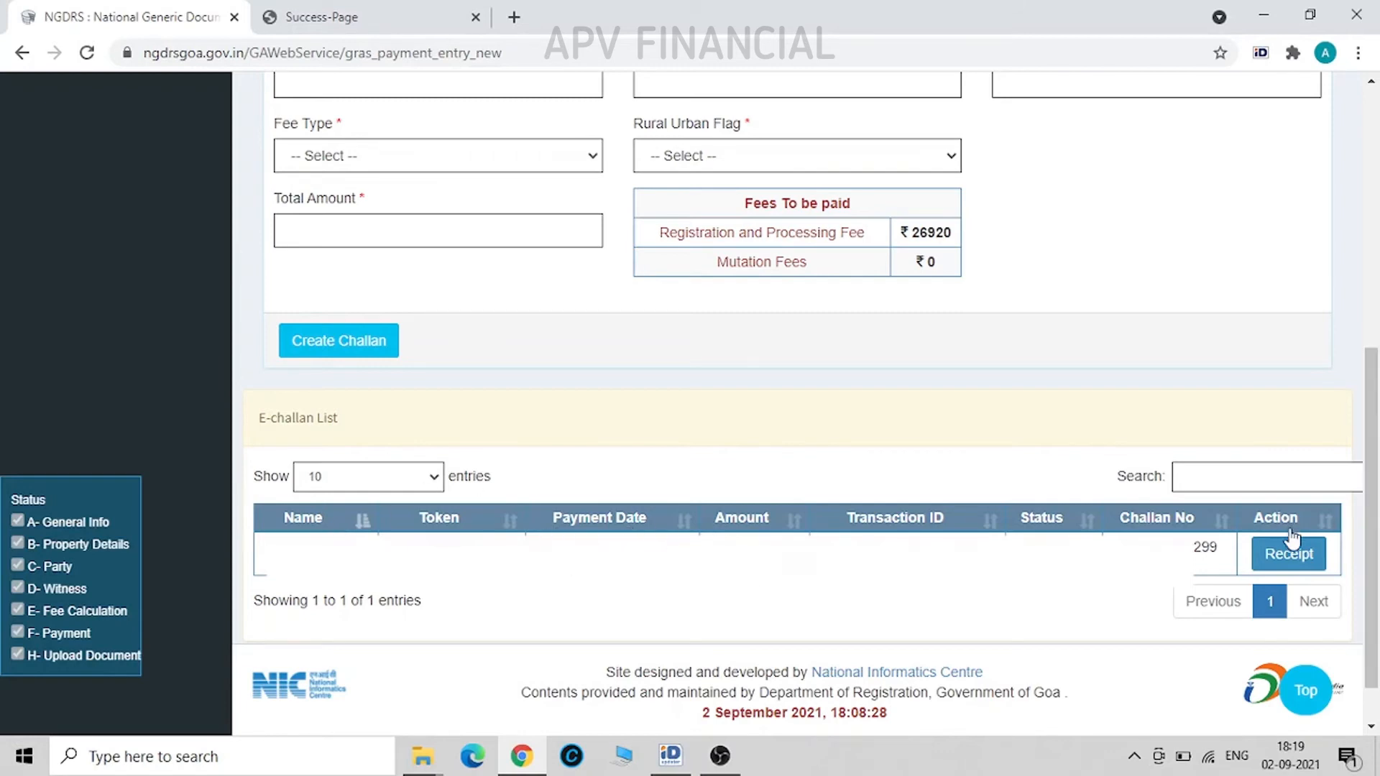
click(1288, 554)
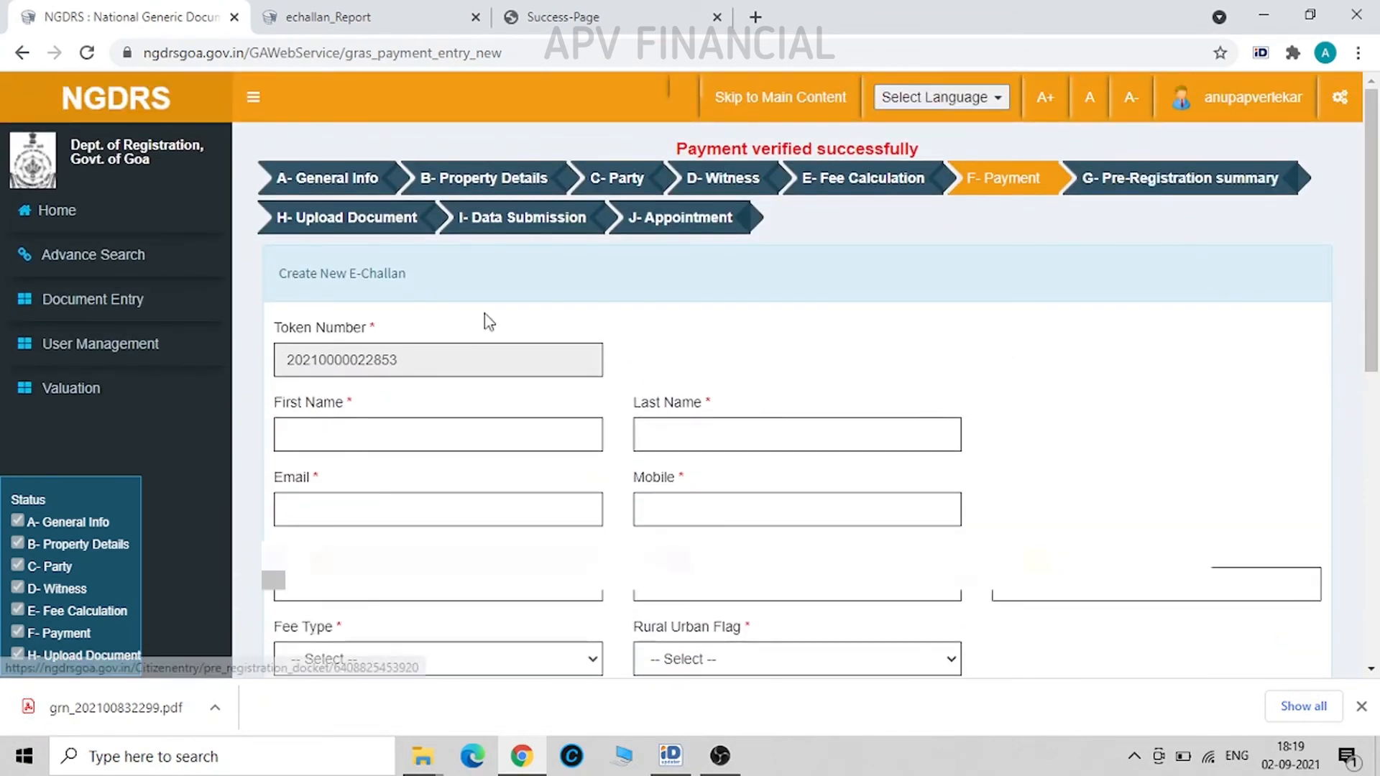
click(360, 217)
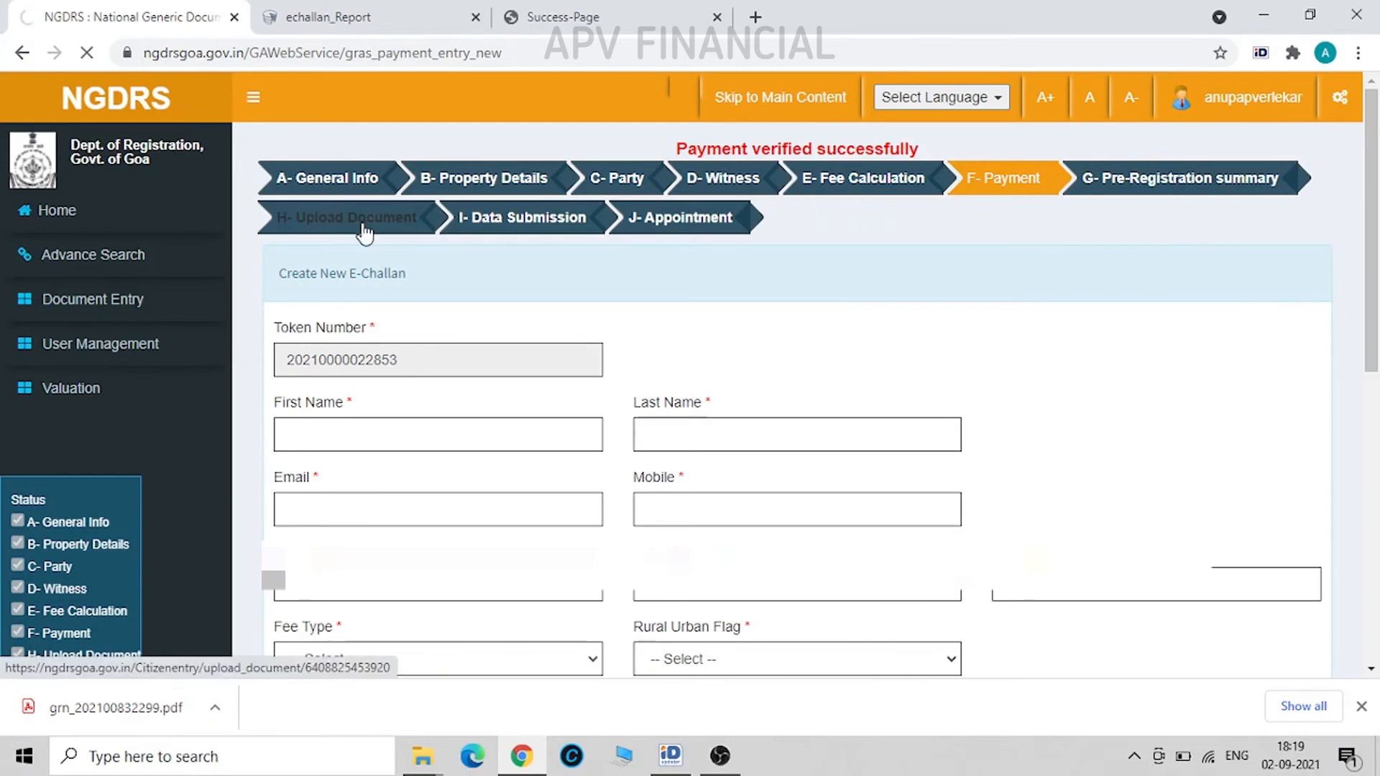
click(350, 217)
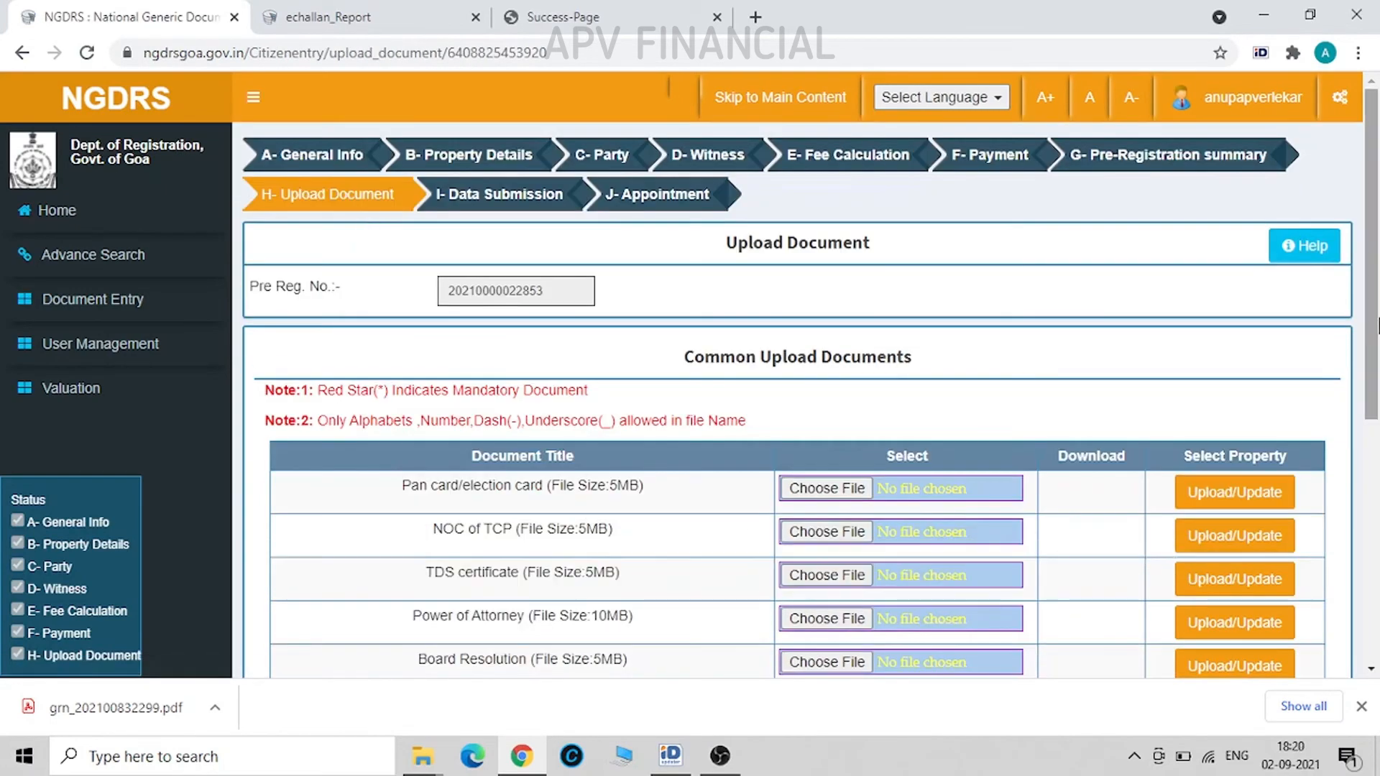
scroll(down, 3)
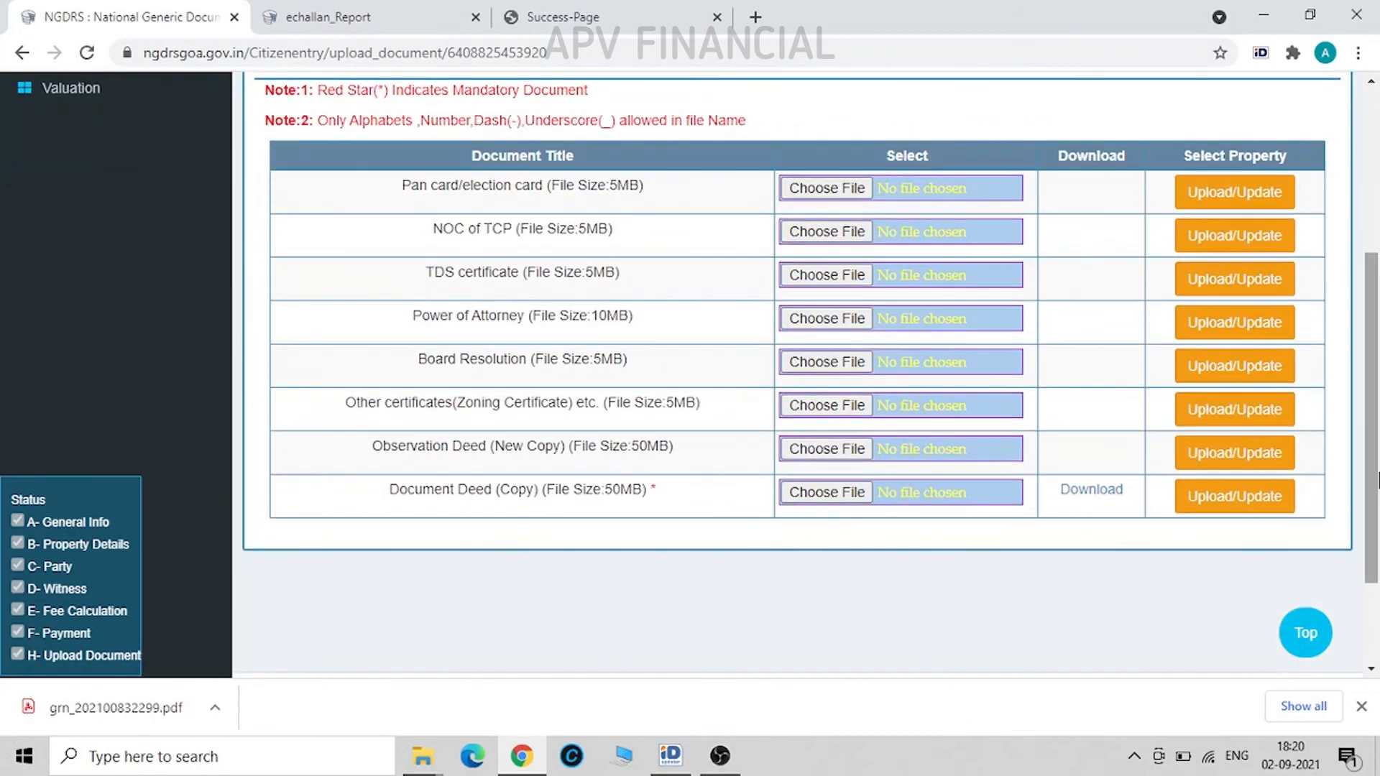
mouse_move(921, 599)
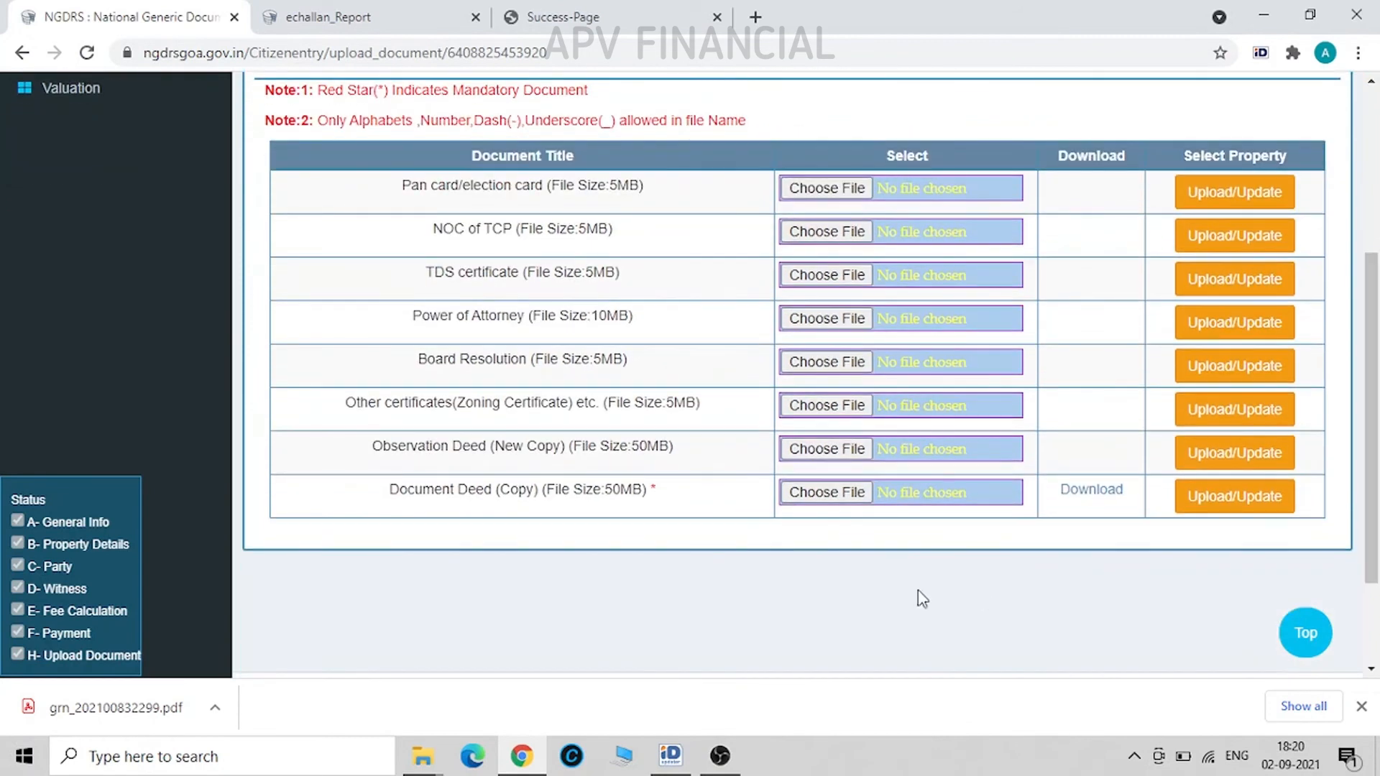
mouse_move(1115, 470)
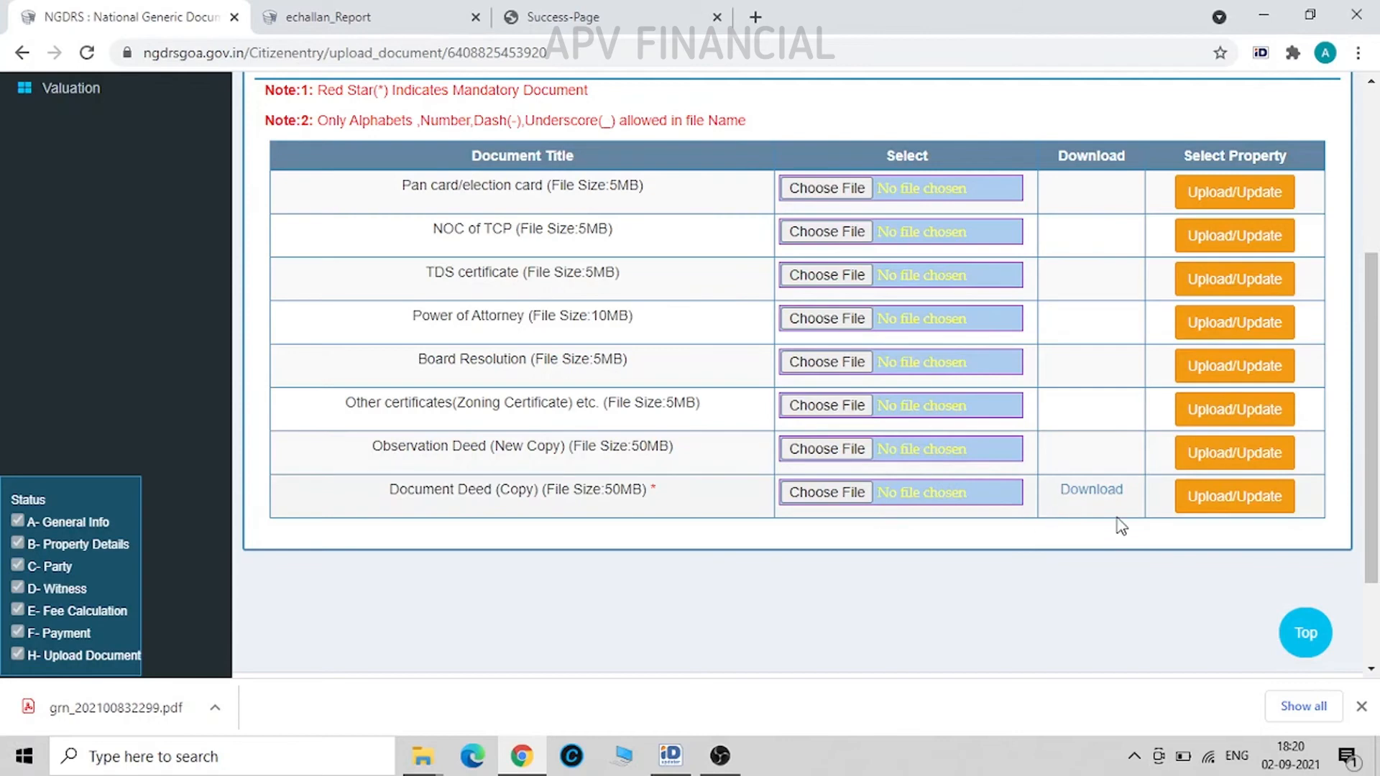
mouse_move(1145, 477)
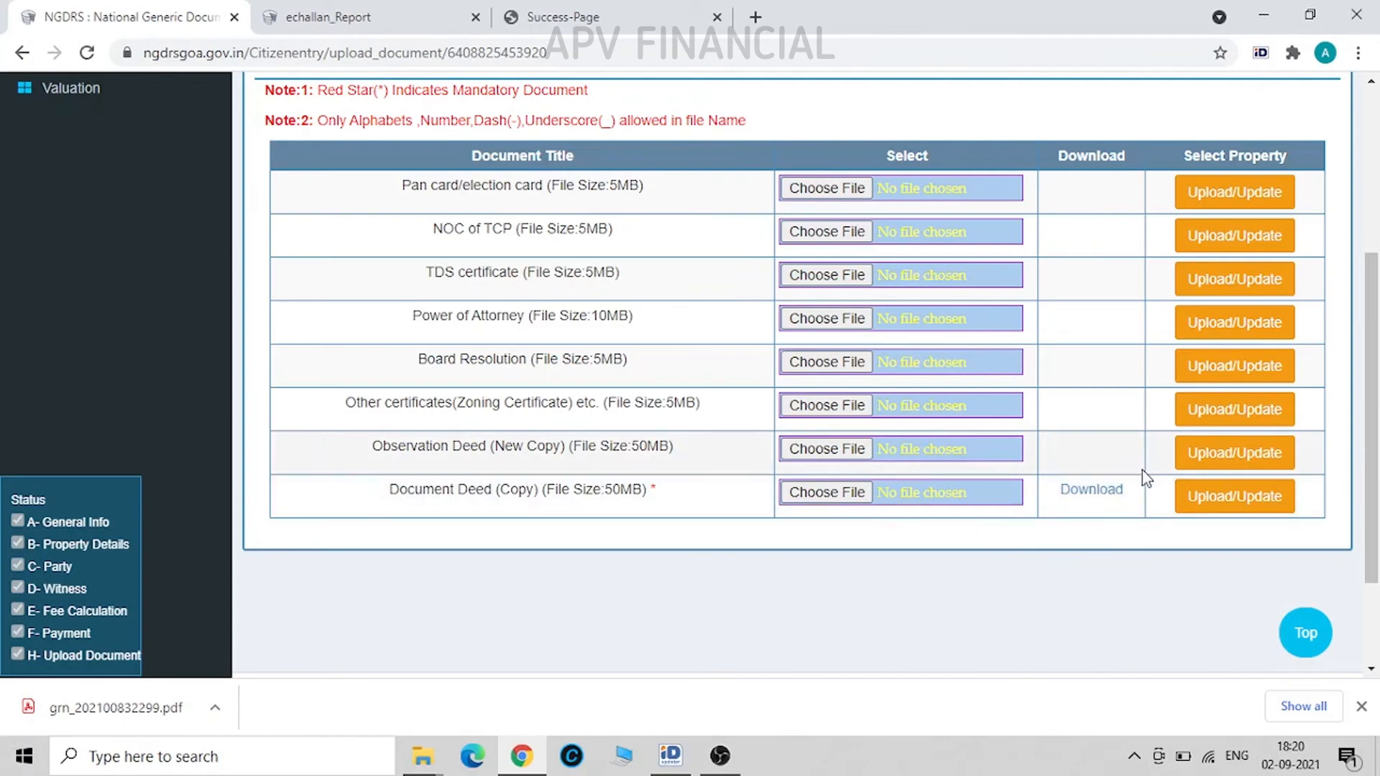
mouse_move(1128, 479)
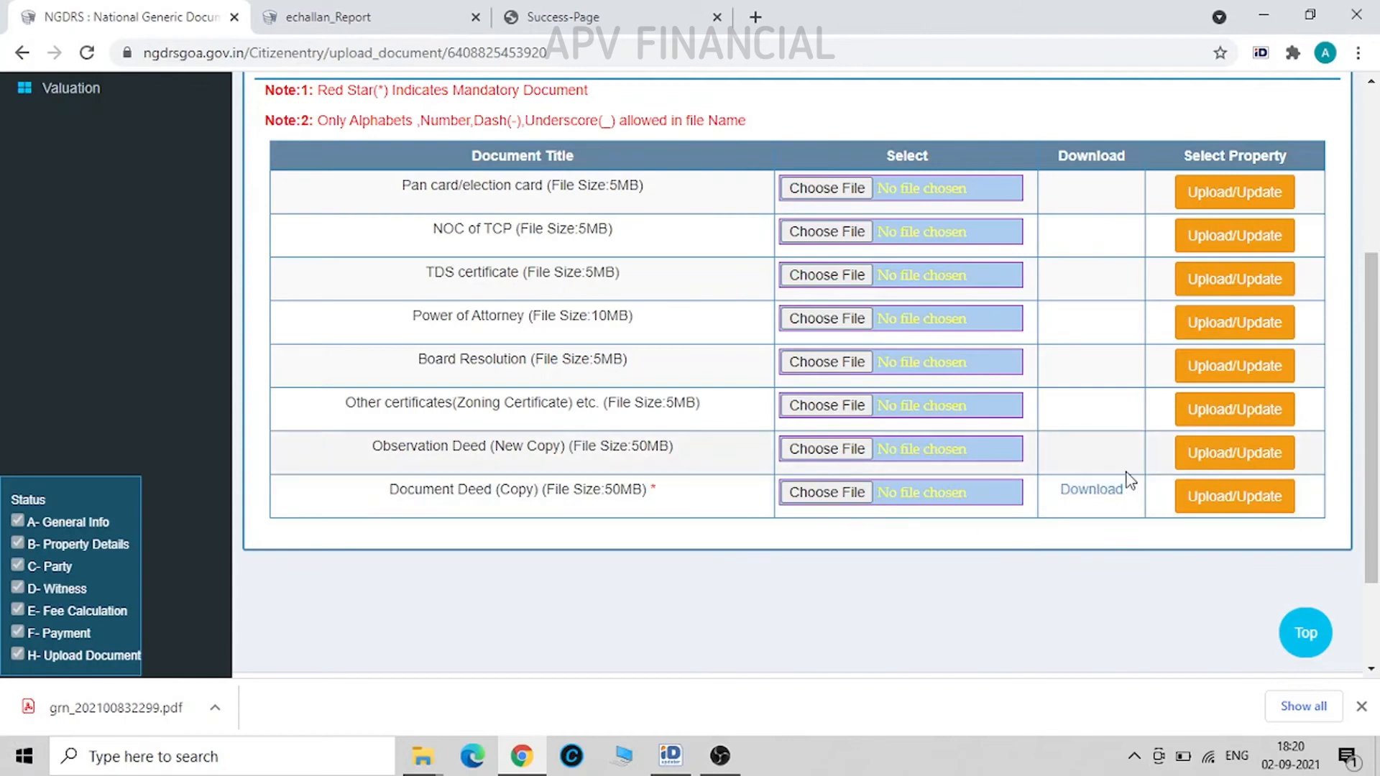
mouse_move(983, 538)
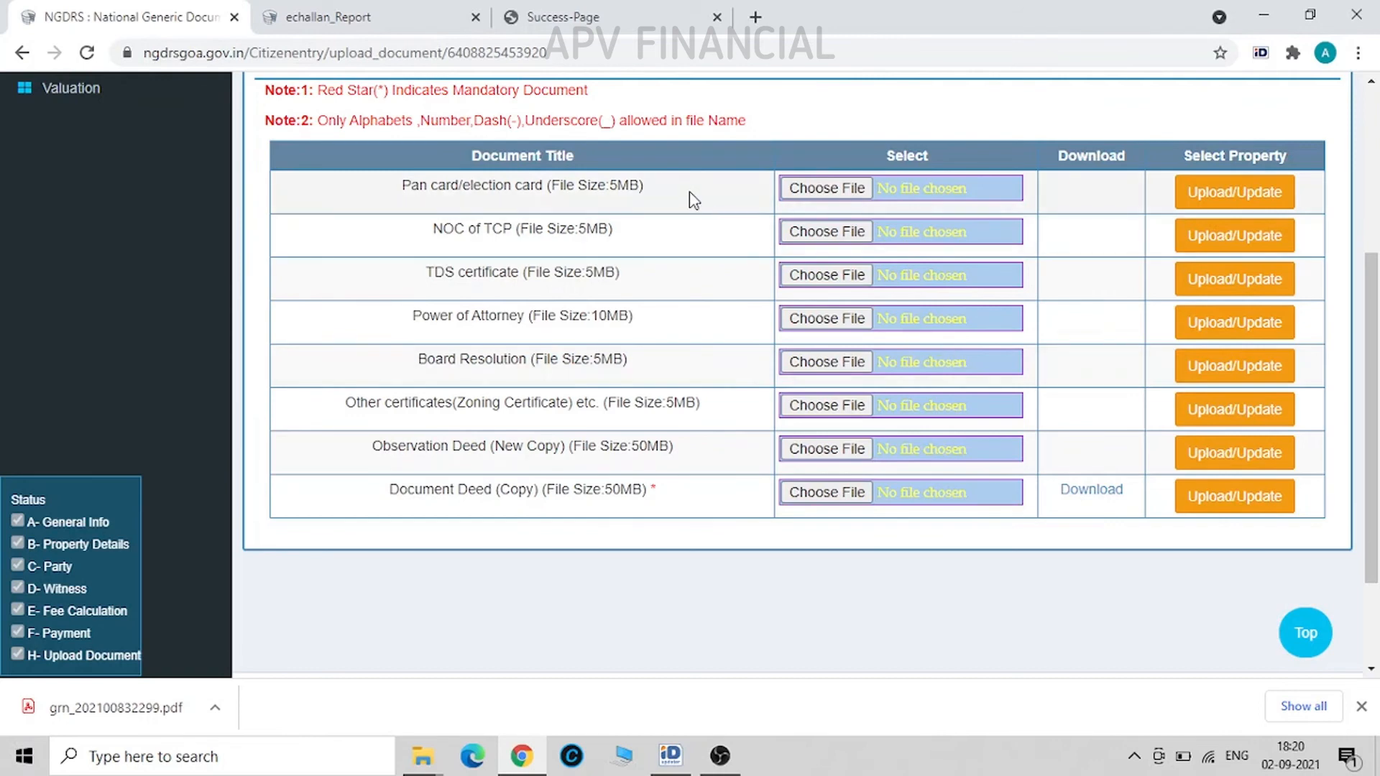
mouse_move(662, 246)
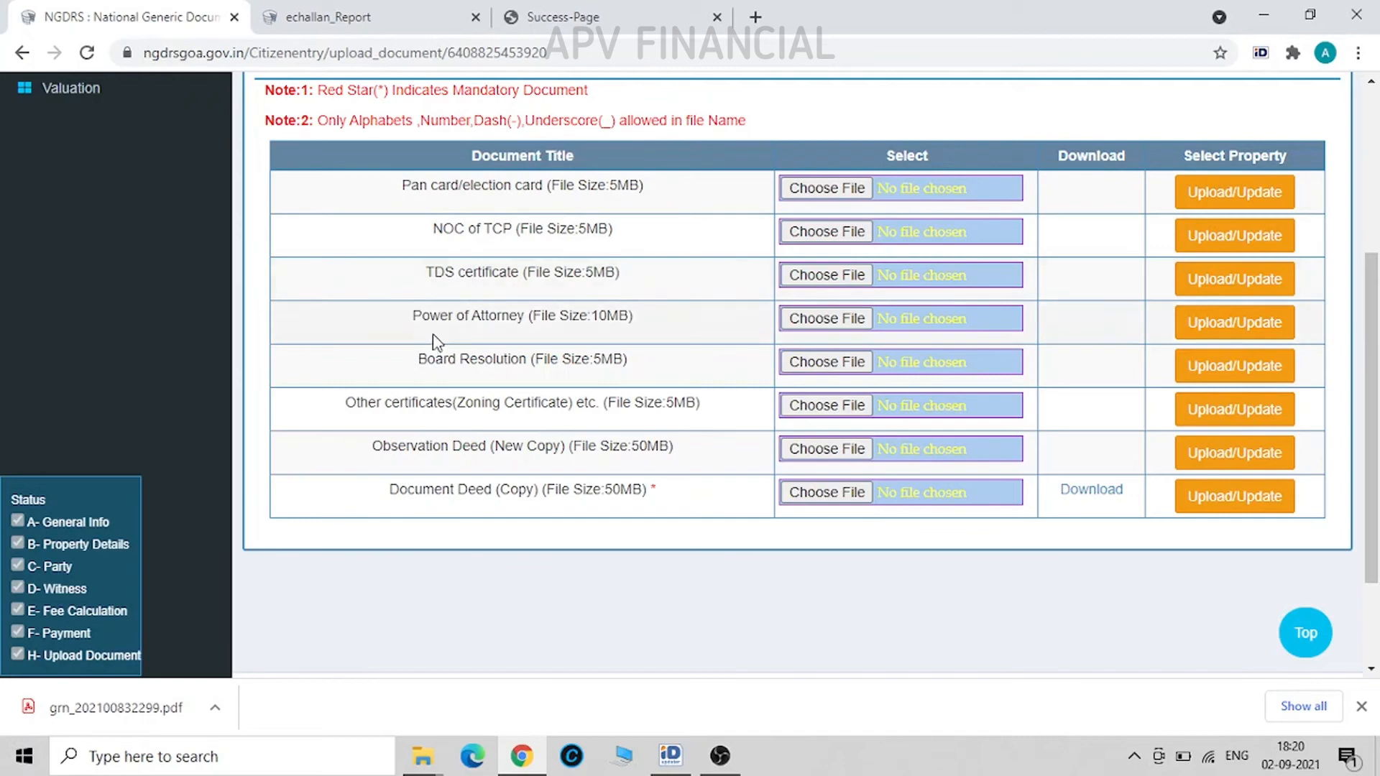
mouse_move(371, 445)
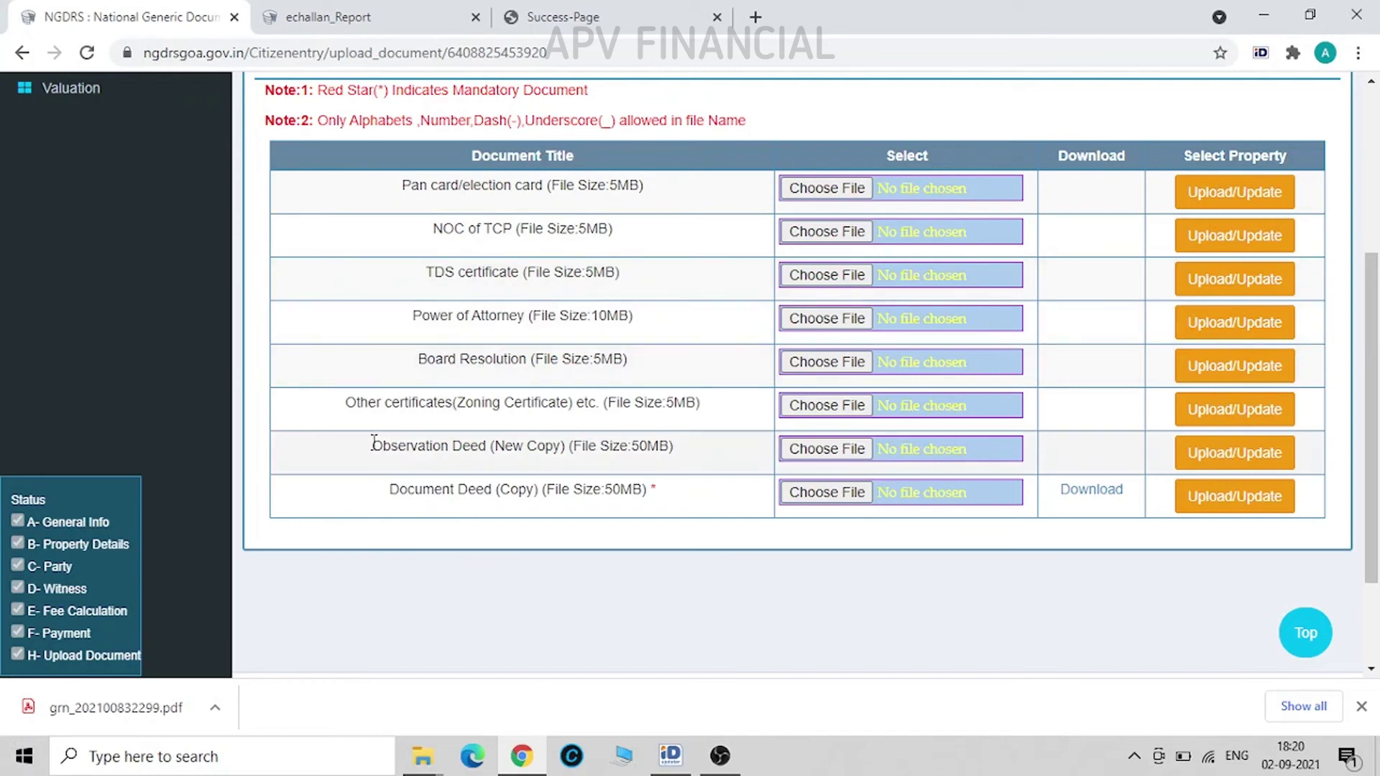
mouse_move(641, 396)
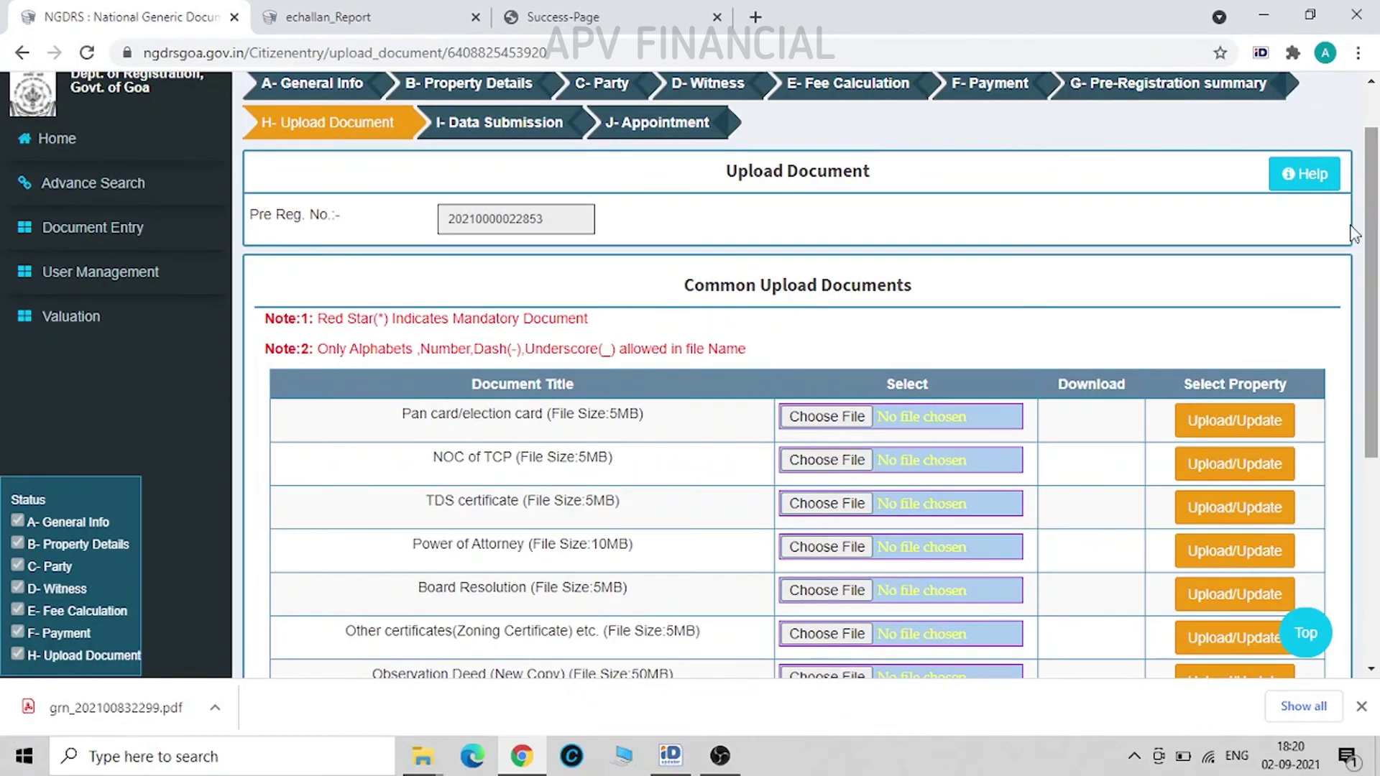
click(499, 122)
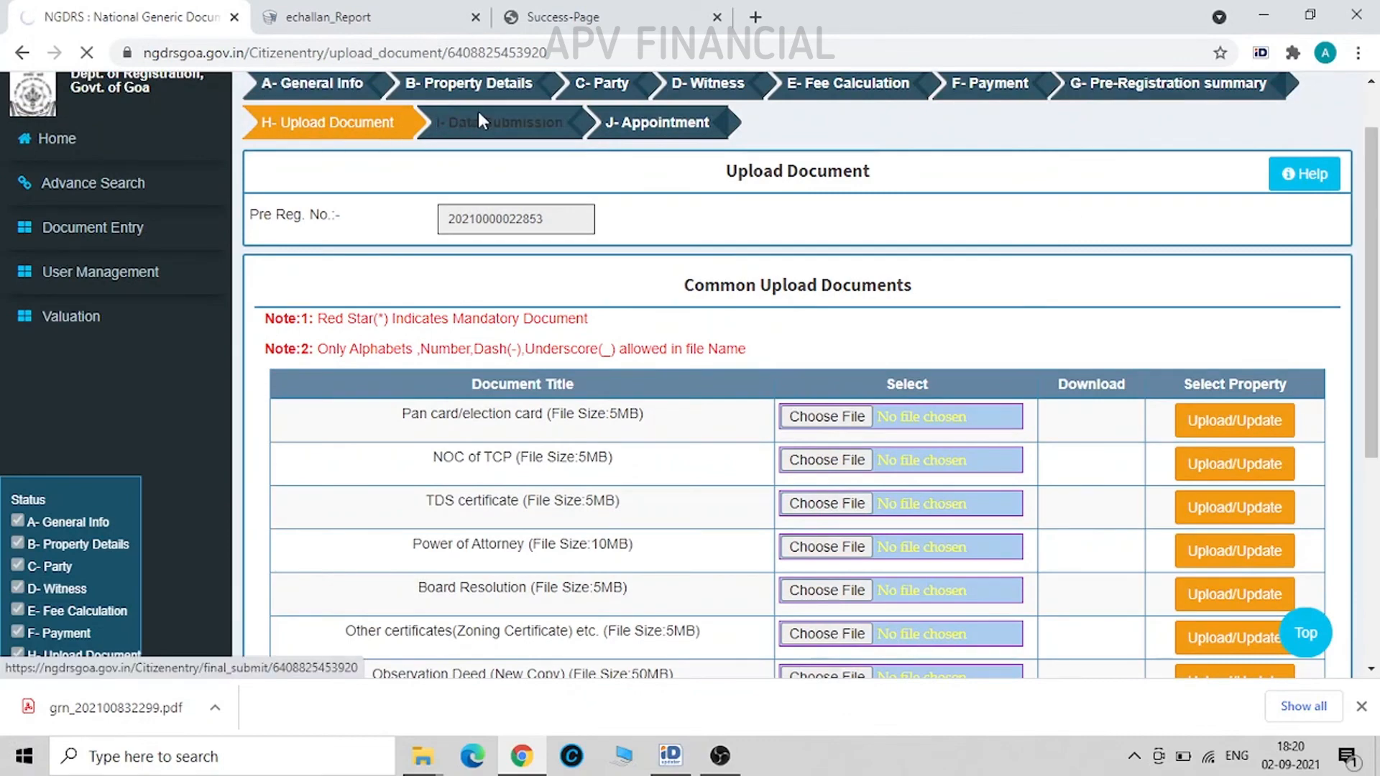
click(501, 122)
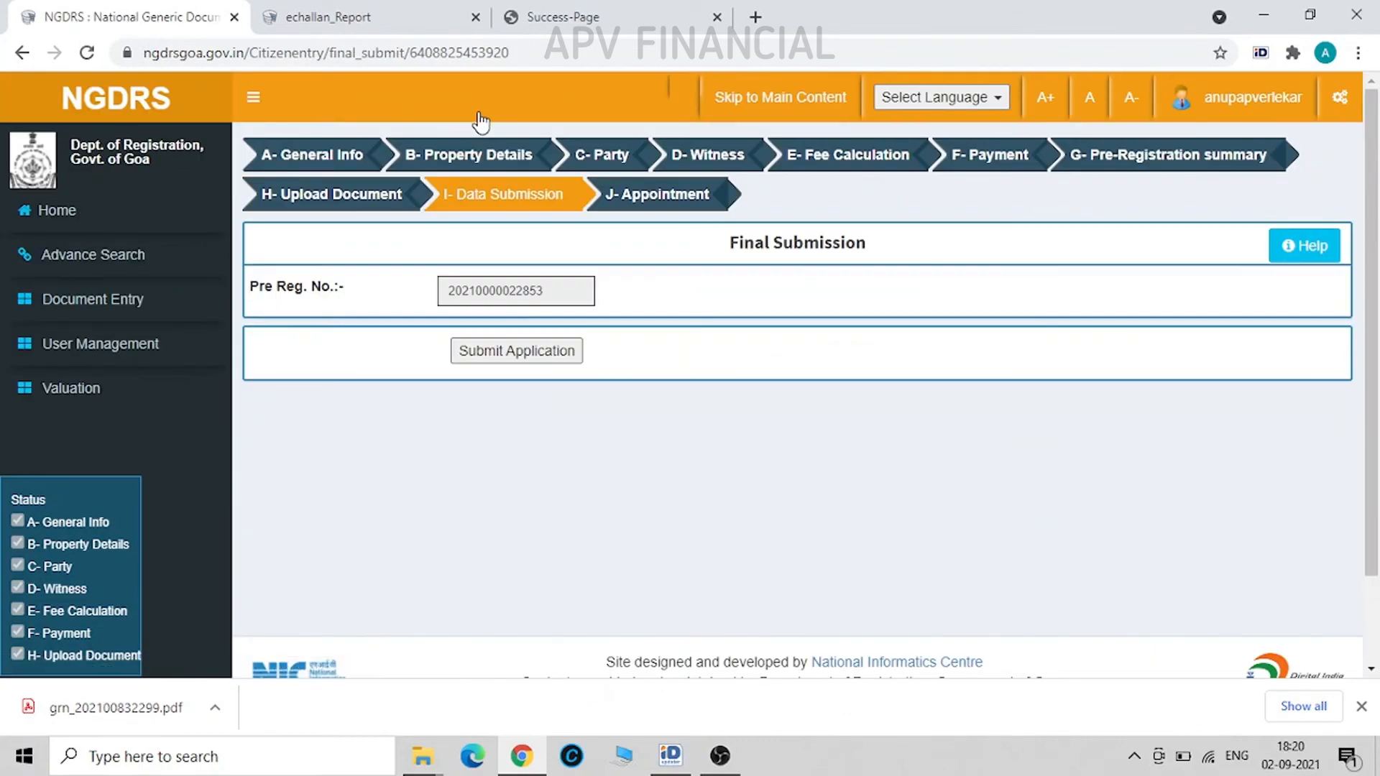
mouse_move(499, 359)
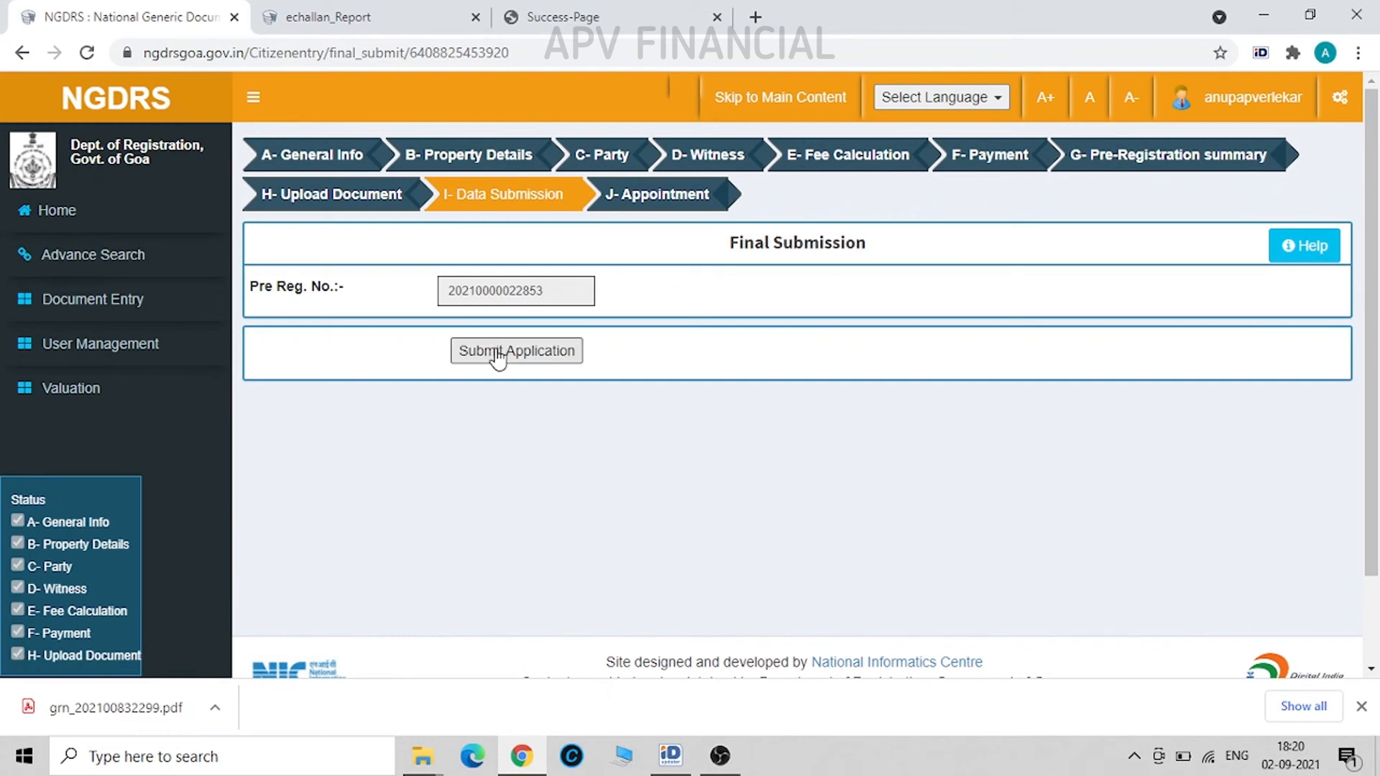
click(516, 351)
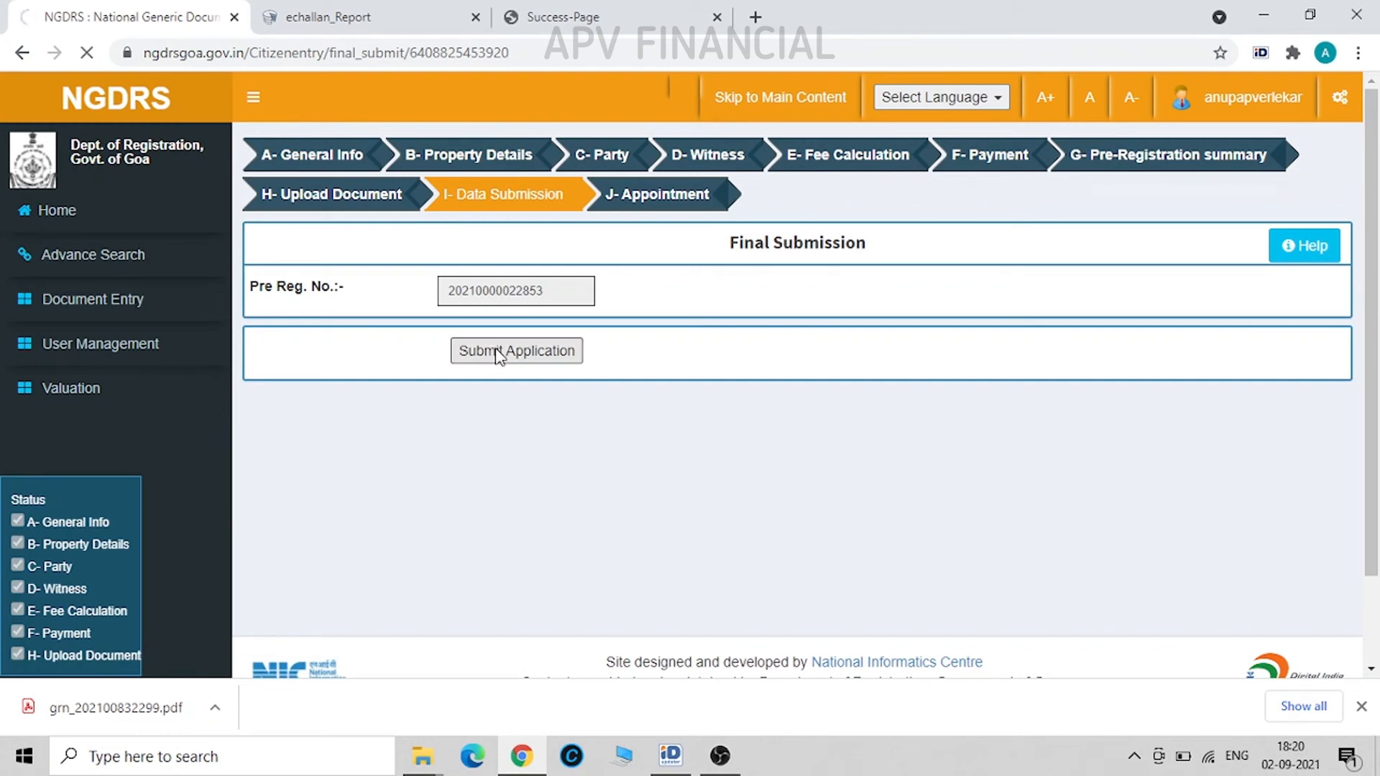
click(516, 351)
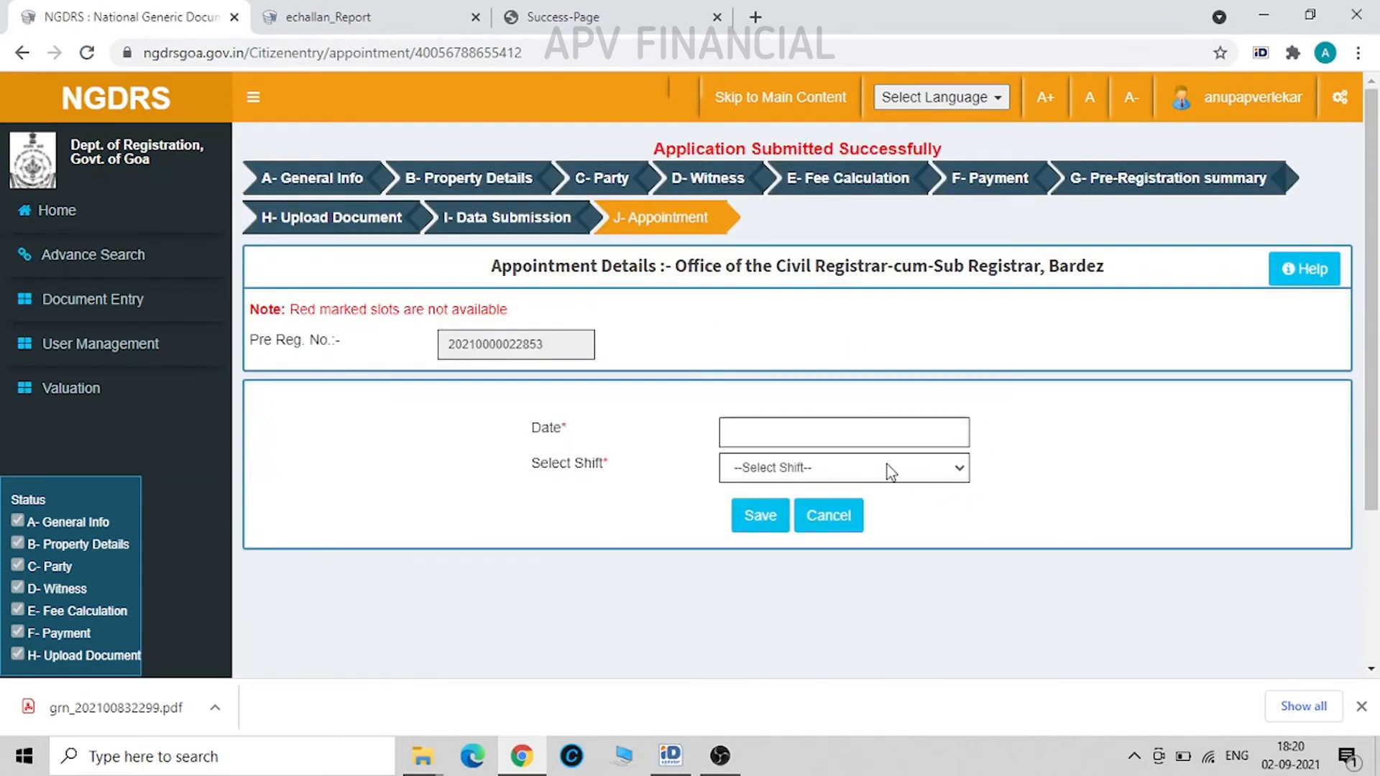
Step: Book the appointment for 09-09-2021, General Shift, first 11:00–12:00 slot, and save it
click(843, 431)
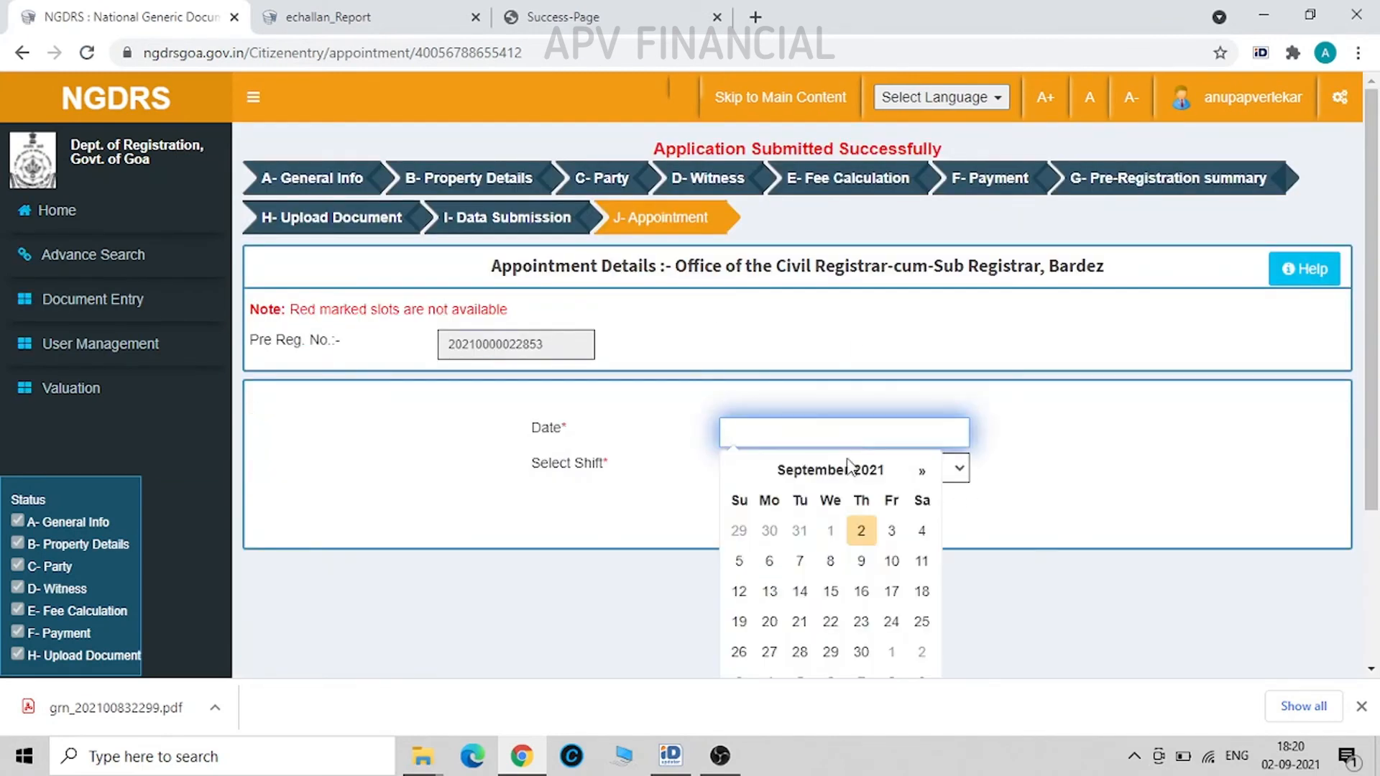
mouse_move(861, 562)
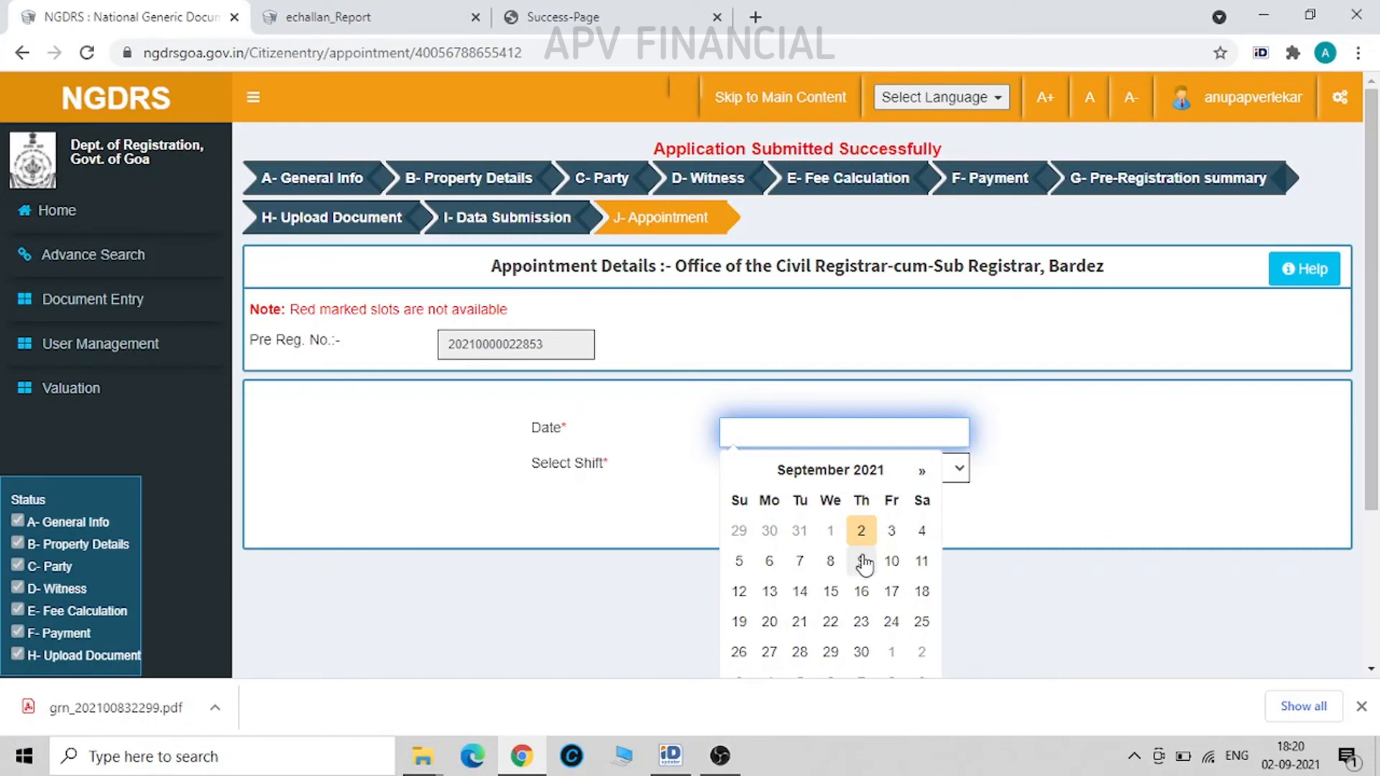
click(861, 561)
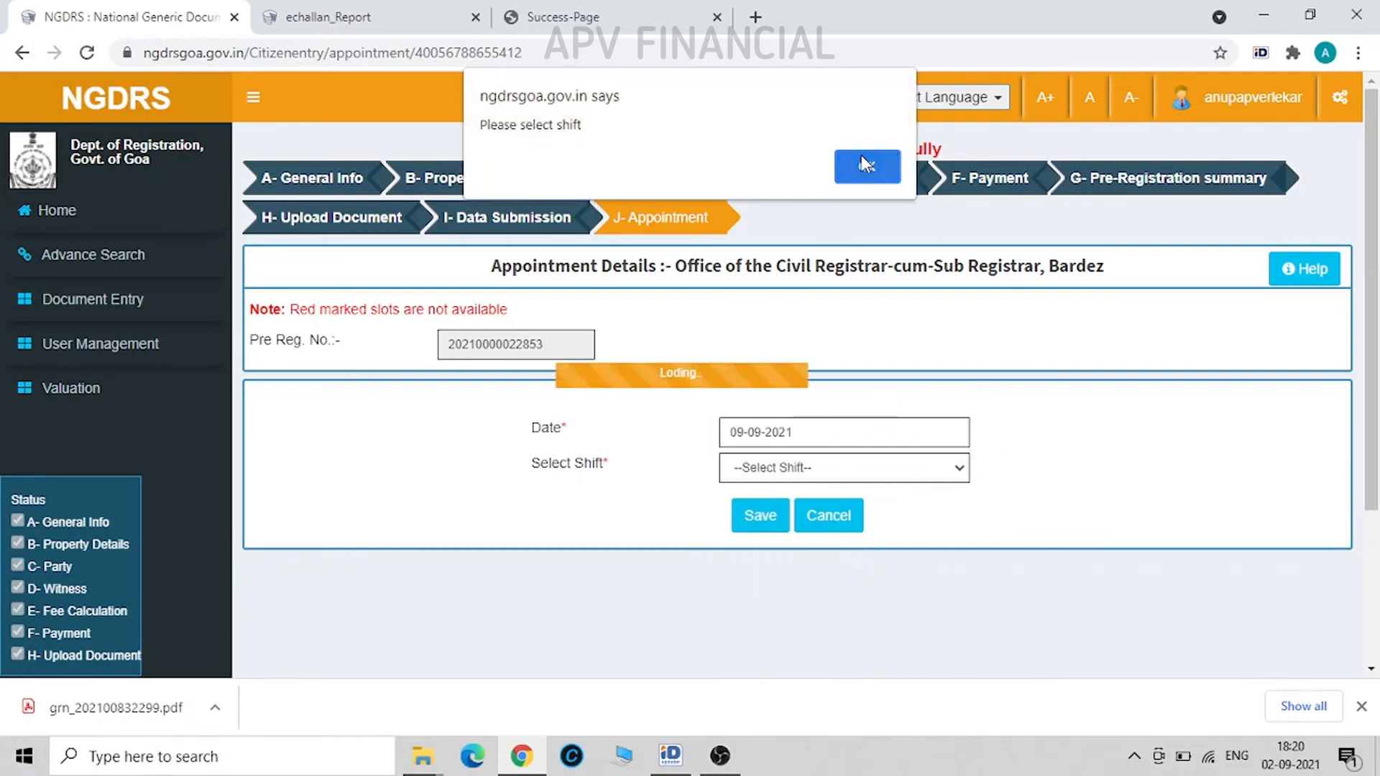
click(844, 468)
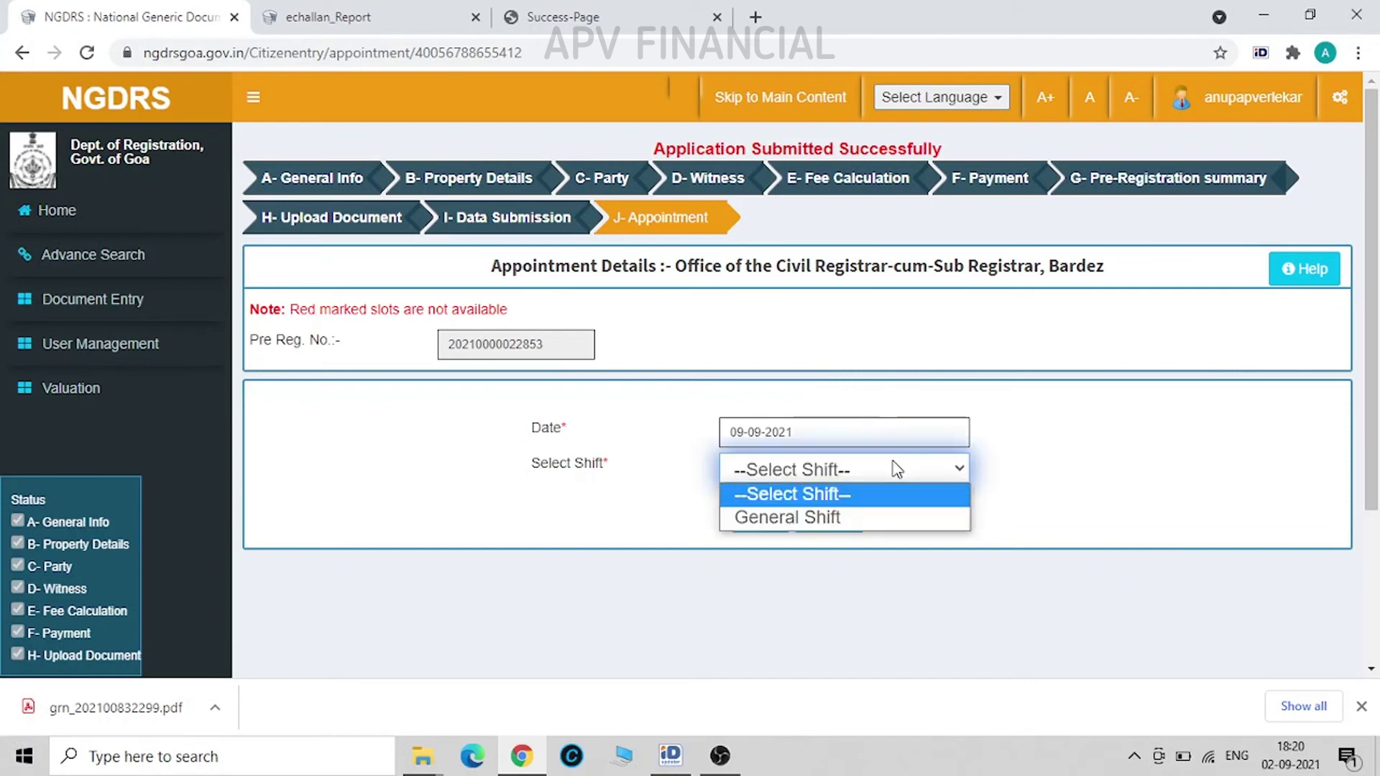
click(787, 518)
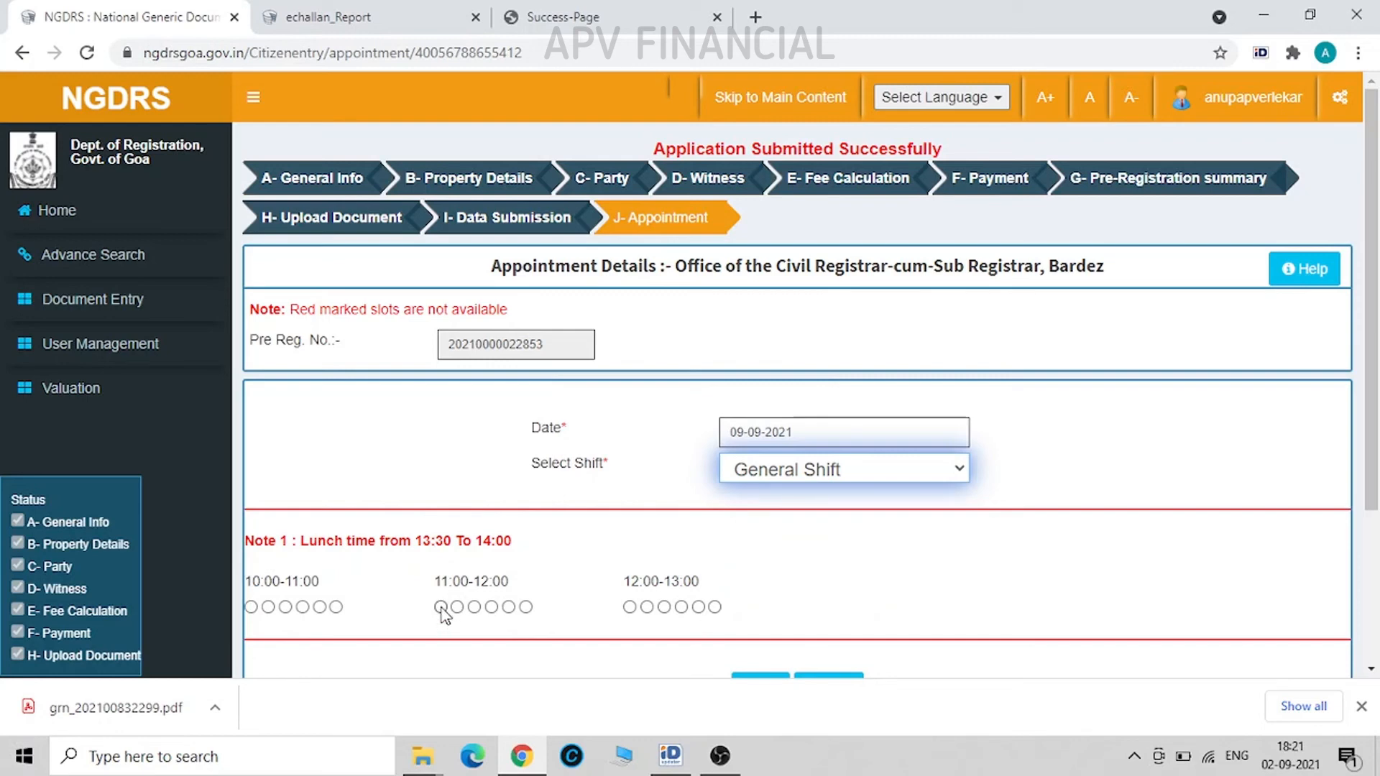
click(440, 607)
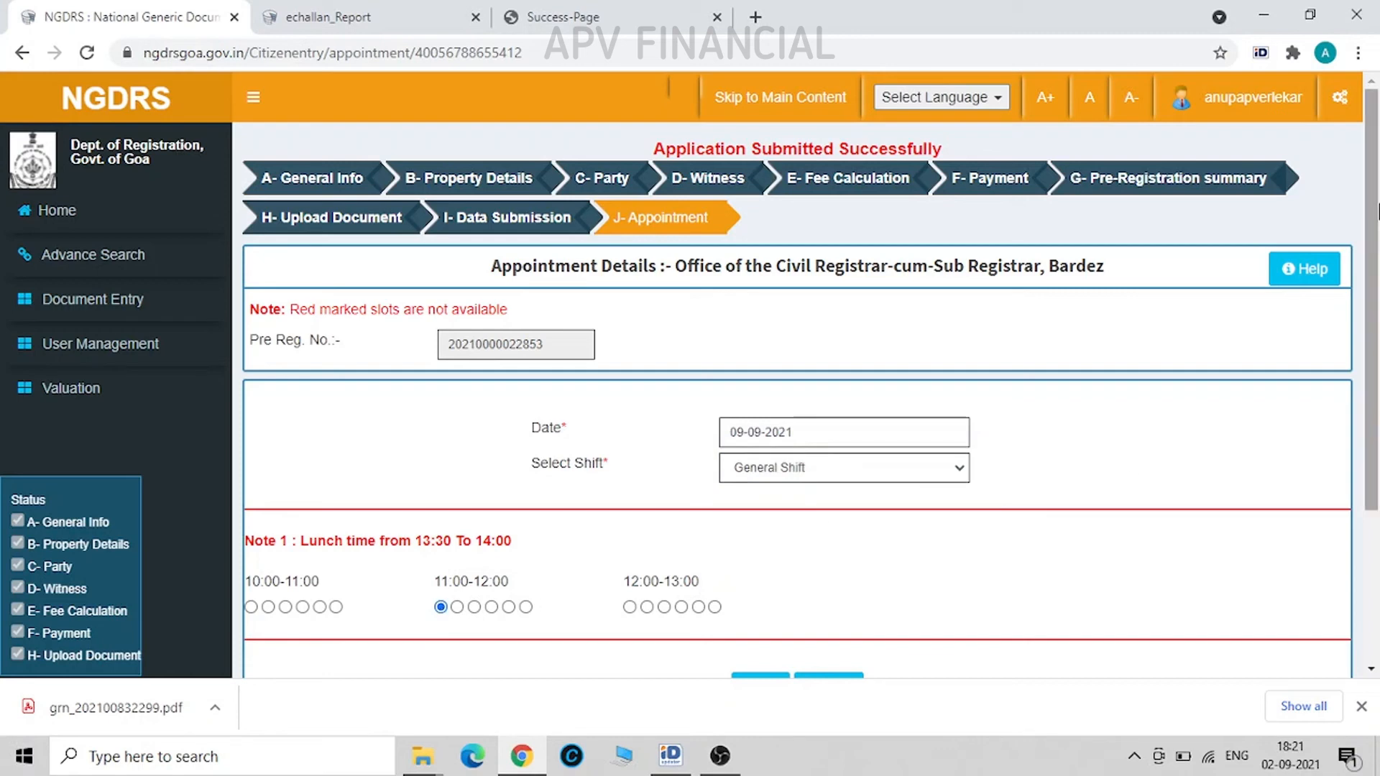
scroll(down, 3)
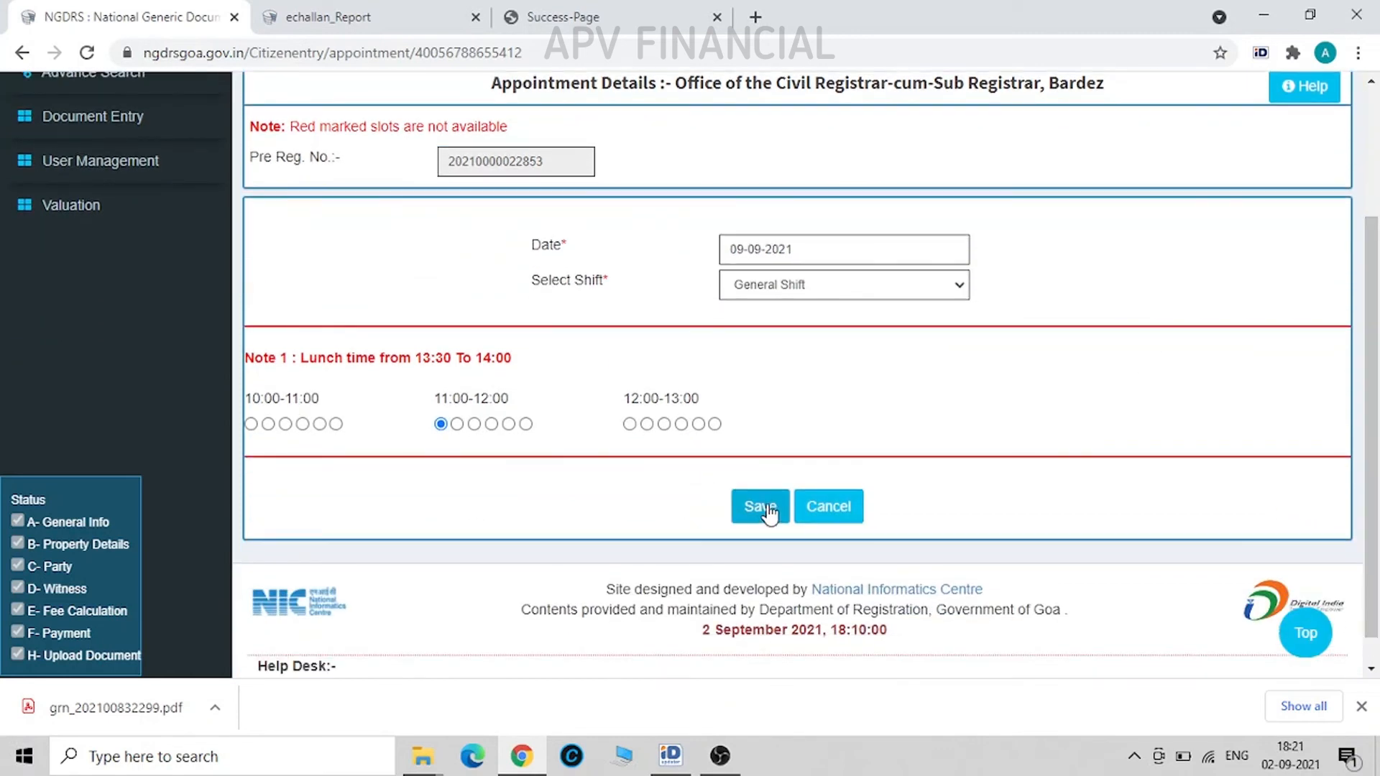
click(759, 505)
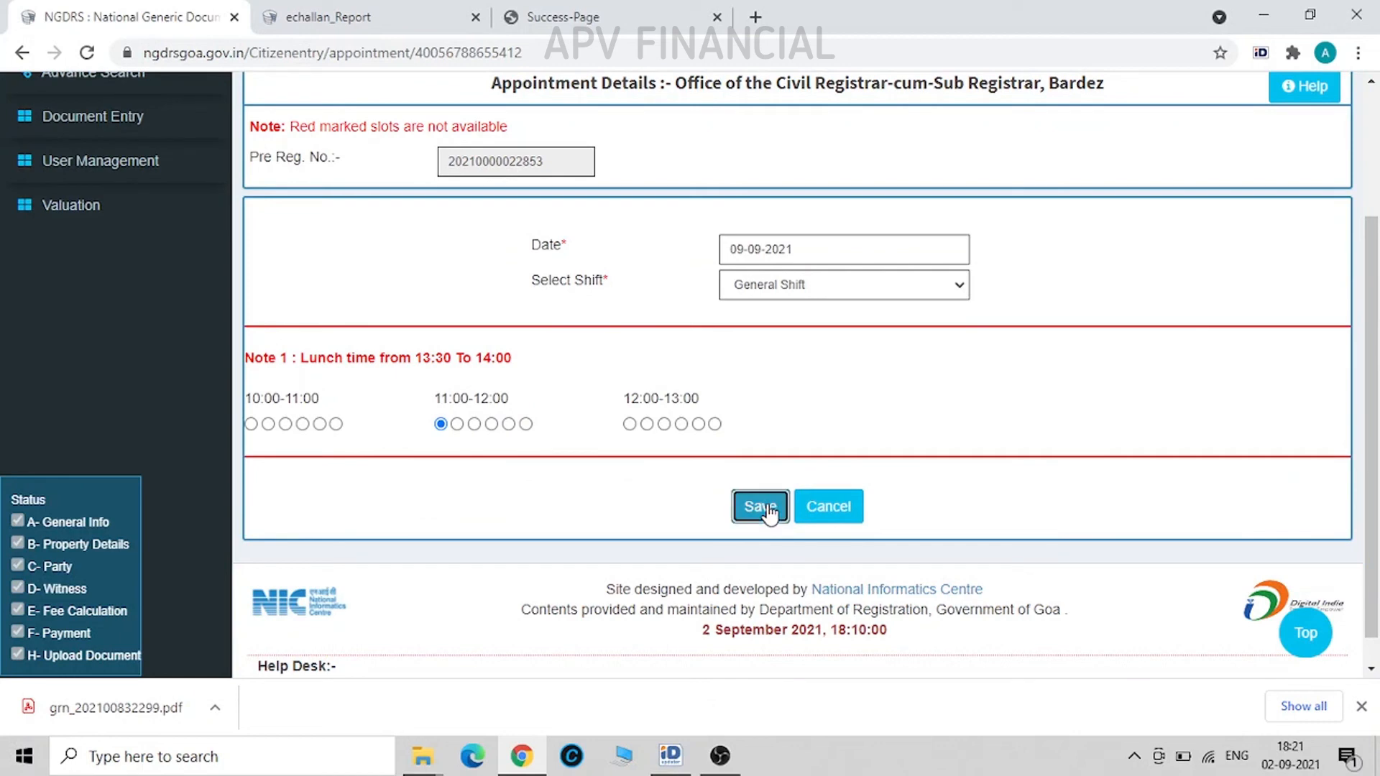
click(759, 506)
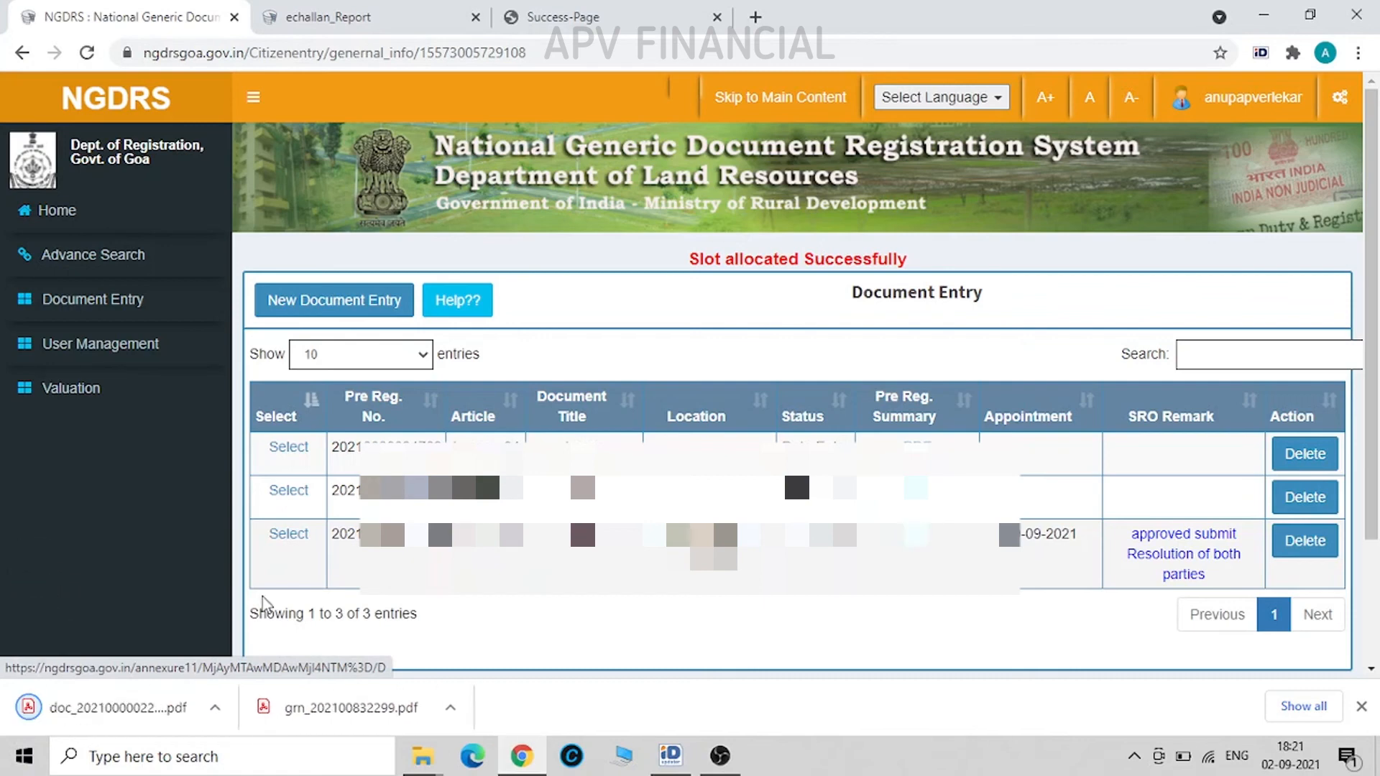
mouse_move(64, 727)
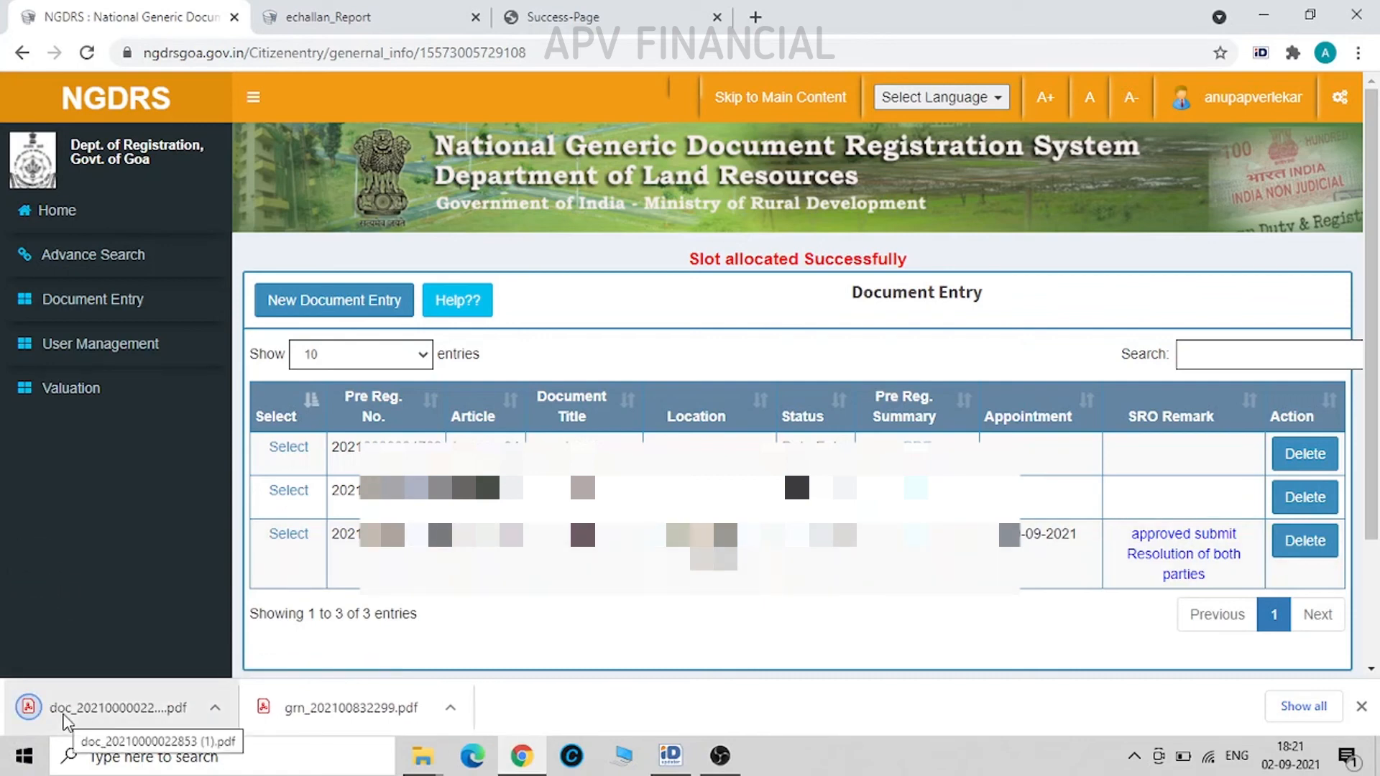
click(111, 707)
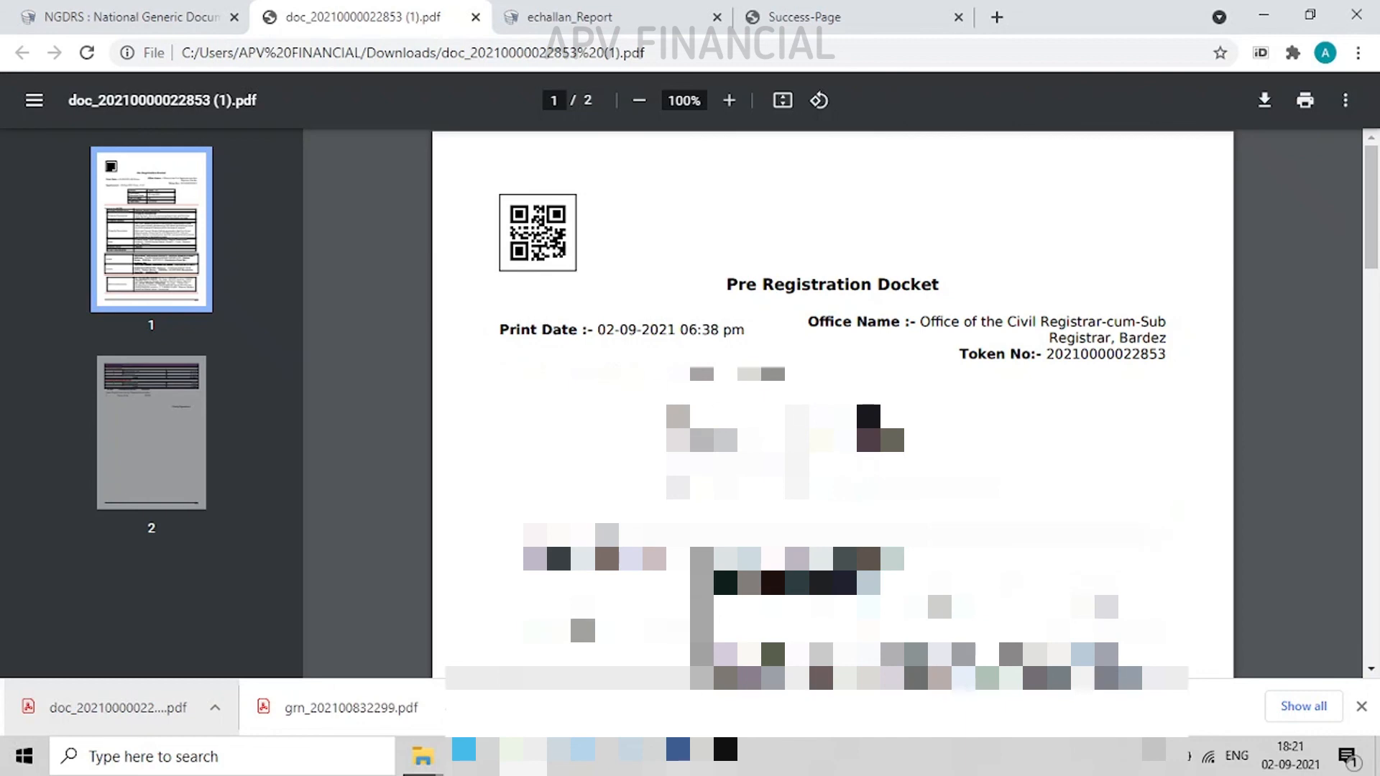
mouse_move(905, 301)
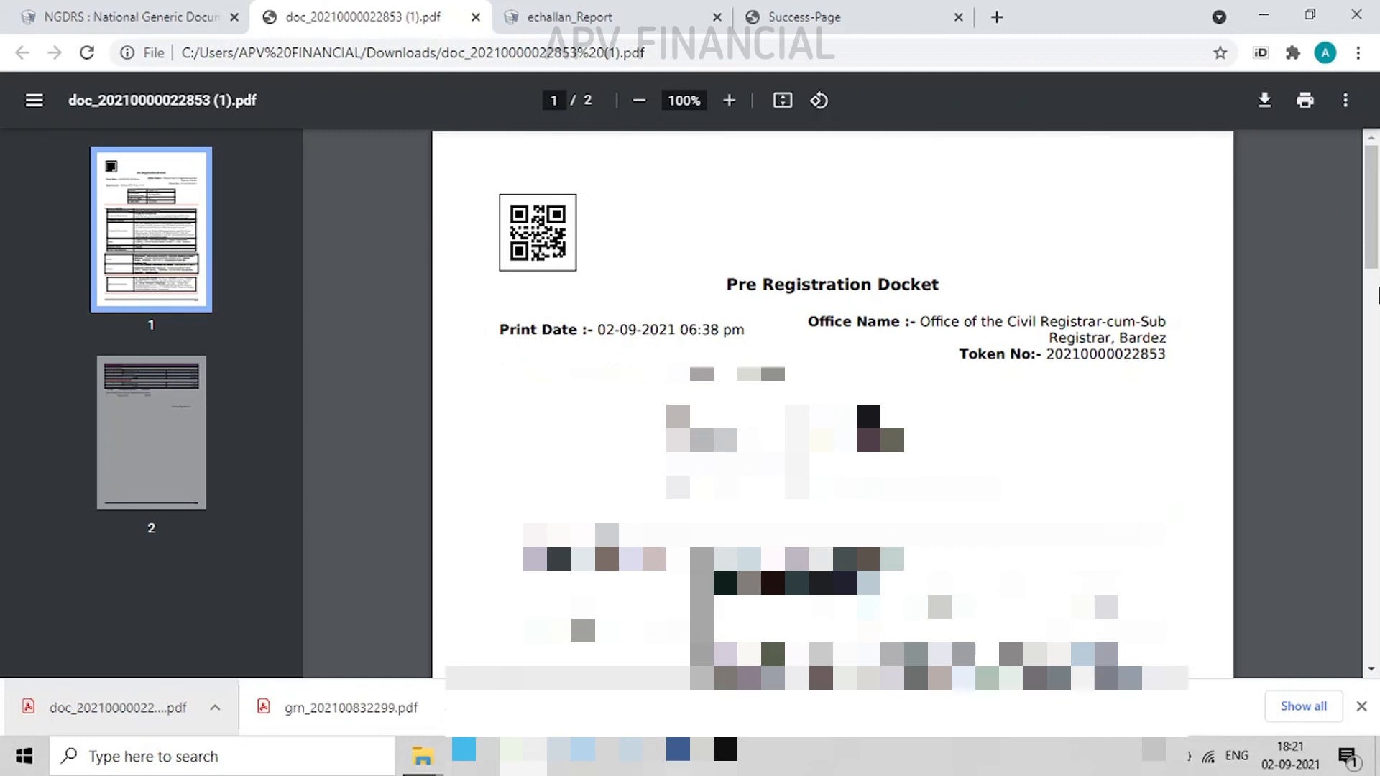
scroll(down, 3)
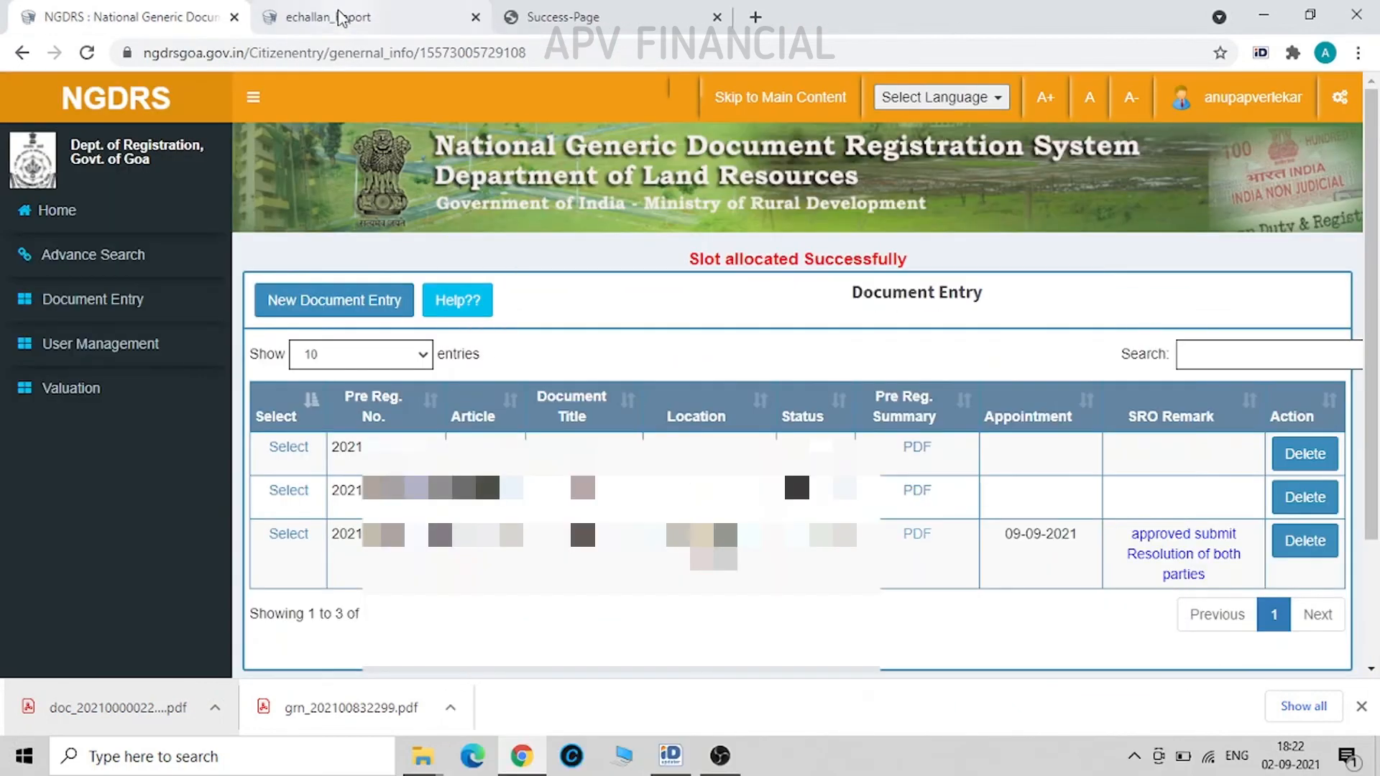
mouse_move(677, 351)
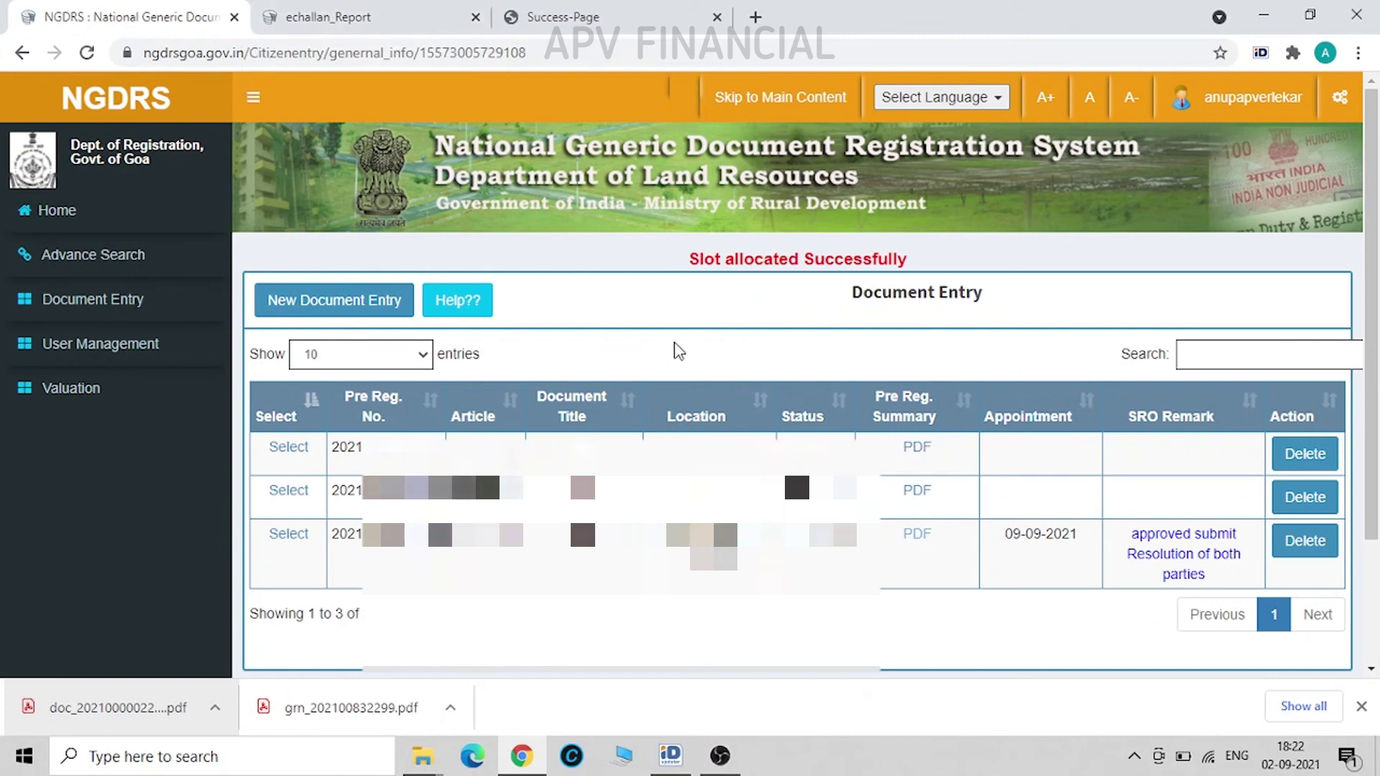